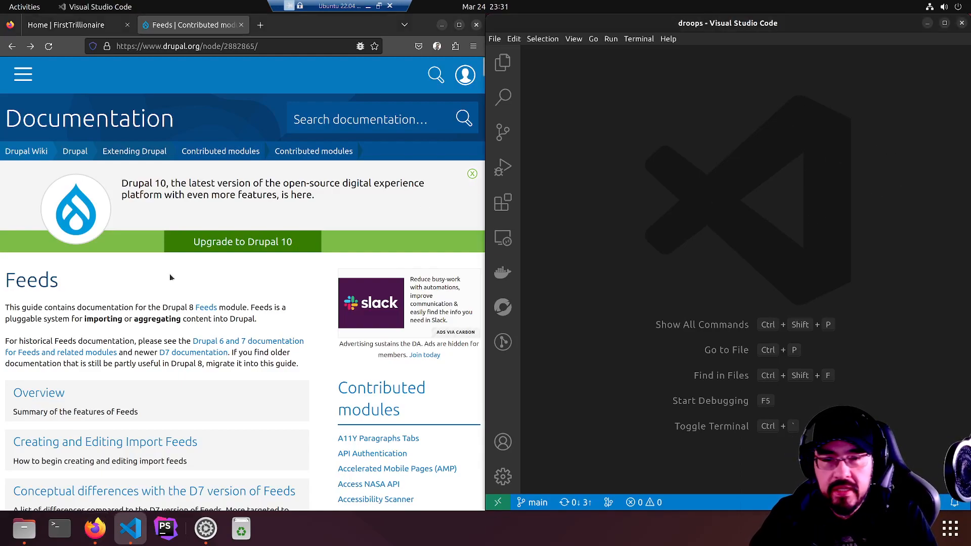
pyautogui.moveTo(593, 148)
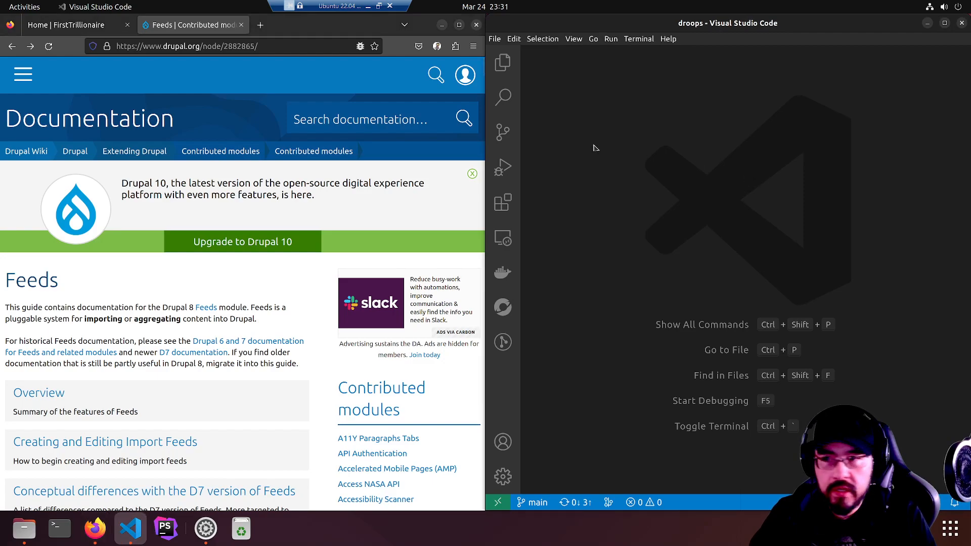
# Check the FirstTrillionaire site tab, skim the Feeds documentation further, and start a new empty tab
pyautogui.click(65, 24)
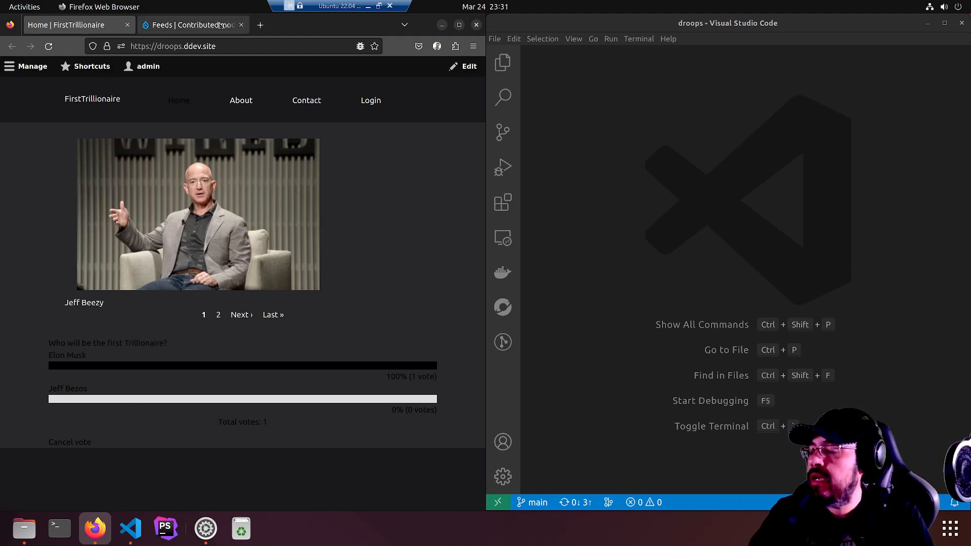
pyautogui.click(189, 25)
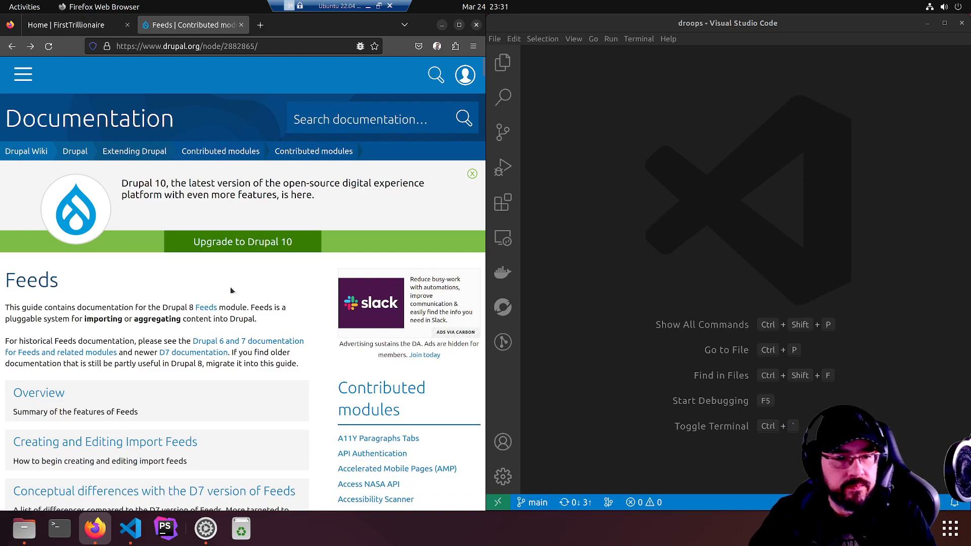
pyautogui.scroll(-3)
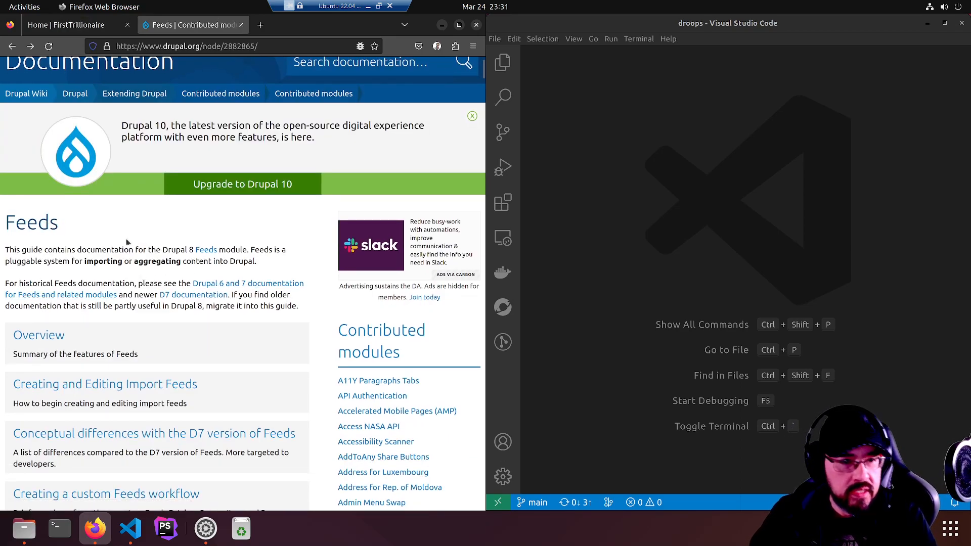
pyautogui.scroll(-3)
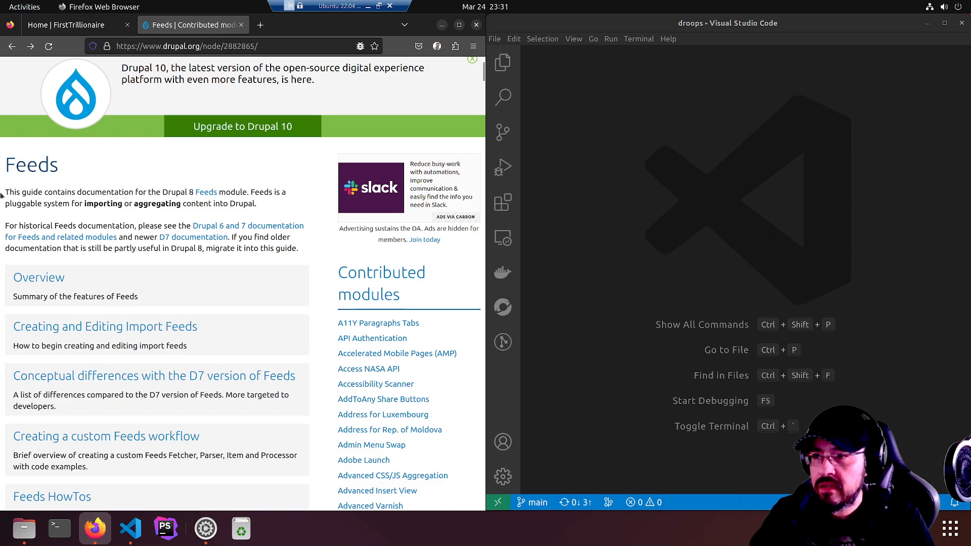
pyautogui.click(259, 24)
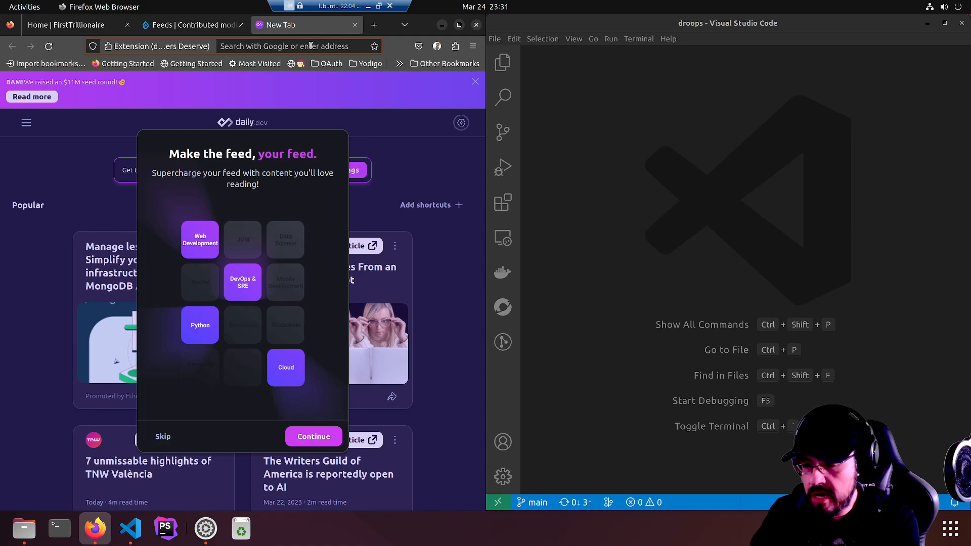
# Search Google for 'billionaire news rss' and open FeedSpot's Top 10 Forbes RSS Feeds result
pyautogui.write('billionaire news rss')
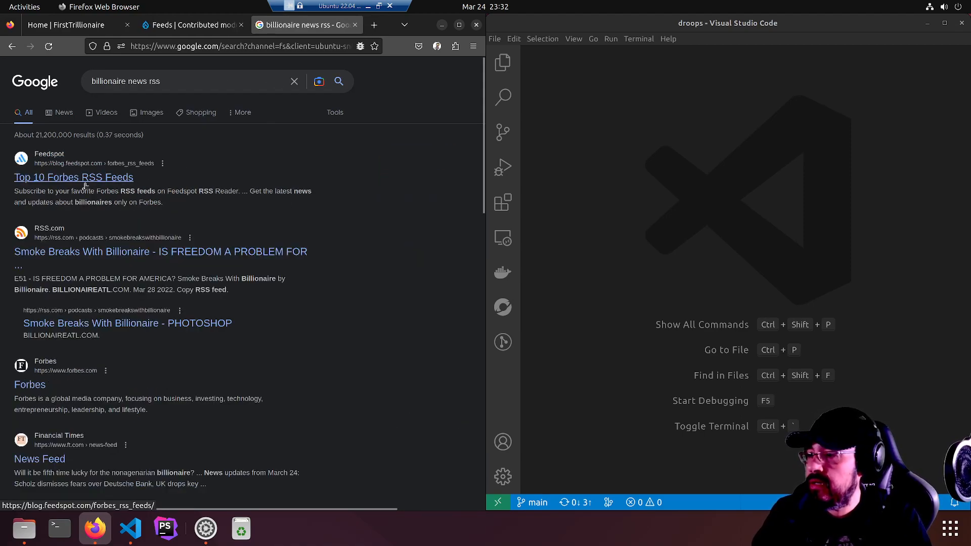
pyautogui.click(72, 177)
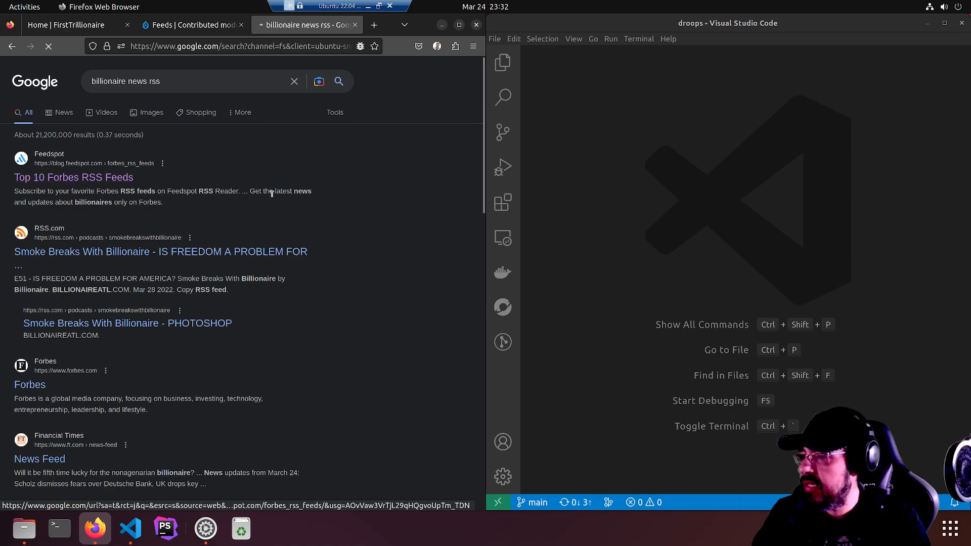
pyautogui.click(73, 176)
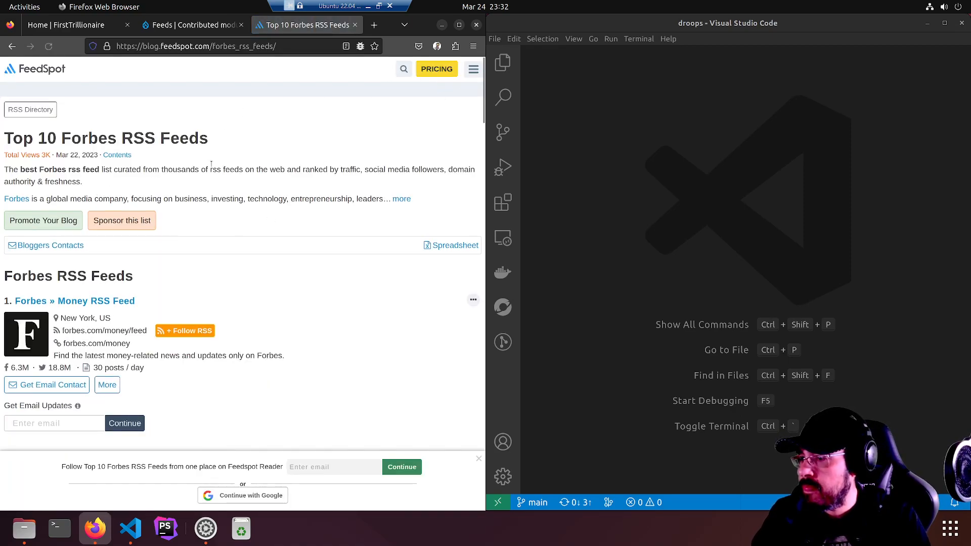
# Browse FeedSpot's Forbes feed list and open the forbes.com/money/feed address
pyautogui.scroll(-3)
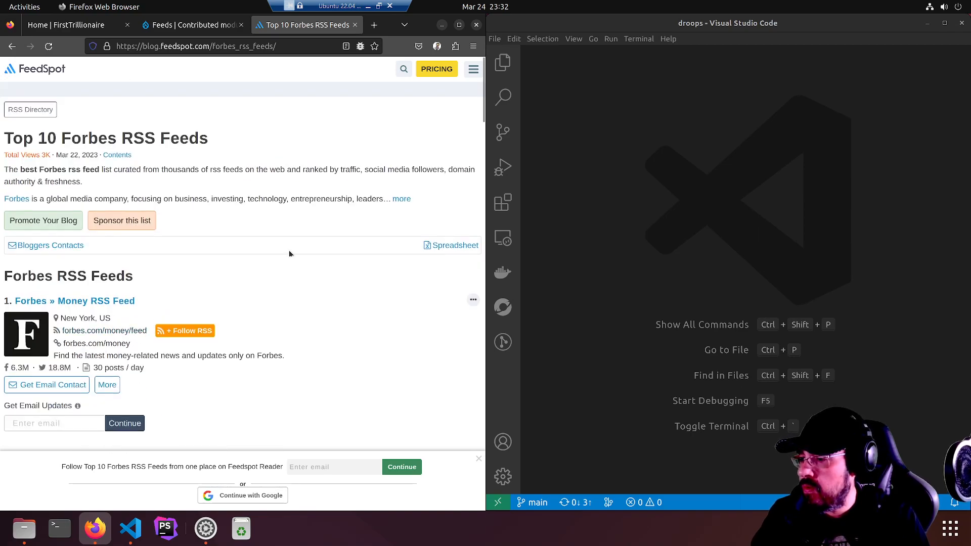
pyautogui.scroll(-3)
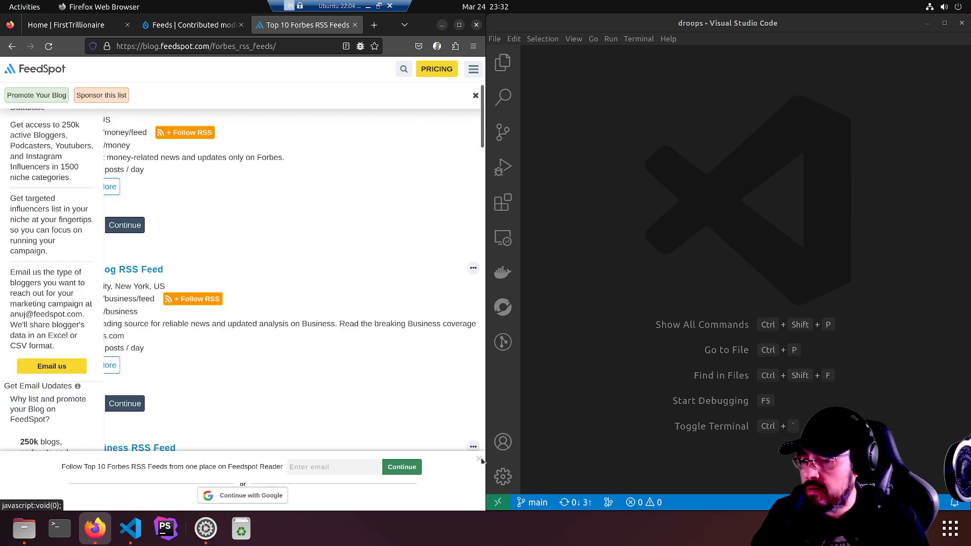
pyautogui.scroll(-3)
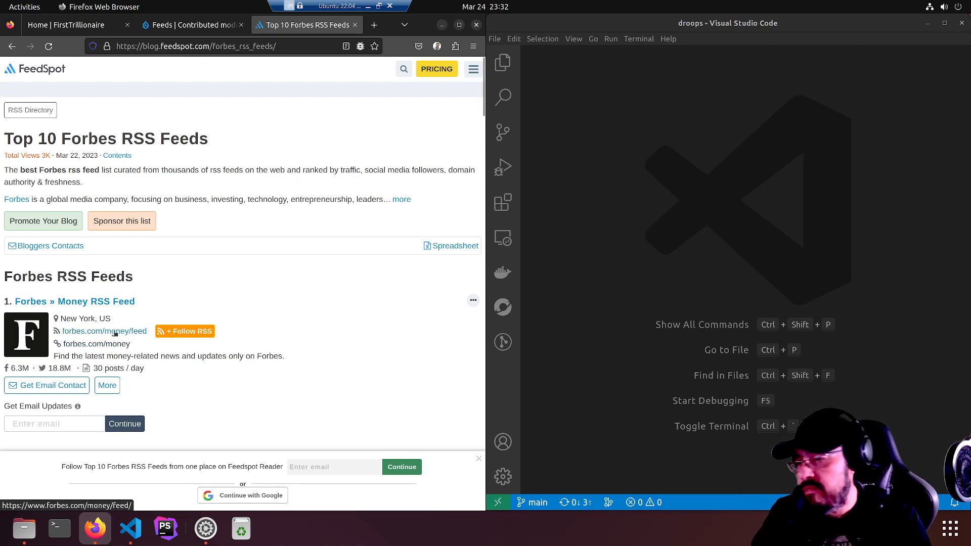
pyautogui.click(103, 331)
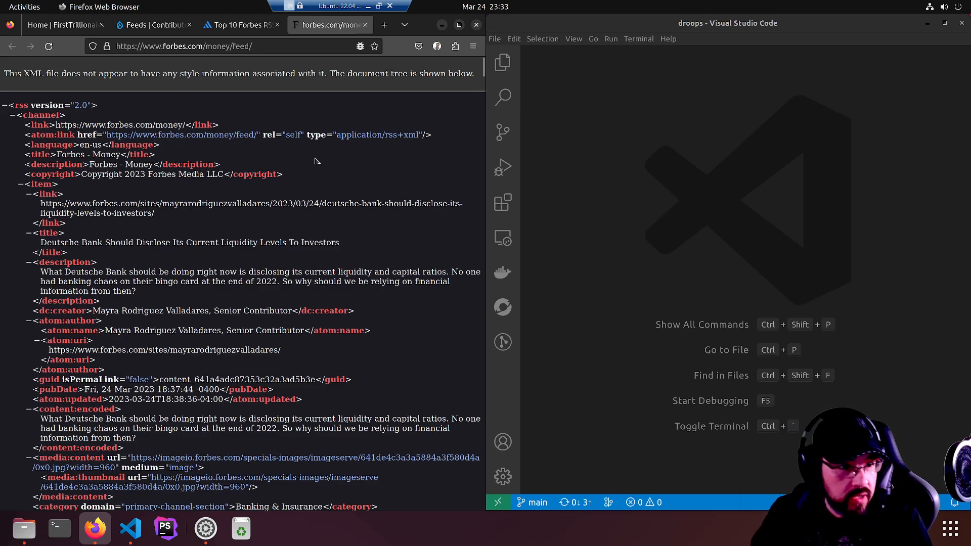
pyautogui.moveTo(334, 159)
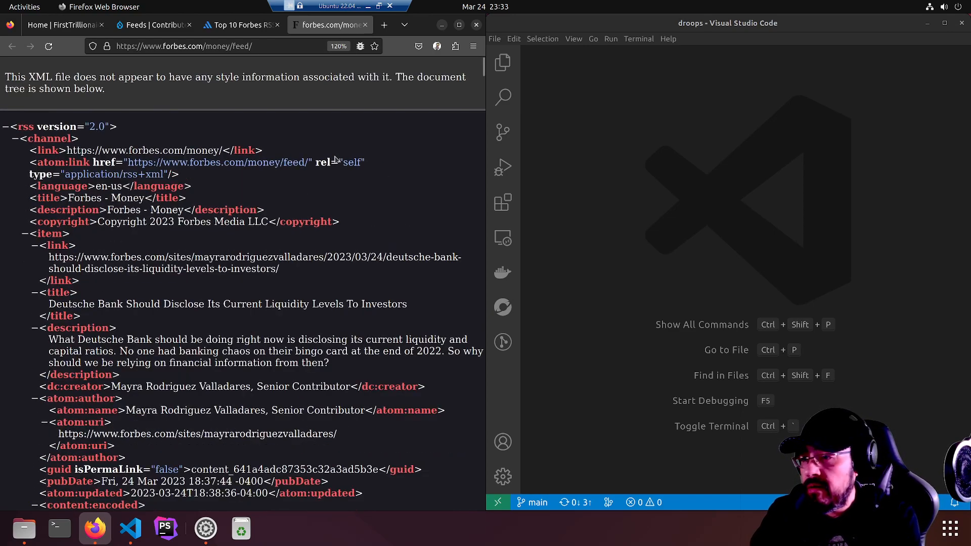
# Zoom the Forbes Money XML feed and highlight its first item element while reading down
pyautogui.doubleClick(167, 186)
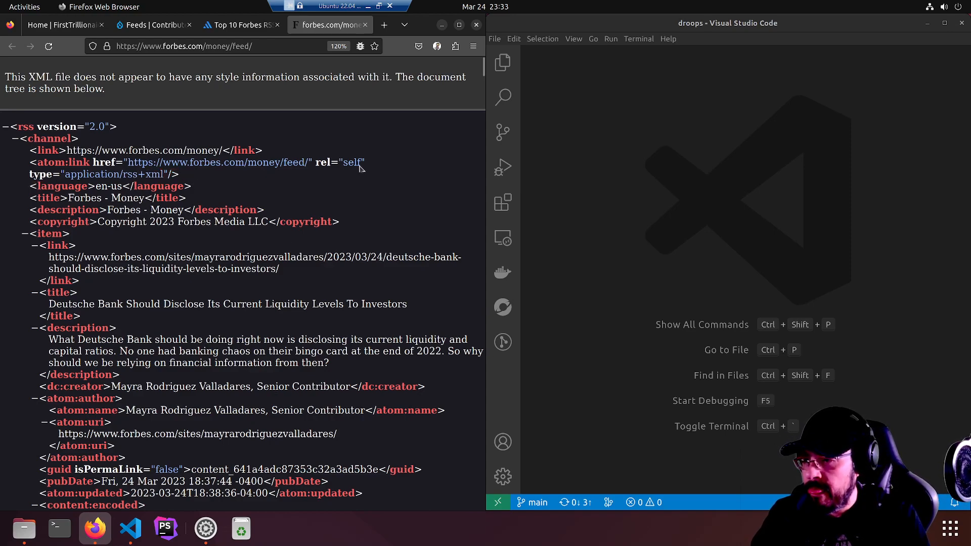
pyautogui.click(20, 138)
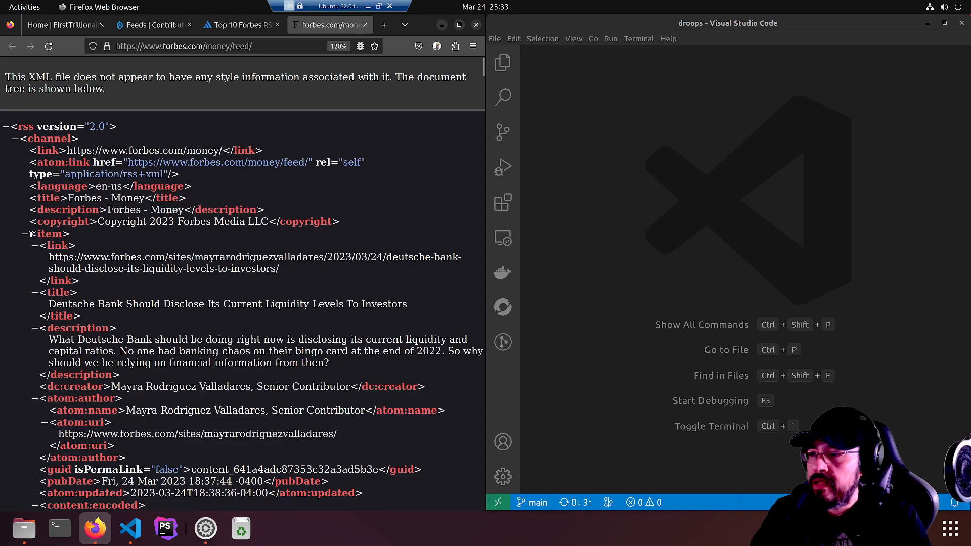
pyautogui.doubleClick(48, 233)
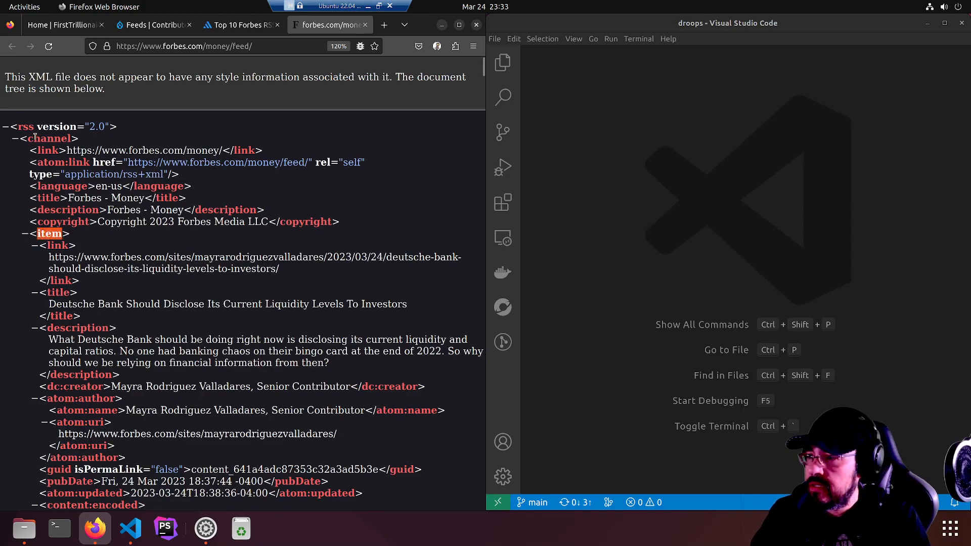
pyautogui.scroll(-3)
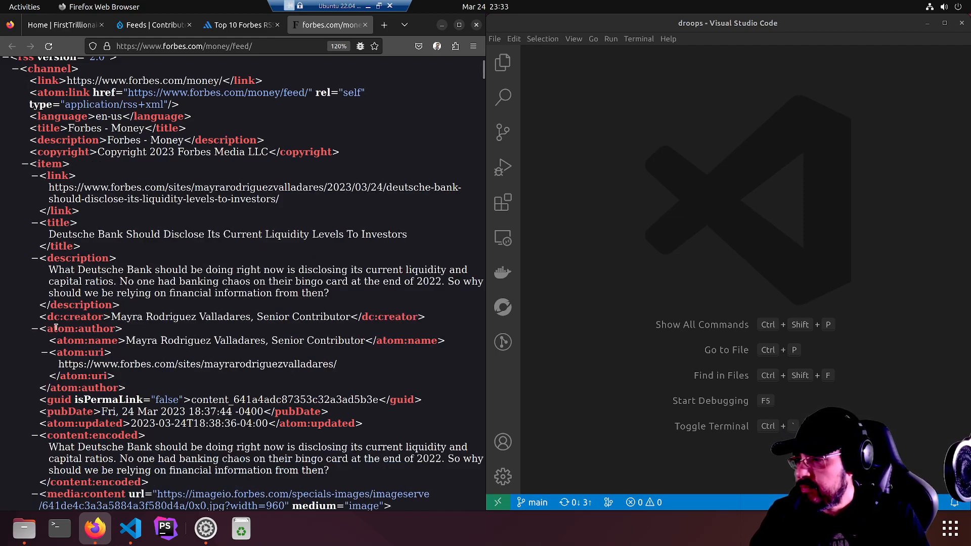
pyautogui.doubleClick(54, 316)
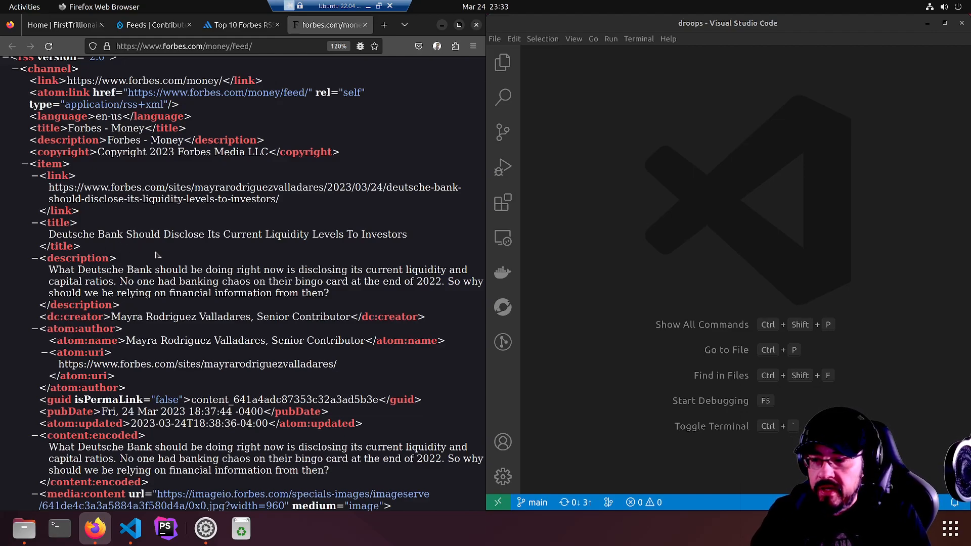
pyautogui.scroll(-3)
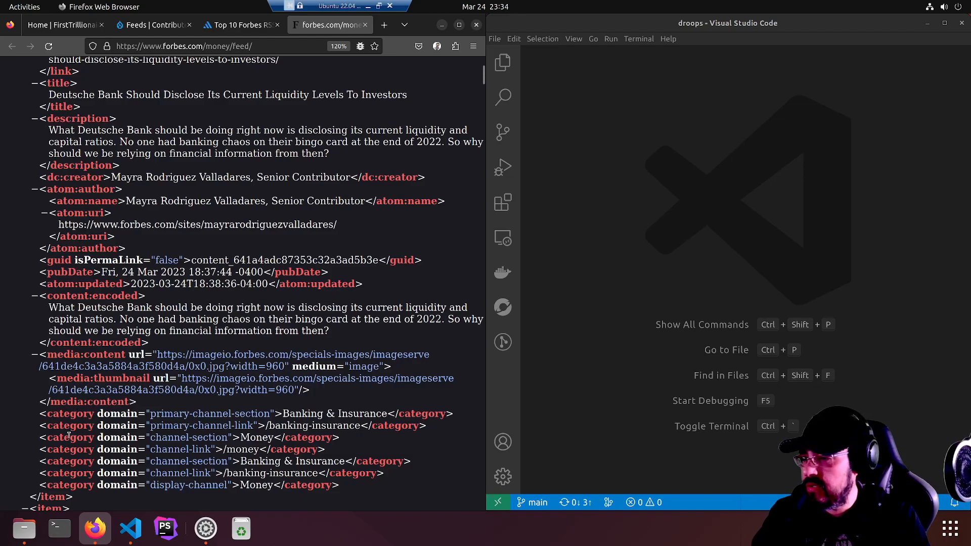
# Highlight the article's media:content element and creator name Derek Saul while reading the feed items
pyautogui.doubleClick(87, 354)
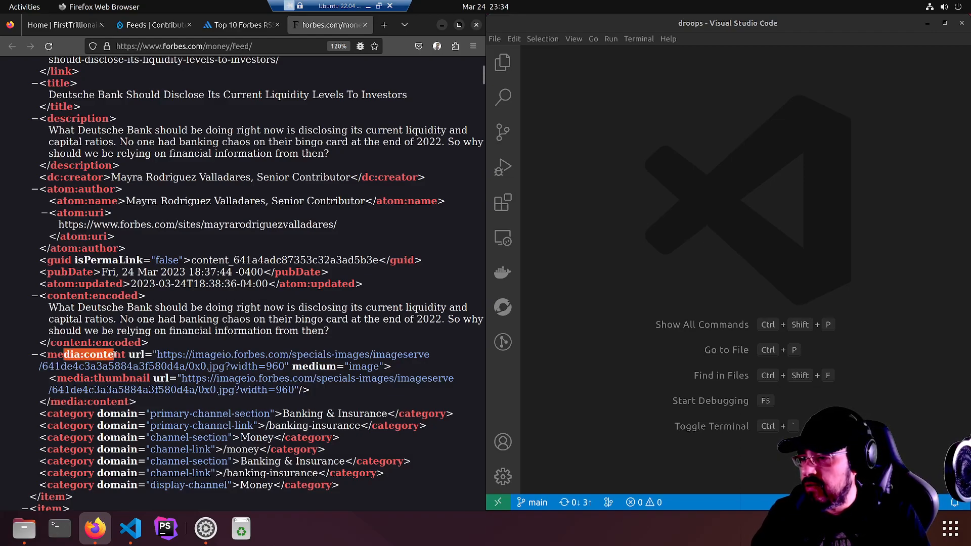
pyautogui.scroll(-3)
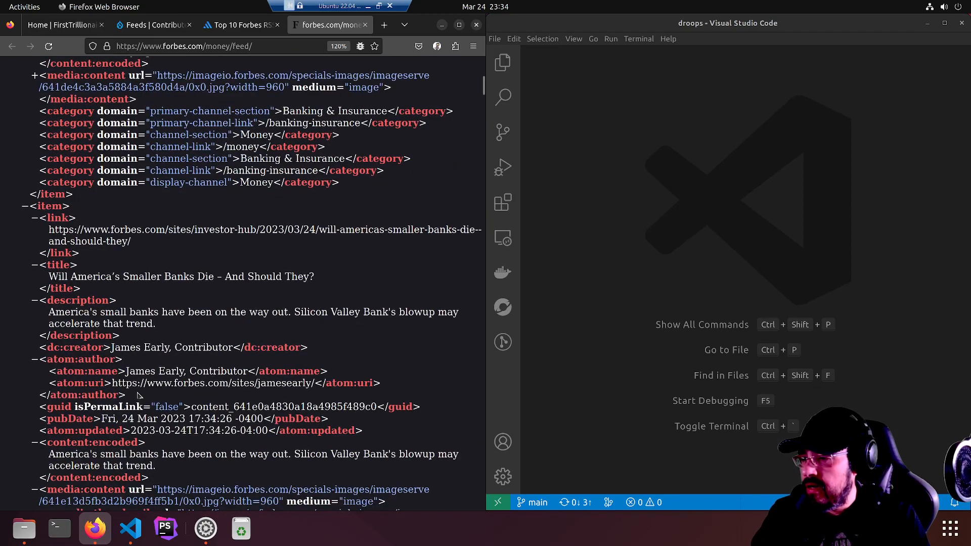
pyautogui.write('sc')
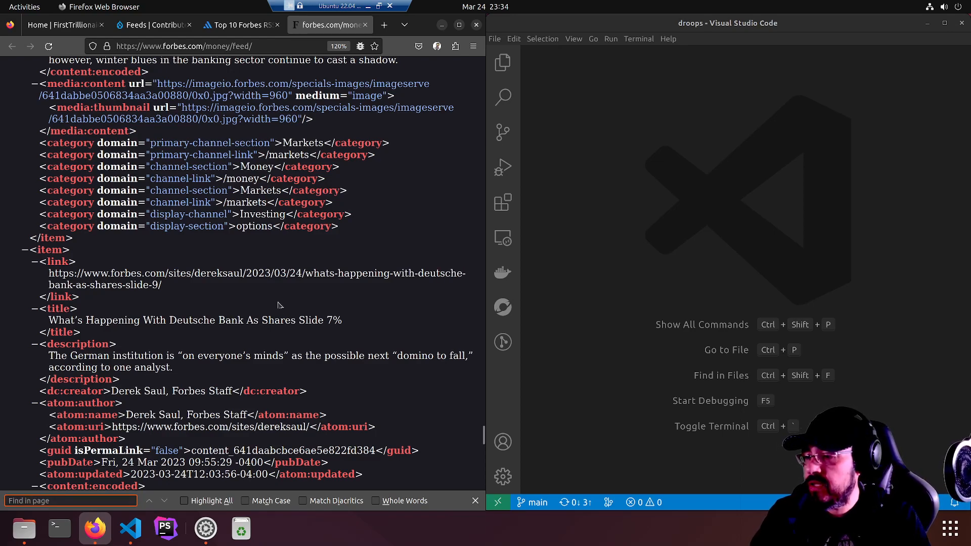
pyautogui.scroll(-3)
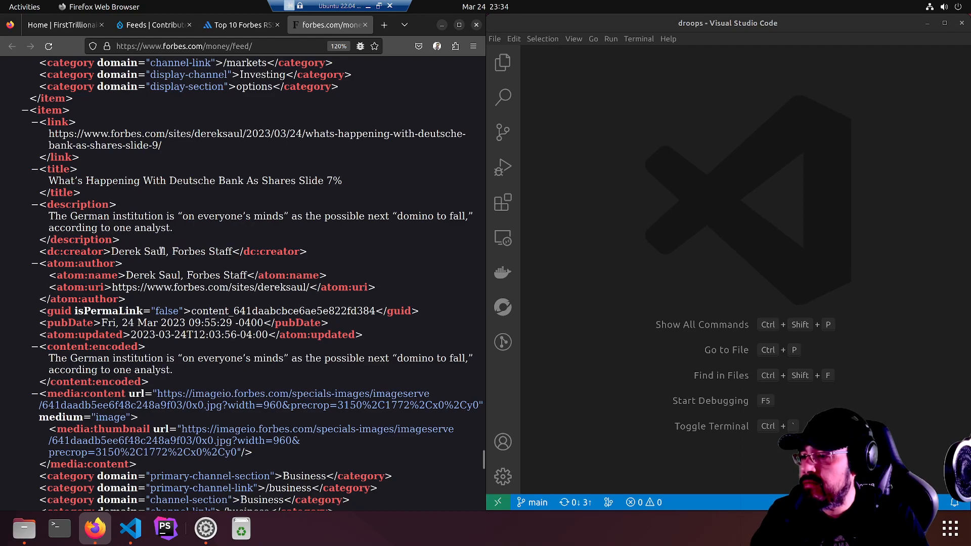
pyautogui.doubleClick(132, 251)
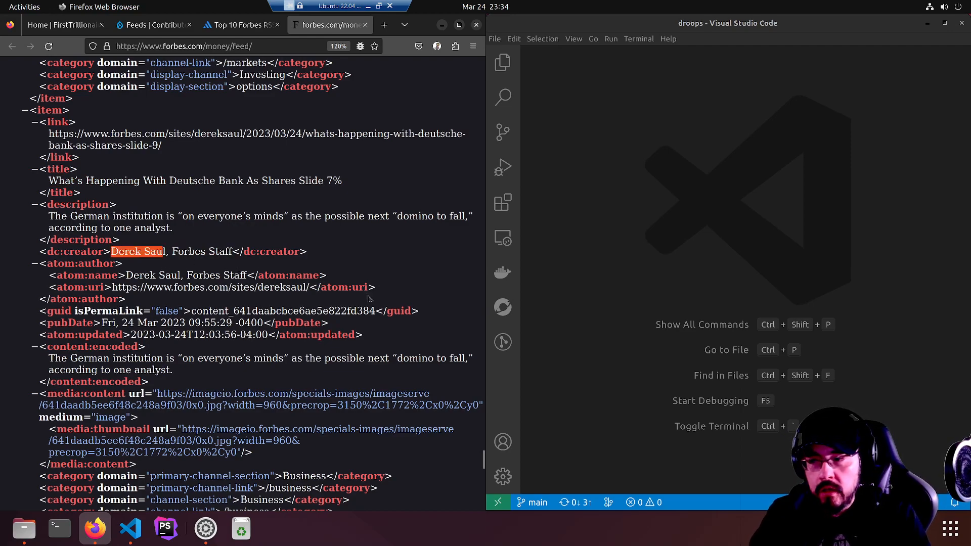
pyautogui.scroll(-3)
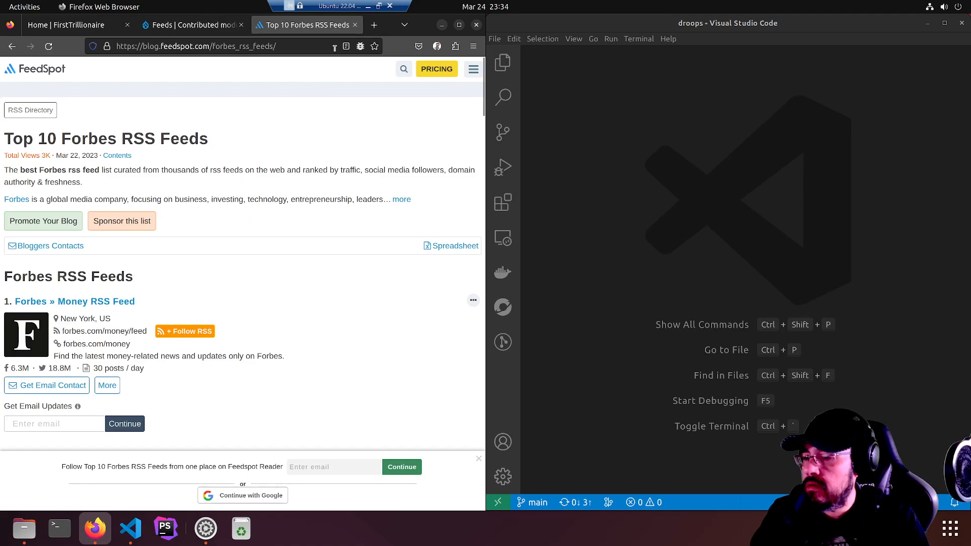
# Navigate from the Feeds documentation to its Overview page and select the word 'aggregating'
pyautogui.click(184, 330)
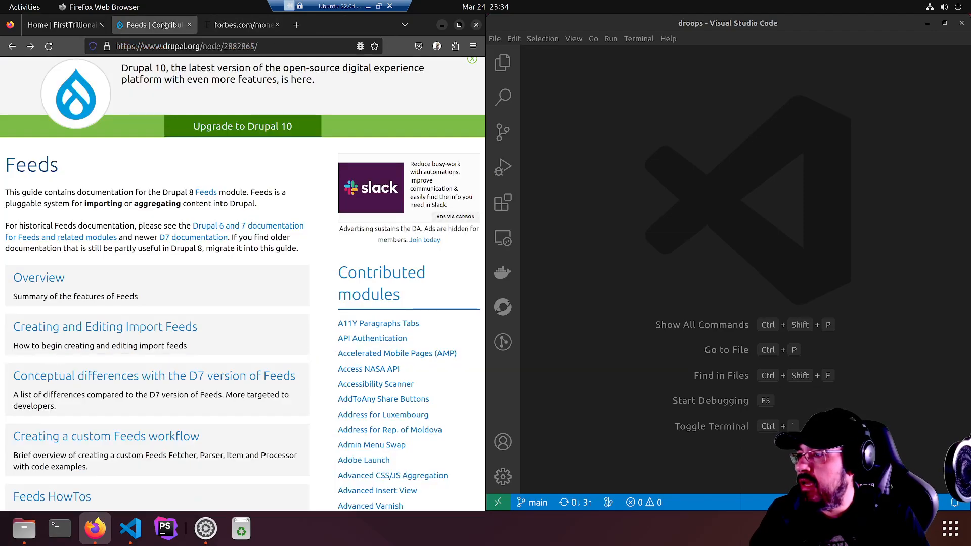
pyautogui.click(137, 25)
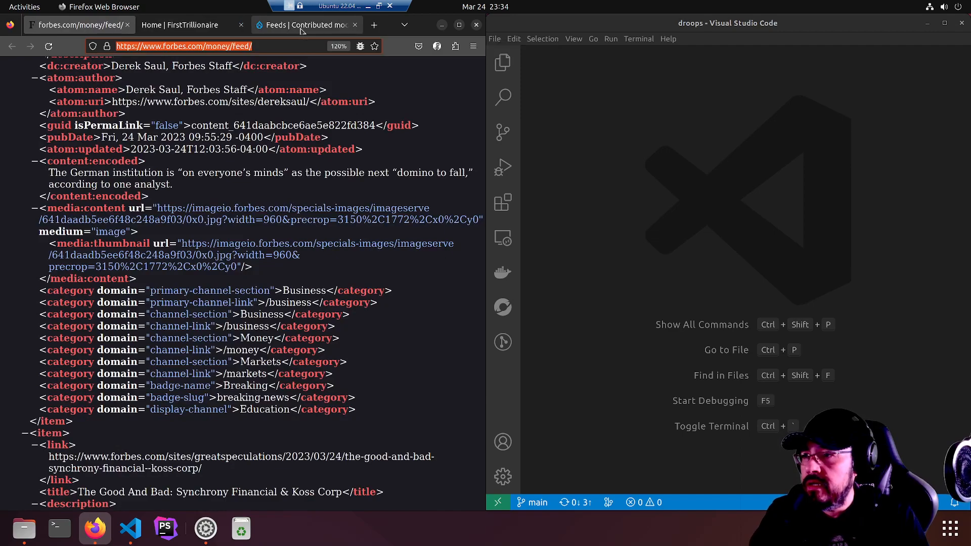
pyautogui.click(304, 24)
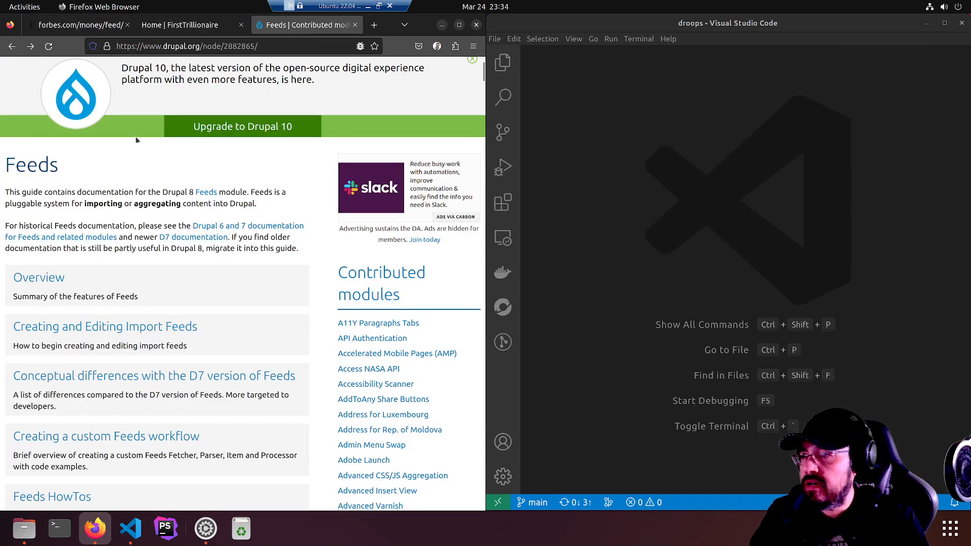
pyautogui.click(186, 46)
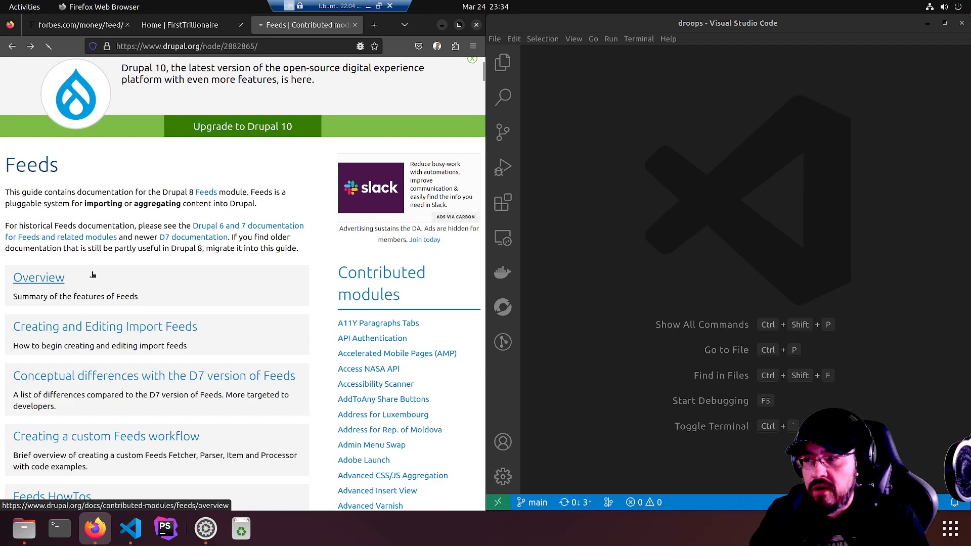
pyautogui.click(39, 277)
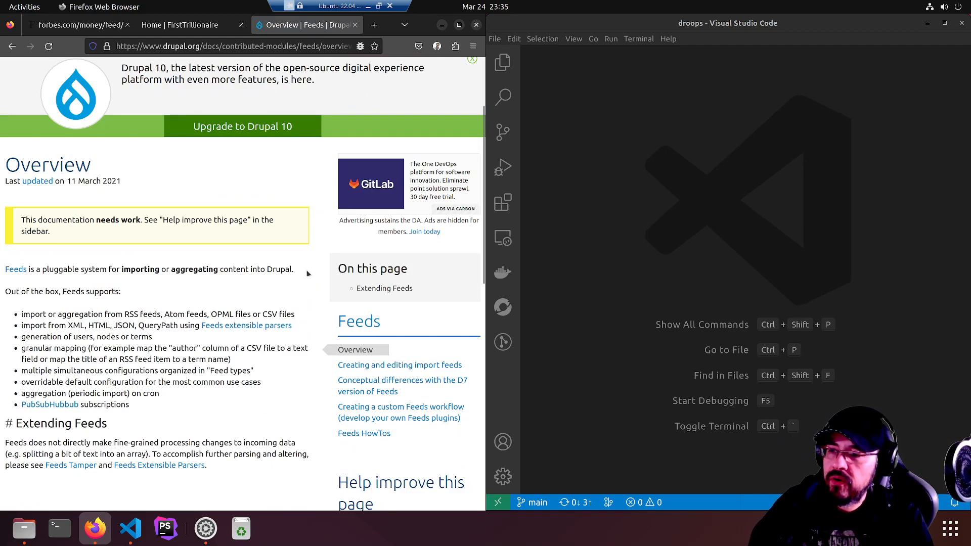
pyautogui.moveTo(295, 289)
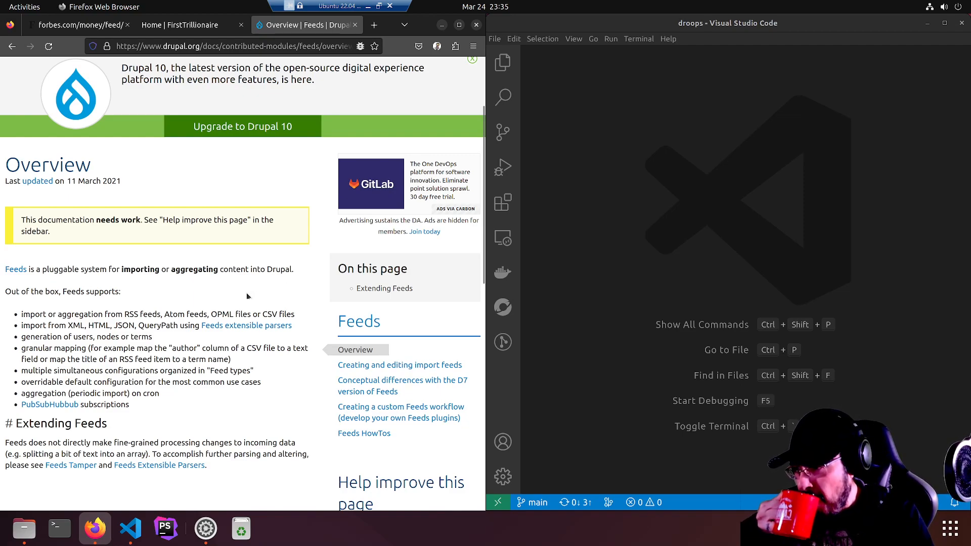
pyautogui.rightClick(194, 269)
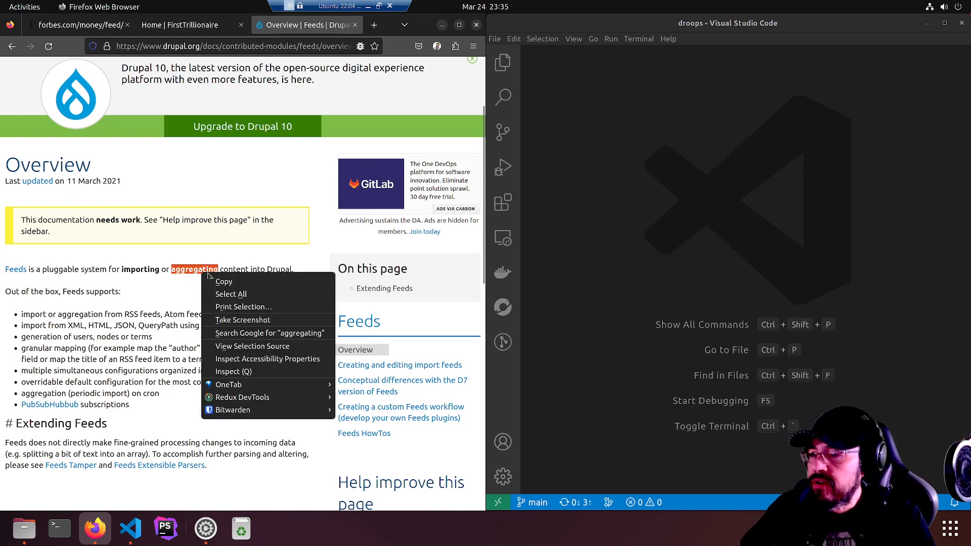
# Look up 'aggregating' on Google, highlight its definition and computing example, and return to the Feeds Overview
pyautogui.click(269, 333)
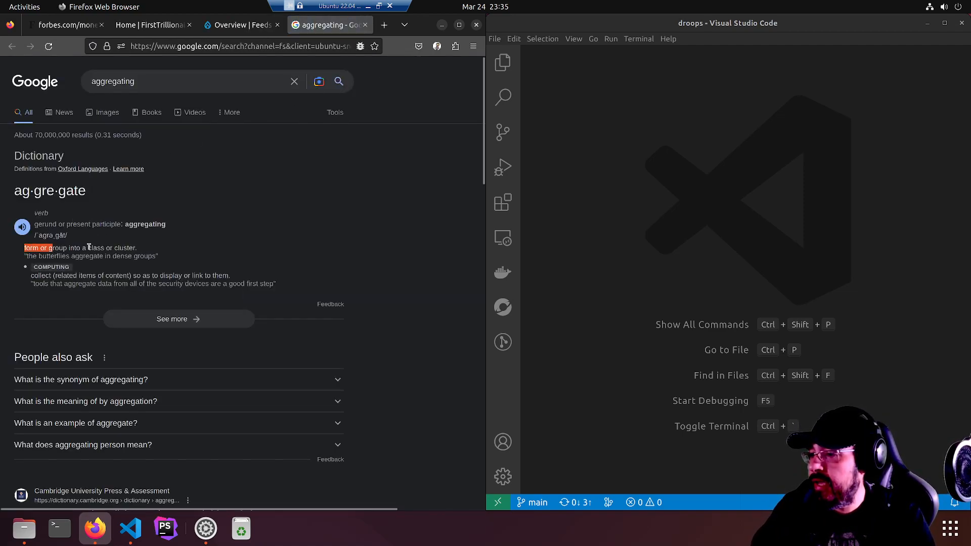
pyautogui.moveTo(23, 248); pyautogui.dragTo(106, 248)
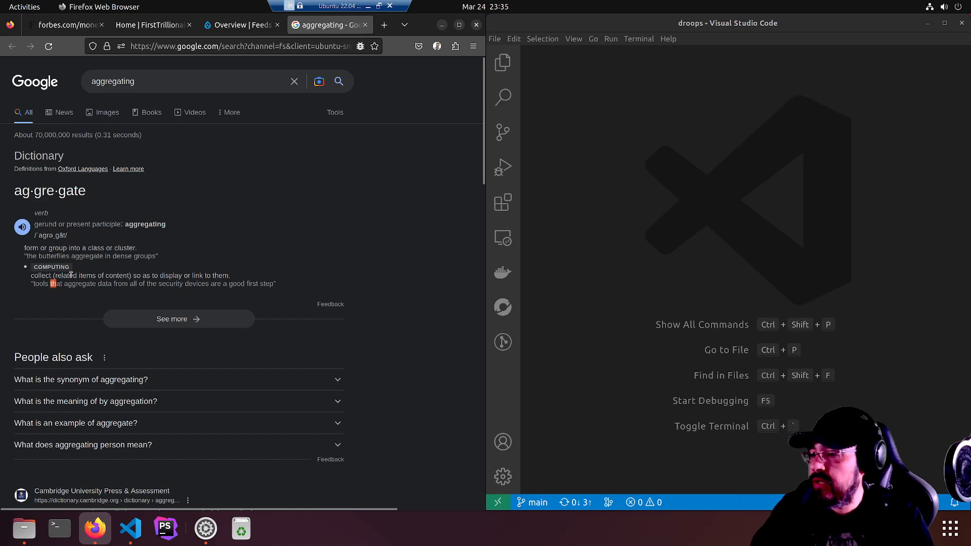
pyautogui.moveTo(166, 274)
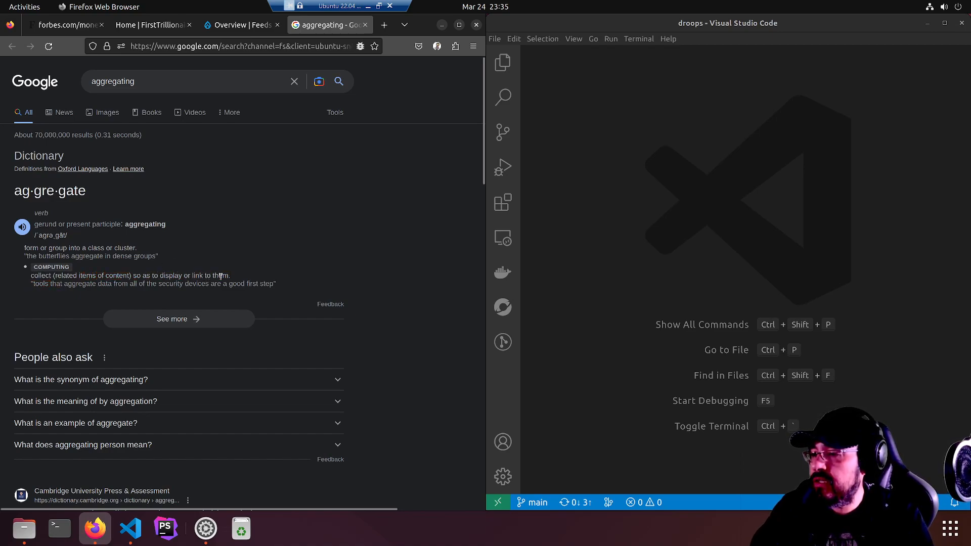
pyautogui.moveTo(32, 283); pyautogui.dragTo(131, 283)
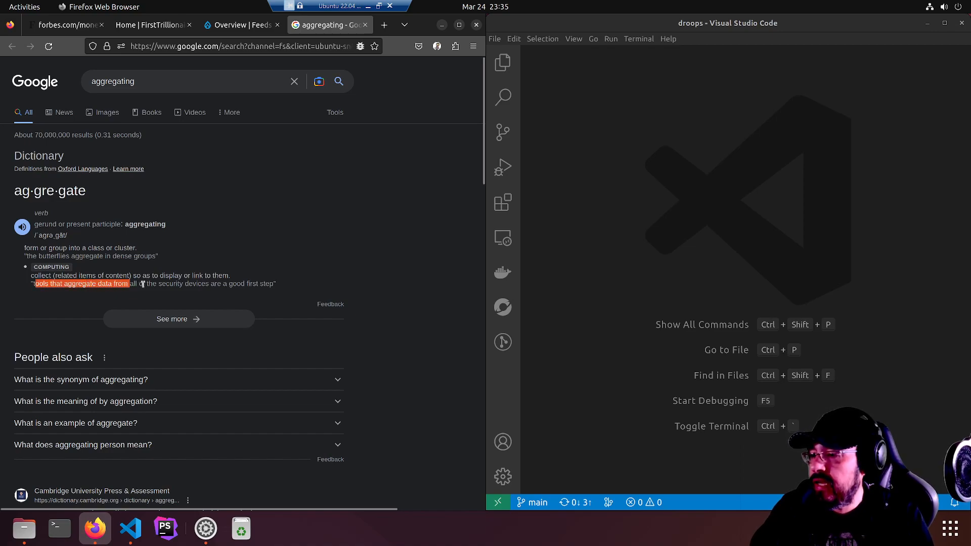
pyautogui.moveTo(129, 284); pyautogui.dragTo(262, 283)
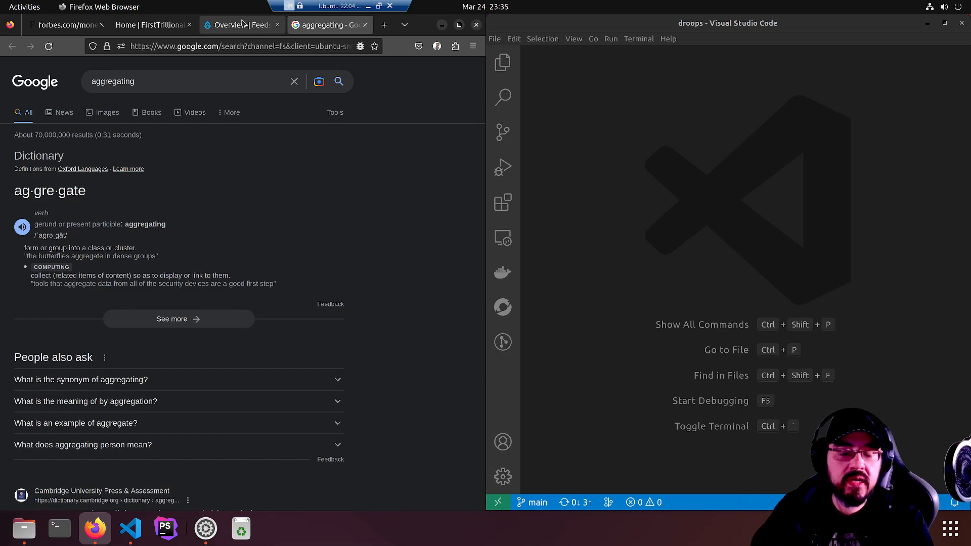
pyautogui.moveTo(241, 24)
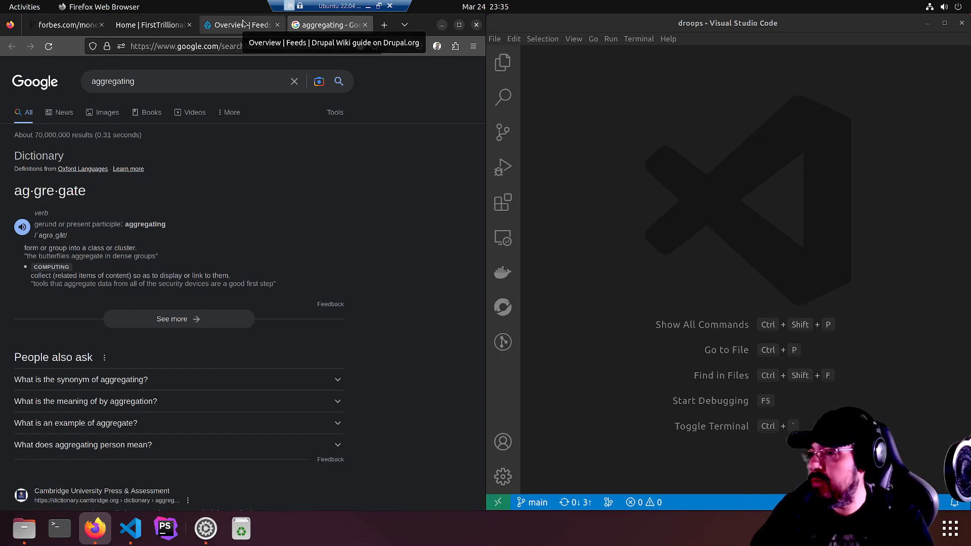
pyautogui.click(240, 25)
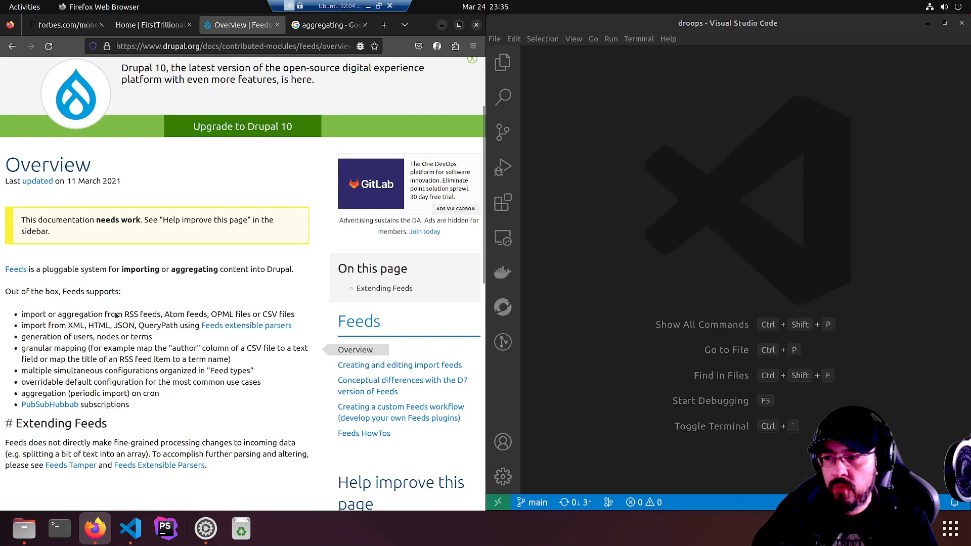
# Leave the Feeds Overview and bring the Forbes Money feed XML back into view
pyautogui.moveTo(109, 315); pyautogui.dragTo(139, 315)
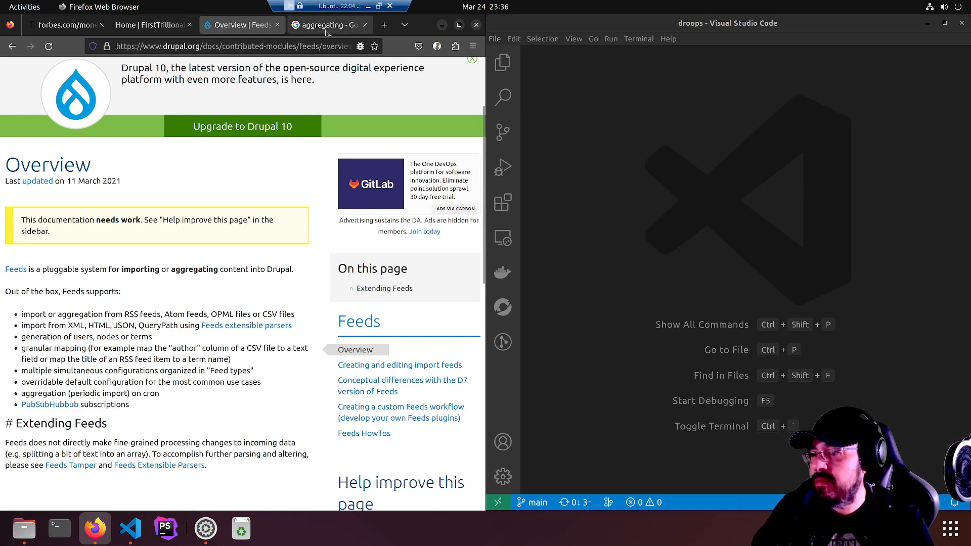
pyautogui.click(62, 24)
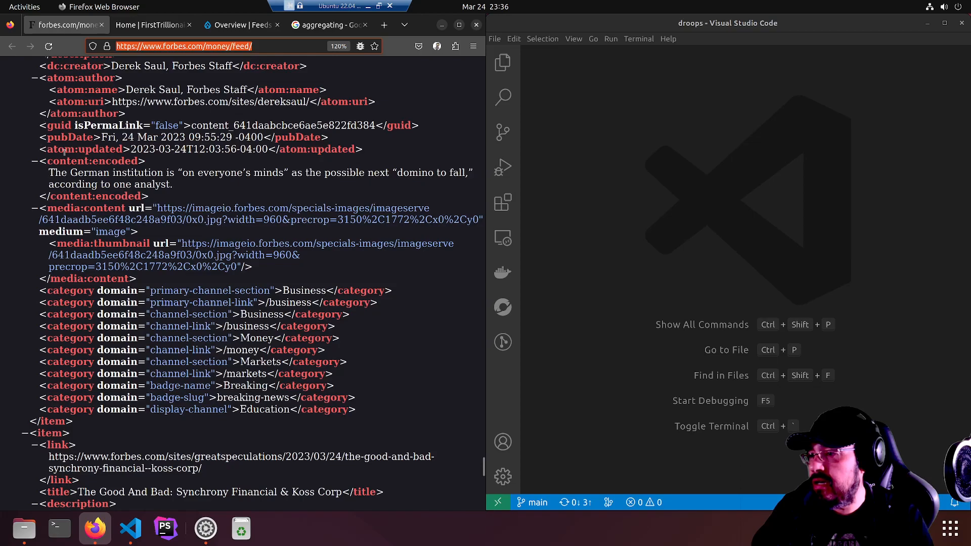
# Search Google for 'atom rss' from the feed's atom tag and open Wikipedia's Atom compared to RSS 2.0 section
pyautogui.rightClick(62, 149)
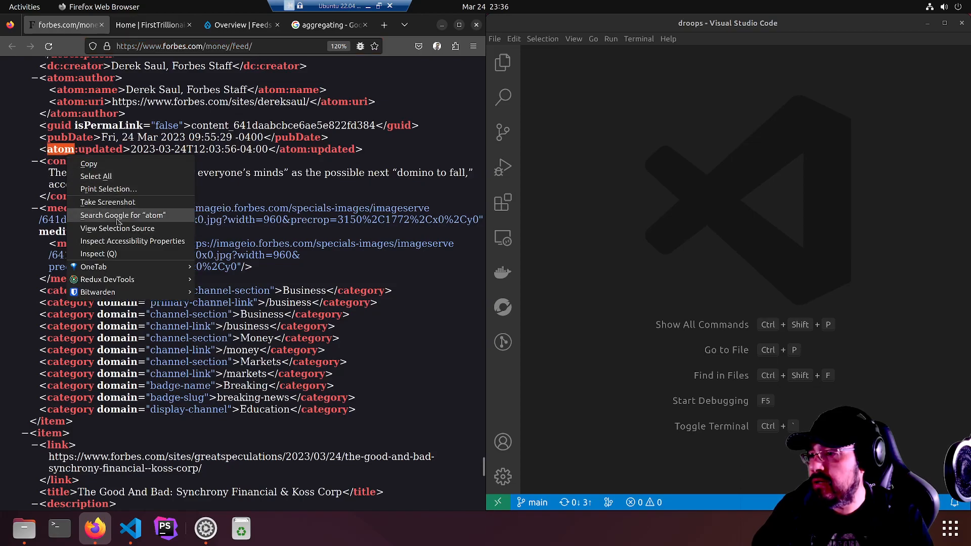
pyautogui.click(122, 215)
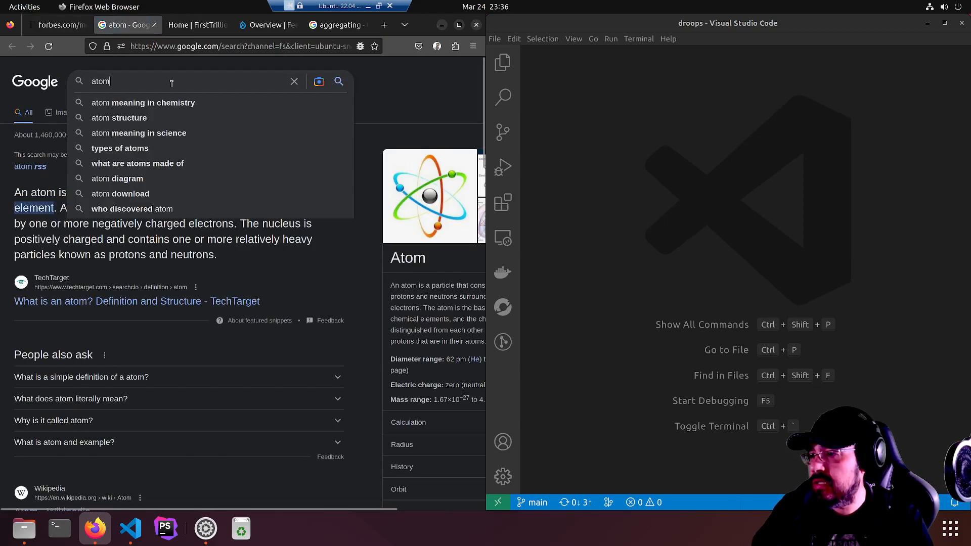
pyautogui.write('rss')
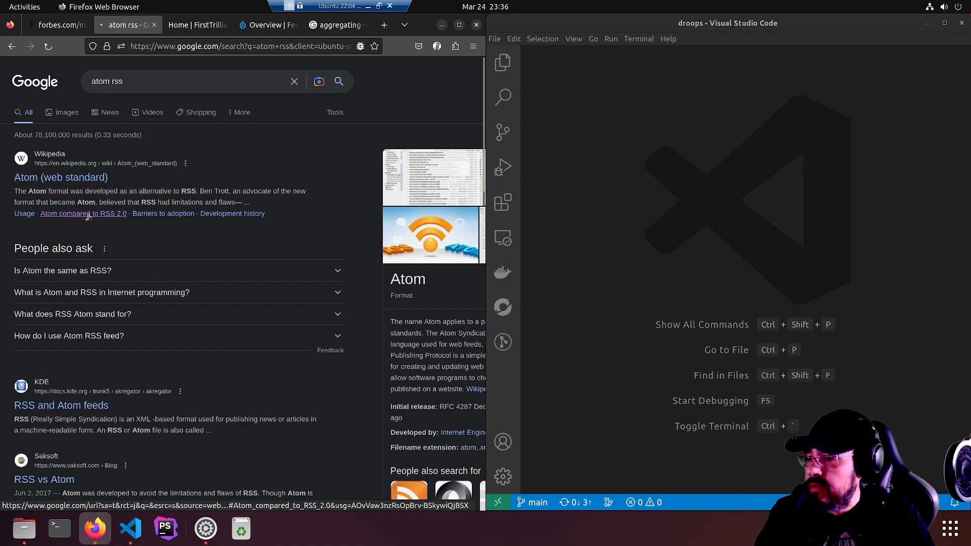
pyautogui.click(83, 214)
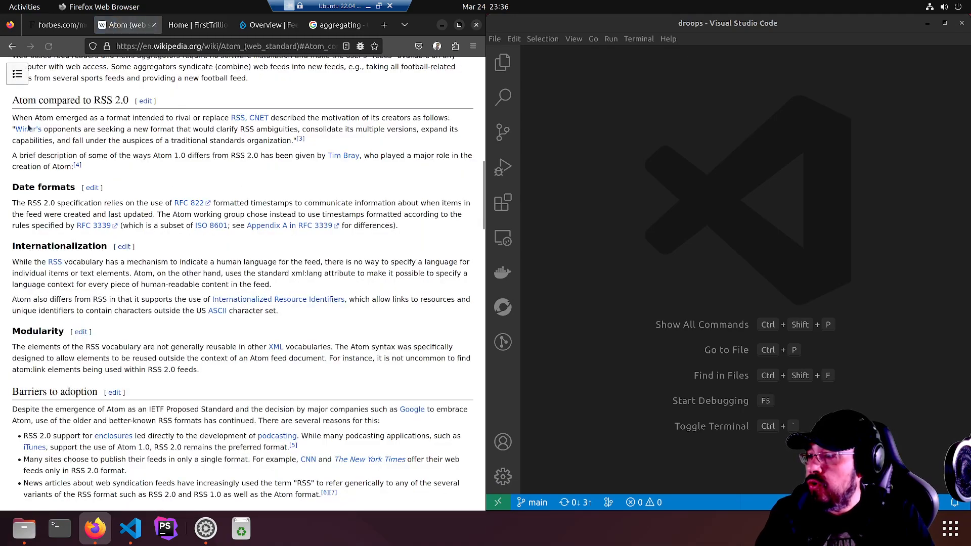
# Read Wikipedia's comparison and highlight the note about Atom 1.0 support
pyautogui.moveTo(164, 117); pyautogui.dragTo(219, 117)
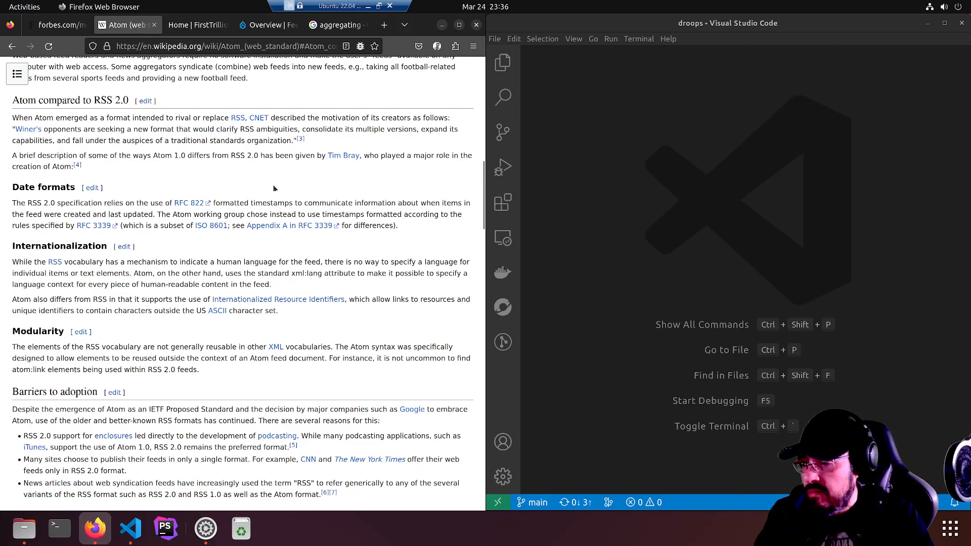
pyautogui.scroll(-3)
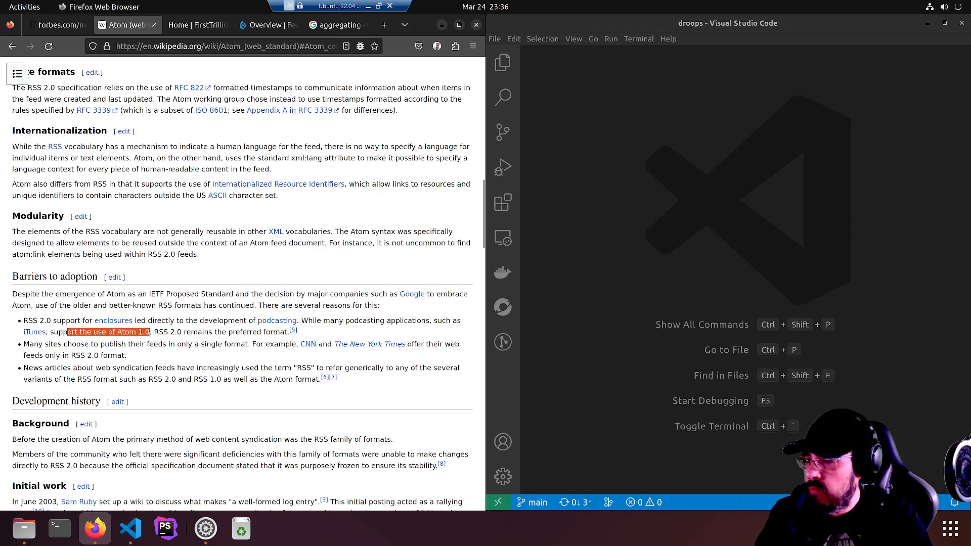
pyautogui.moveTo(152, 331); pyautogui.dragTo(286, 332)
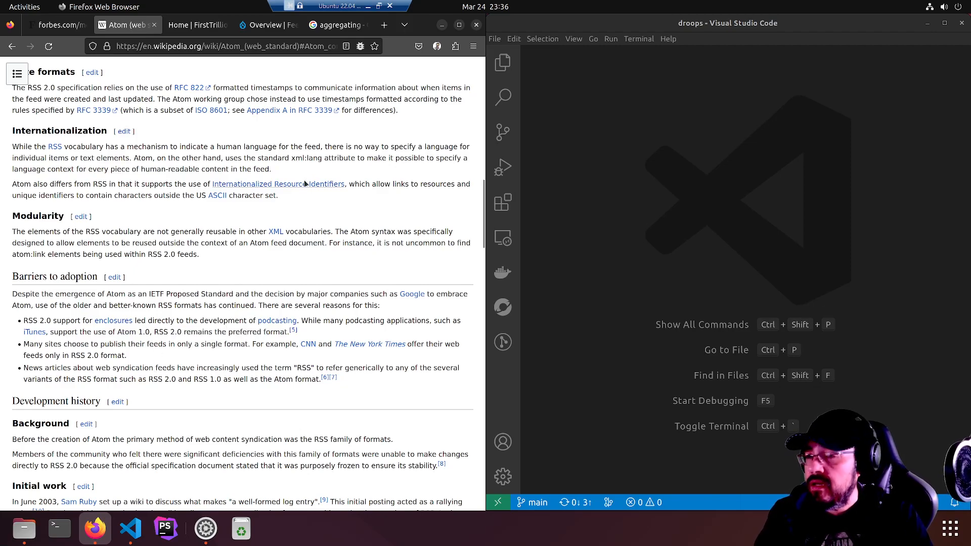
# Read further through the Forbes Money feed XML, then return to the Feeds Overview page
pyautogui.click(59, 24)
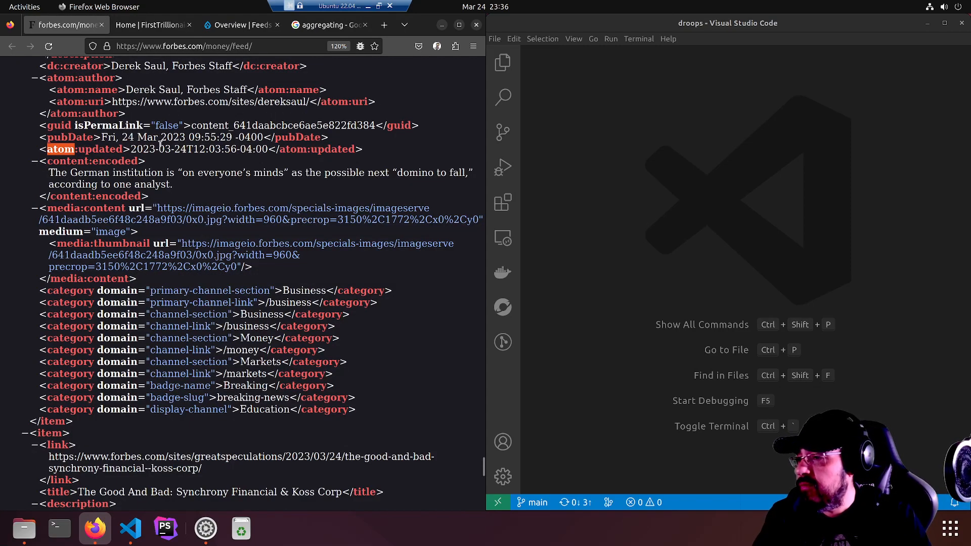
pyautogui.scroll(-3)
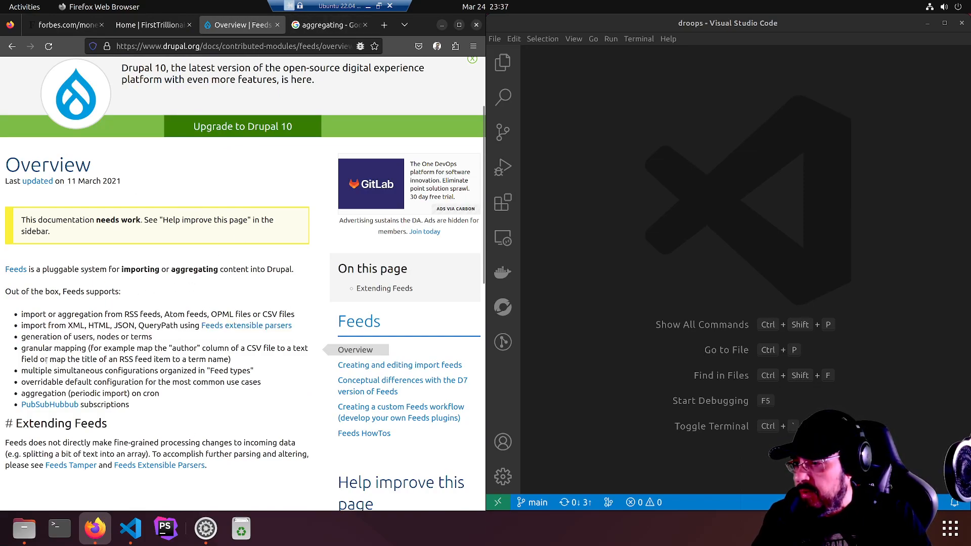
pyautogui.moveTo(64, 347); pyautogui.dragTo(151, 359)
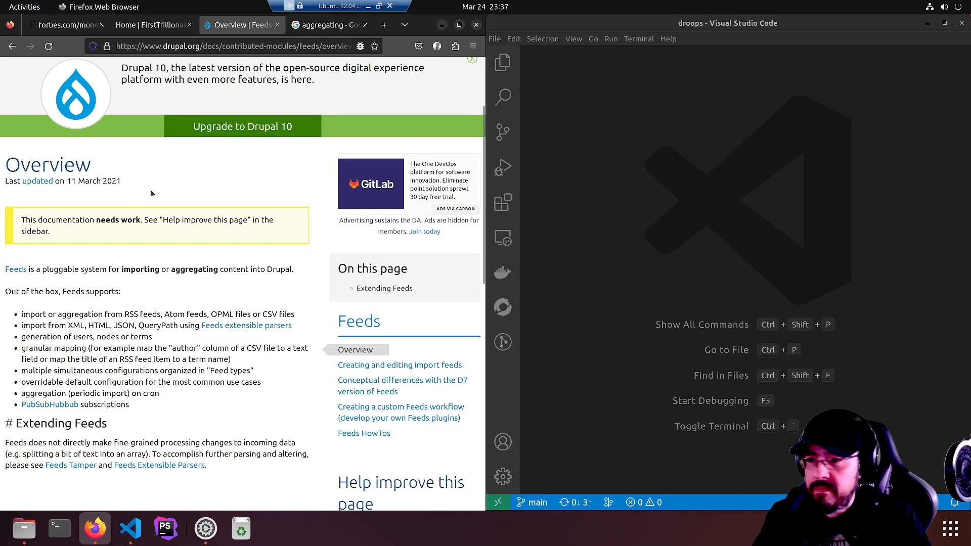
pyautogui.scroll(-3)
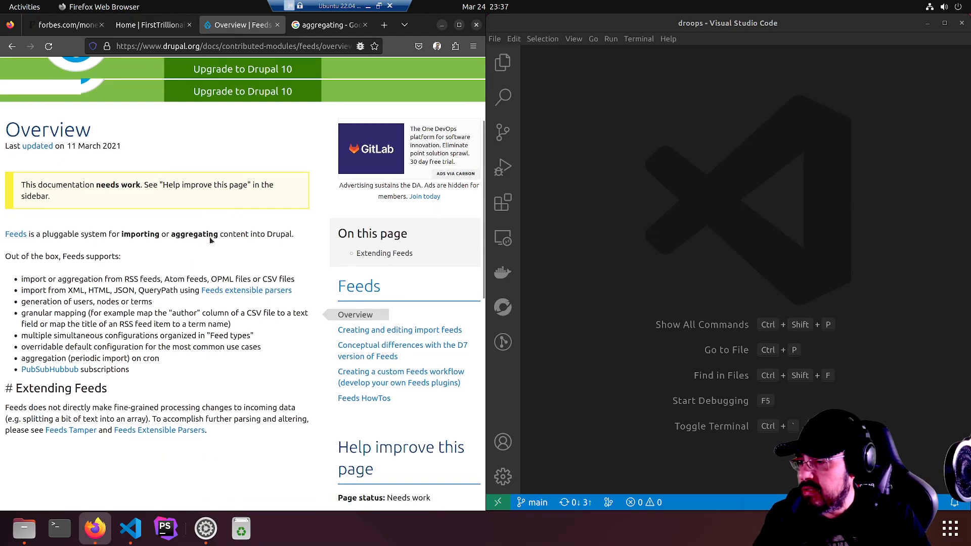
pyautogui.scroll(-3)
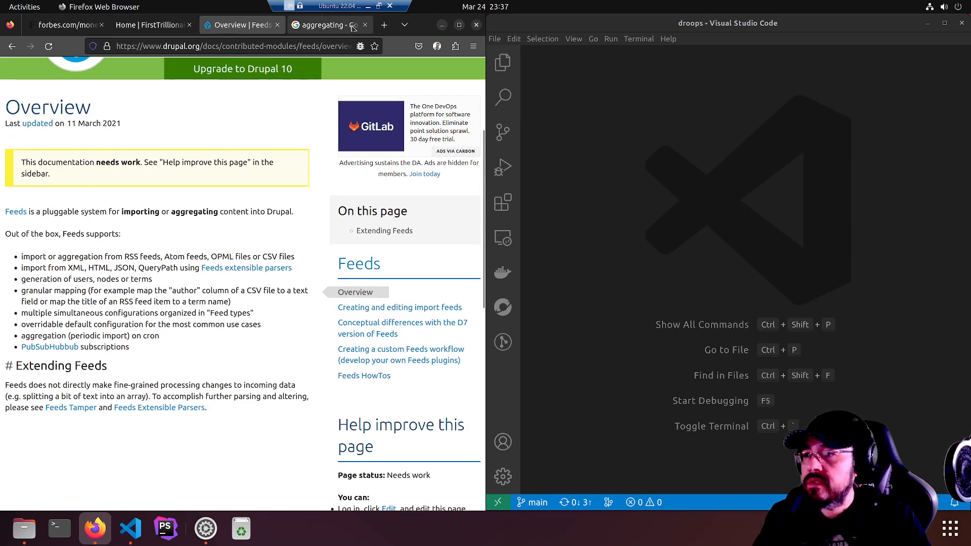
pyautogui.click(149, 25)
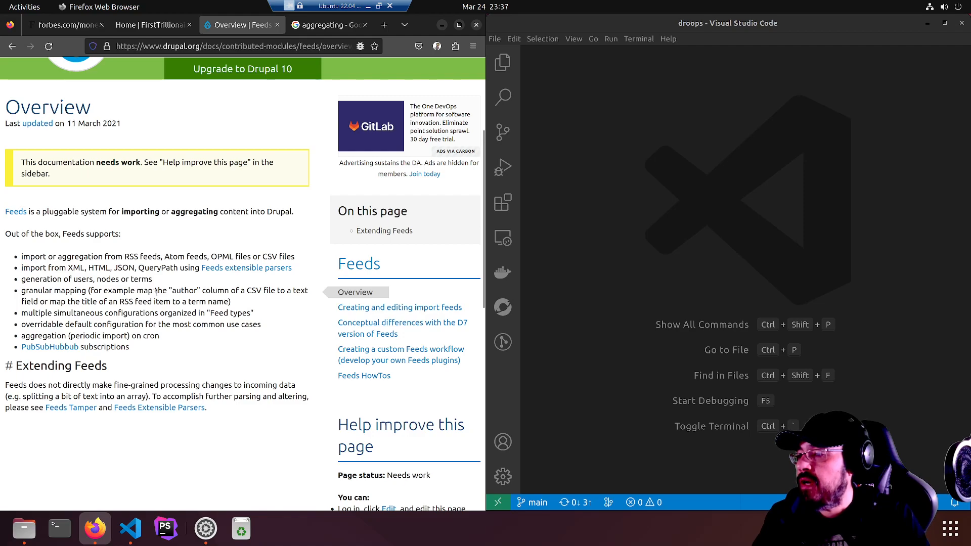
pyautogui.doubleClick(55, 290)
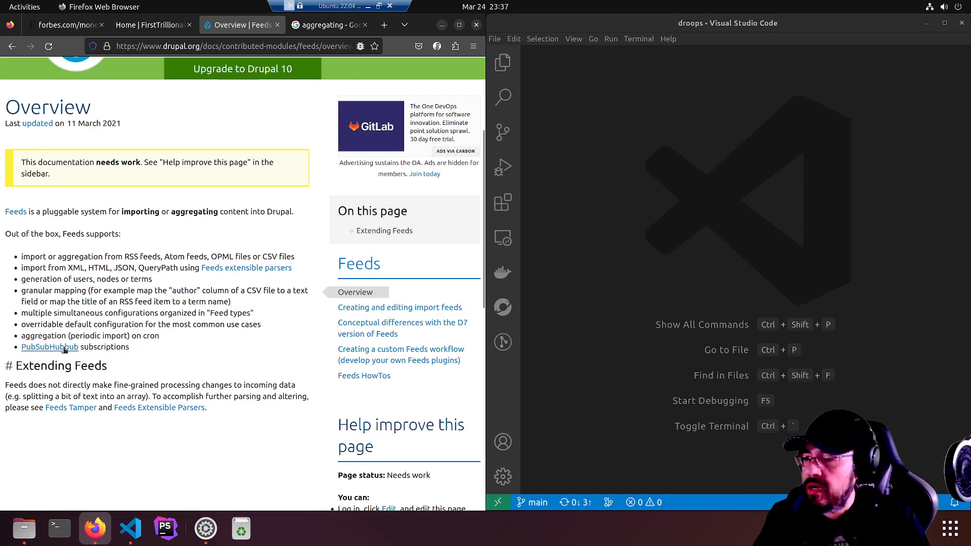
# Visit the PubSubHubbub project page from the Feeds docs, then go to the FirstTrillionaire site home page
pyautogui.click(49, 347)
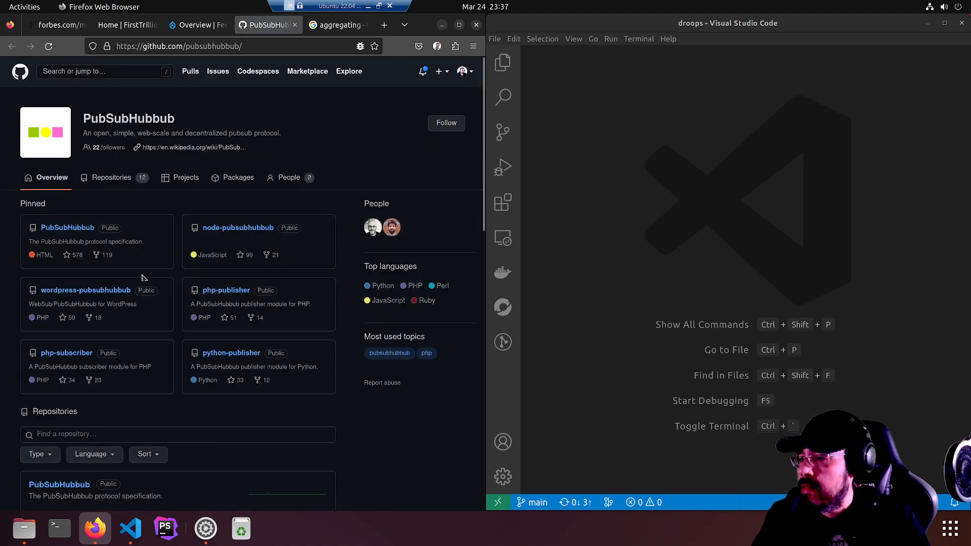
pyautogui.moveTo(72, 233)
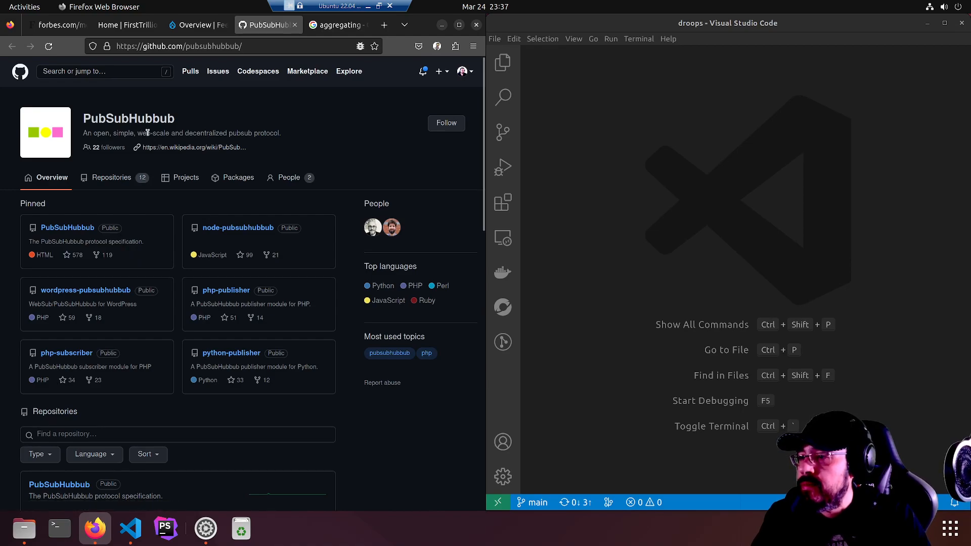
pyautogui.moveTo(283, 139)
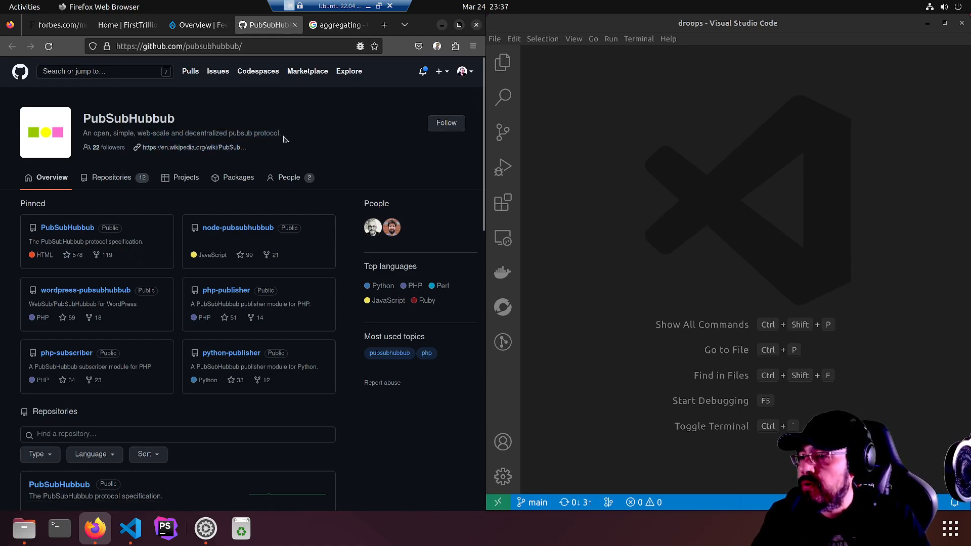
pyautogui.click(216, 24)
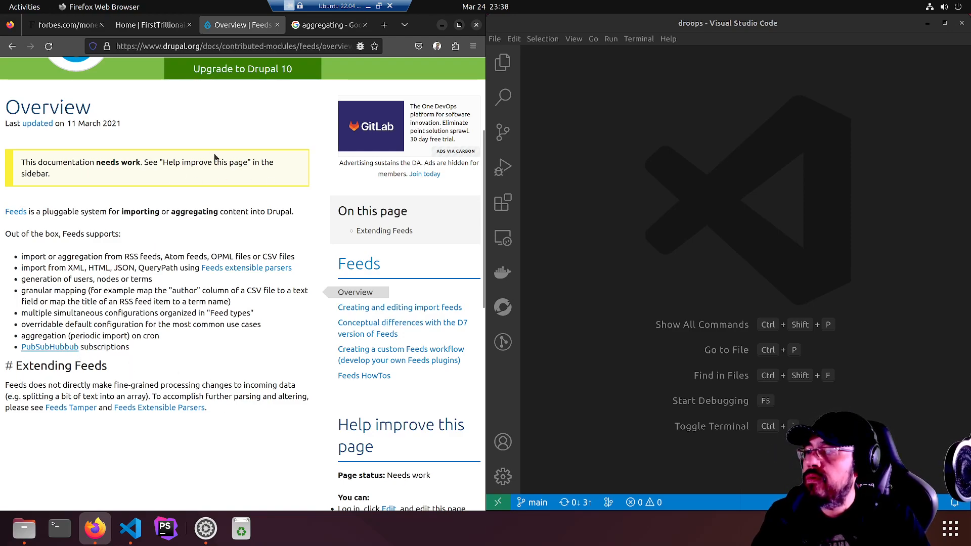
pyautogui.click(148, 24)
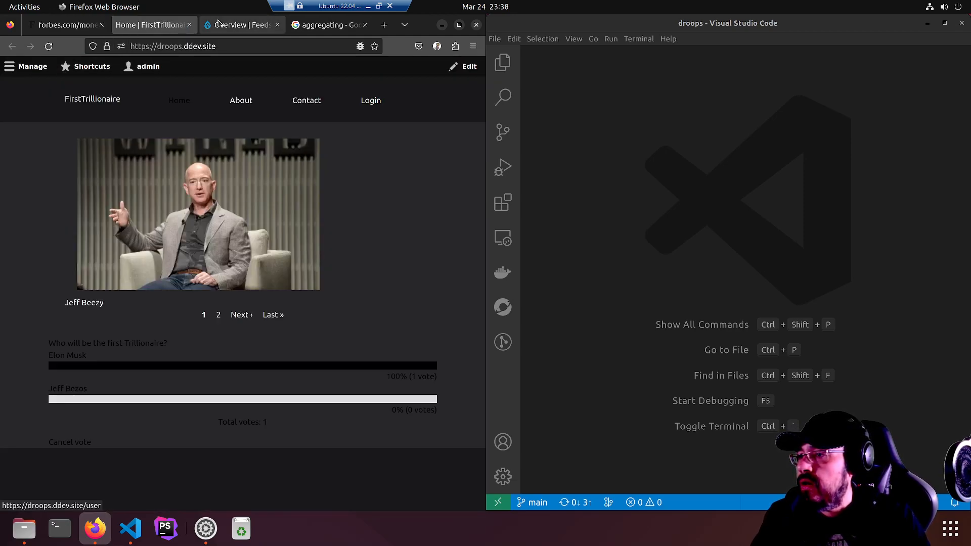
# Open Manage > Extend and filter the module list for 'feed', finding no Feeds module installed
pyautogui.click(31, 66)
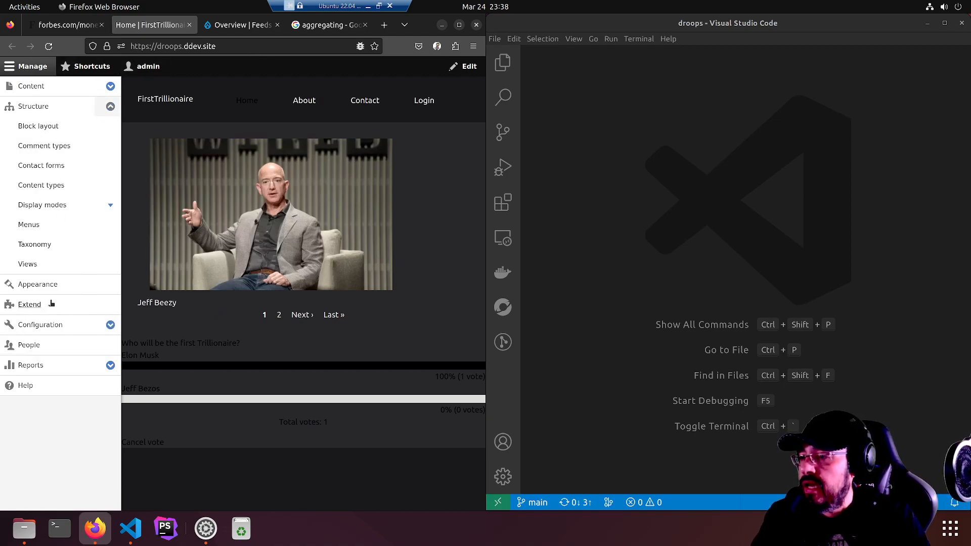
pyautogui.click(29, 304)
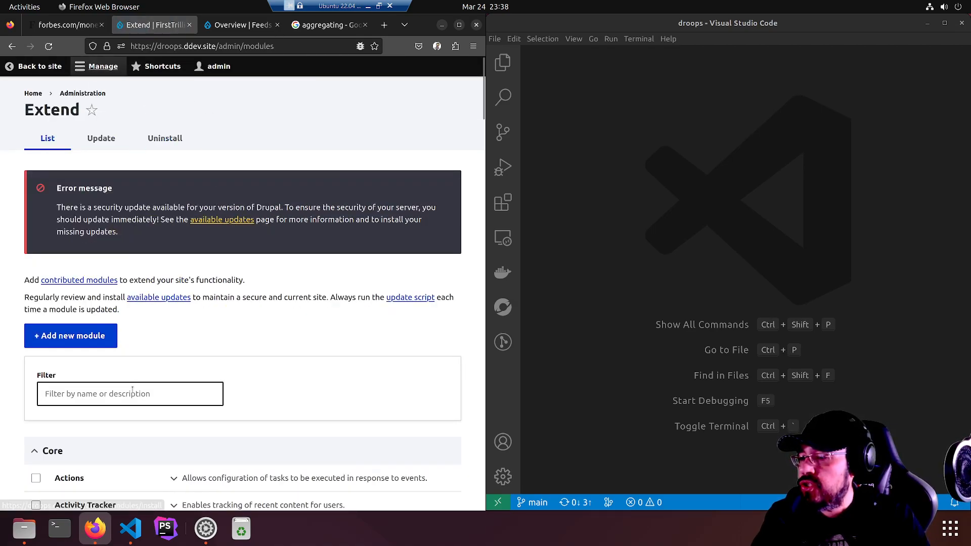
pyautogui.write('feeds')
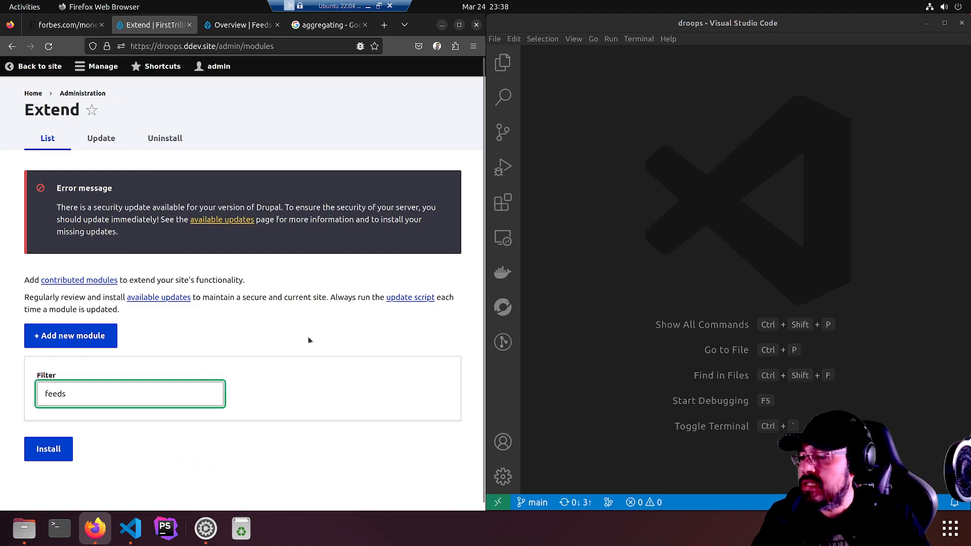
pyautogui.press('Backspace')
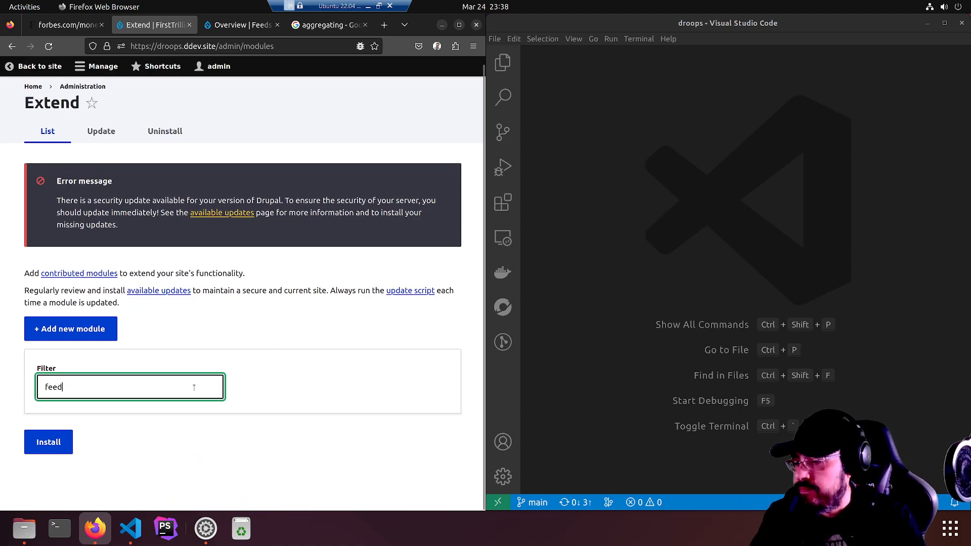
# Review the Feeds documentation and reach the Feeds project page releases section
pyautogui.click(242, 24)
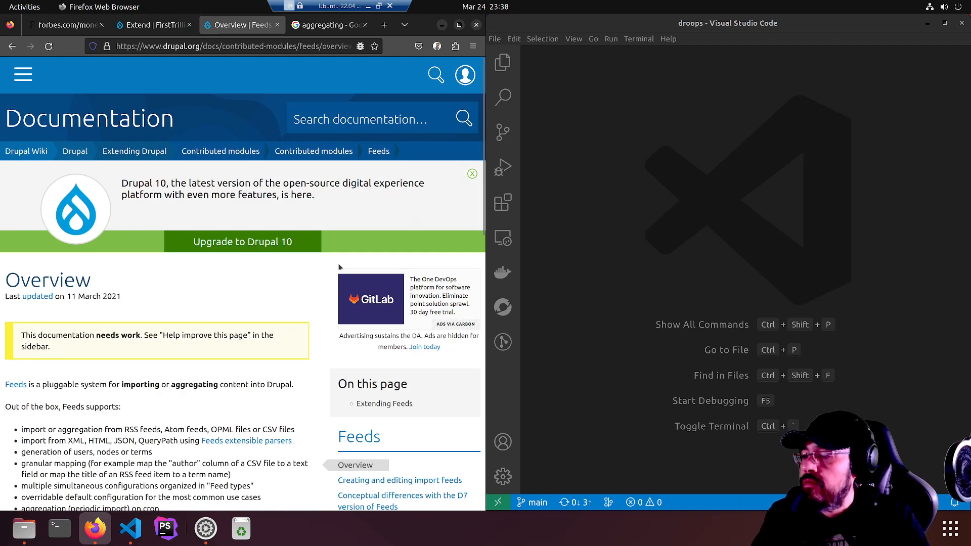
pyautogui.scroll(-3)
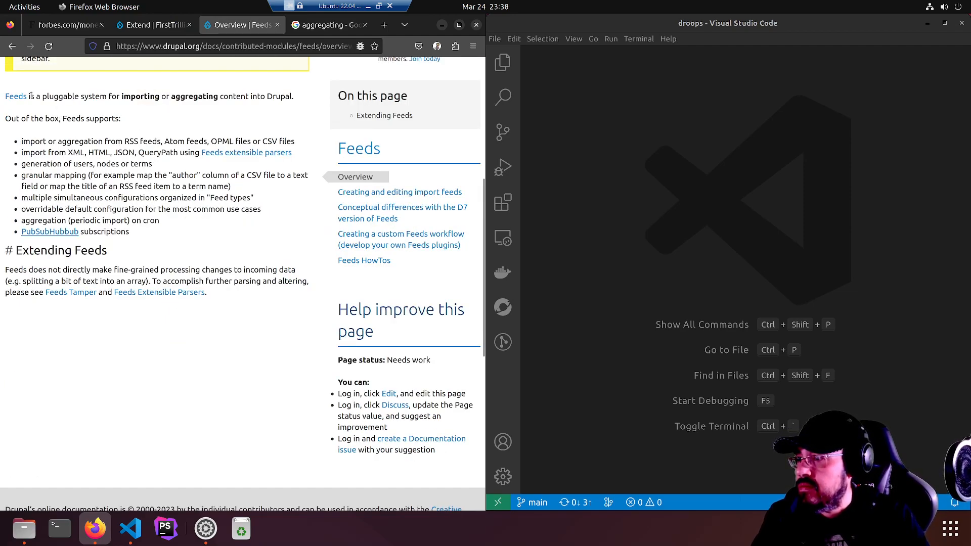
pyautogui.moveTo(16, 96)
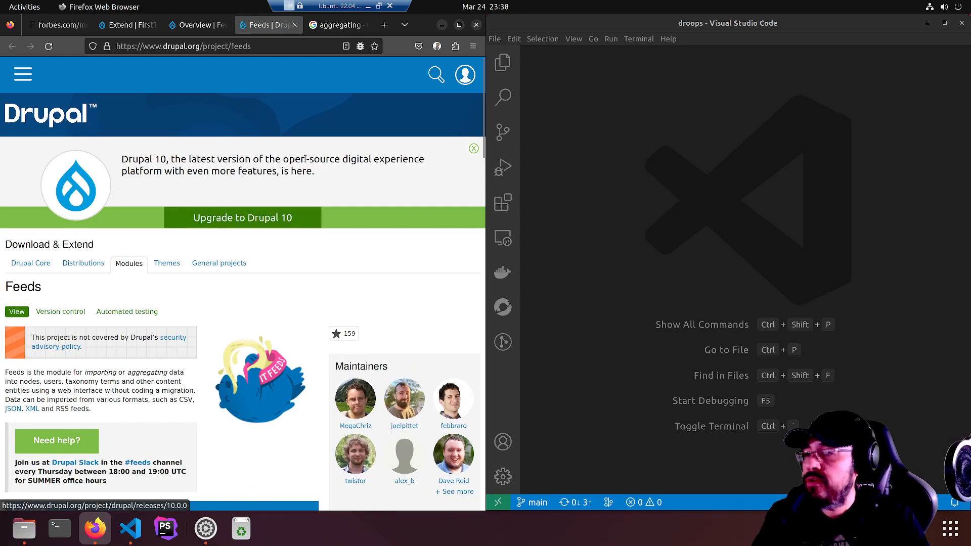
pyautogui.scroll(-3)
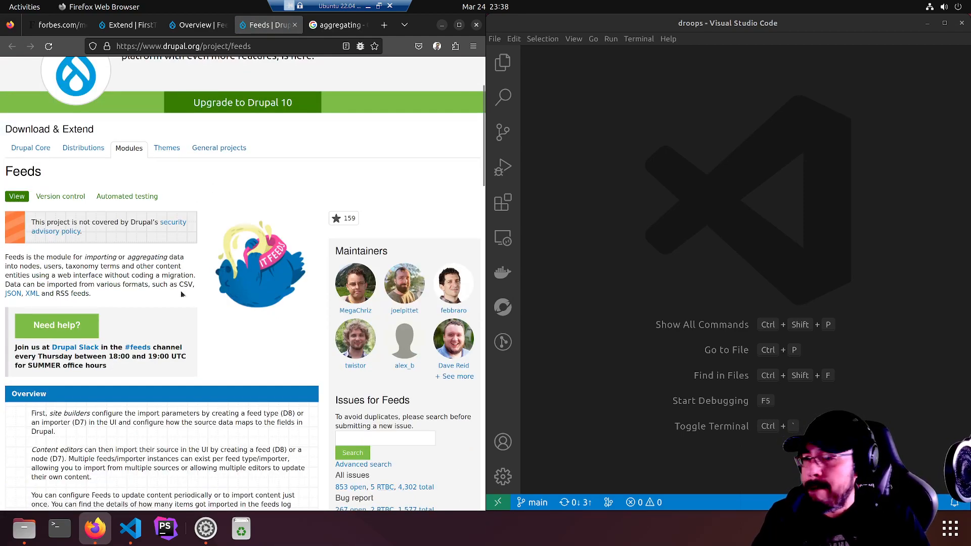
pyautogui.scroll(-3)
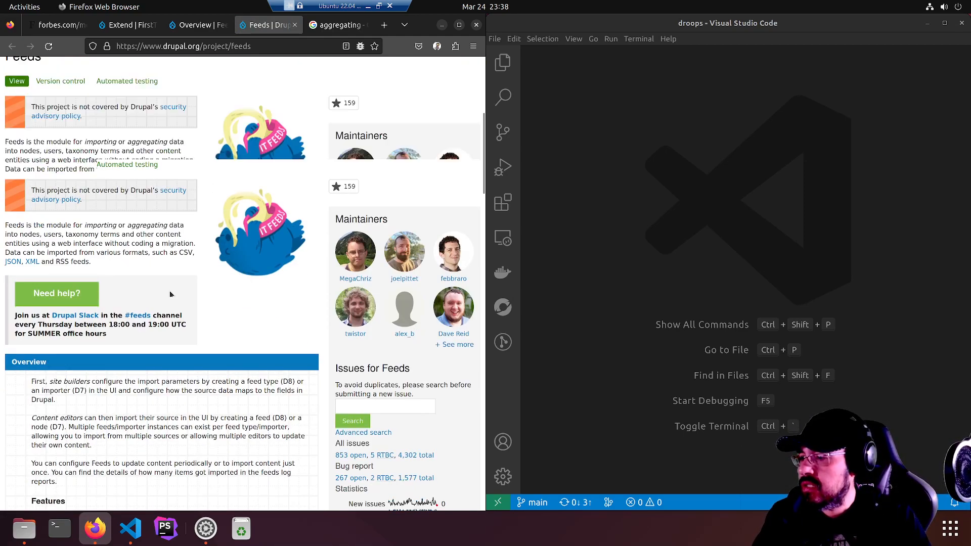
pyautogui.scroll(-3)
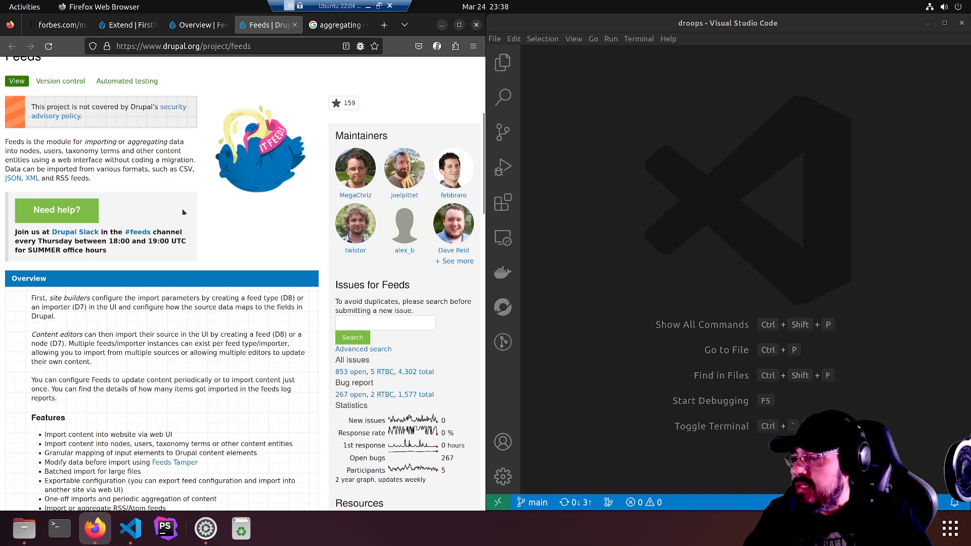
pyautogui.scroll(-3)
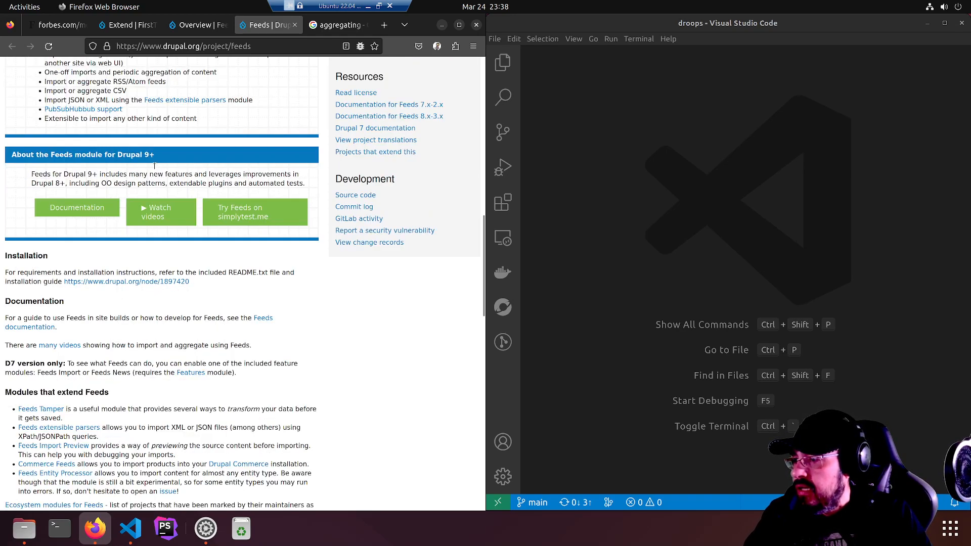
pyautogui.scroll(-3)
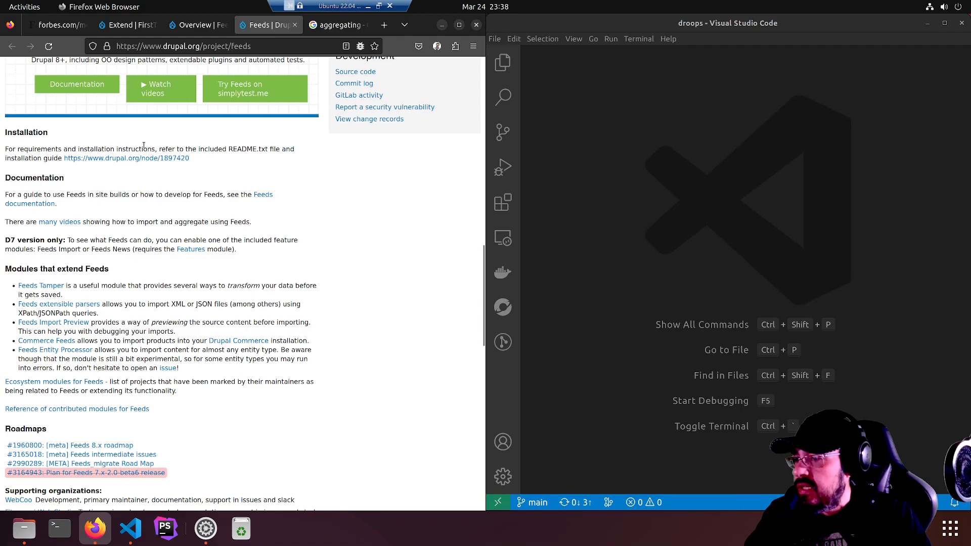
# Select the composer require command for the 8.x-3.0-beta3 Feeds release
pyautogui.rightClick(358, 303)
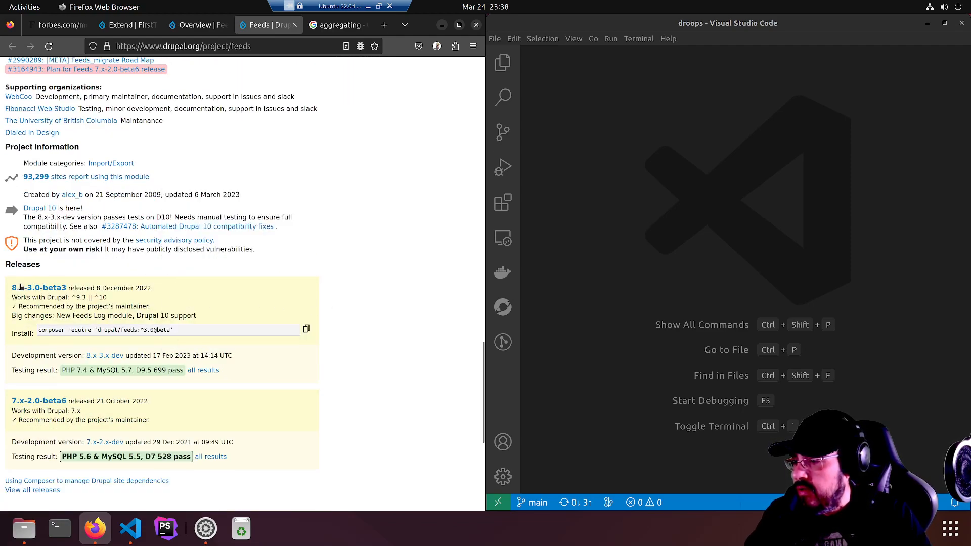
pyautogui.moveTo(58, 298); pyautogui.dragTo(106, 298)
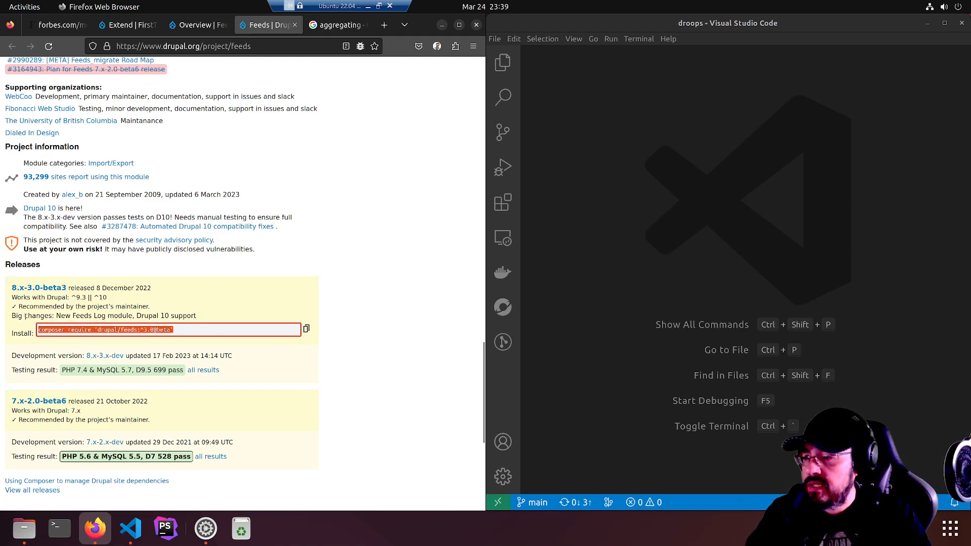
pyautogui.moveTo(95, 325)
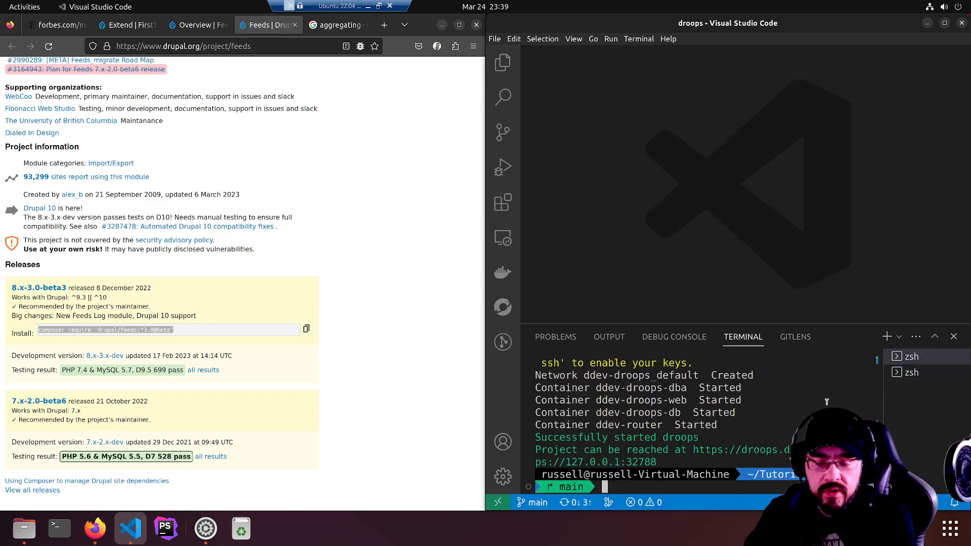
# Confirm ddev status for droops and run ddev composer require 'drupal/feeds:^3.0@beta'
pyautogui.write('clear')
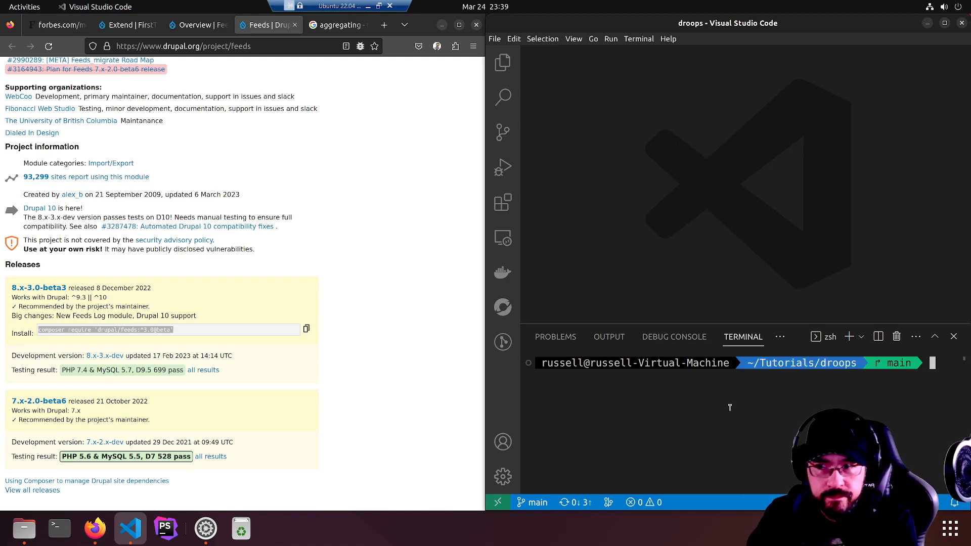
pyautogui.write('ddev status')
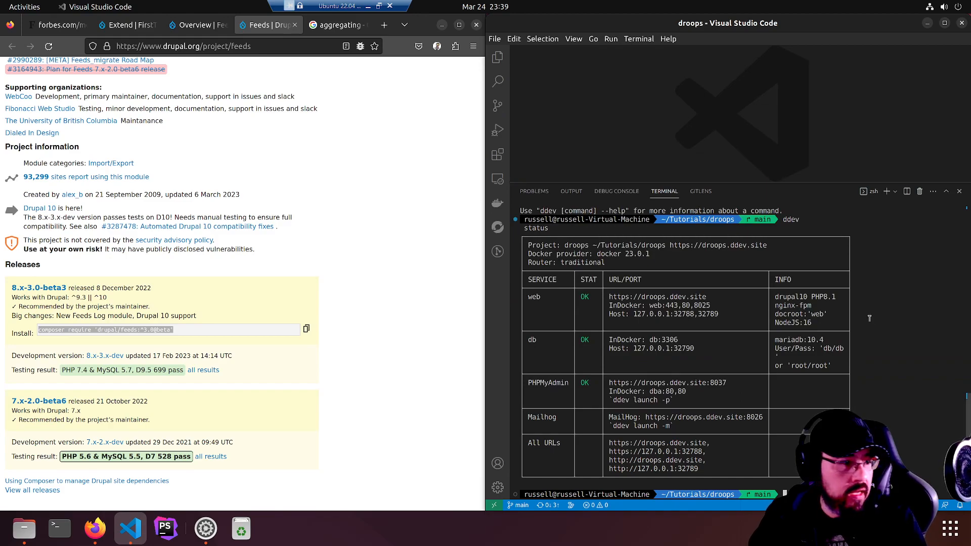
pyautogui.moveTo(789, 107)
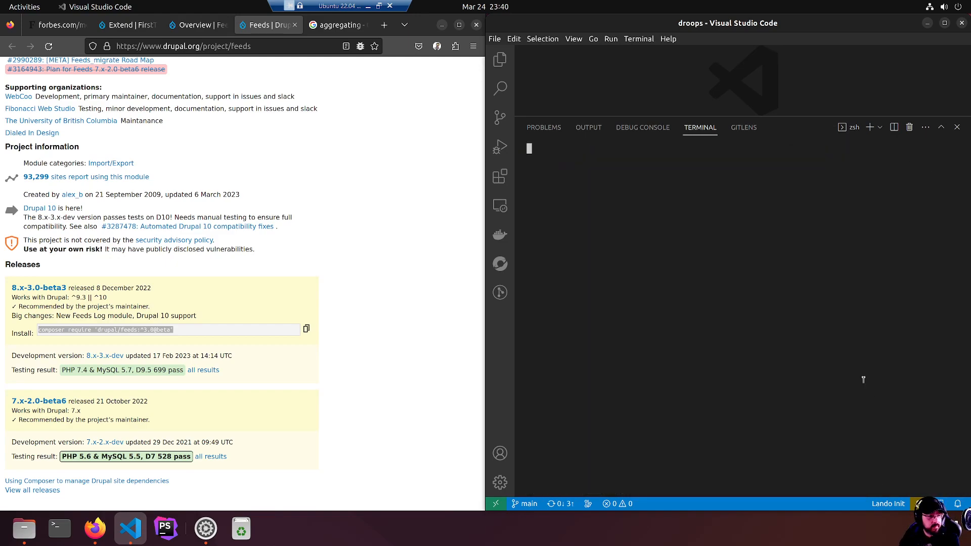
pyautogui.write('ddev status')
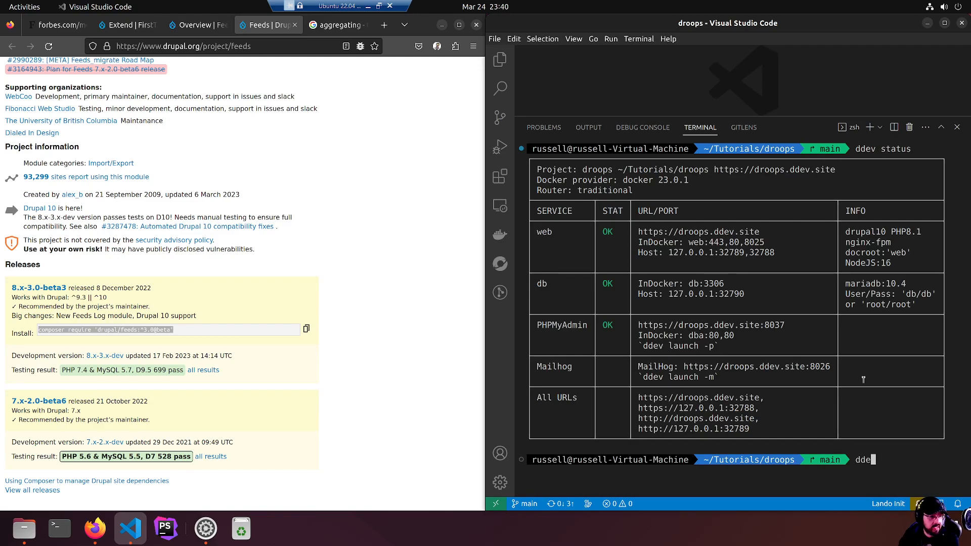
pyautogui.write("composer require 'drupal/feeds:^3.0@beta'")
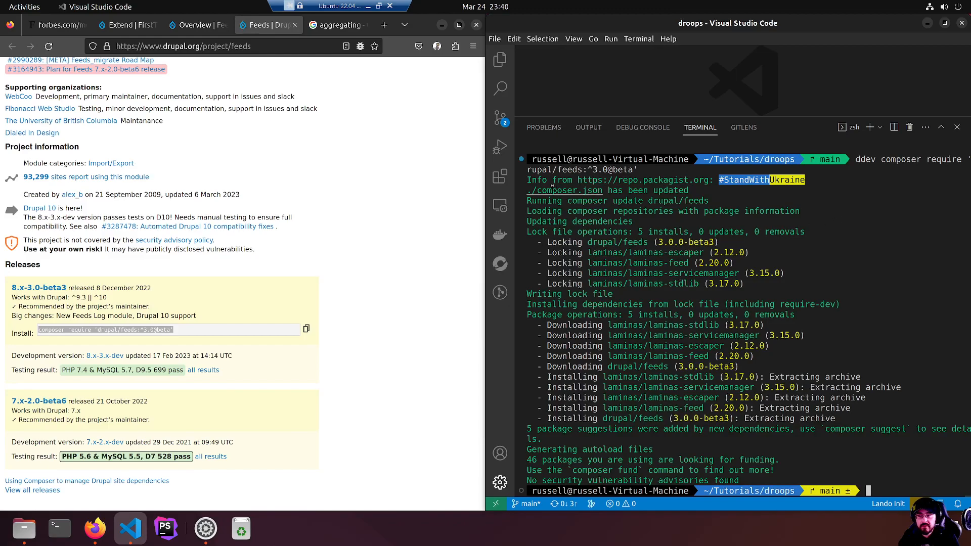
pyautogui.moveTo(563, 191)
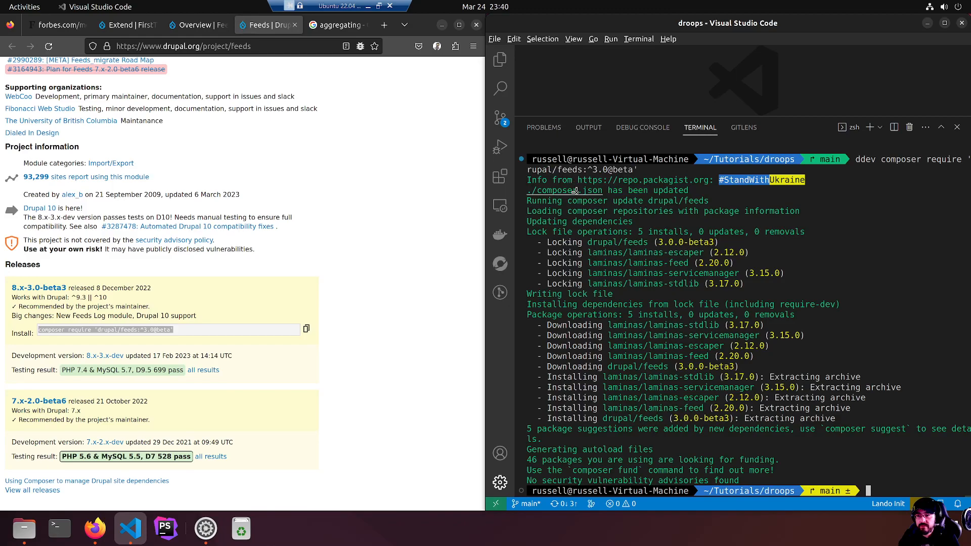
pyautogui.moveTo(563, 190)
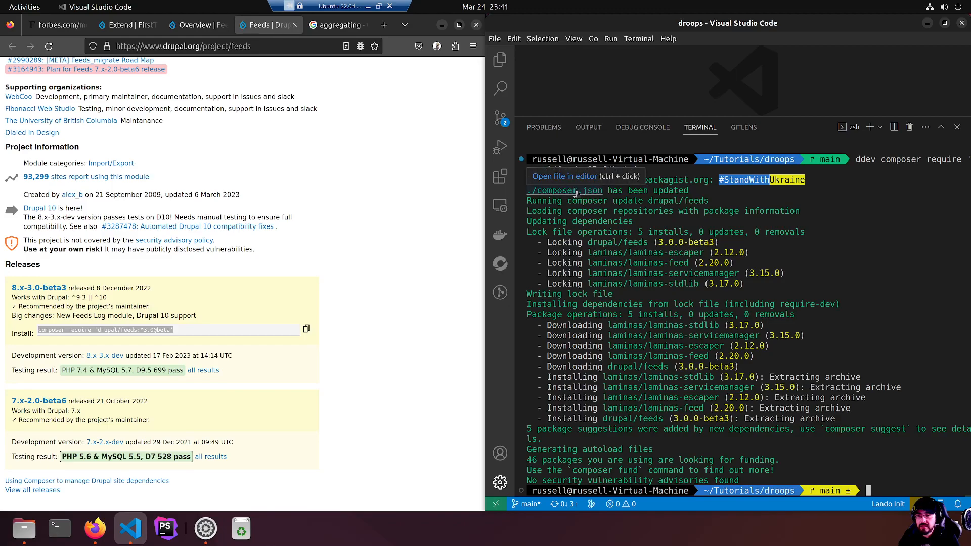
# View composer.json showing drupal/feeds ^3.0@beta added to the require list
pyautogui.click(563, 190)
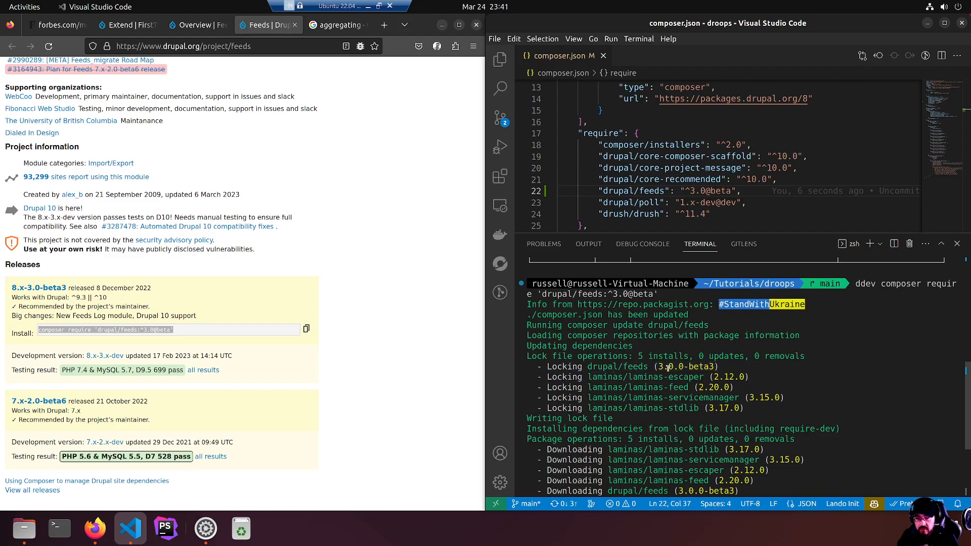
pyautogui.moveTo(588, 376); pyautogui.dragTo(746, 407)
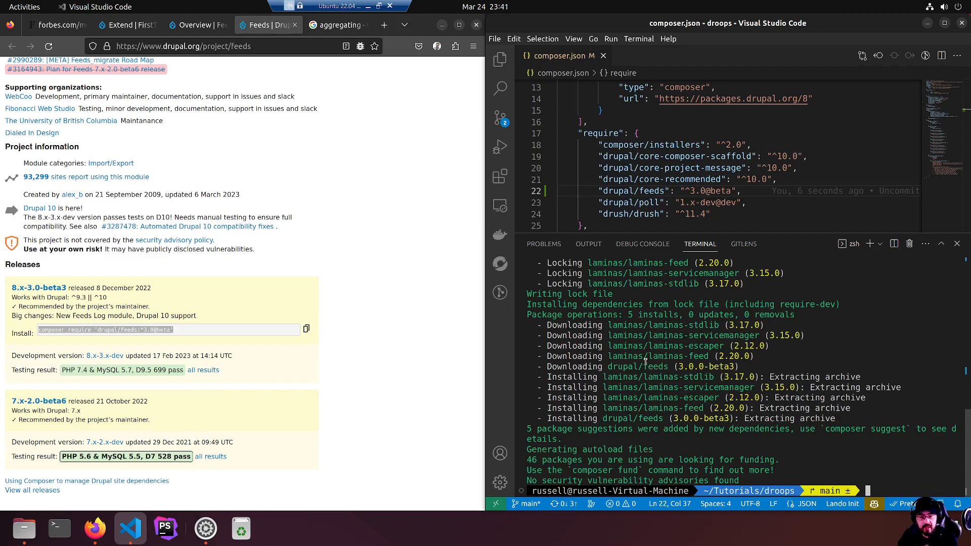
# Enable the Feeds module with ddev drush en feeds
pyautogui.write('ddev drush en')
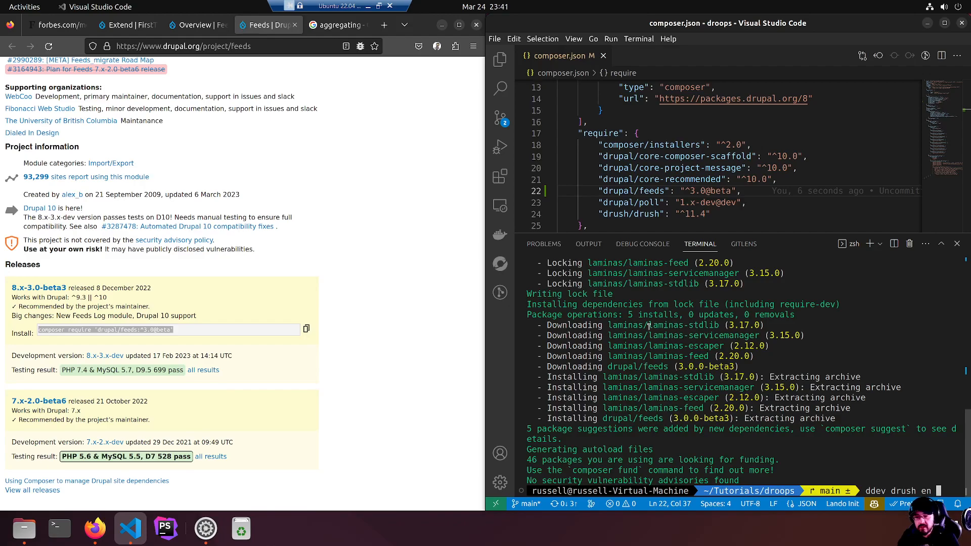
pyautogui.write('feeds')
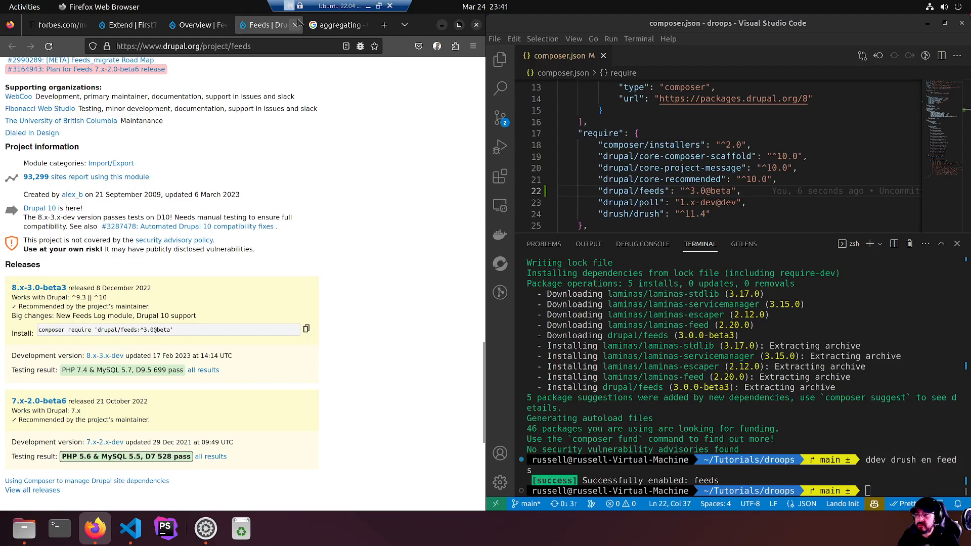
# Reload the Extend page filtered by 'feeds' and confirm the Feeds module is enabled
pyautogui.click(149, 25)
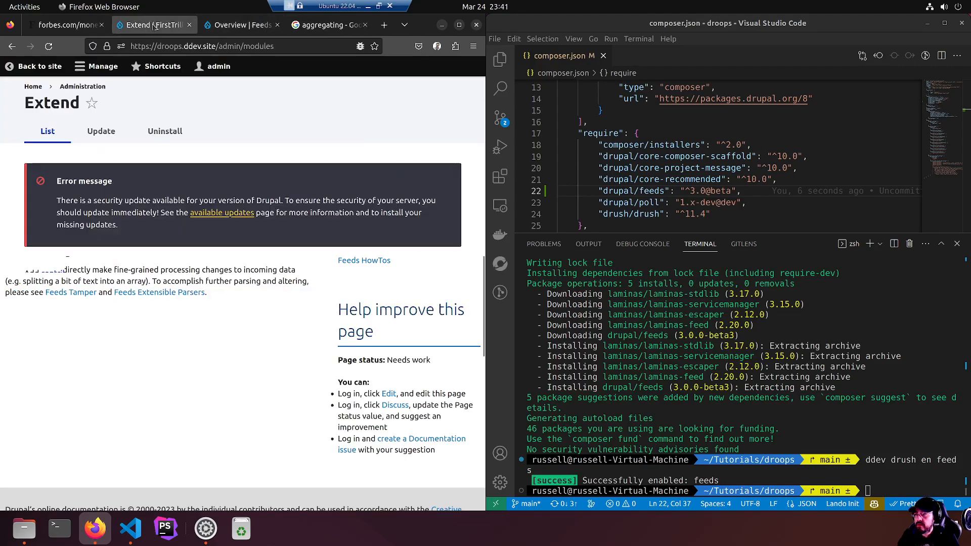
pyautogui.click(48, 45)
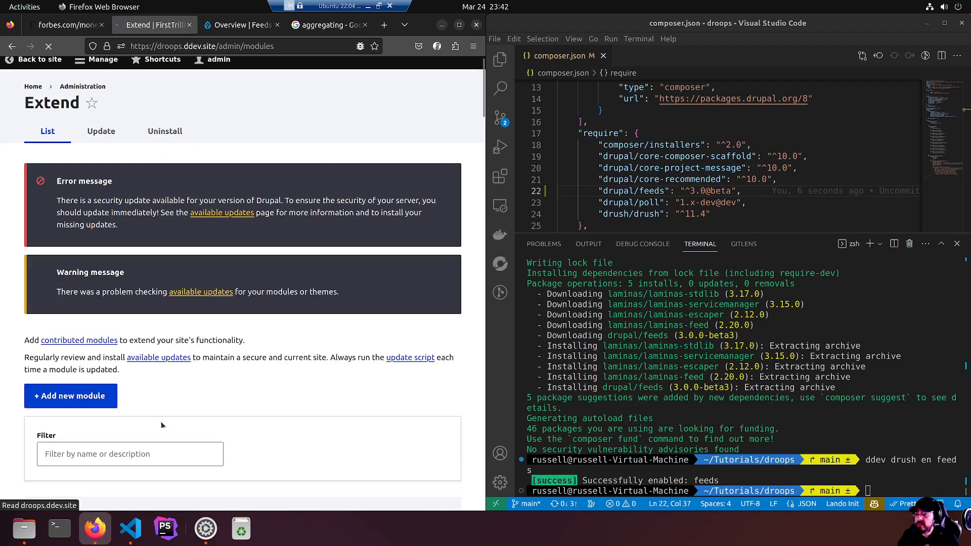
pyautogui.write('f')
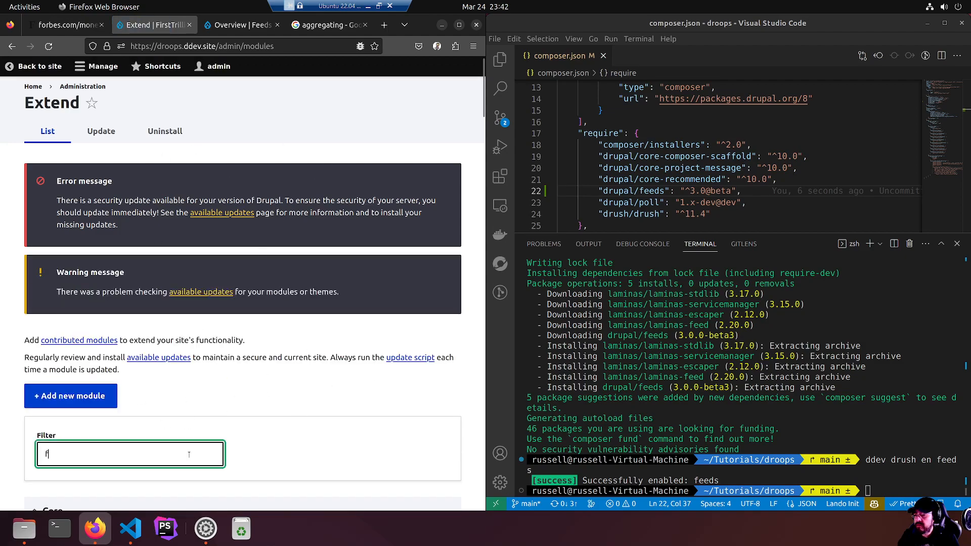
pyautogui.write('feeds')
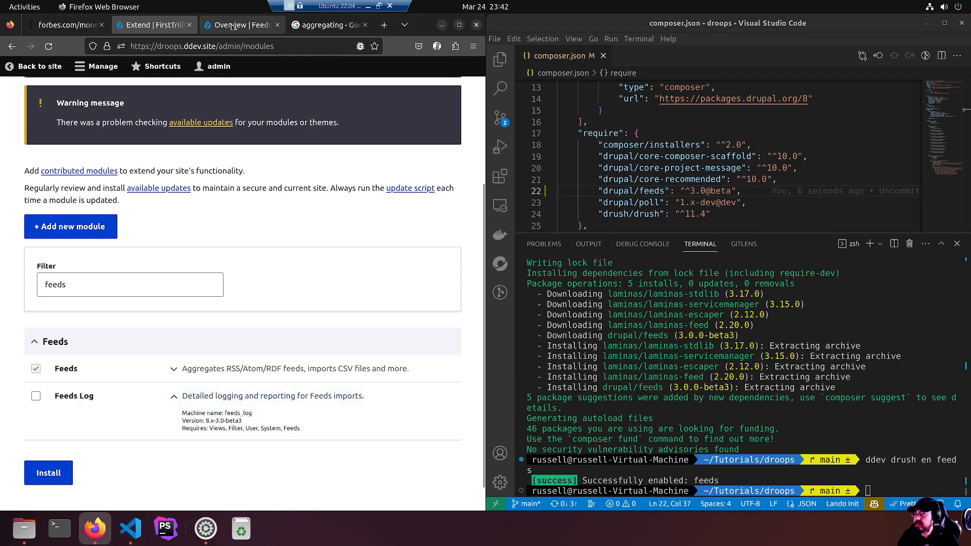
pyautogui.click(154, 24)
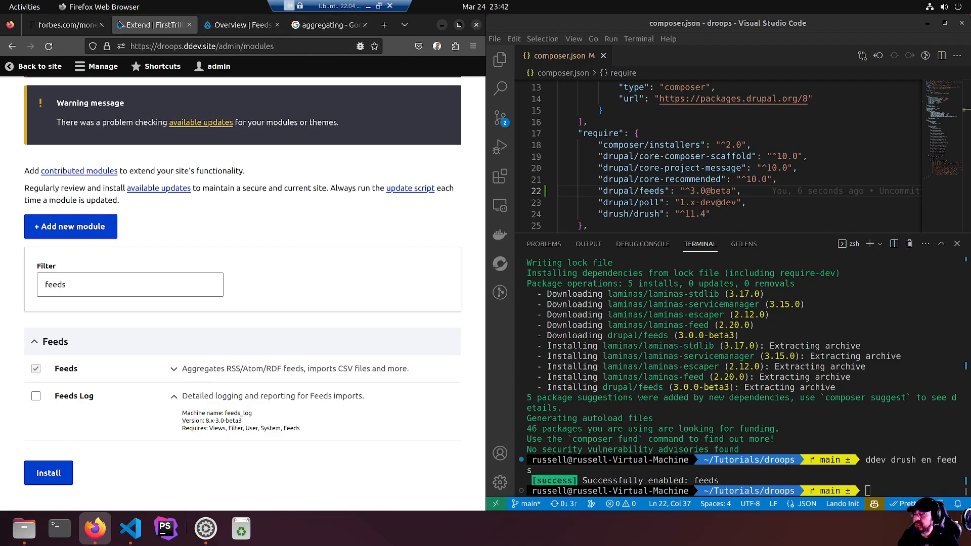
pyautogui.moveTo(62, 24)
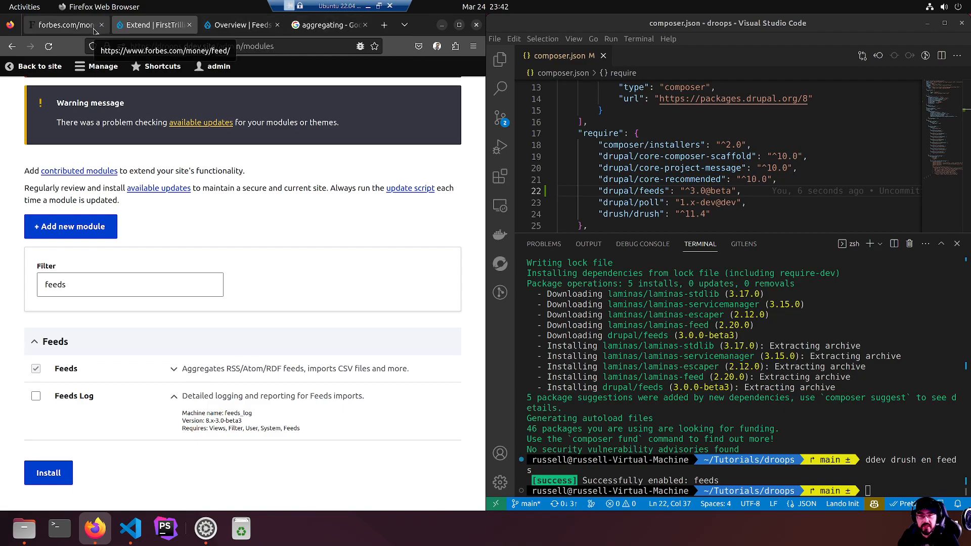
pyautogui.click(240, 24)
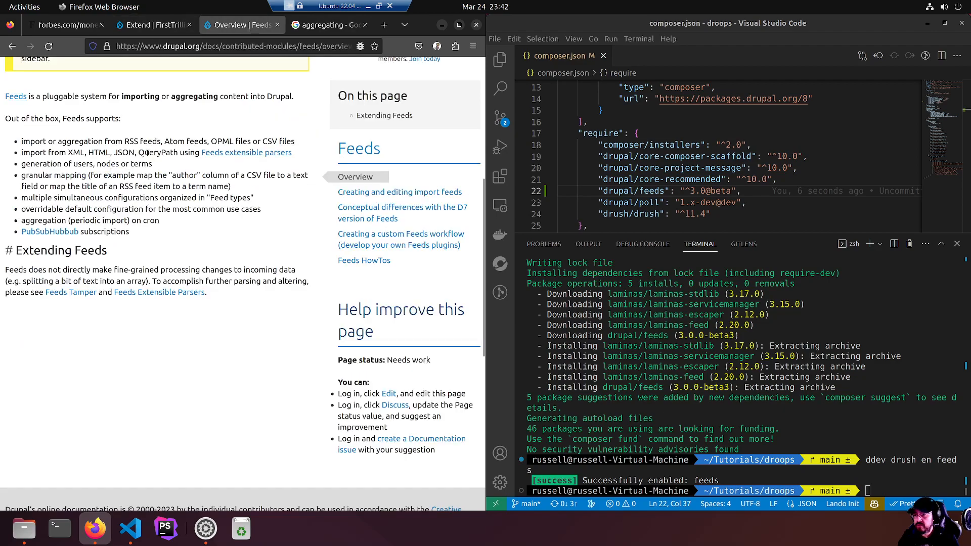
# Navigate Manage > Structure > Feed types to the empty Feed types overview
pyautogui.click(153, 25)
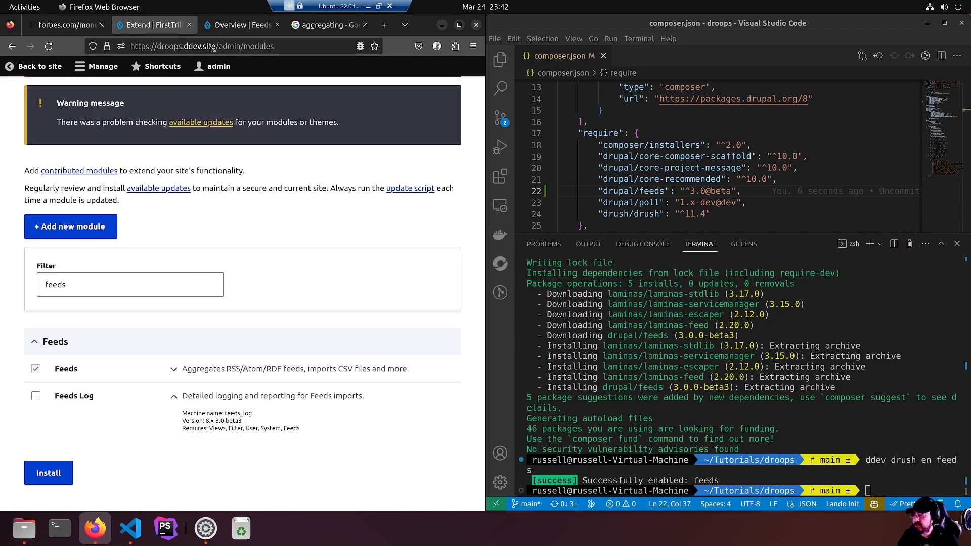
pyautogui.click(97, 67)
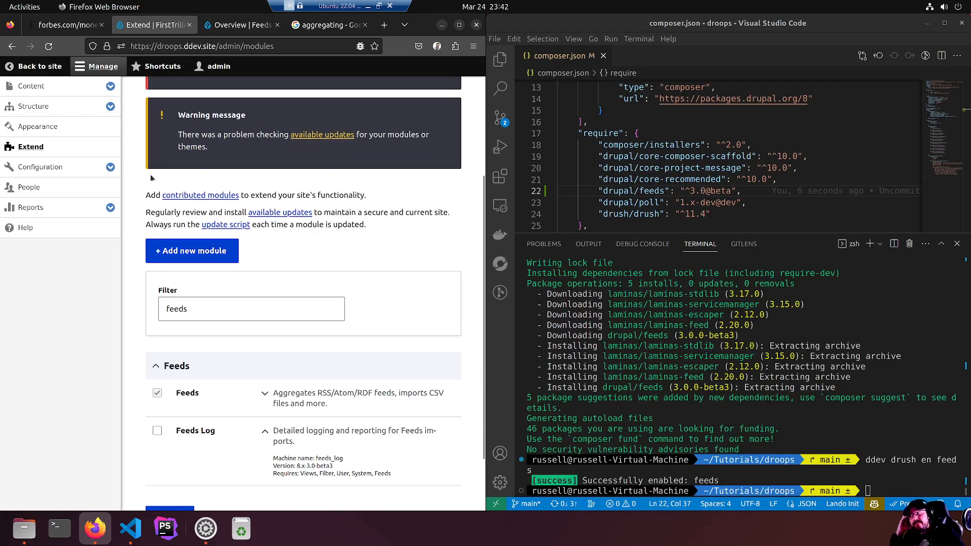
pyautogui.click(34, 106)
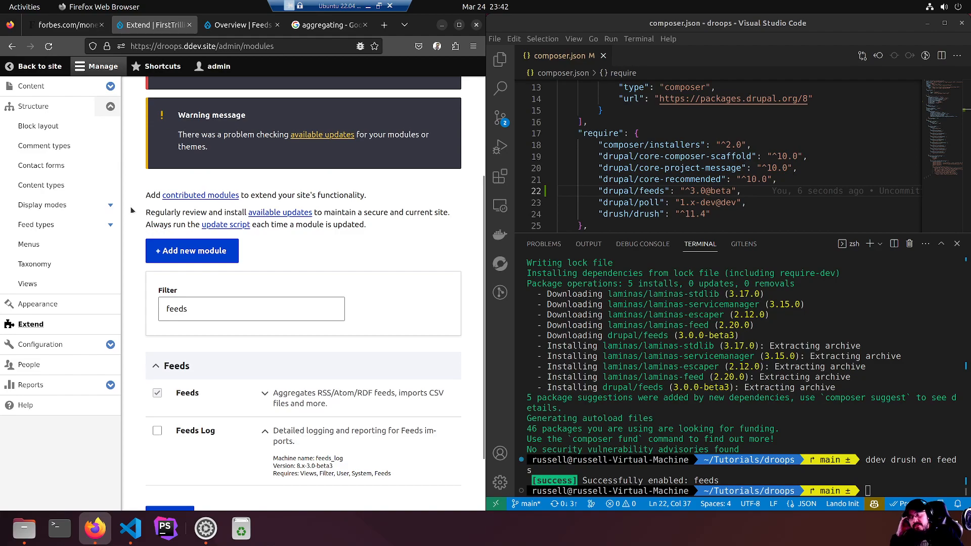
pyautogui.click(37, 224)
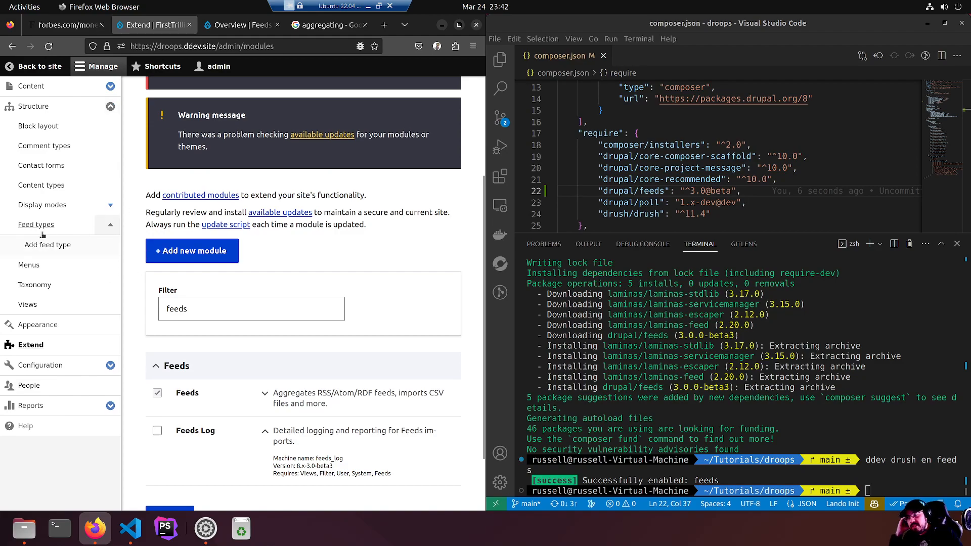
pyautogui.click(36, 224)
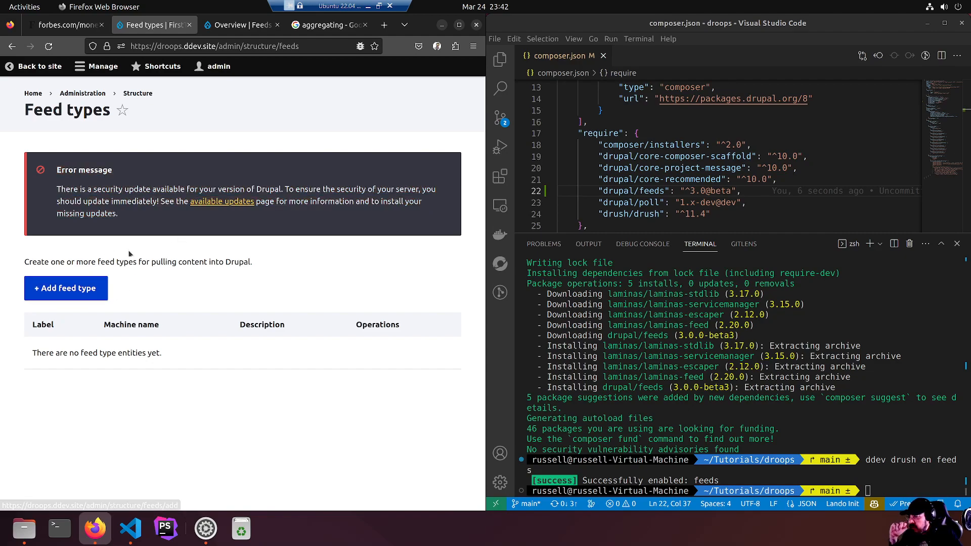
pyautogui.moveTo(267, 260)
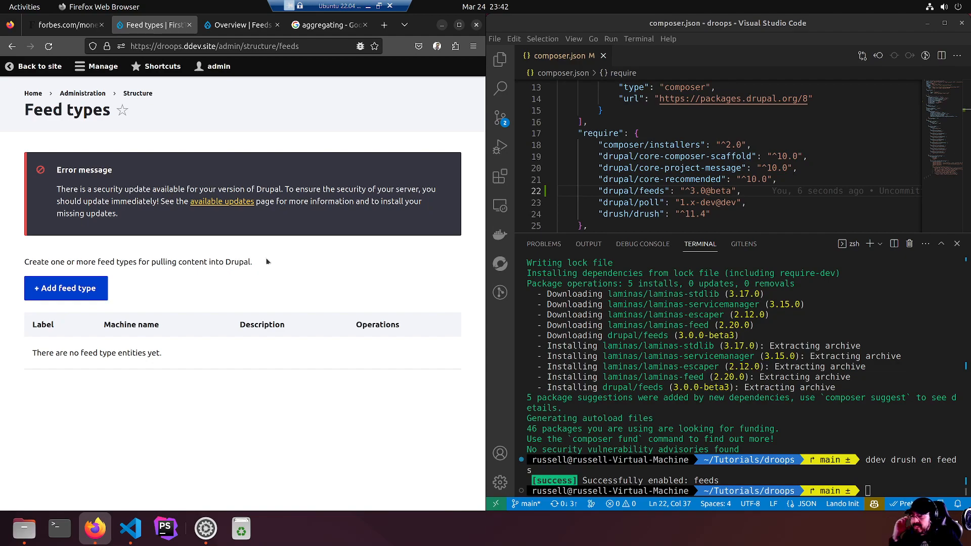
pyautogui.moveTo(38, 262); pyautogui.dragTo(252, 262)
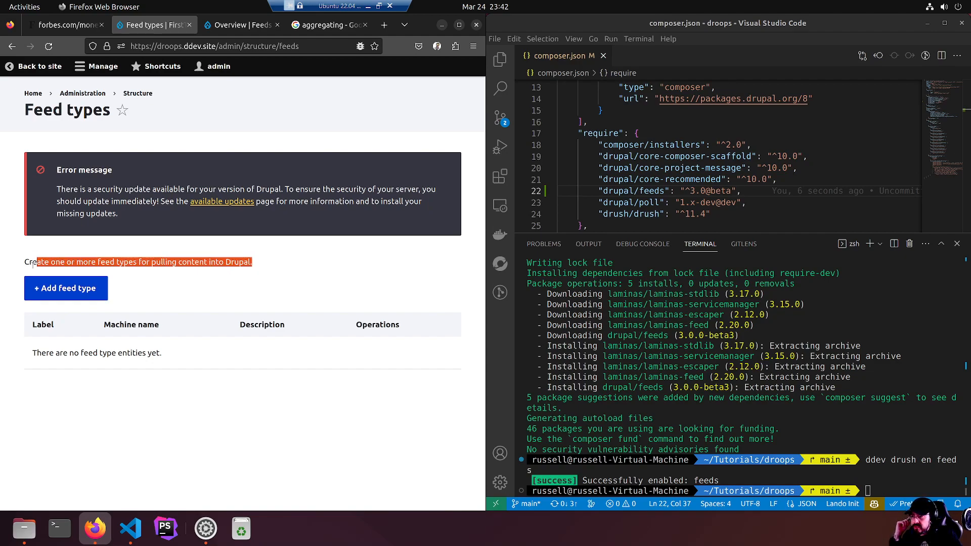
pyautogui.click(61, 24)
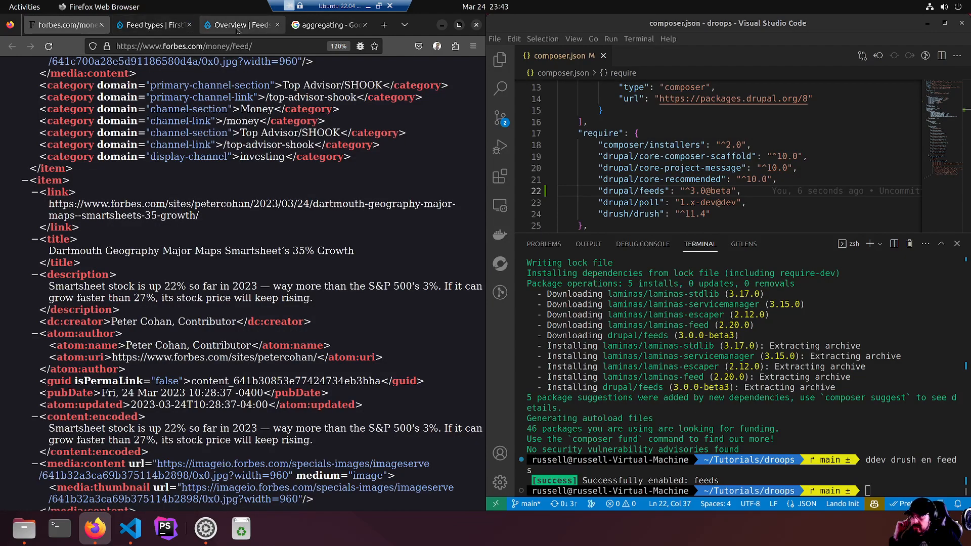
pyautogui.click(150, 24)
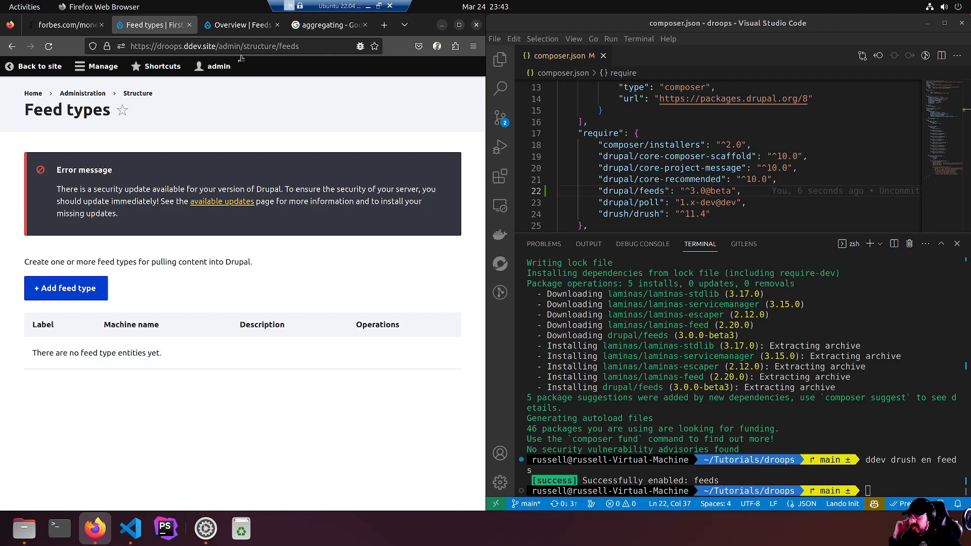
pyautogui.click(241, 24)
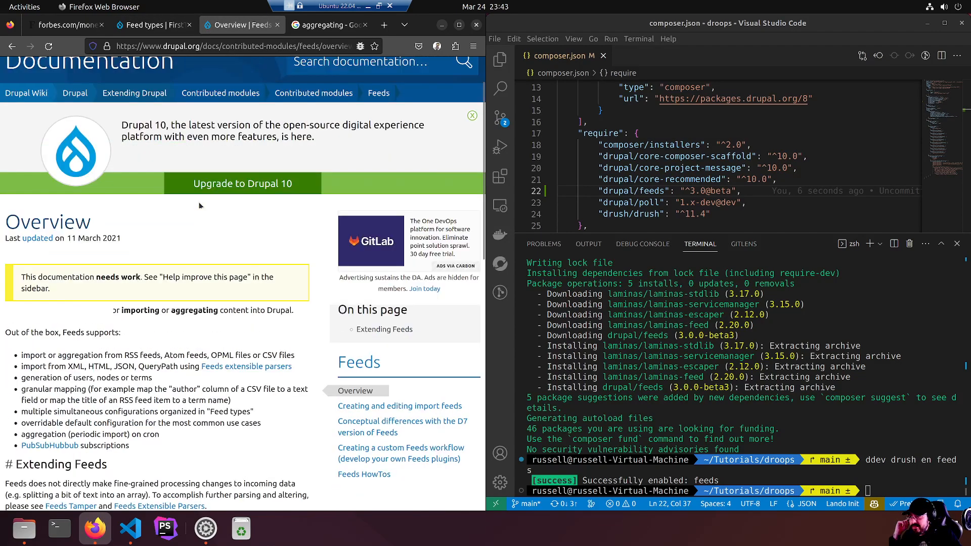
pyautogui.scroll(-3)
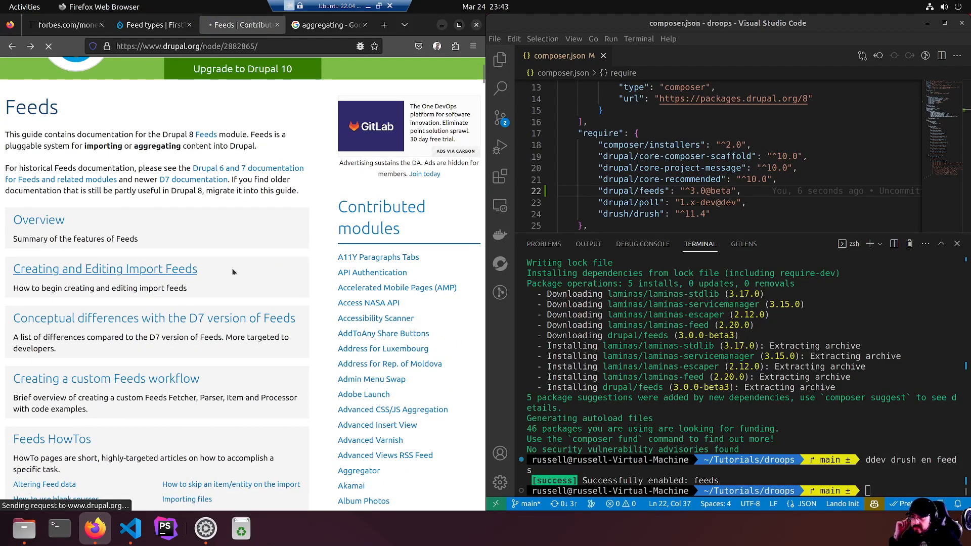
pyautogui.click(104, 269)
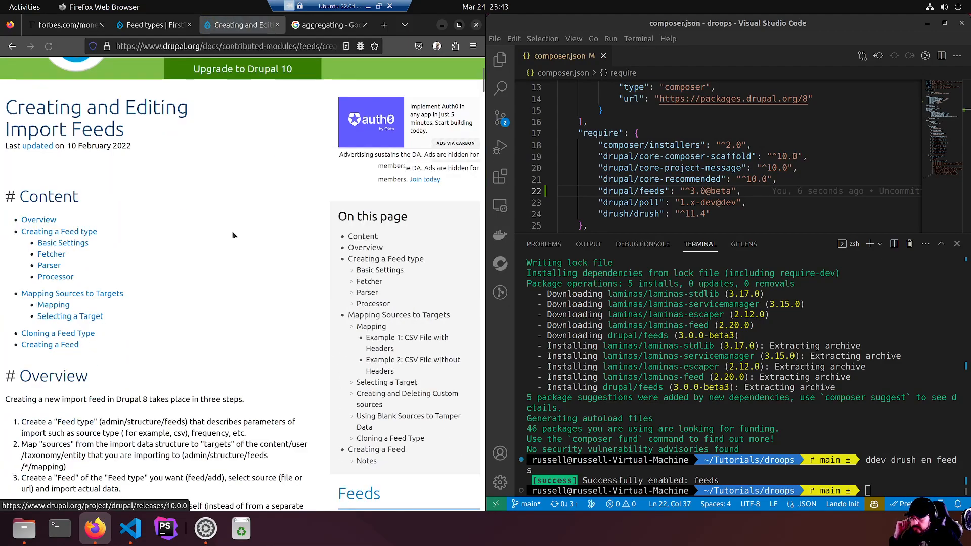
pyautogui.scroll(-3)
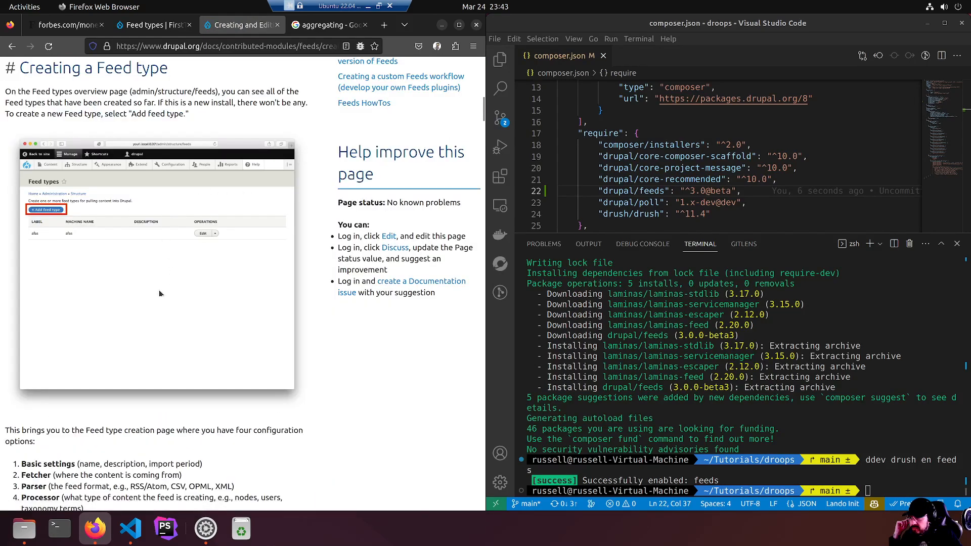
pyautogui.moveTo(154, 221)
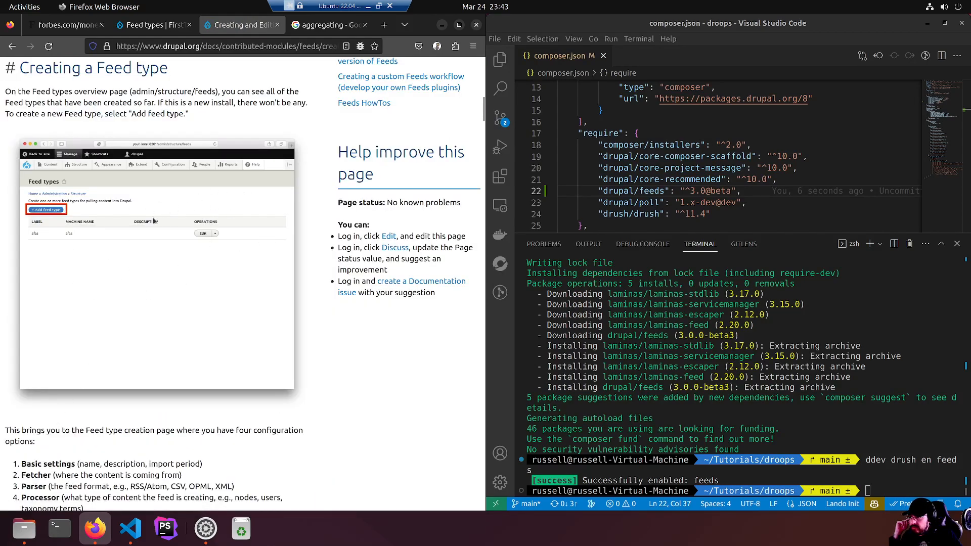
pyautogui.scroll(-3)
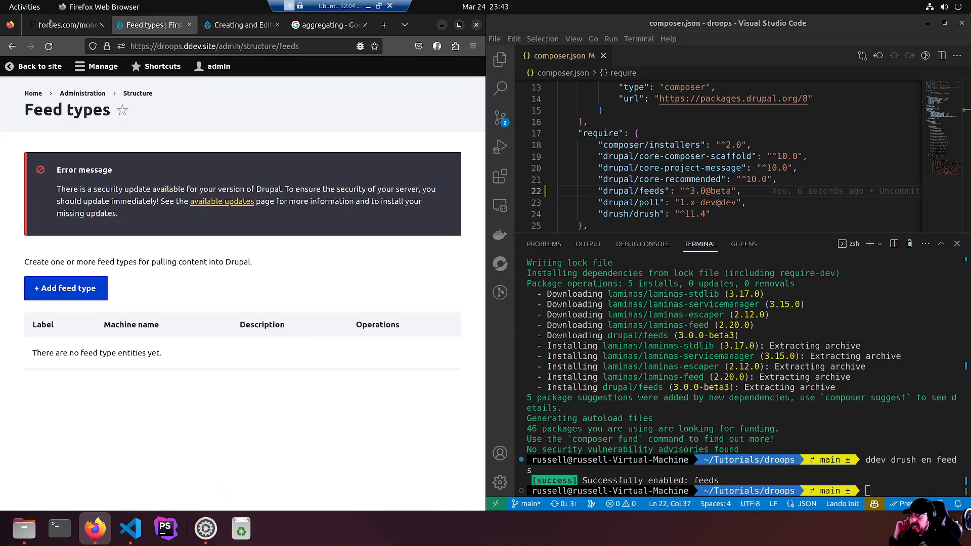
pyautogui.click(64, 24)
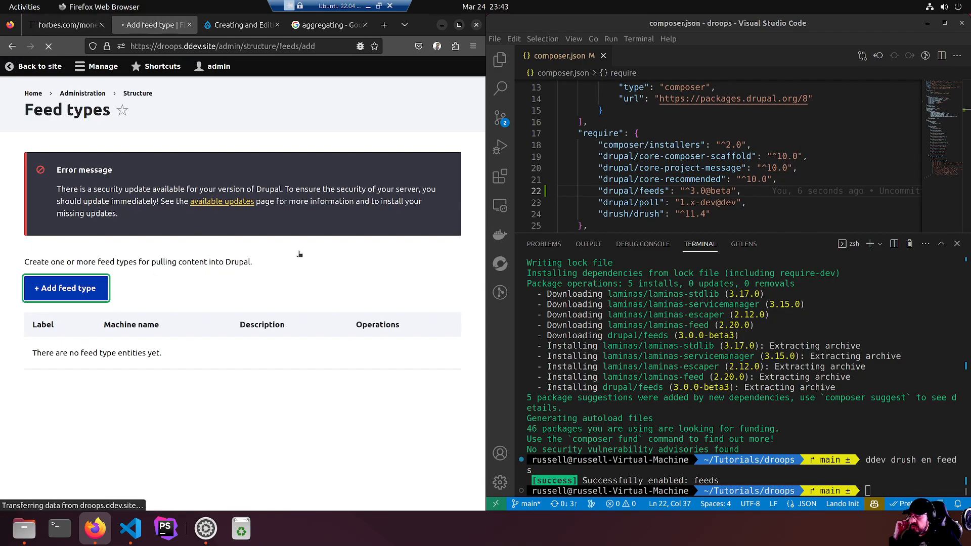
# Add a new feed type and name it Forbes, moving to the Description field
pyautogui.click(65, 288)
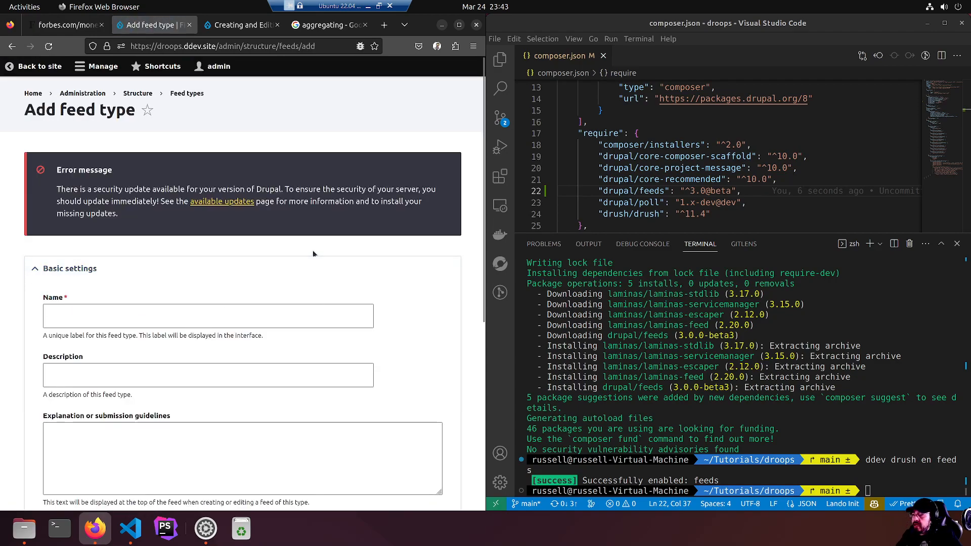
pyautogui.moveTo(244, 239)
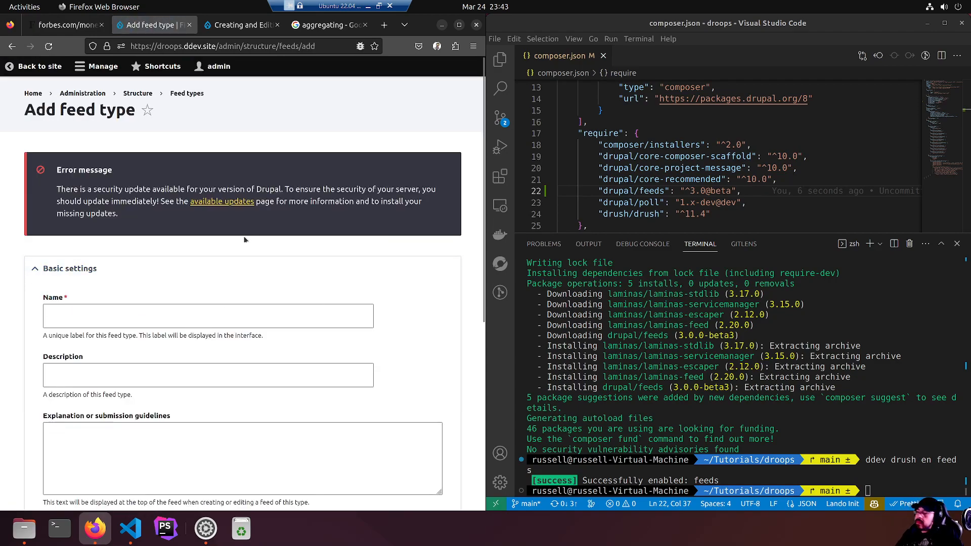
pyautogui.scroll(-3)
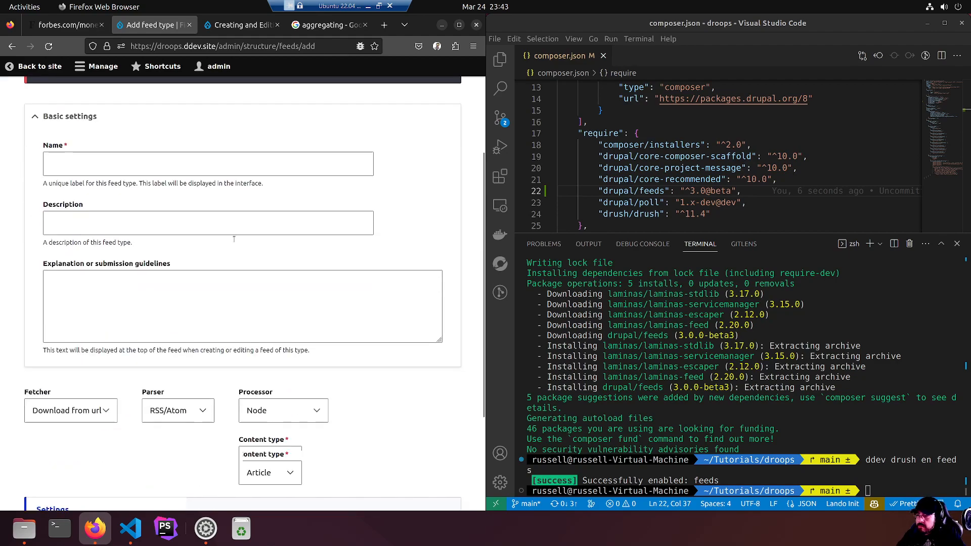
pyautogui.click(208, 143)
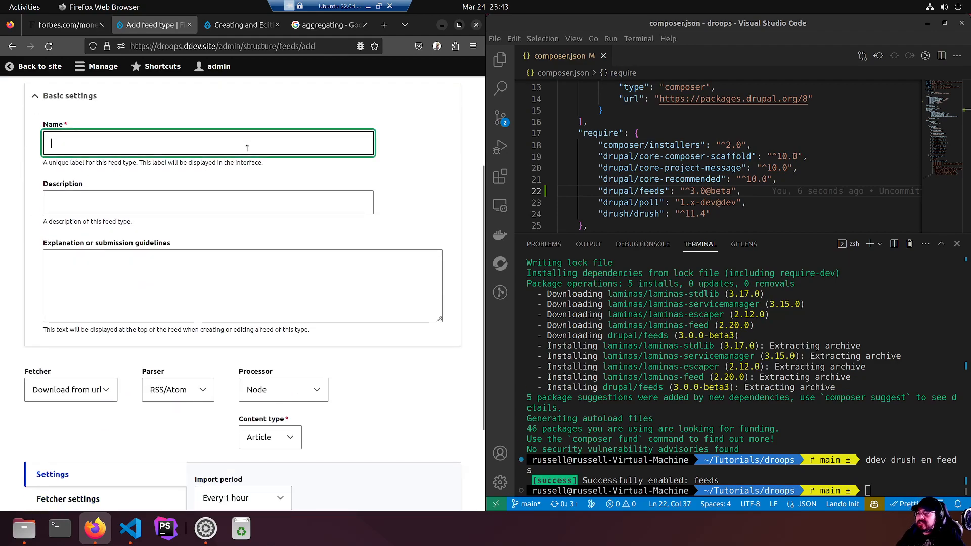
pyautogui.moveTo(109, 172)
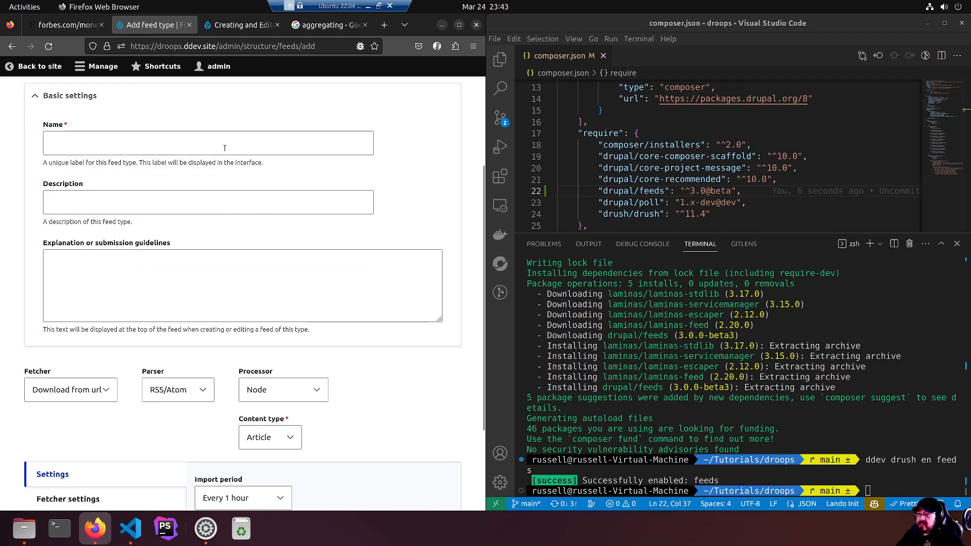
pyautogui.click(207, 142)
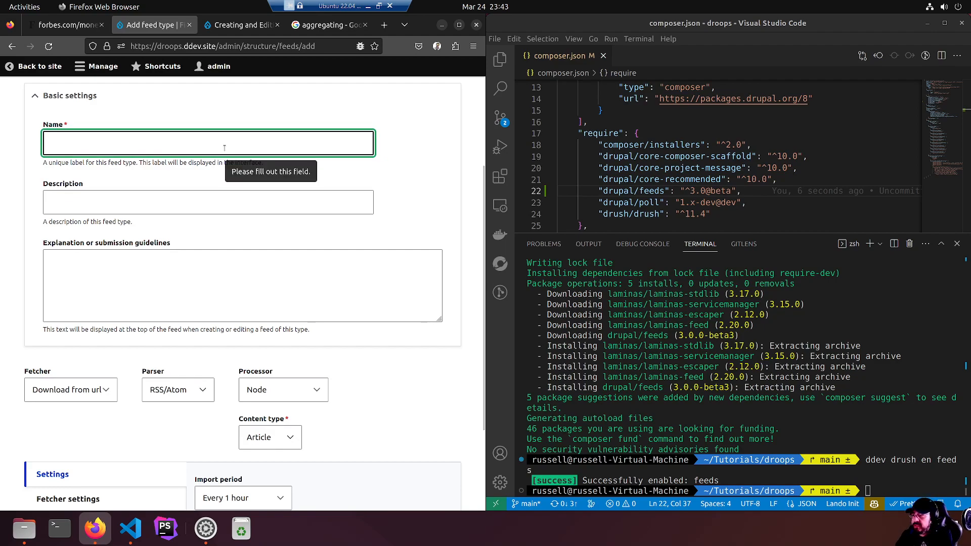
pyautogui.write('Forbes')
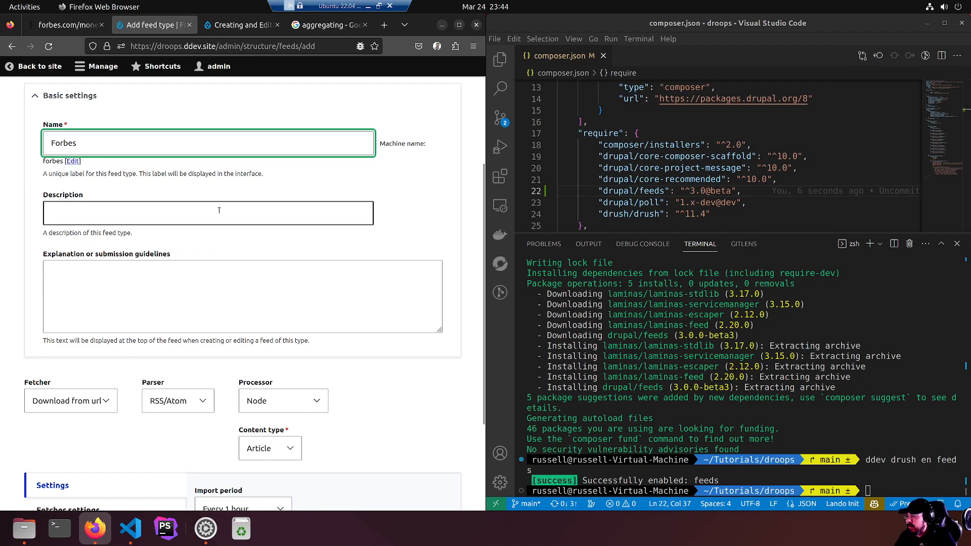
pyautogui.click(207, 213)
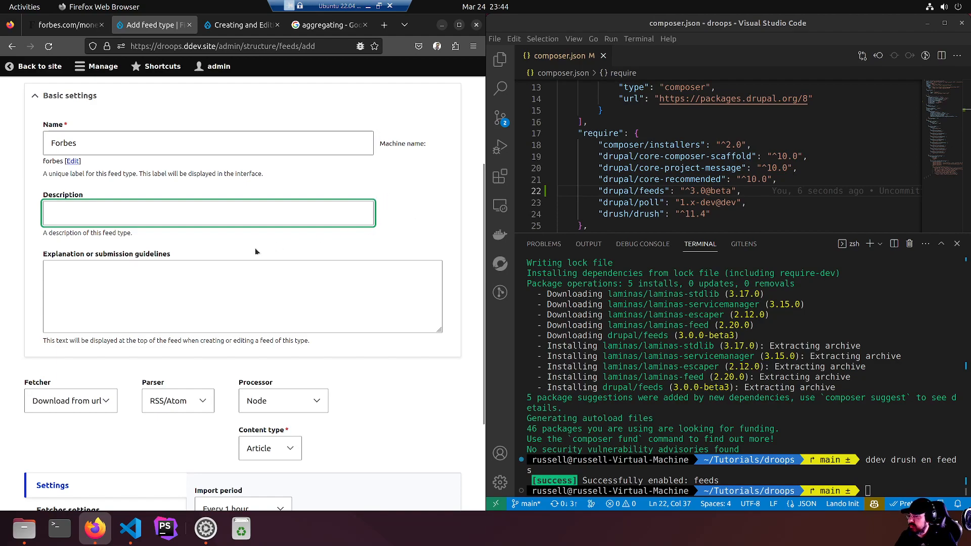
pyautogui.scroll(-3)
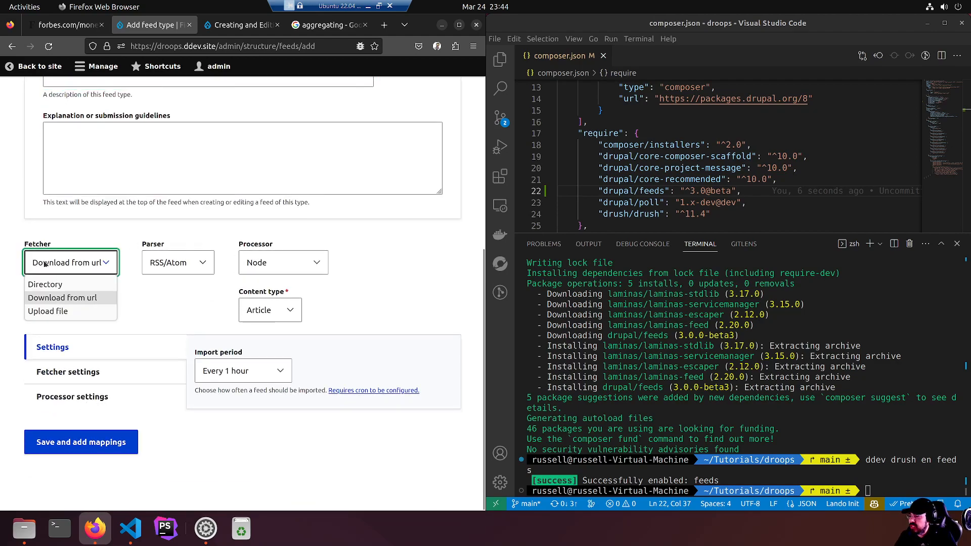
# Review fetcher options and keep Download from url as the fetcher
pyautogui.click(62, 297)
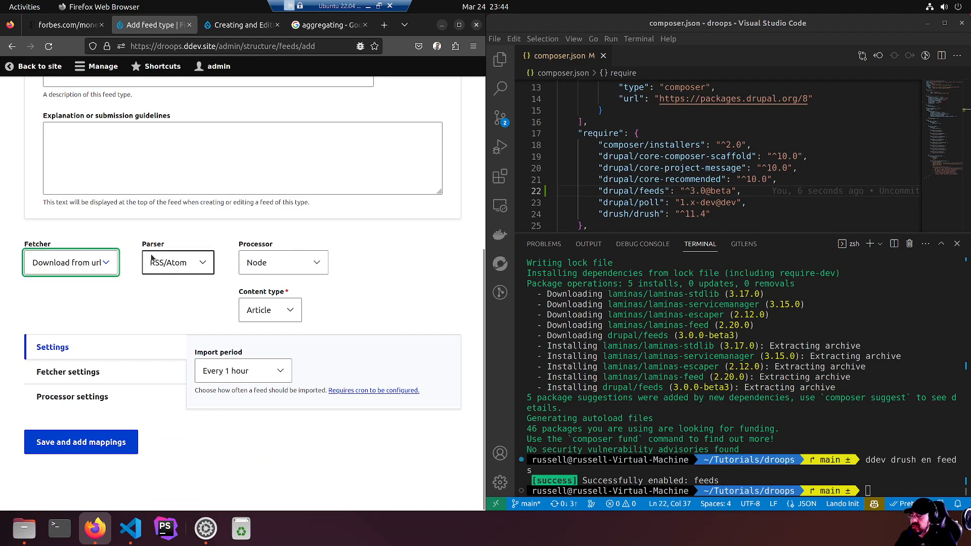
pyautogui.click(178, 262)
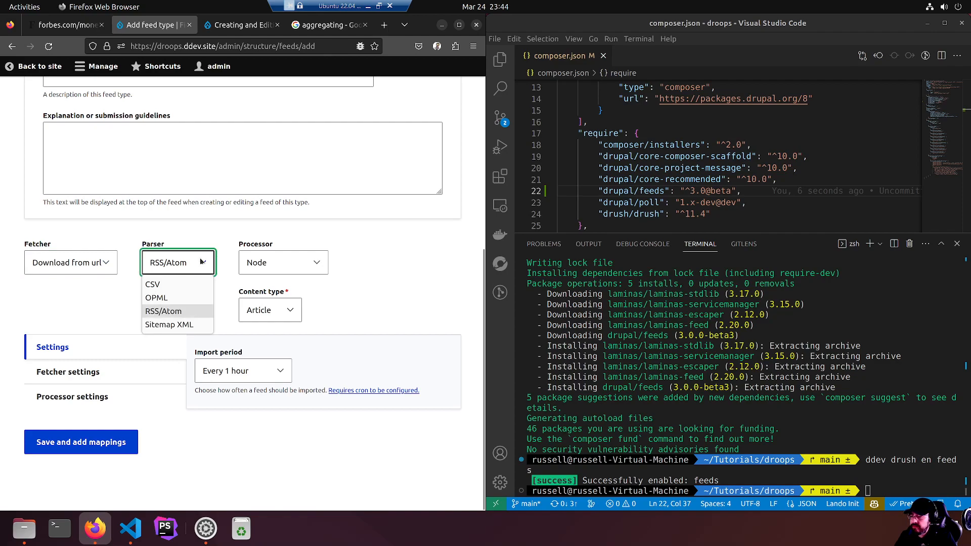
pyautogui.click(163, 310)
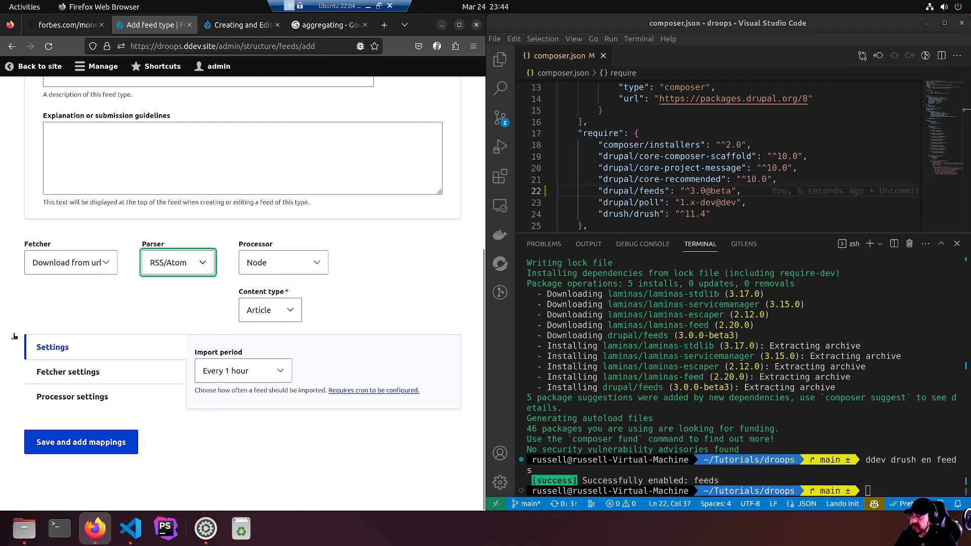
pyautogui.click(70, 262)
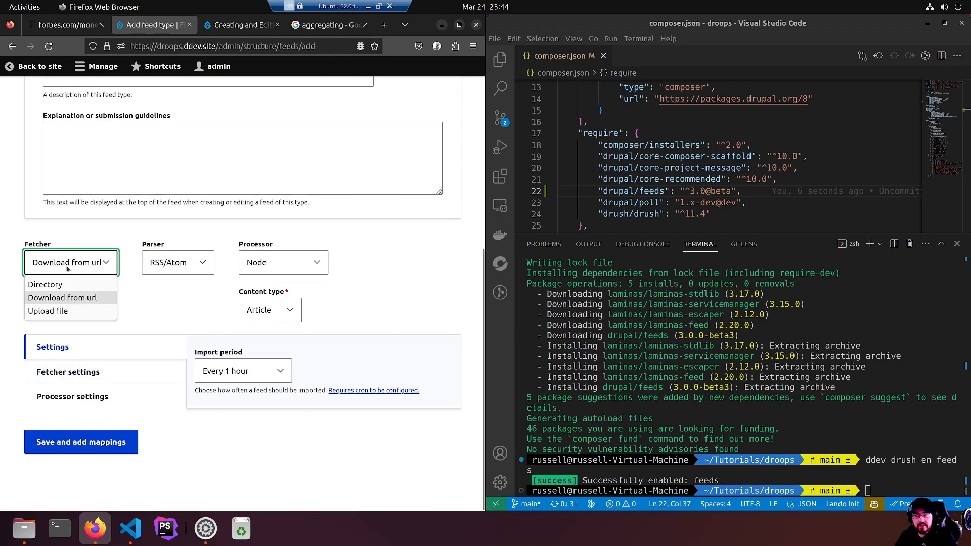
pyautogui.click(46, 284)
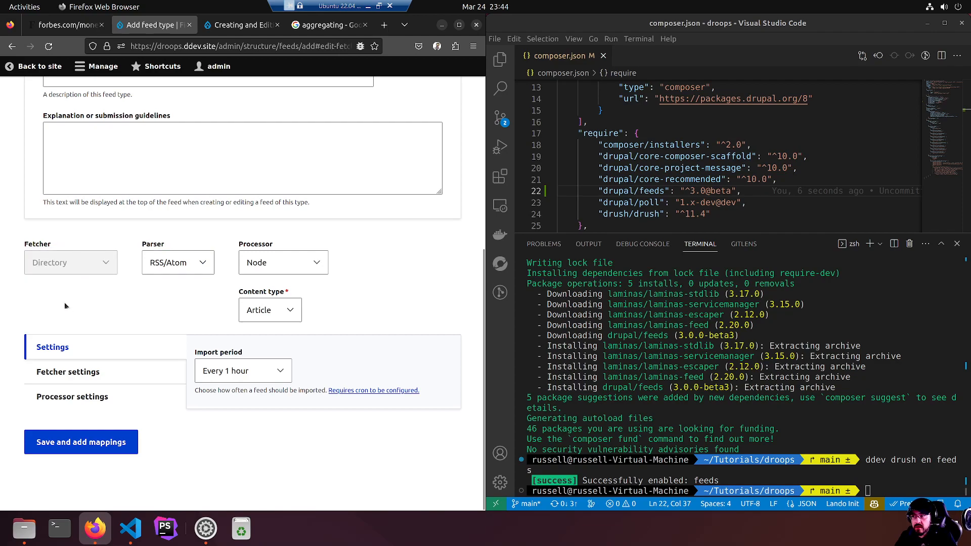
pyautogui.click(68, 371)
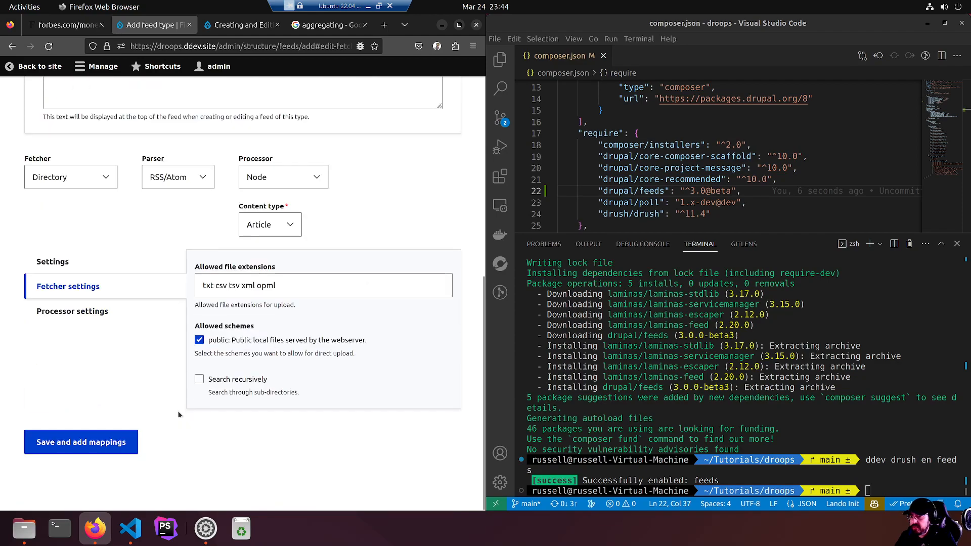
pyautogui.click(69, 177)
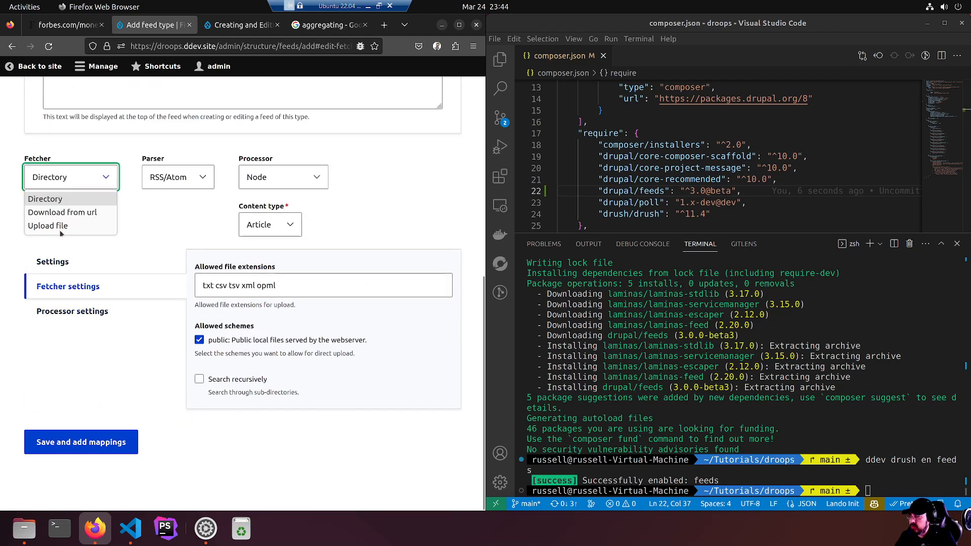
pyautogui.click(48, 226)
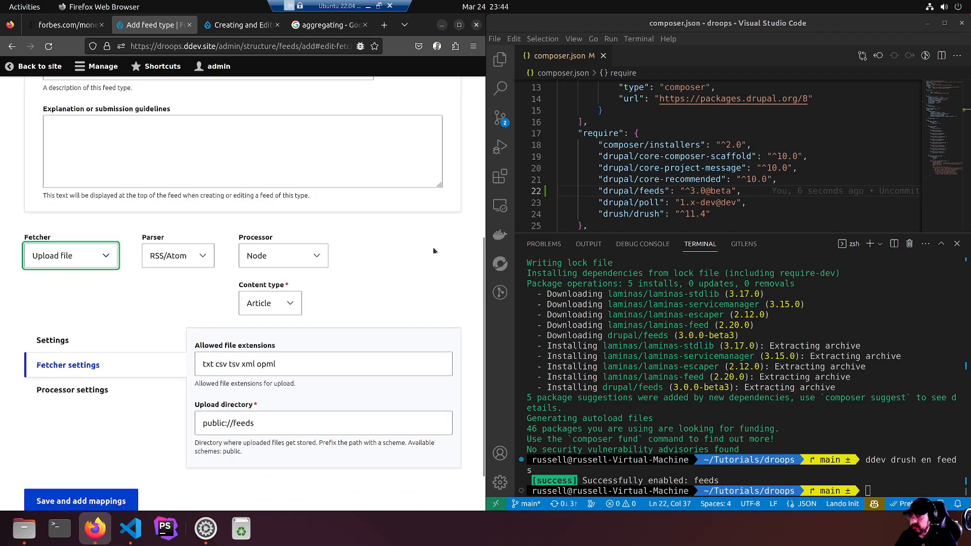
pyautogui.scroll(-3)
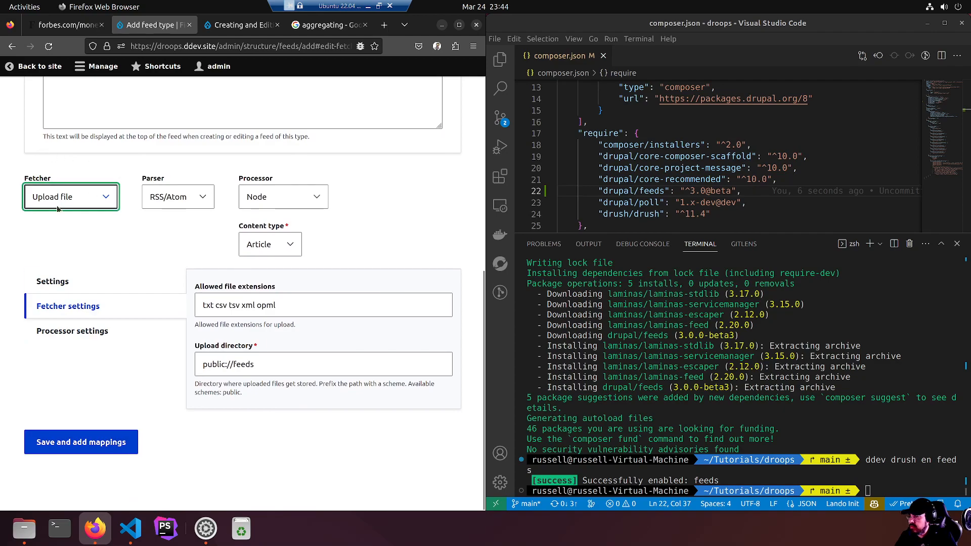
pyautogui.click(70, 196)
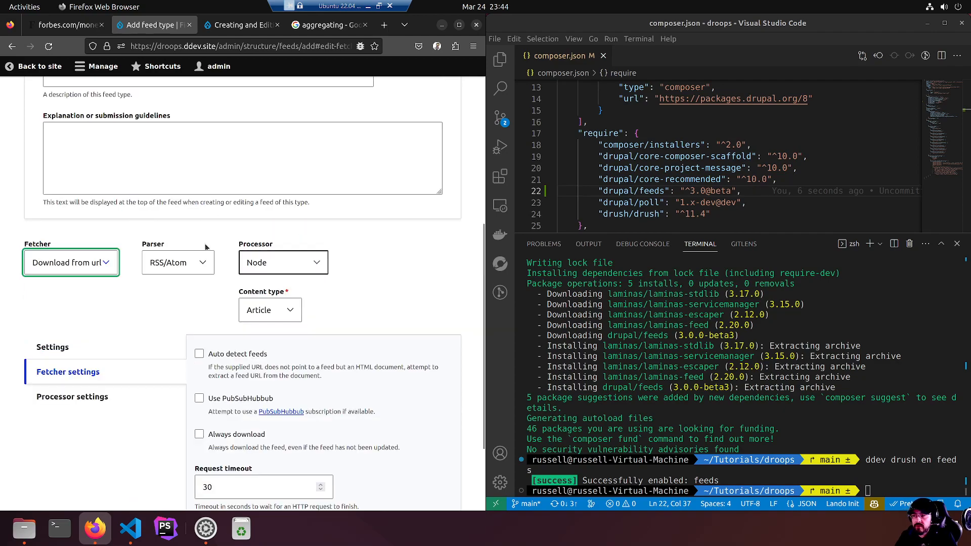
# Review the parser choices and keep RSS/Atom as the parser
pyautogui.click(177, 261)
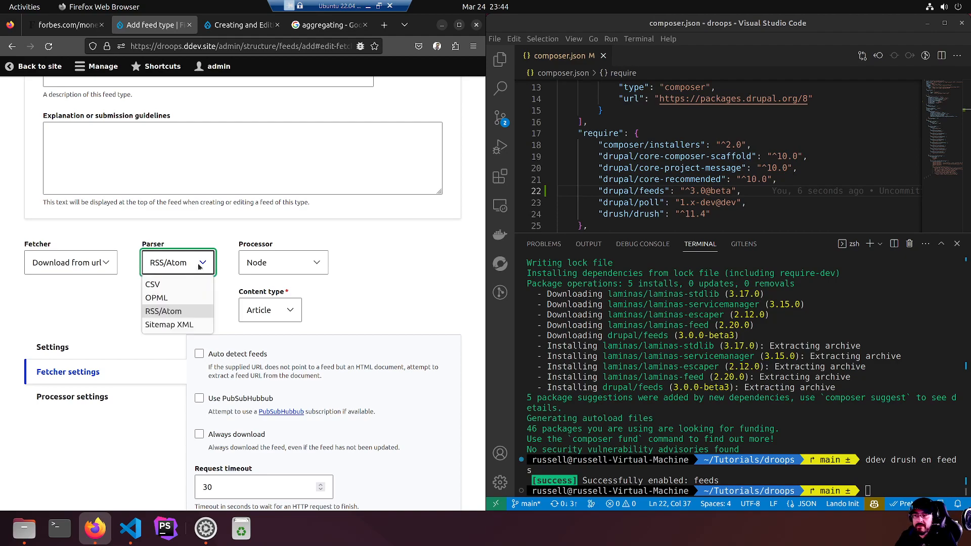
pyautogui.click(162, 310)
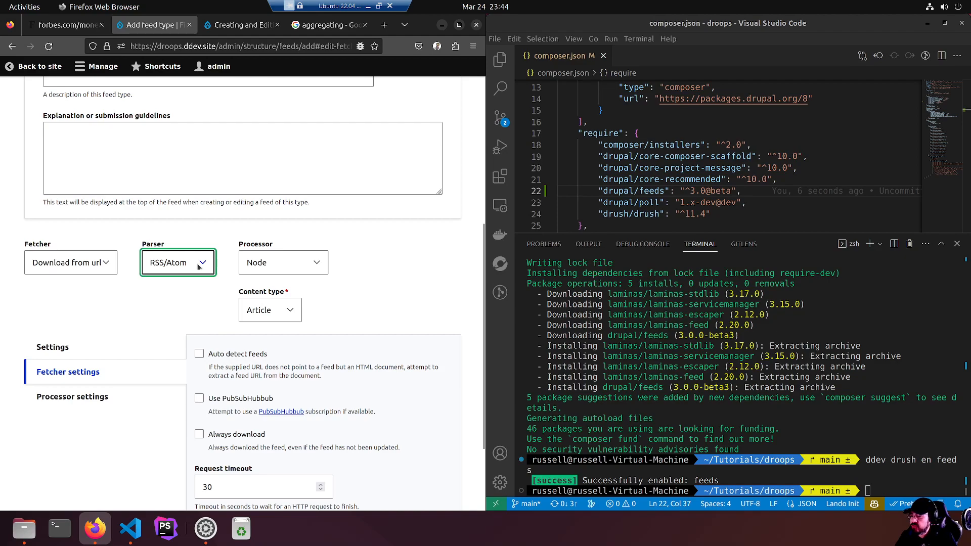
pyautogui.moveTo(164, 315)
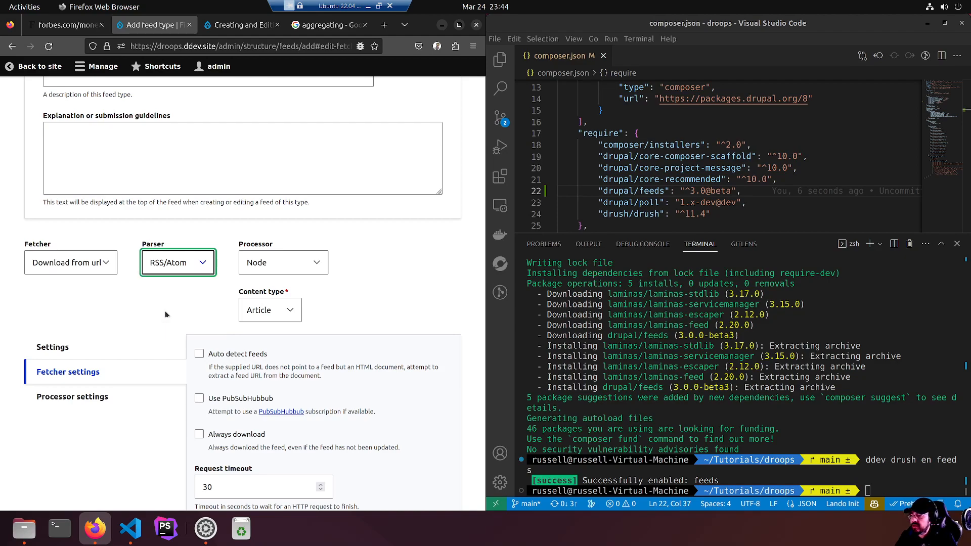
pyautogui.click(177, 262)
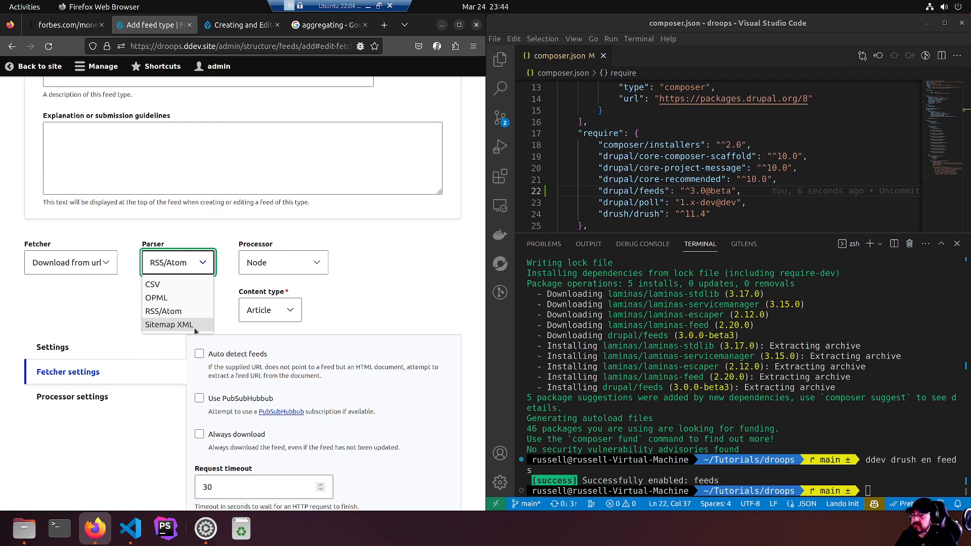
pyautogui.moveTo(175, 298)
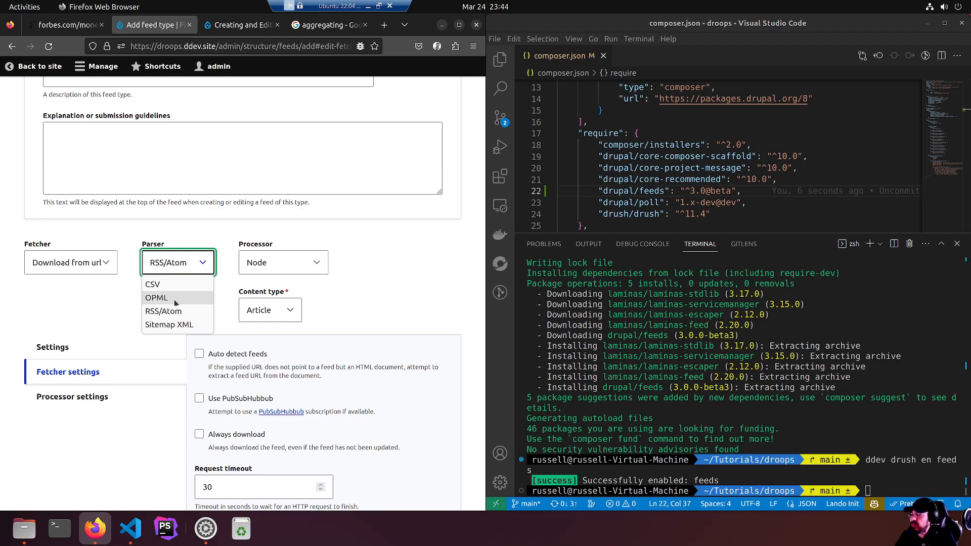
pyautogui.moveTo(153, 284)
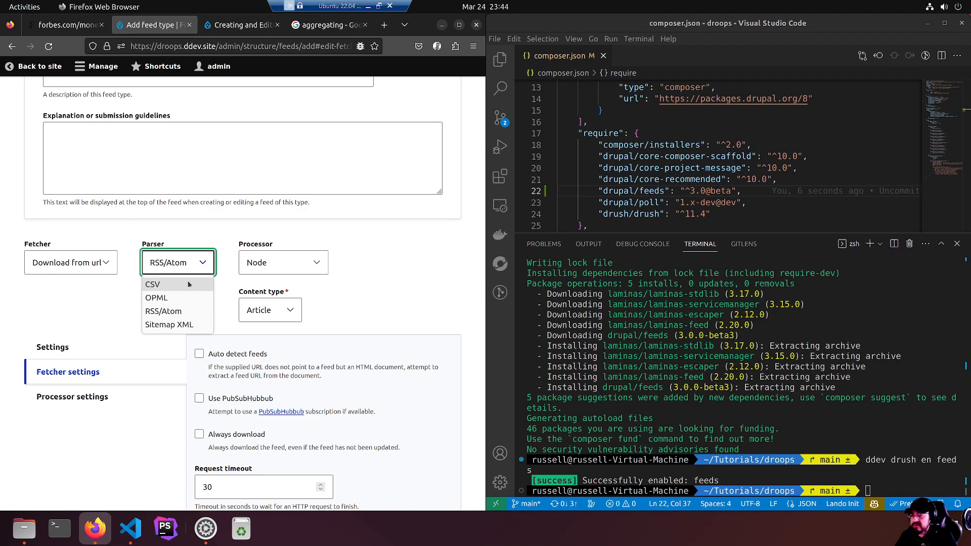
pyautogui.click(176, 262)
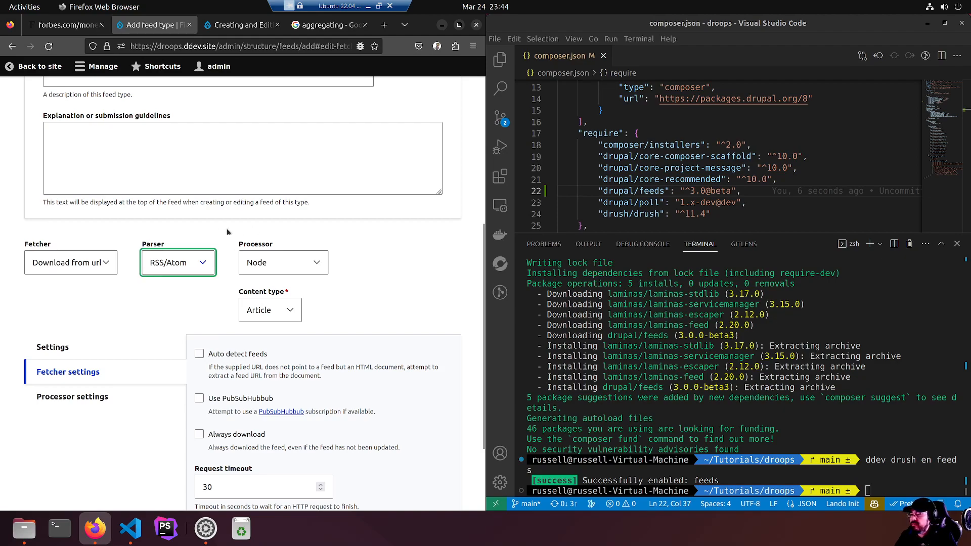
pyautogui.moveTo(388, 274)
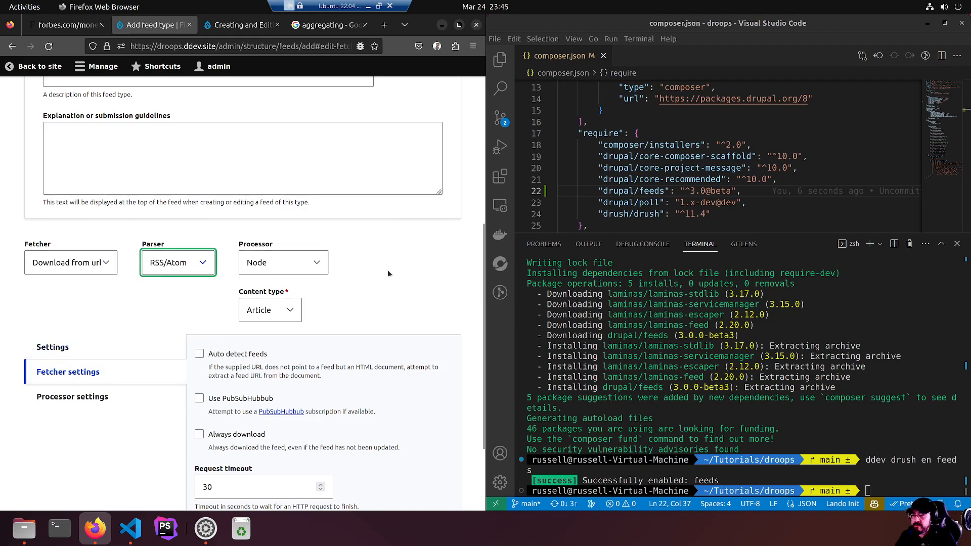
pyautogui.scroll(-3)
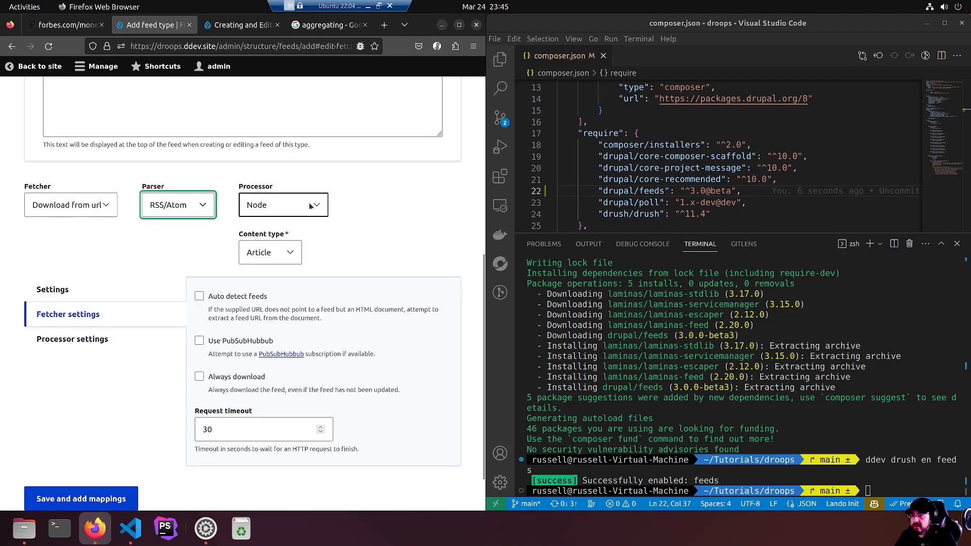
# Check the raw Forbes feed XML, then review the processor choices with Node selected
pyautogui.click(282, 204)
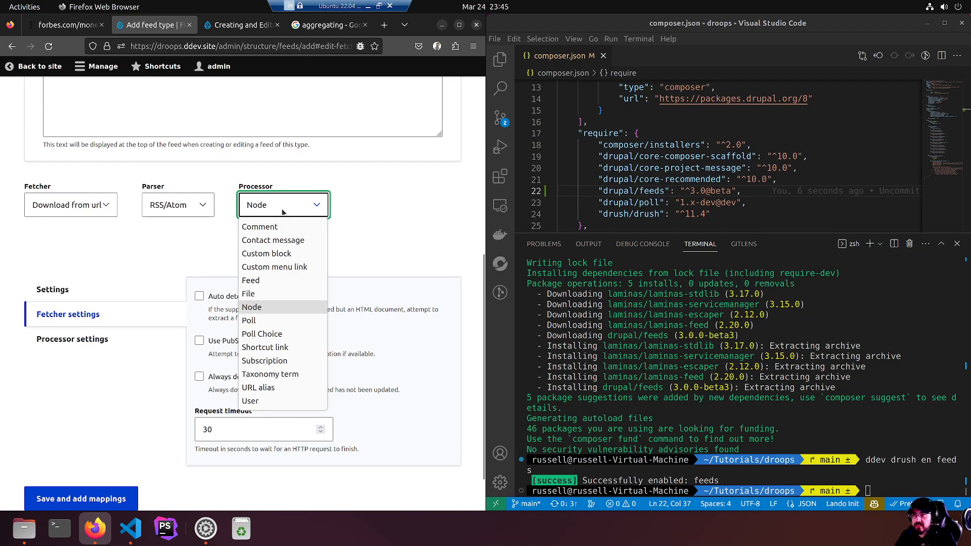
pyautogui.click(251, 307)
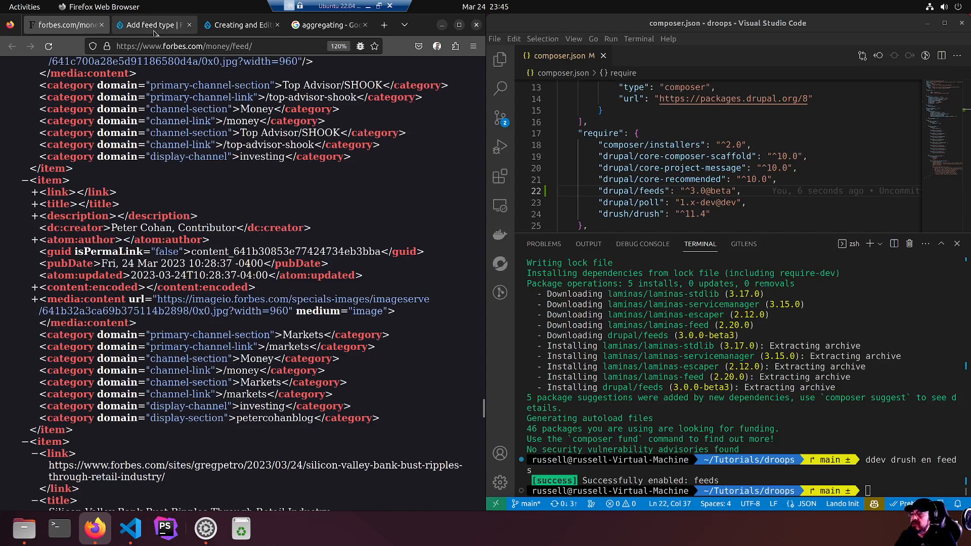
pyautogui.click(149, 24)
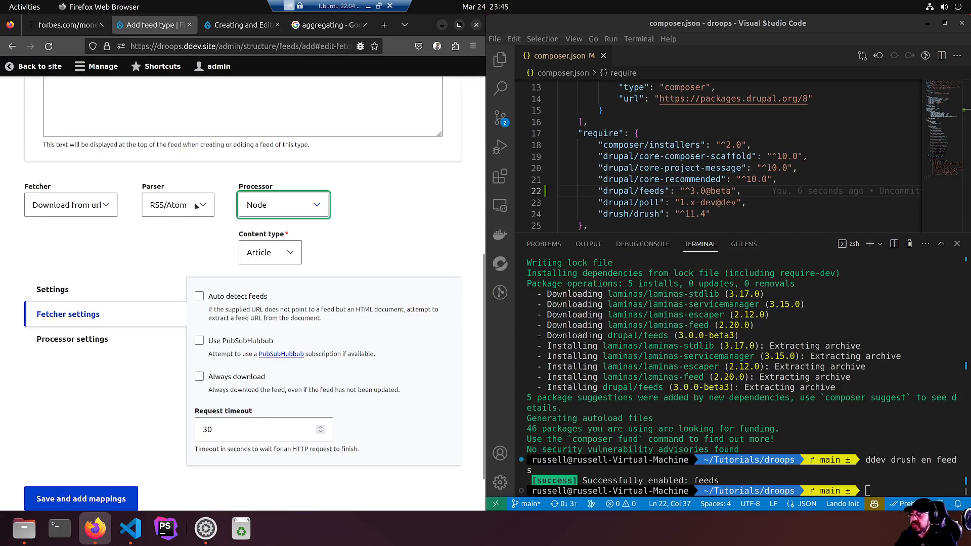
pyautogui.click(283, 204)
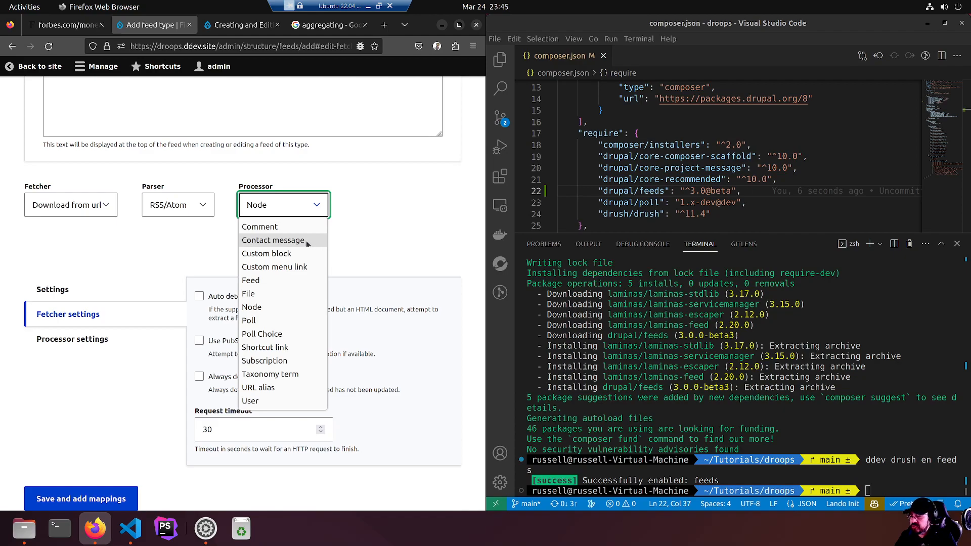
pyautogui.moveTo(311, 242)
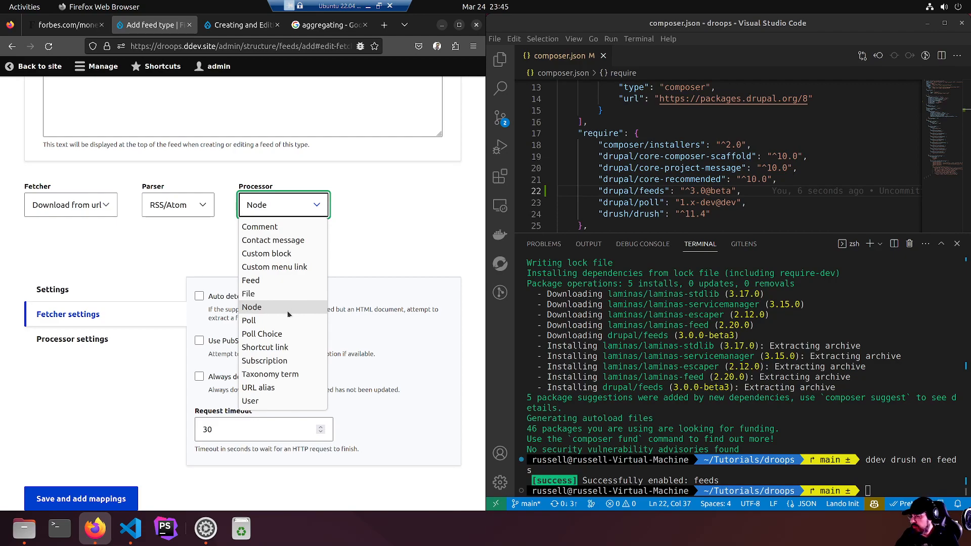
pyautogui.moveTo(272, 324)
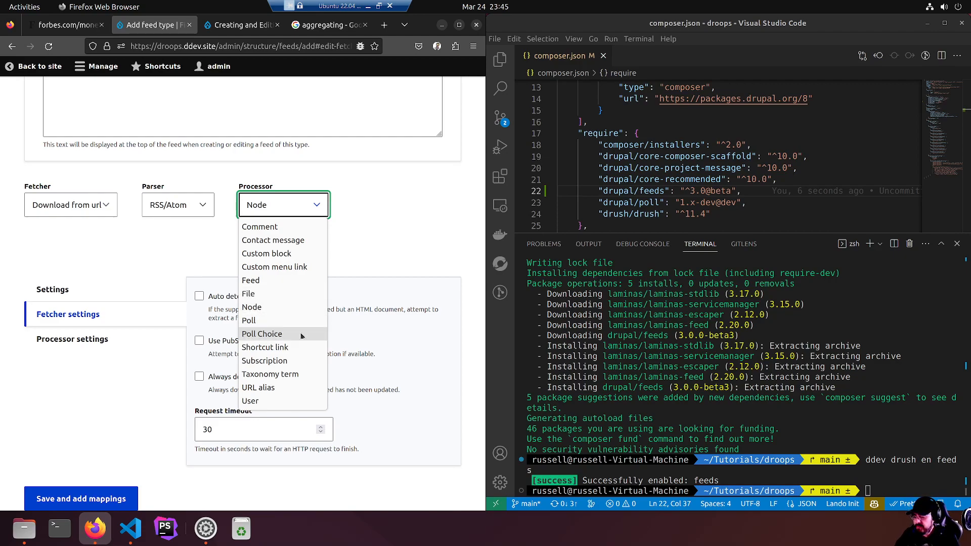
pyautogui.moveTo(269, 374)
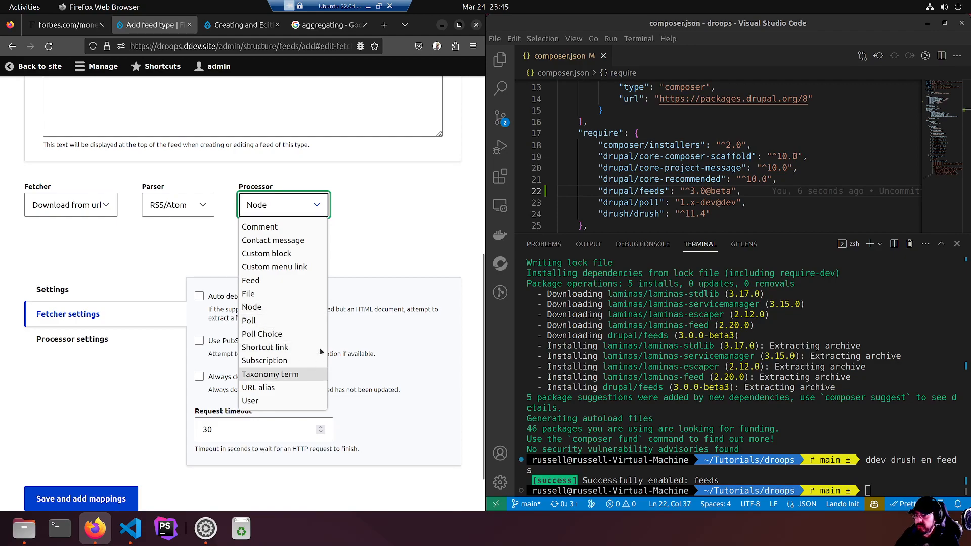
pyautogui.moveTo(286, 346)
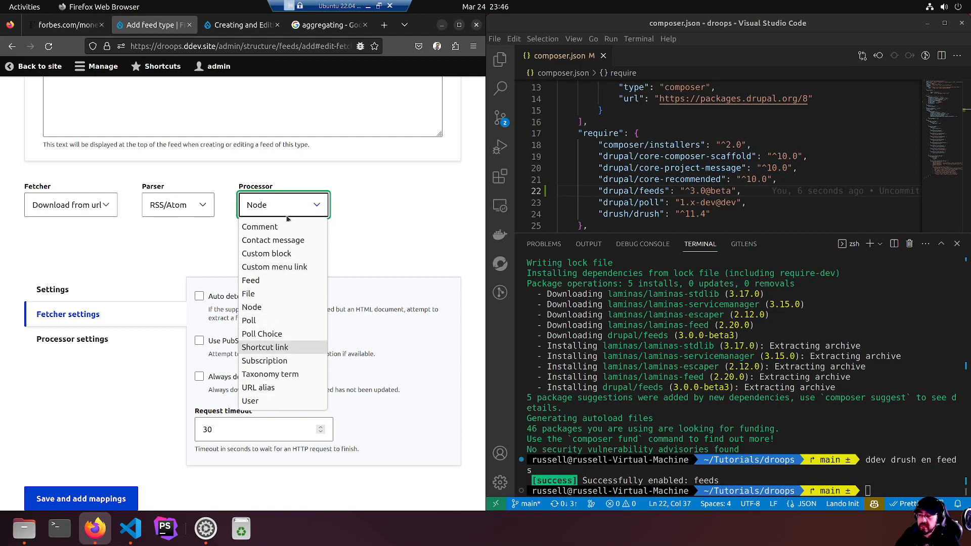
pyautogui.moveTo(262, 333)
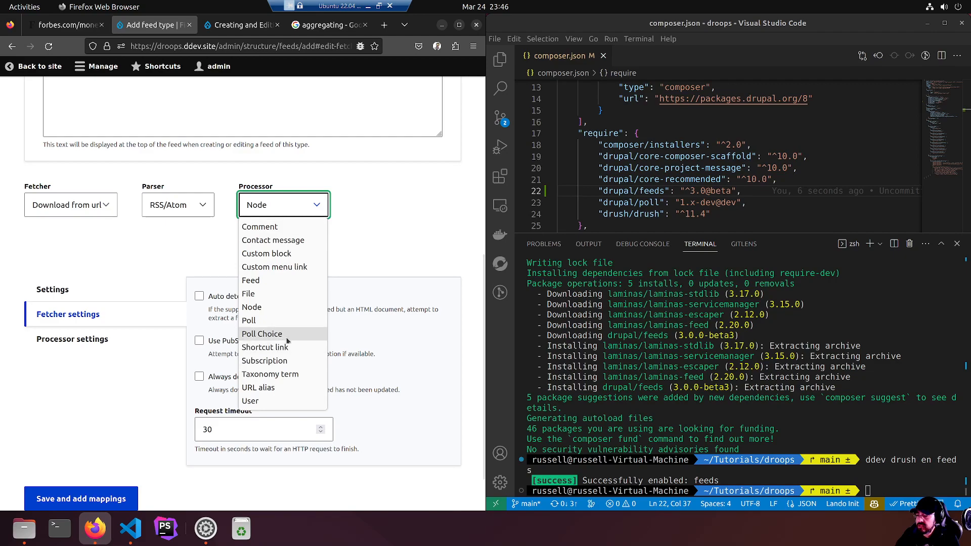
pyautogui.moveTo(282, 400)
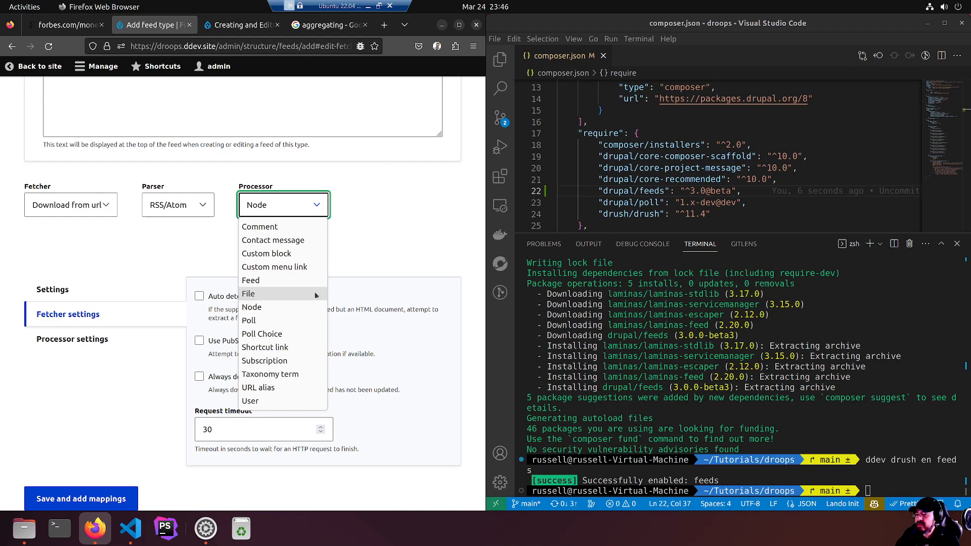
pyautogui.moveTo(294, 294)
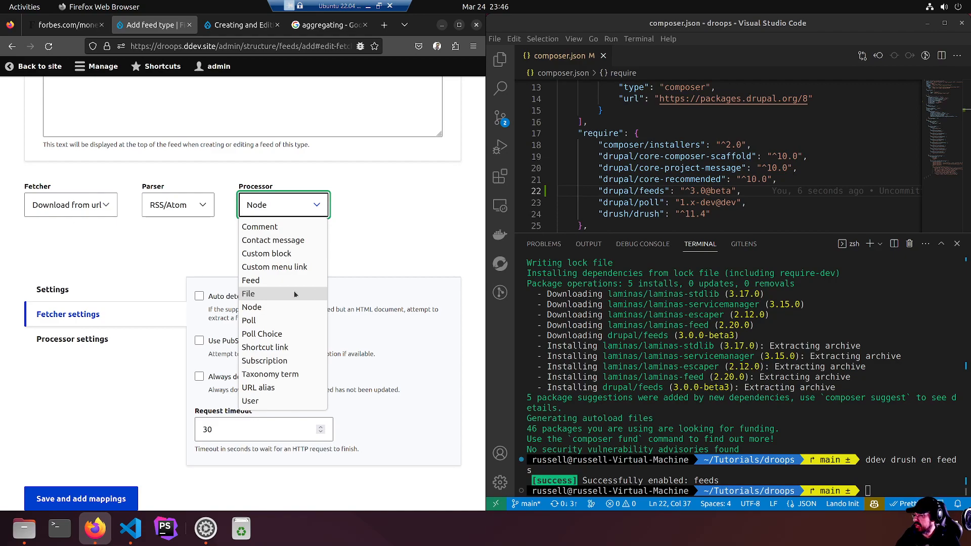
pyautogui.moveTo(297, 293)
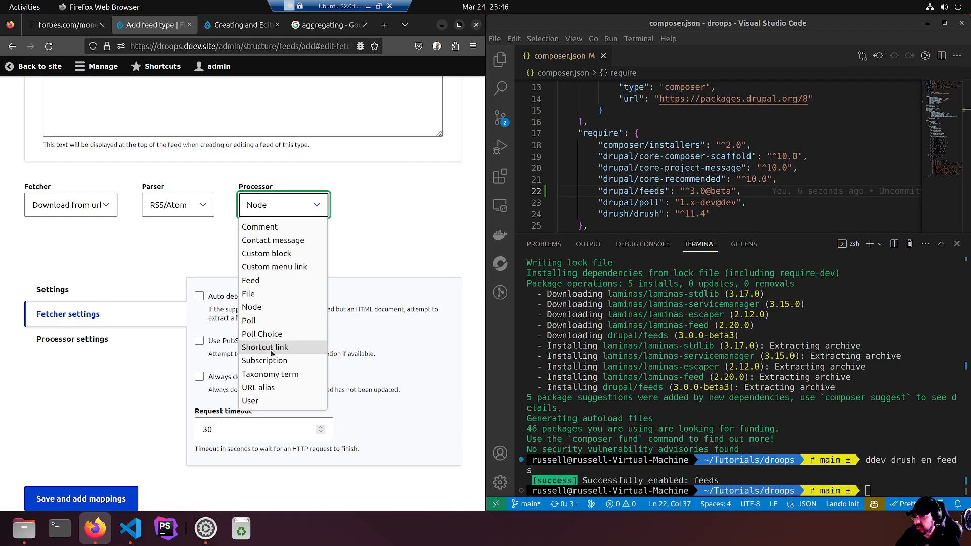
pyautogui.moveTo(282, 241)
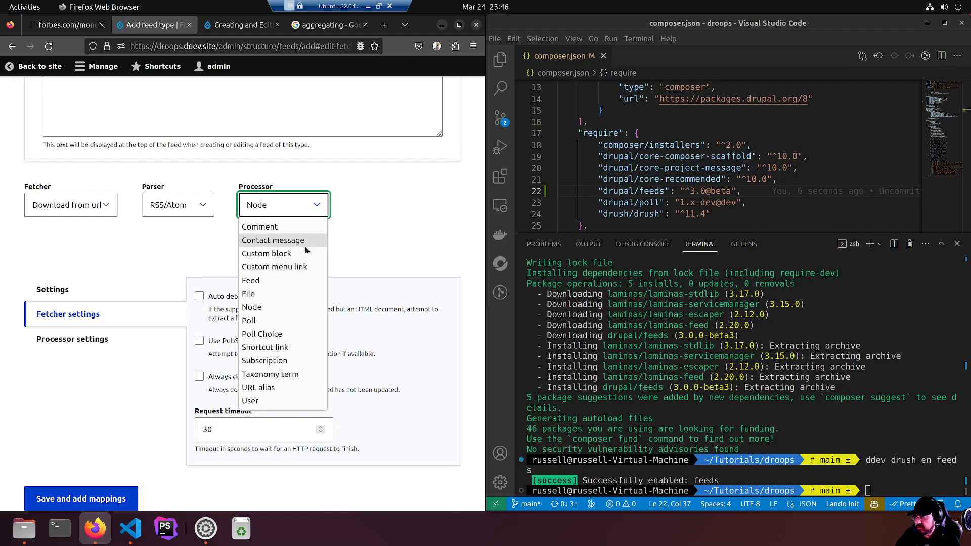
pyautogui.moveTo(277, 280)
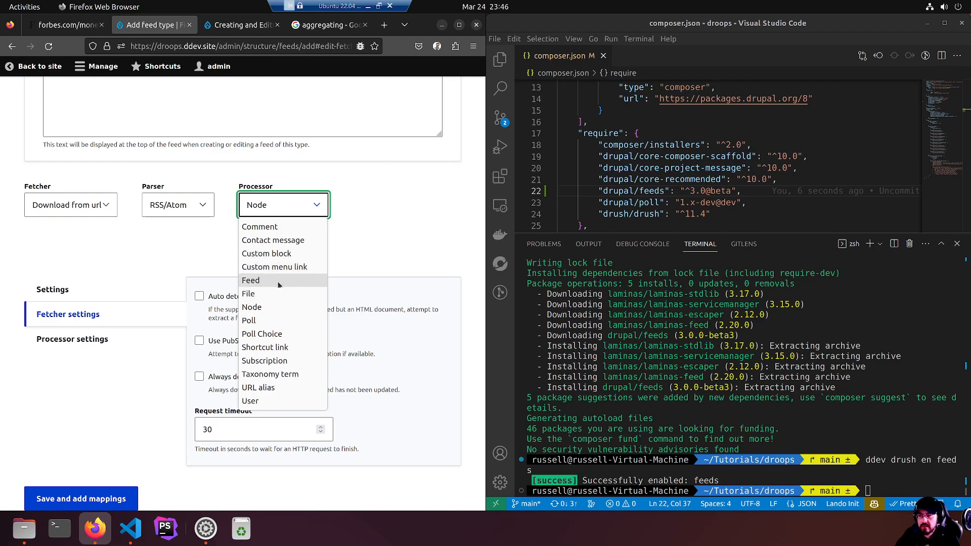
pyautogui.moveTo(351, 176)
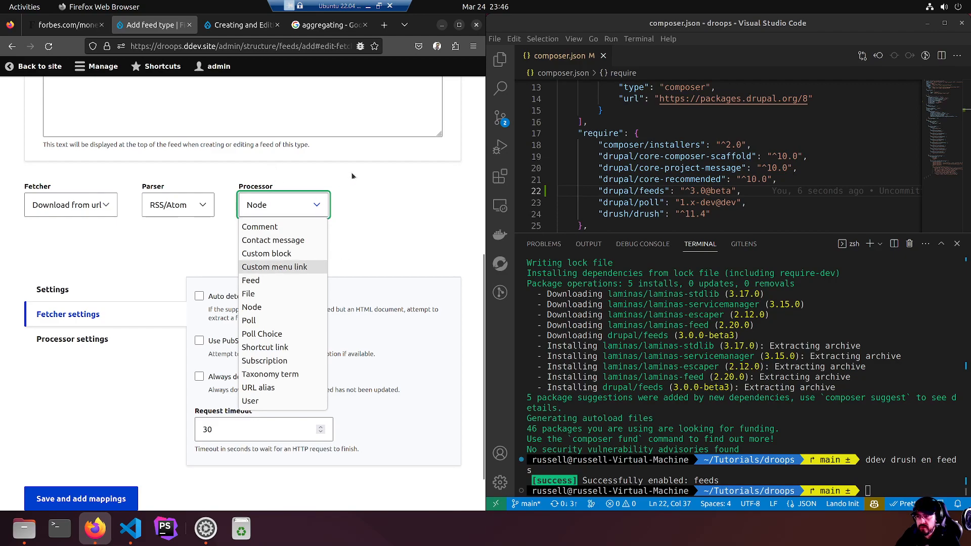
pyautogui.moveTo(251, 280)
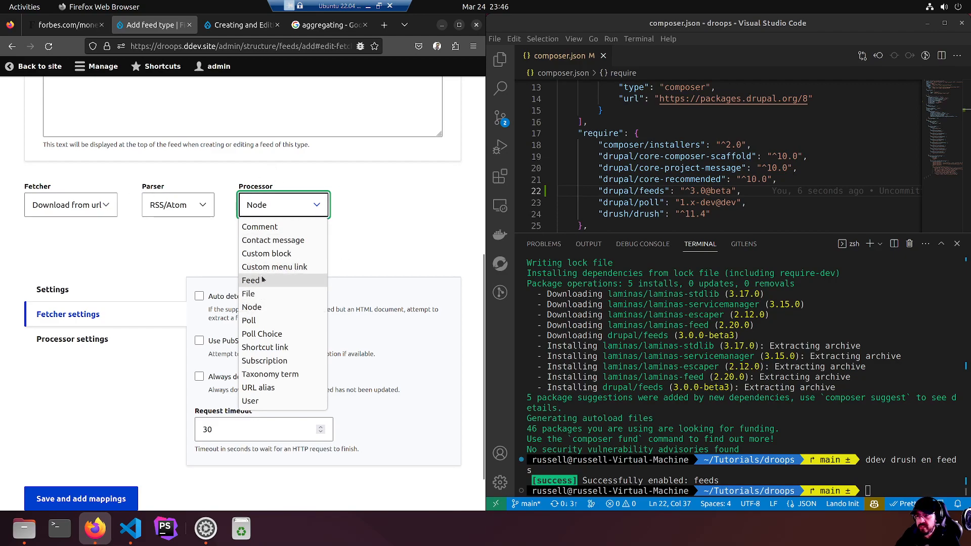
pyautogui.moveTo(261, 334)
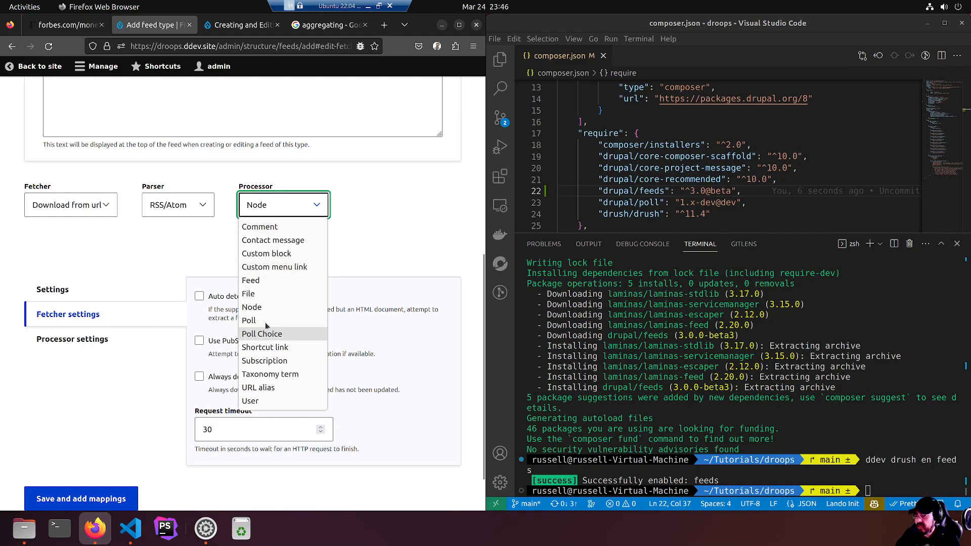
# Keep Node as processor and Article as the content type
pyautogui.click(252, 307)
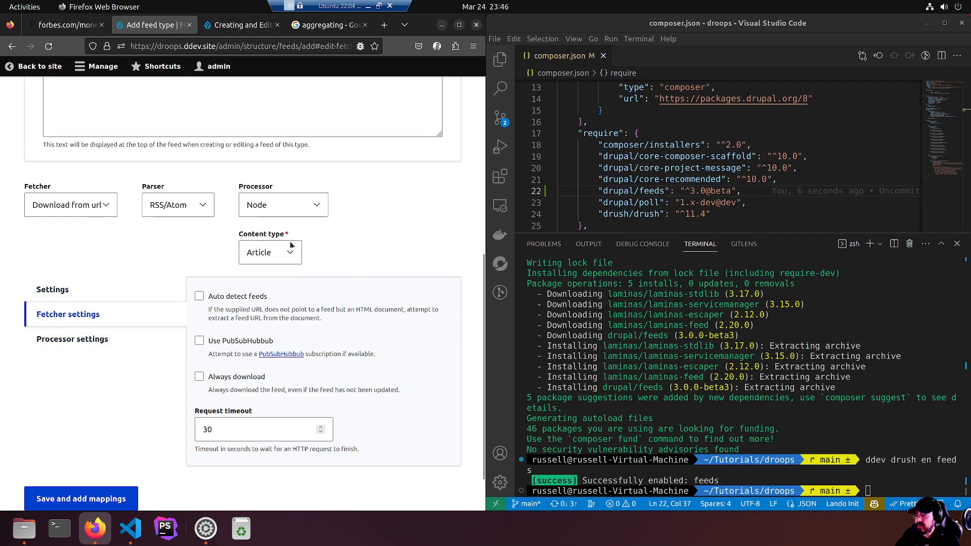
pyautogui.click(269, 252)
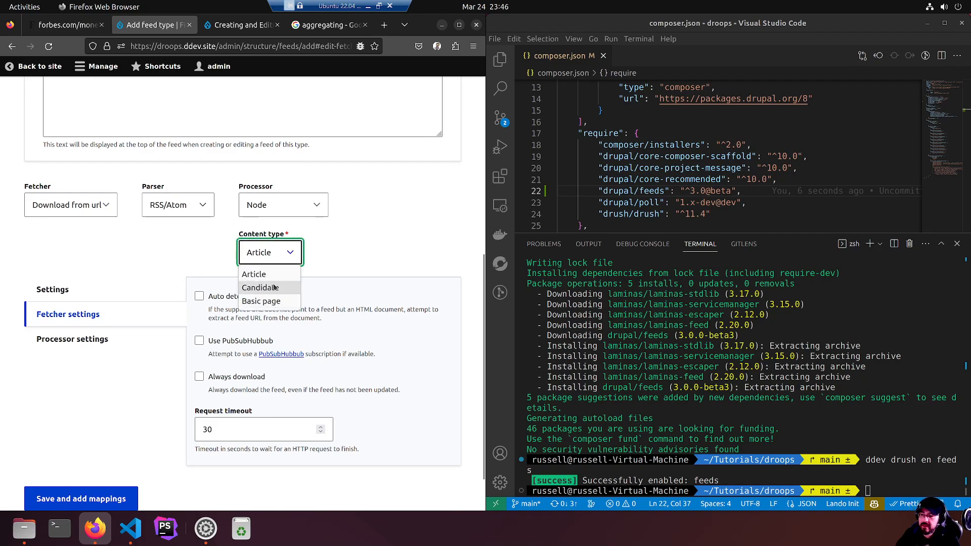
pyautogui.click(269, 252)
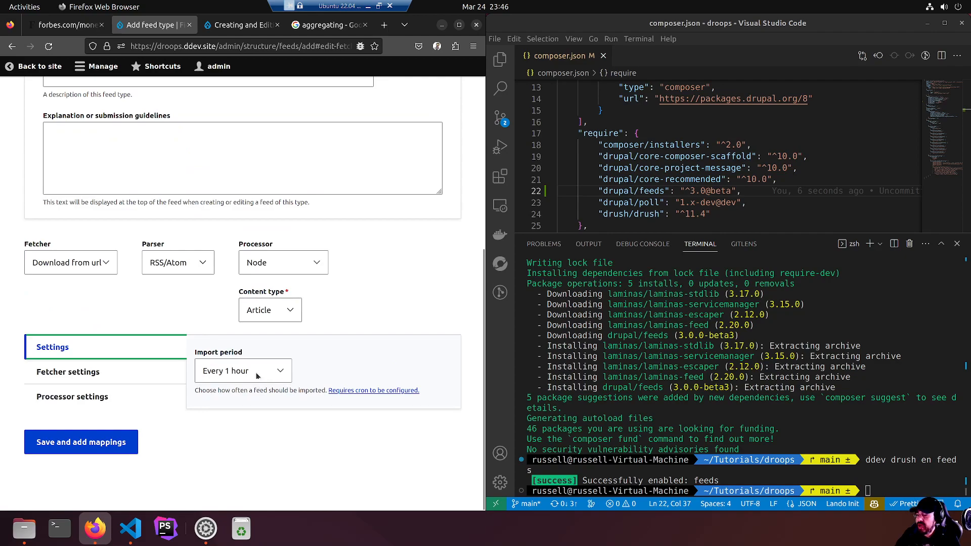
# Keep the feed type's import period at Every 1 hour
pyautogui.click(243, 370)
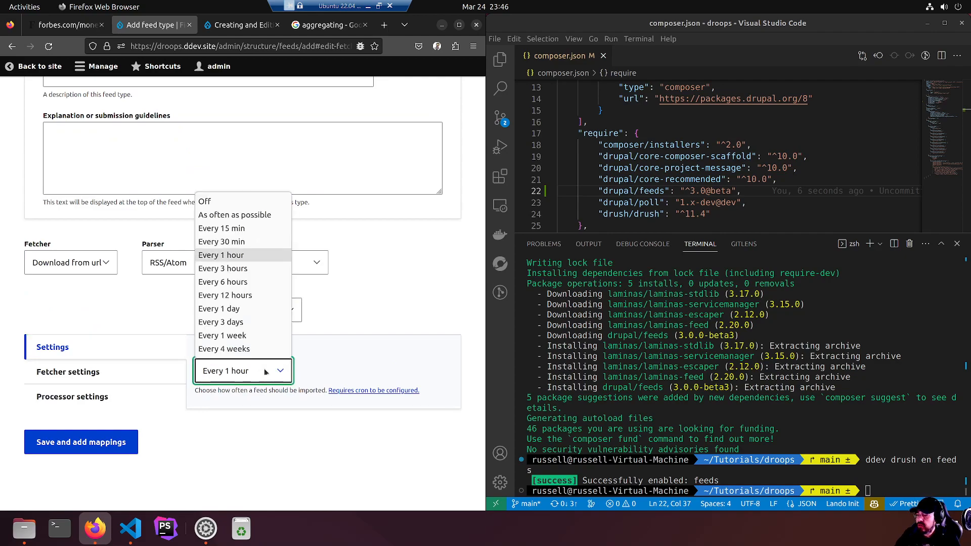
pyautogui.click(221, 255)
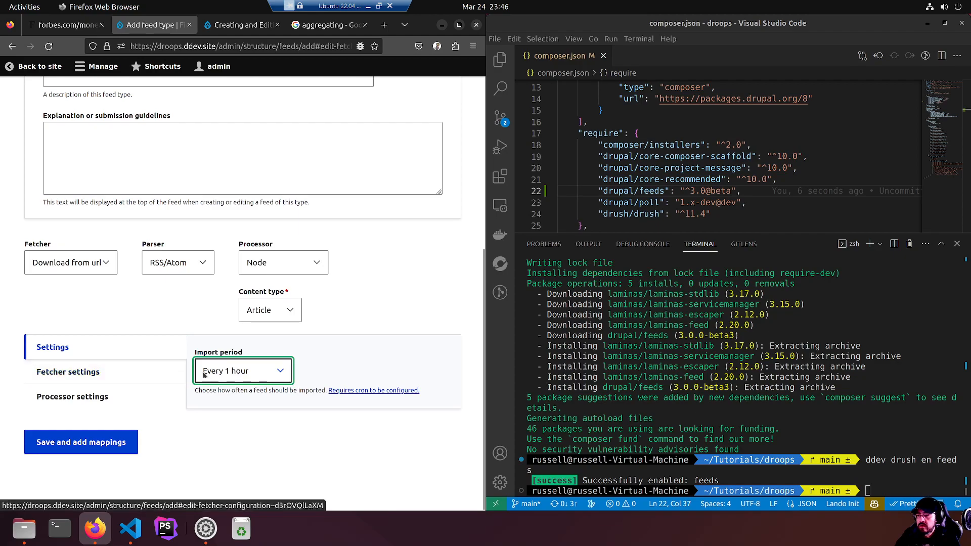
pyautogui.click(241, 370)
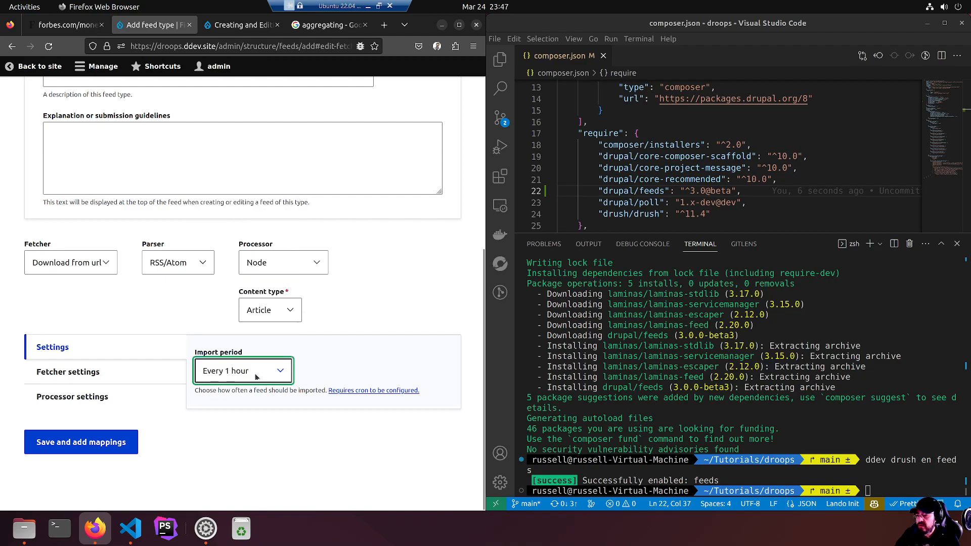
pyautogui.moveTo(373, 390)
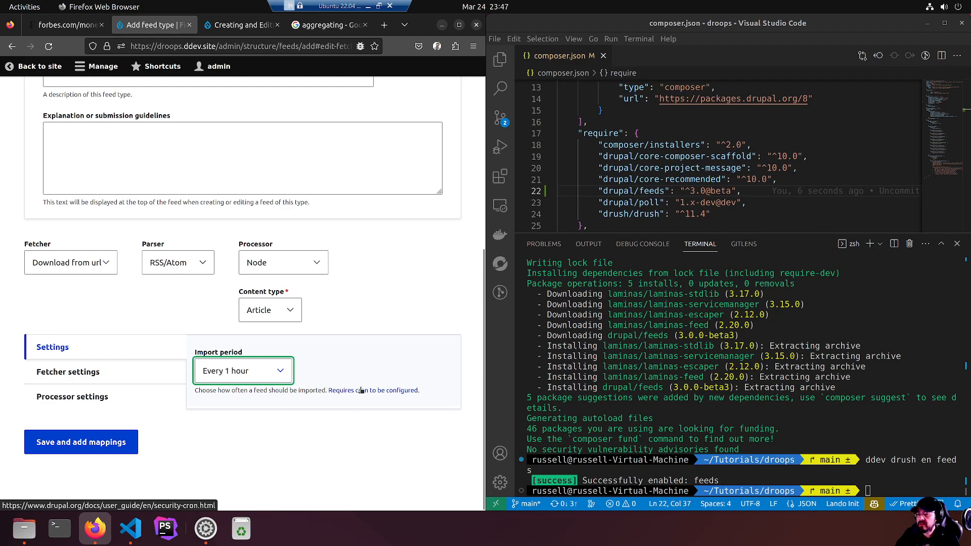
# Review the fetcher settings: auto-detect, PubSubHubbub, always download, 30-second timeout
pyautogui.click(68, 371)
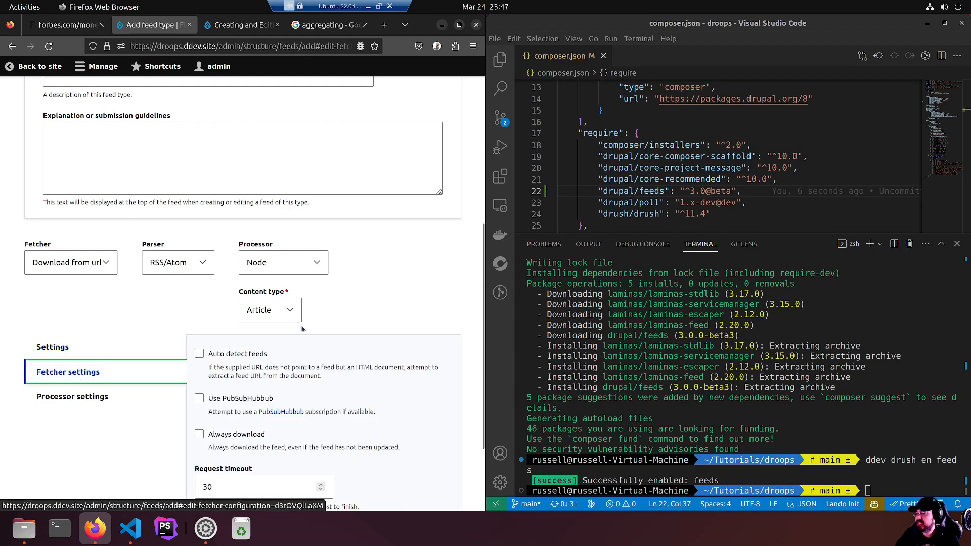
pyautogui.scroll(-3)
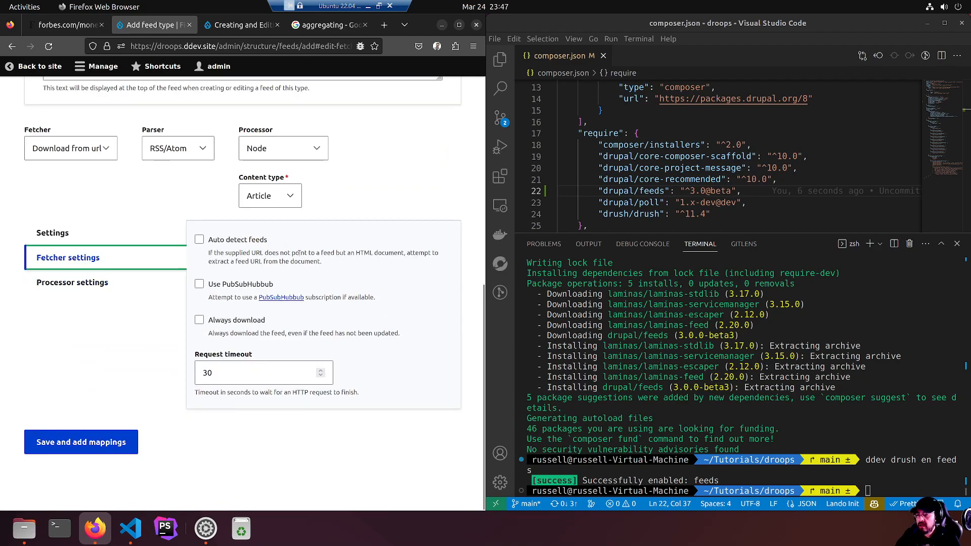
pyautogui.moveTo(323, 262)
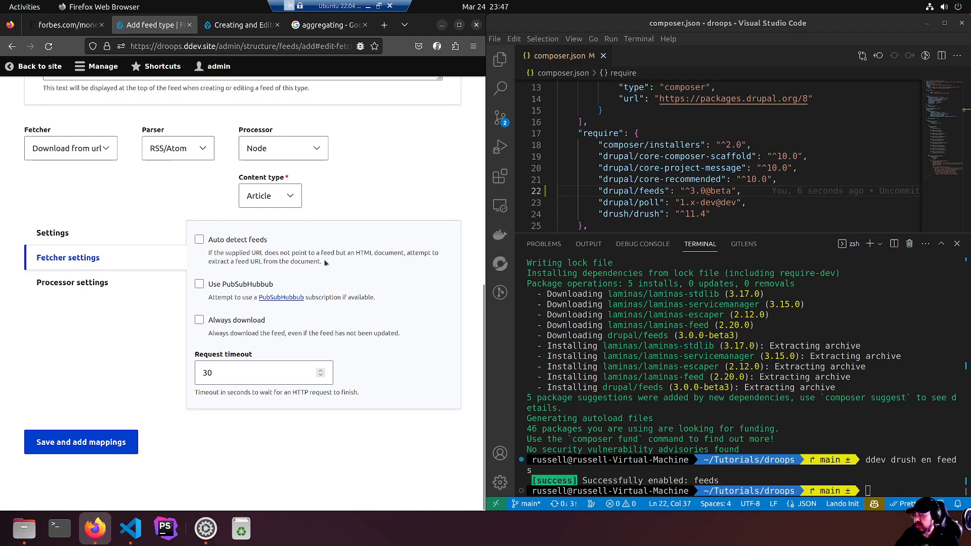
pyautogui.moveTo(327, 263)
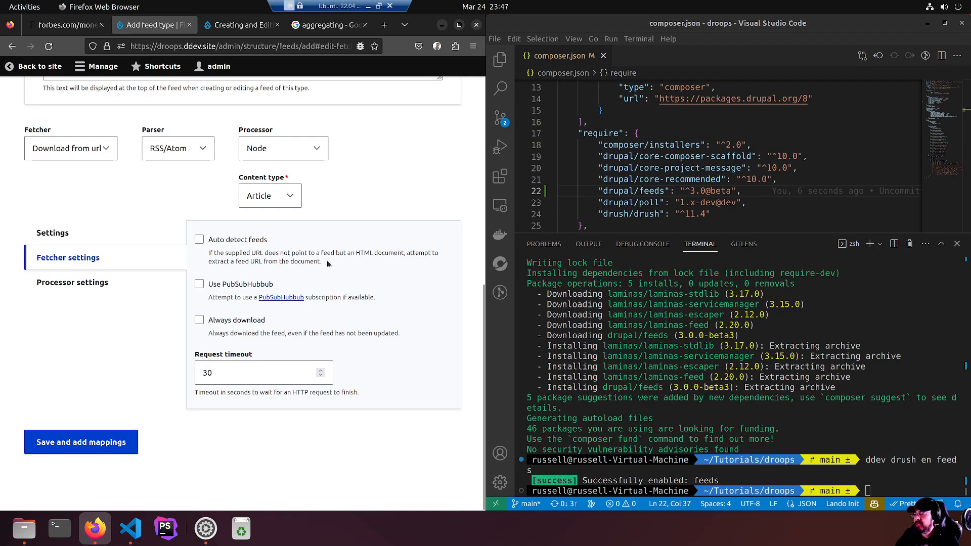
pyautogui.moveTo(313, 275)
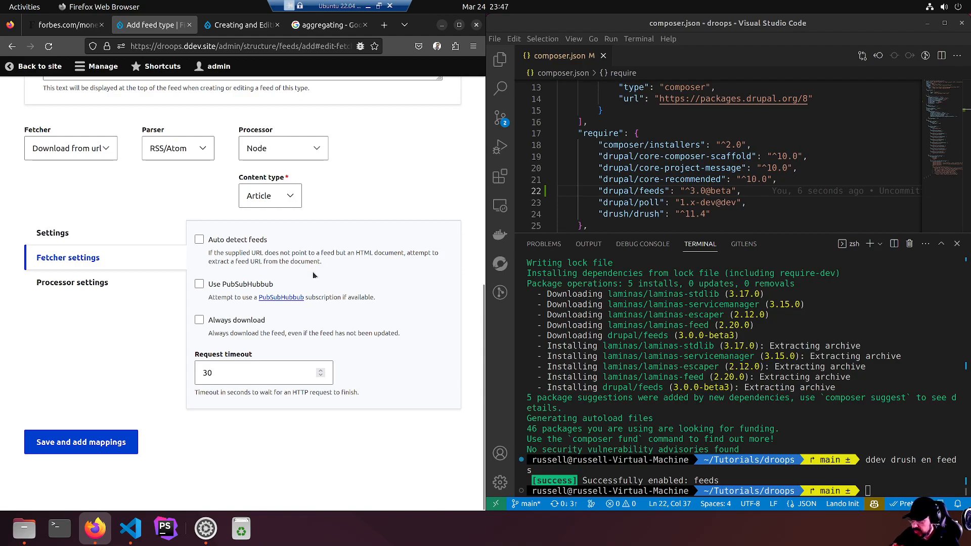
pyautogui.moveTo(274, 279)
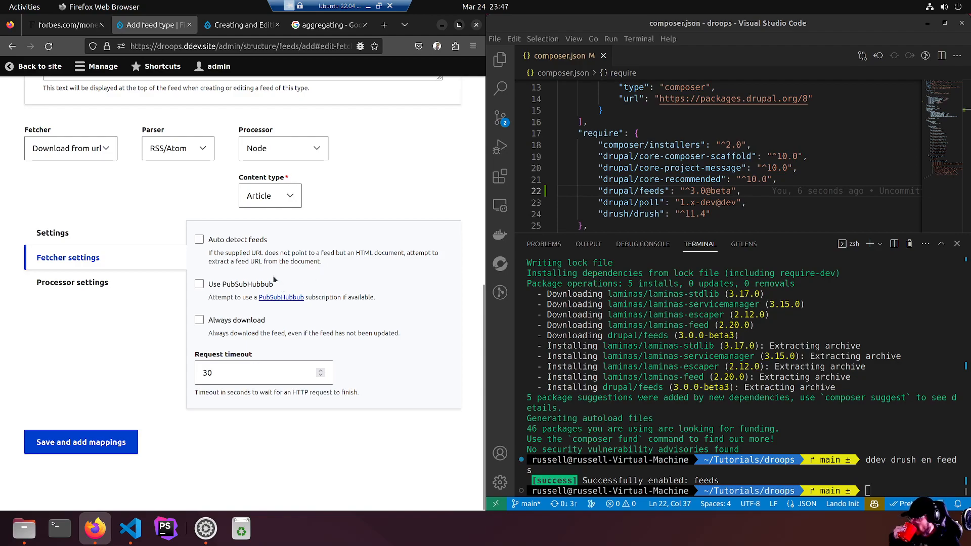
pyautogui.moveTo(216, 293)
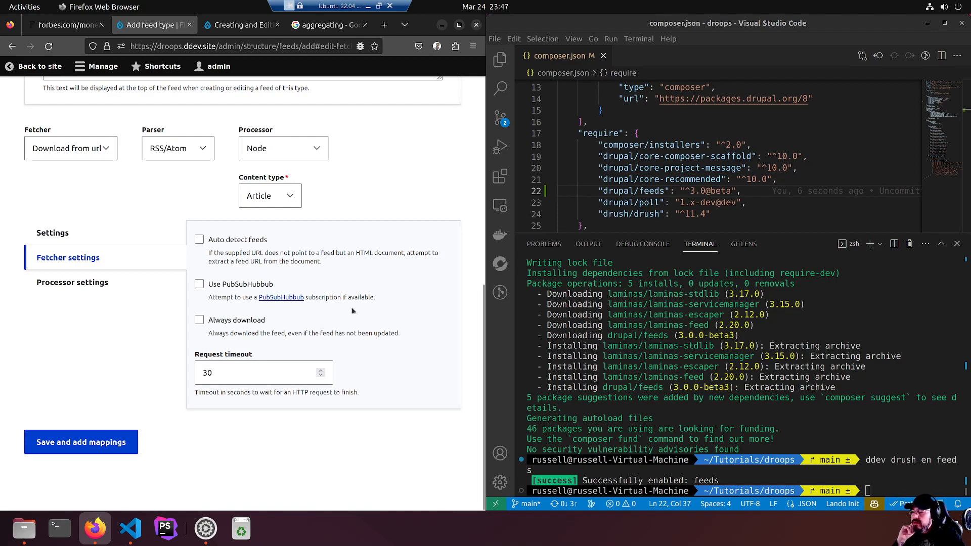
pyautogui.click(259, 372)
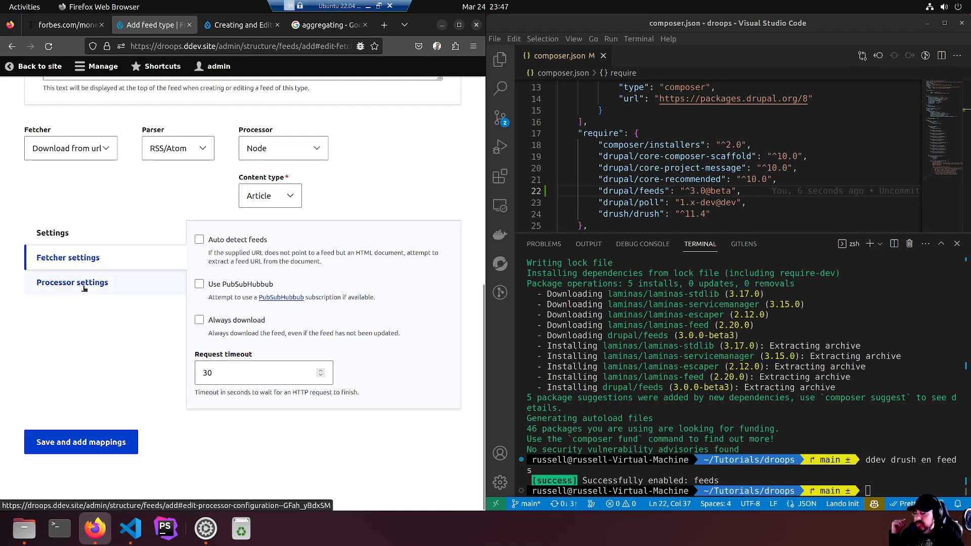
# Review the processor settings and expand the Language choices for imported content (English set)
pyautogui.click(72, 282)
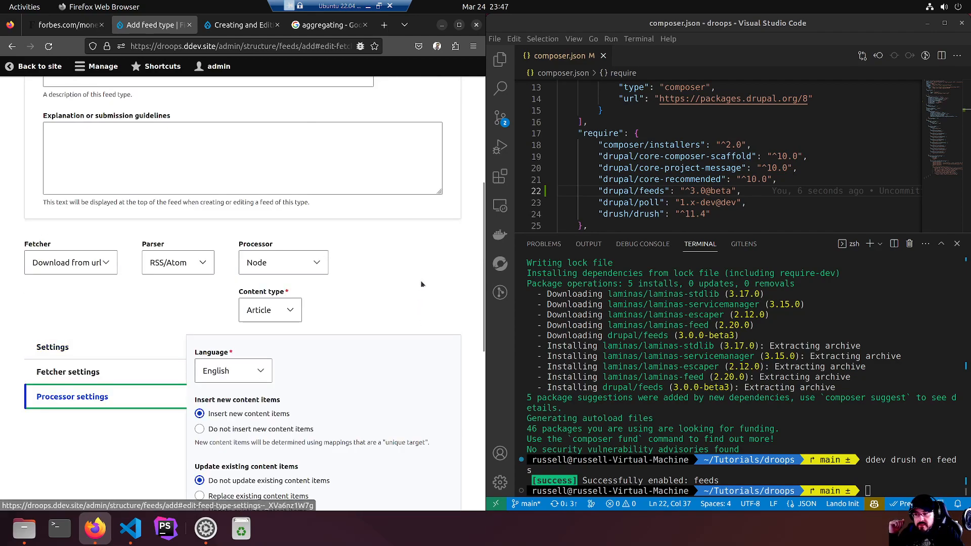
pyautogui.scroll(-3)
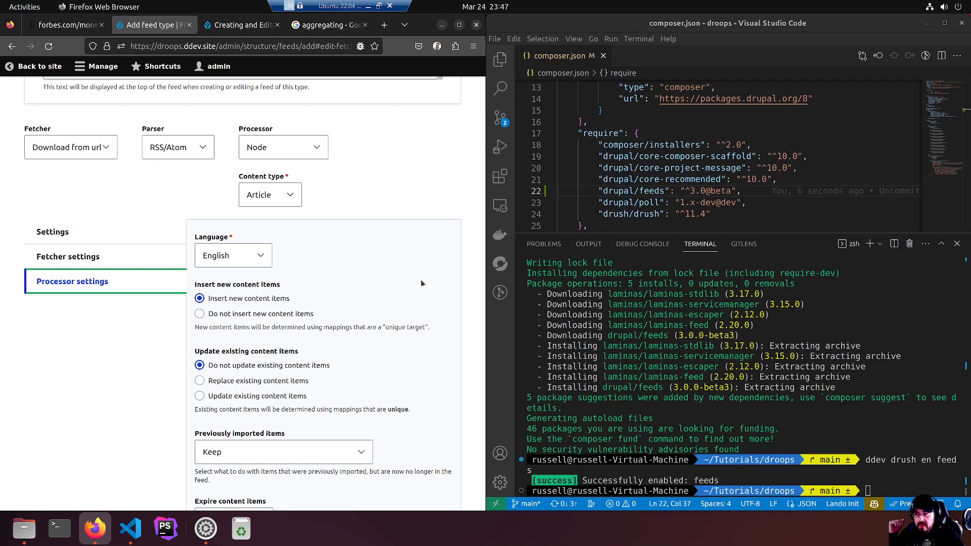
pyautogui.click(233, 255)
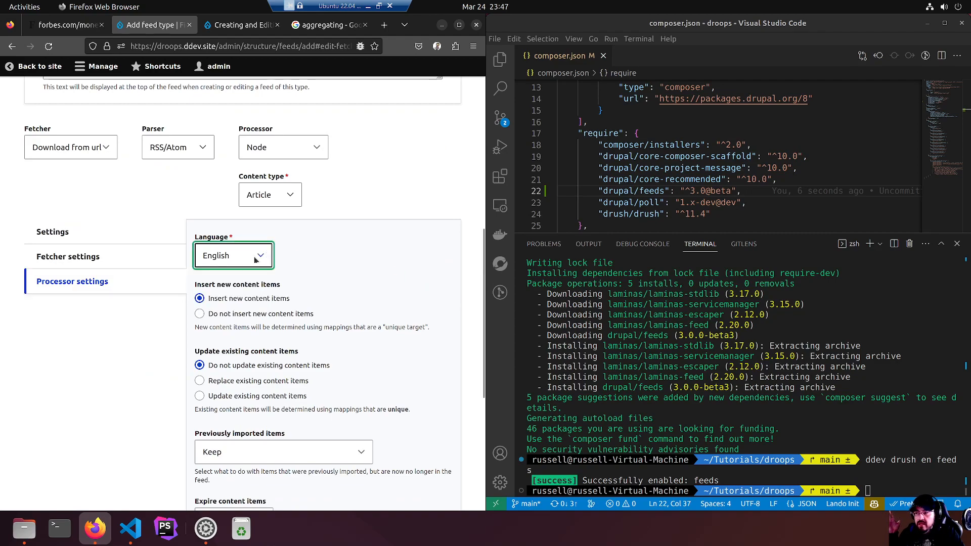
pyautogui.click(232, 255)
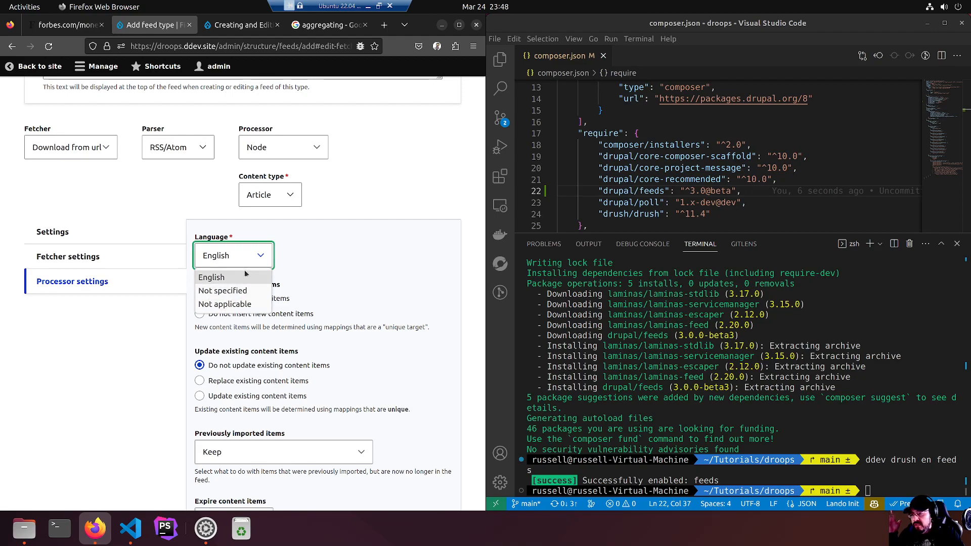
# Check the raw Forbes Money feed XML declares language en-us, then return to the form
pyautogui.click(62, 24)
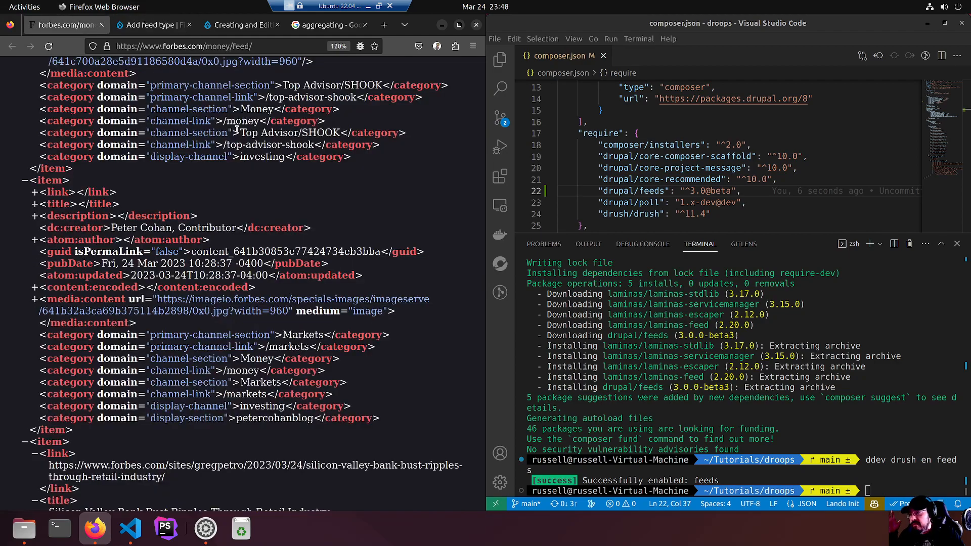
pyautogui.scroll(-3)
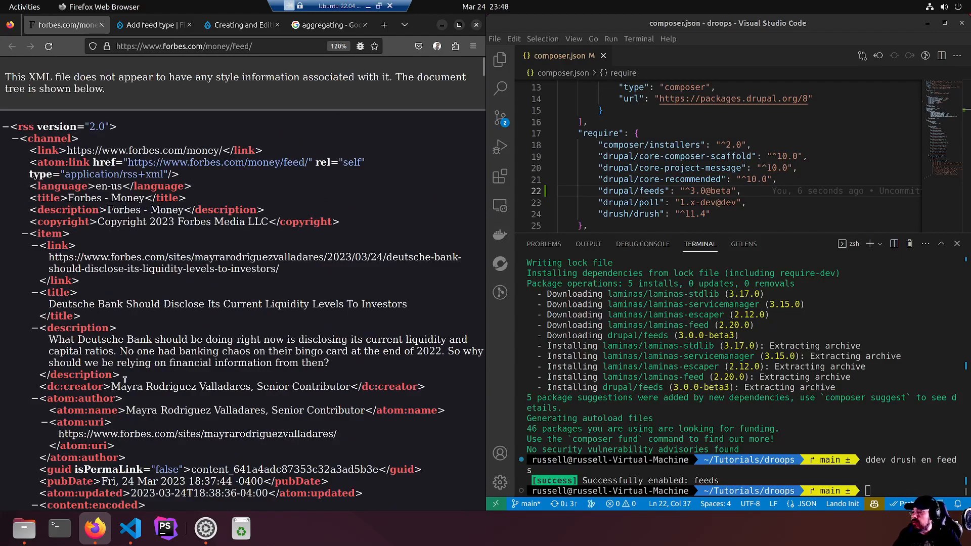
pyautogui.doubleClick(109, 186)
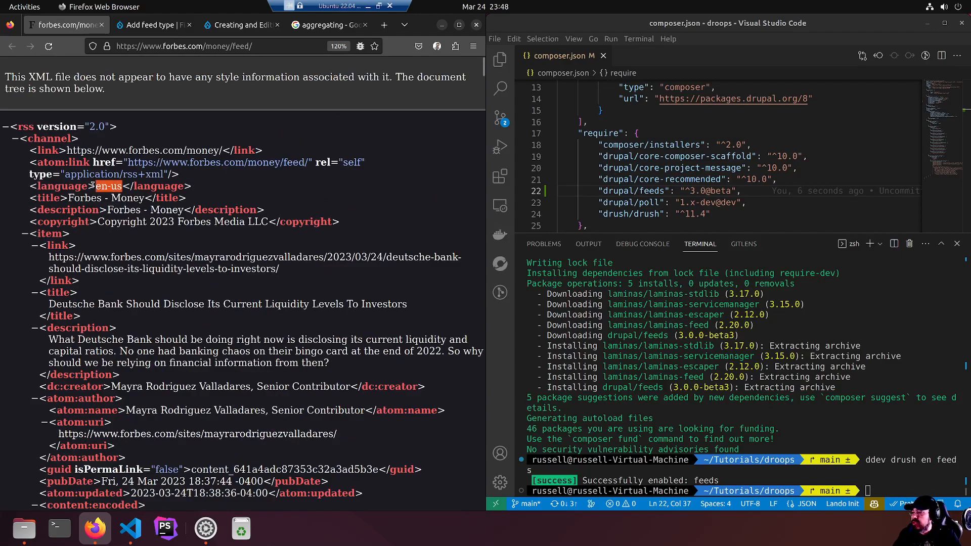
pyautogui.click(152, 24)
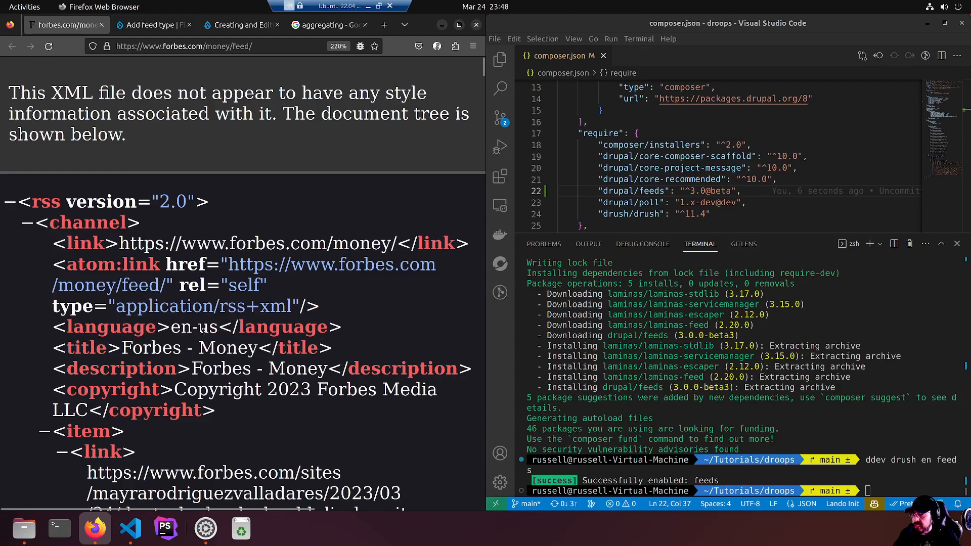
pyautogui.moveTo(337, 227)
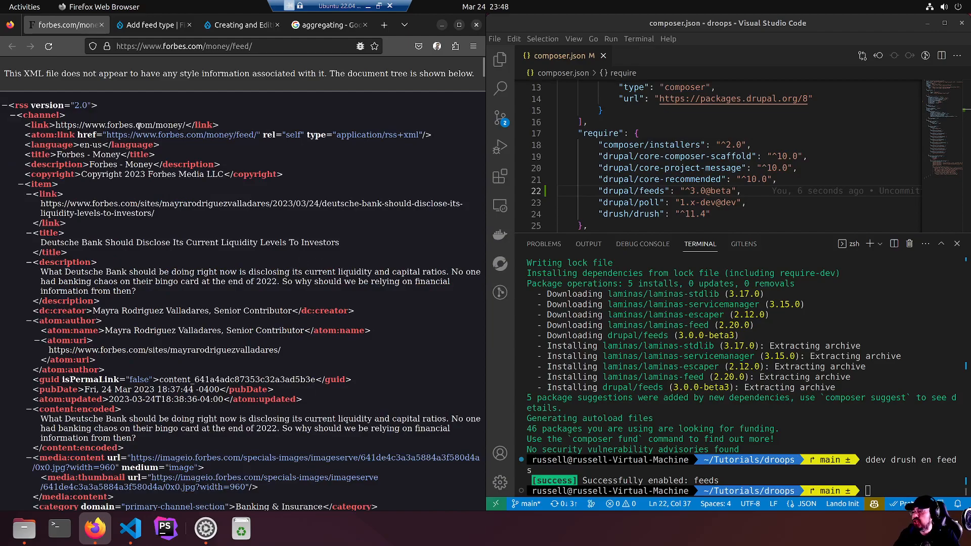
# Review the processor settings, comparing briefly against the raw Forbes feed XML
pyautogui.click(148, 24)
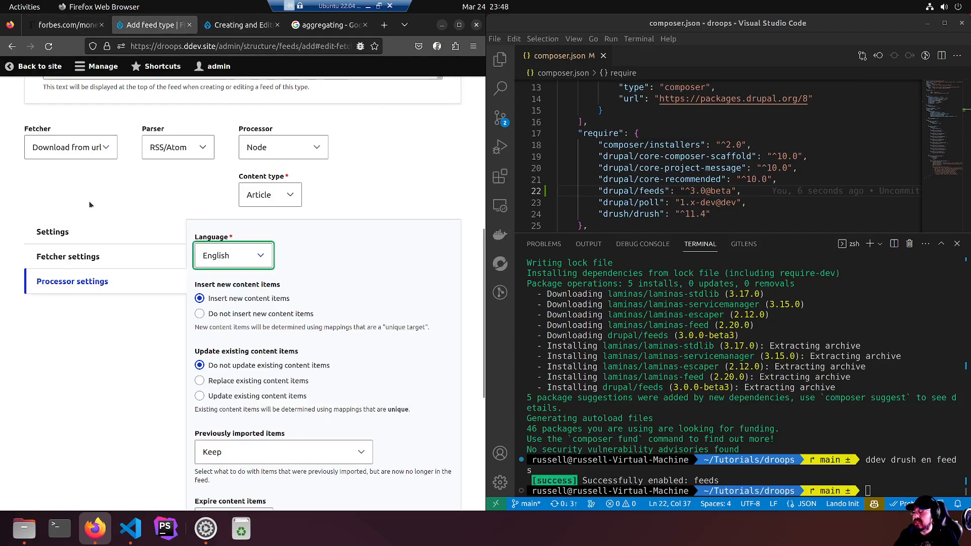
pyautogui.moveTo(285, 310)
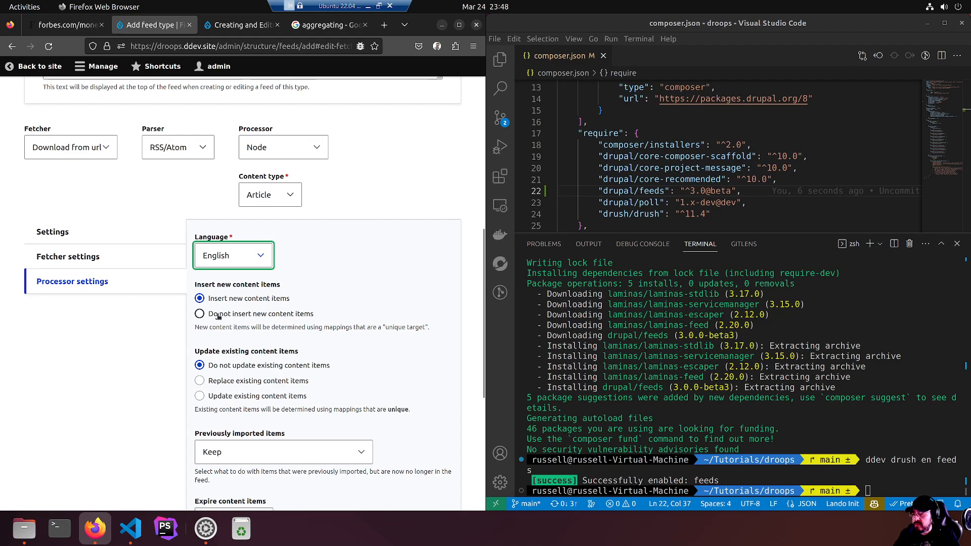
pyautogui.moveTo(233, 335)
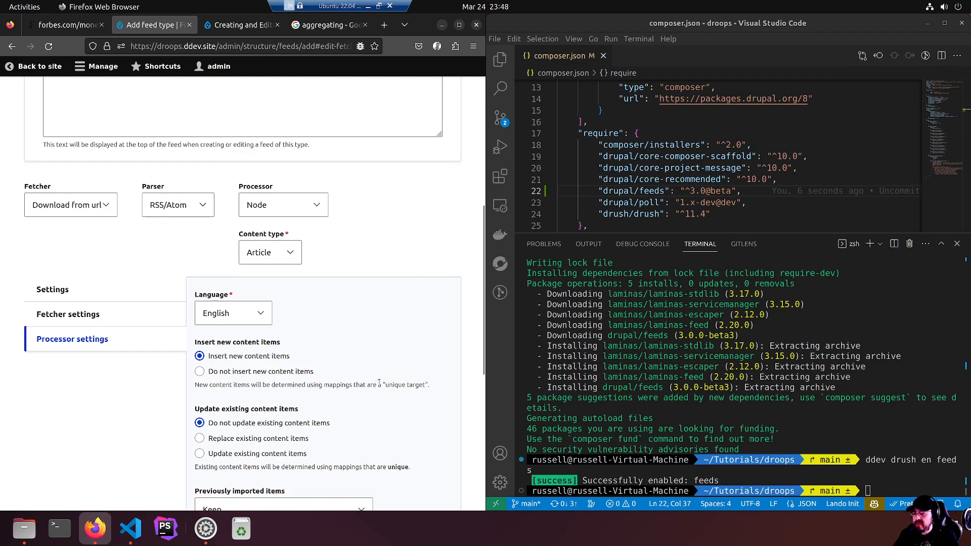
pyautogui.scroll(-3)
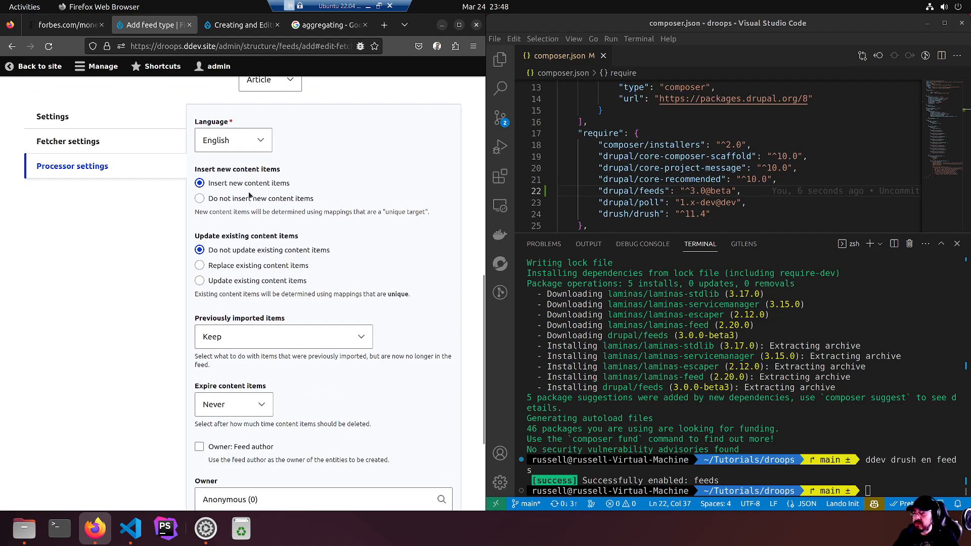
pyautogui.moveTo(374, 389)
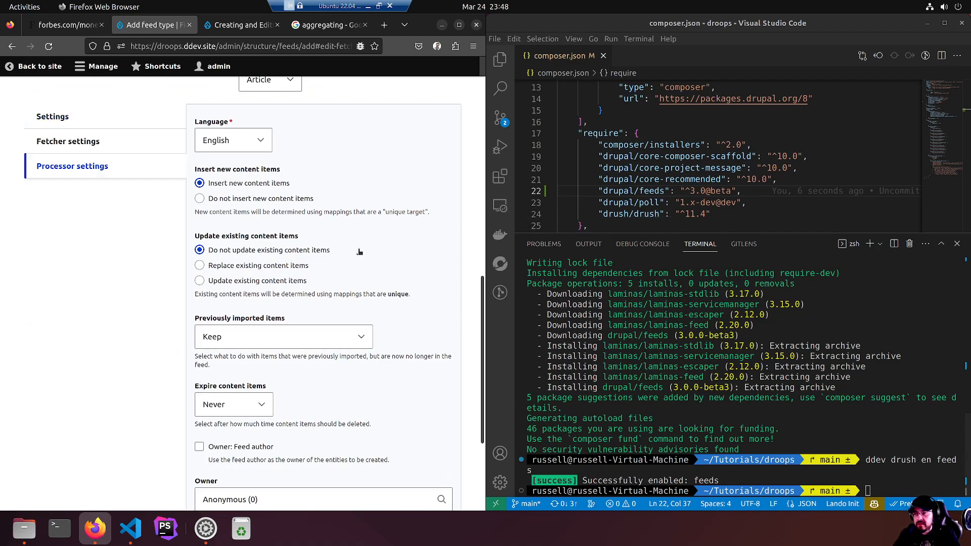
pyautogui.moveTo(165, 180)
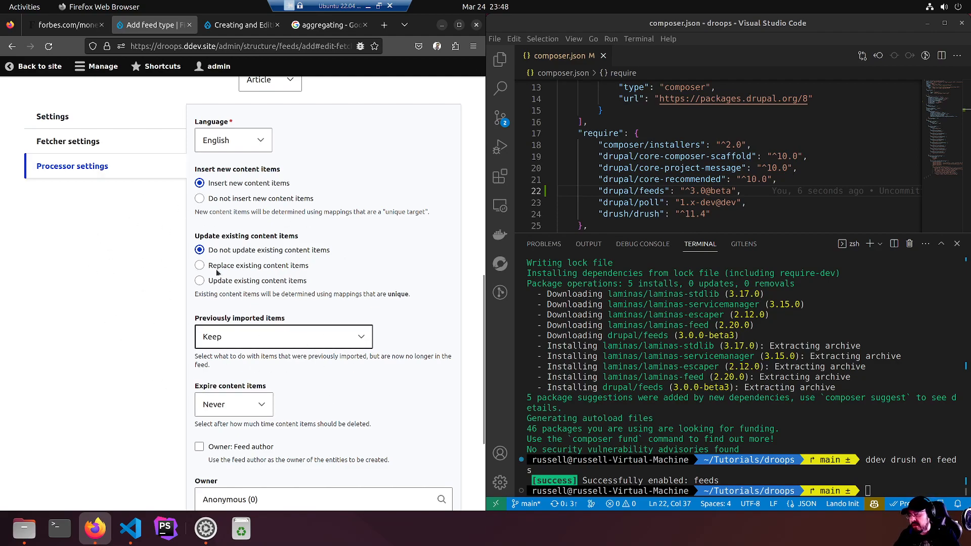
pyautogui.moveTo(365, 294)
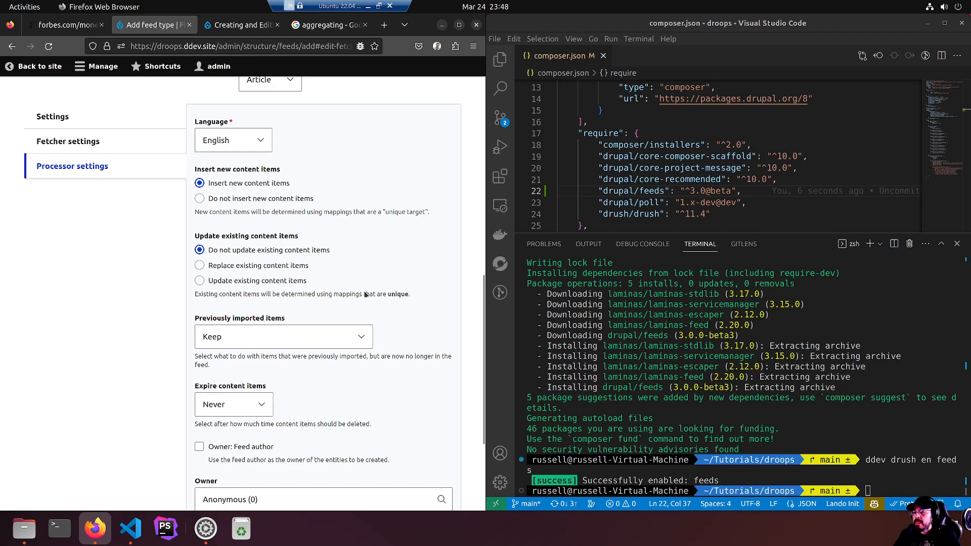
pyautogui.scroll(-3)
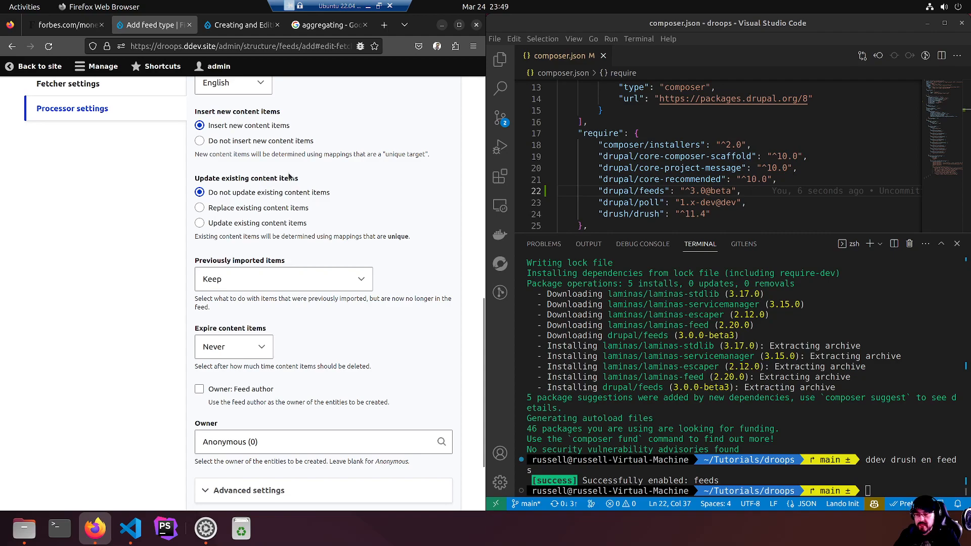
pyautogui.click(62, 24)
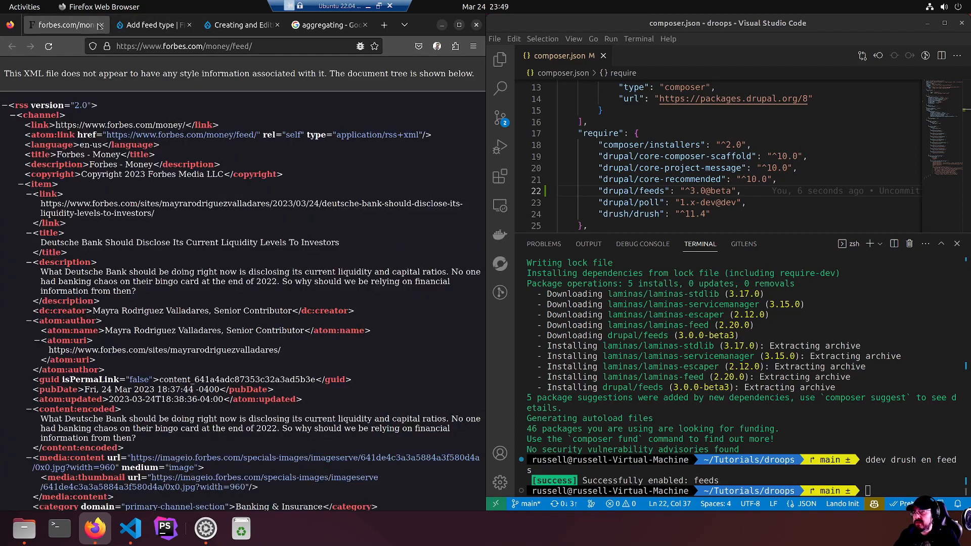
pyautogui.click(152, 24)
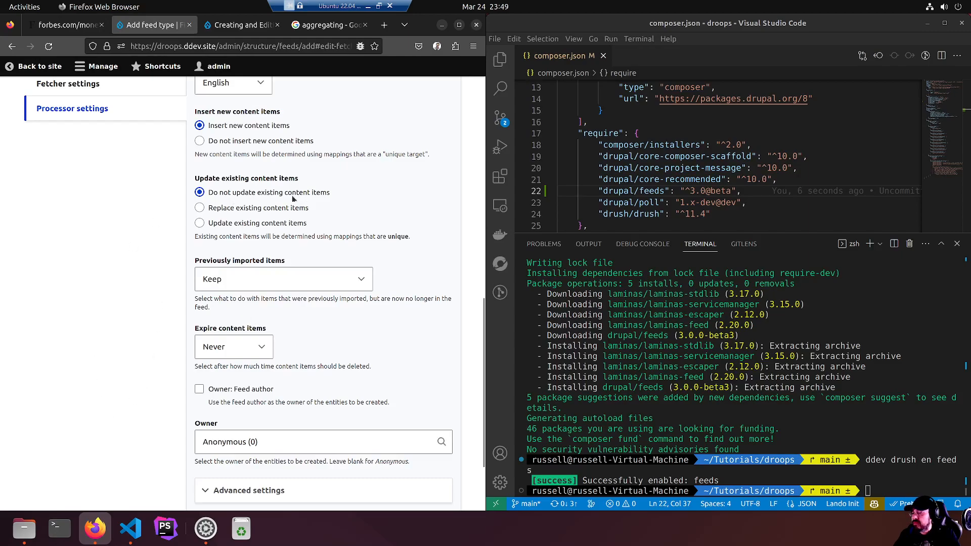
# Expand Advanced settings, keep Authorize checked, and save the feed type to continue to mappings
pyautogui.scroll(-3)
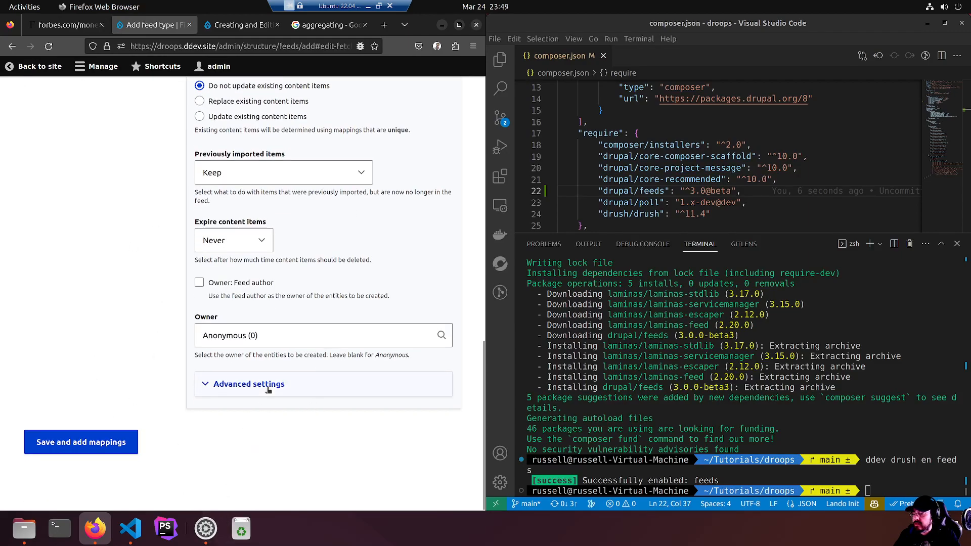
pyautogui.click(248, 384)
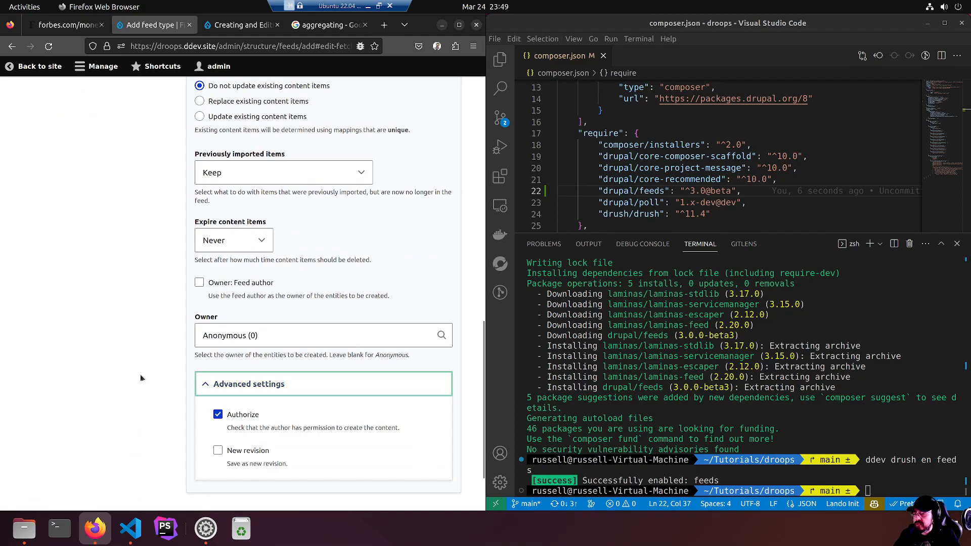
pyautogui.scroll(-3)
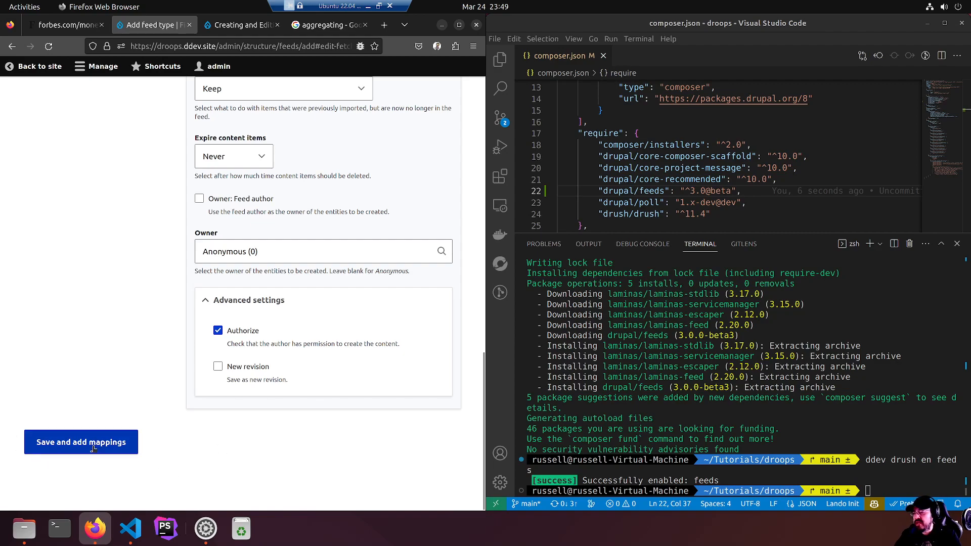
pyautogui.click(80, 441)
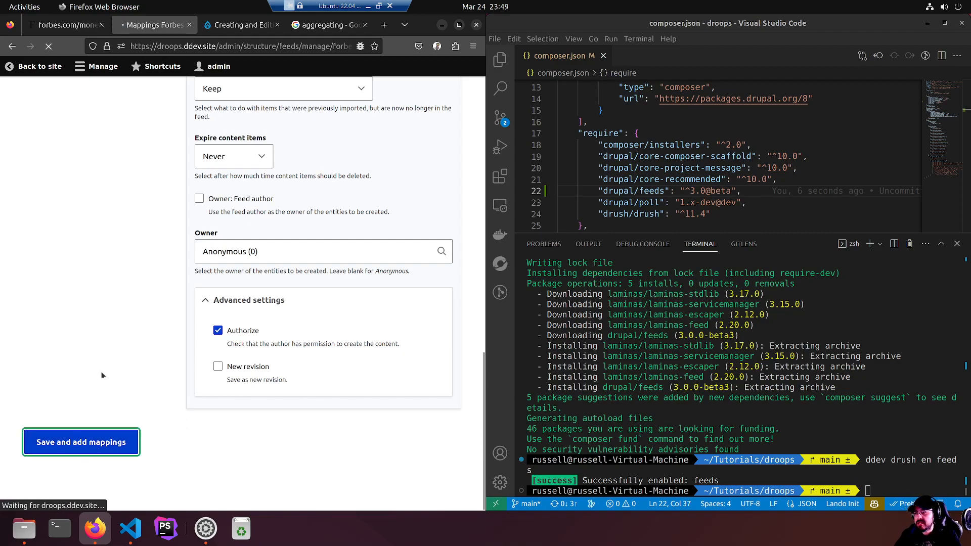
pyautogui.click(81, 442)
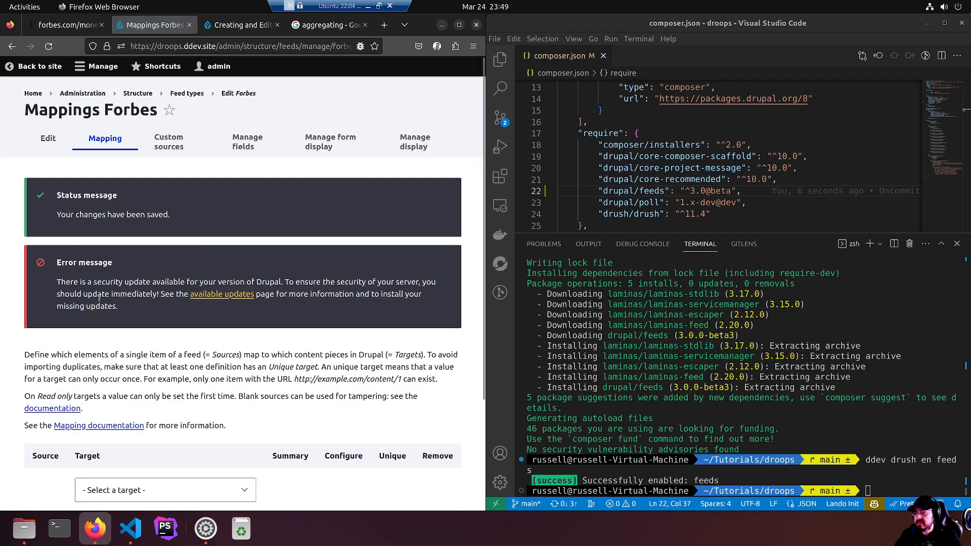
pyautogui.scroll(-3)
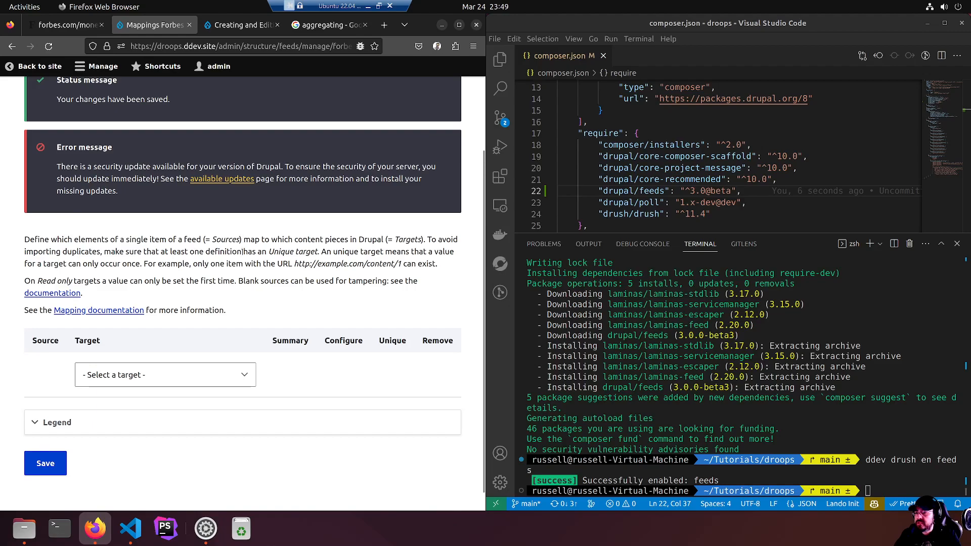
pyautogui.moveTo(306, 239); pyautogui.dragTo(405, 239)
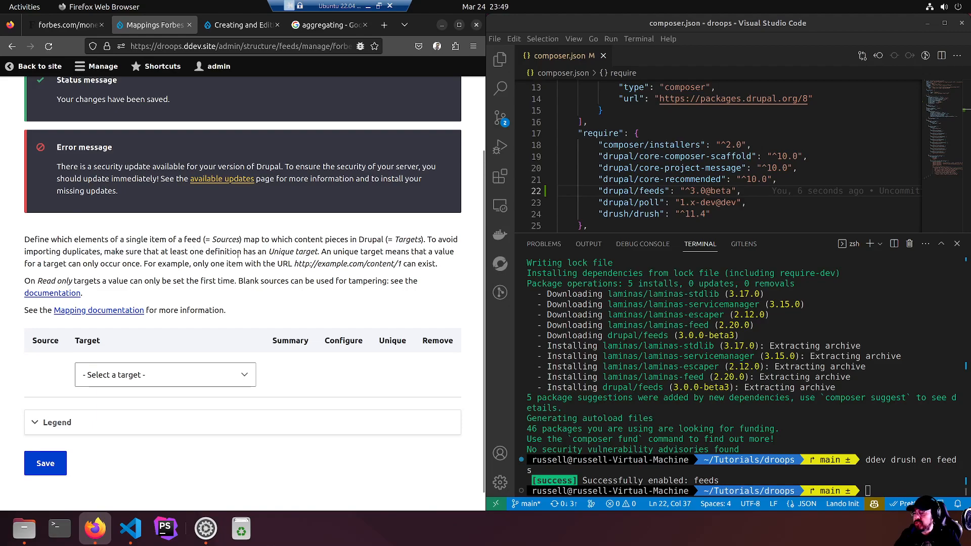
pyautogui.doubleClick(289, 252)
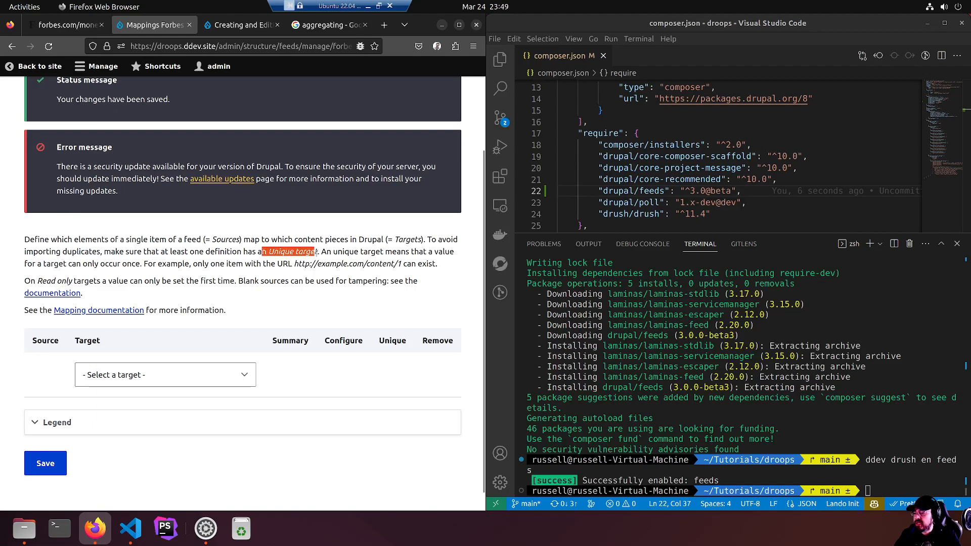
pyautogui.moveTo(408, 291)
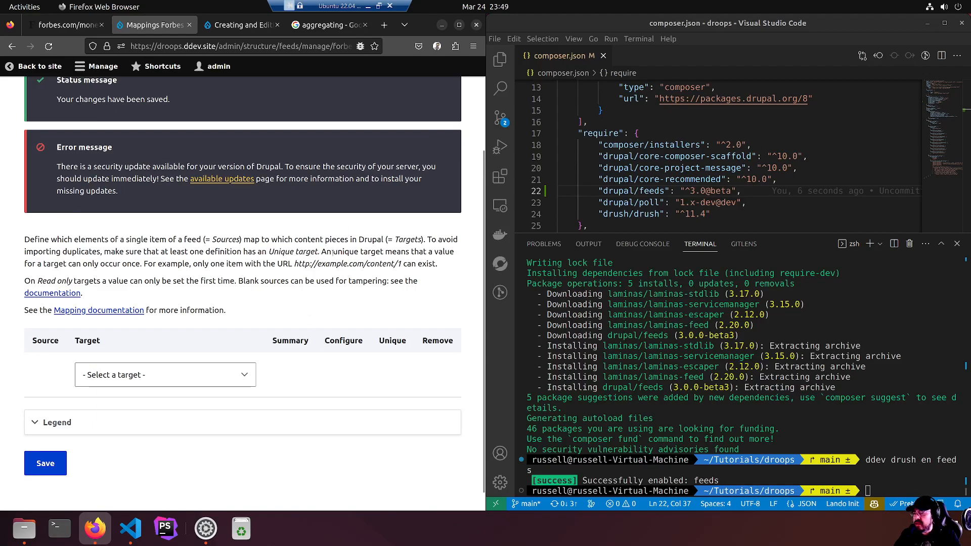
pyautogui.moveTo(333, 252); pyautogui.dragTo(419, 251)
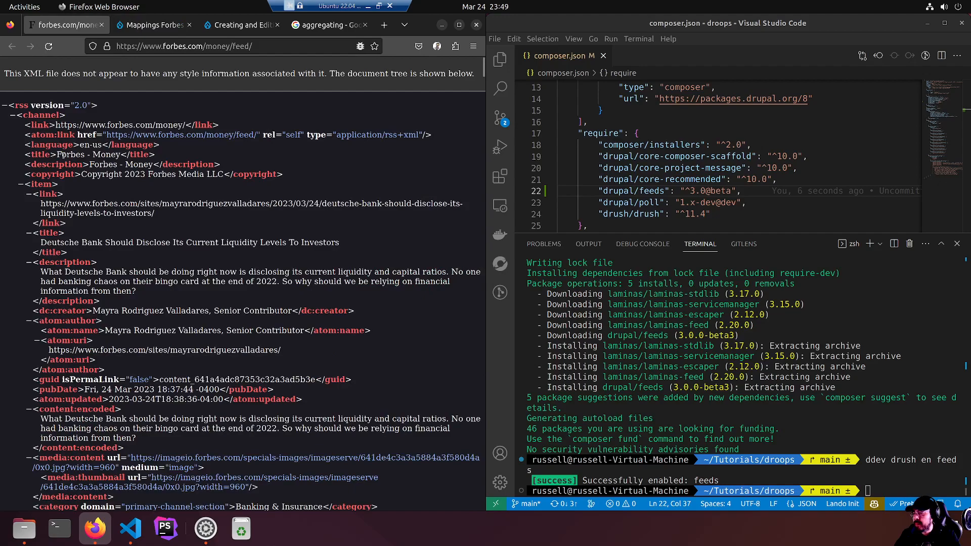
pyautogui.click(152, 24)
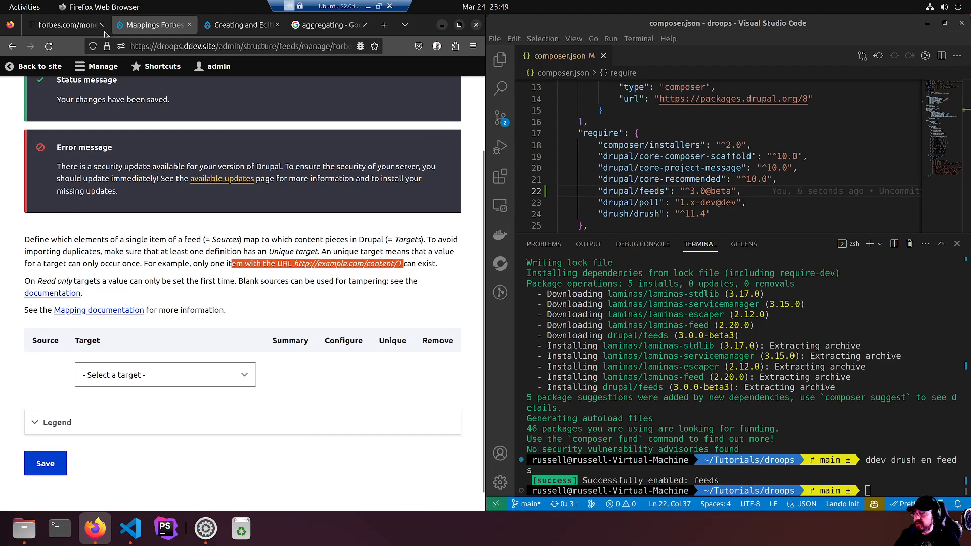
pyautogui.click(61, 24)
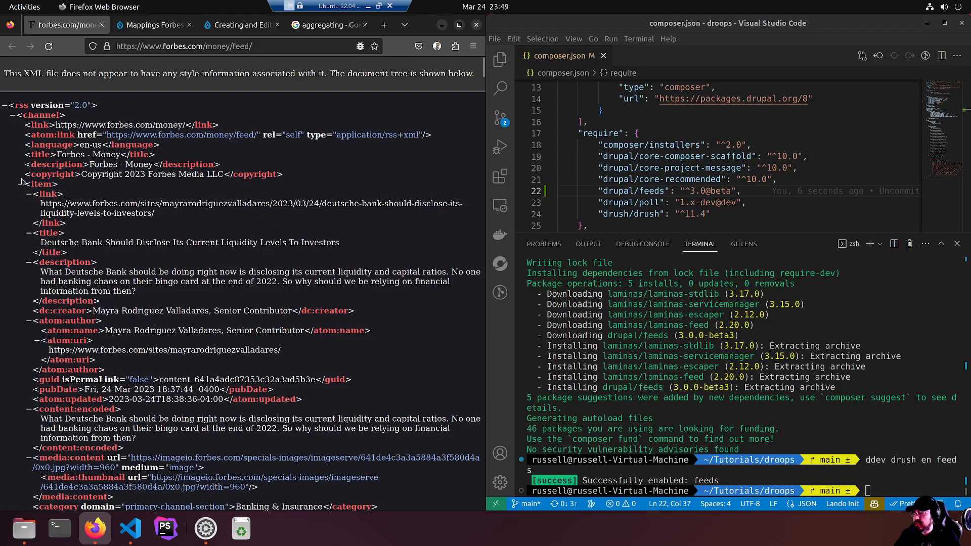
pyautogui.click(152, 24)
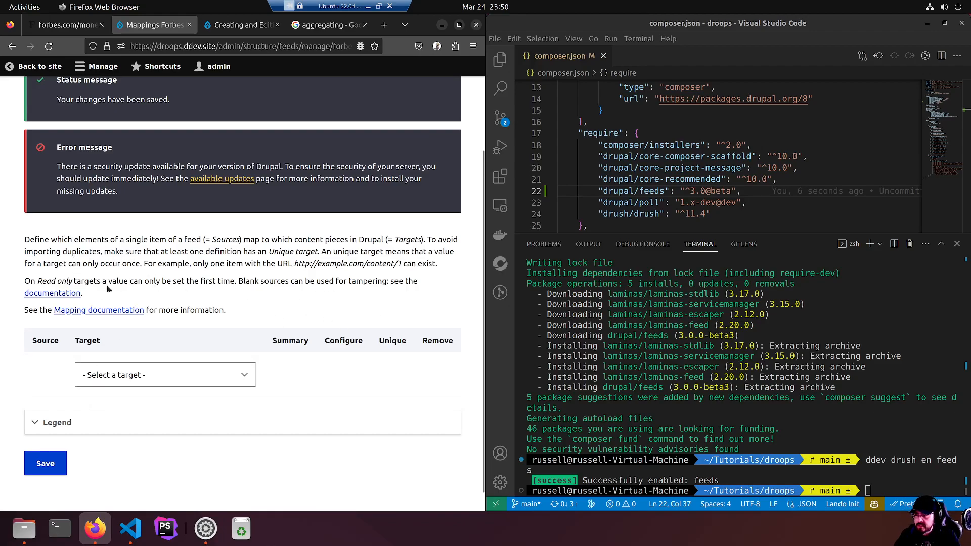
pyautogui.moveTo(142, 291)
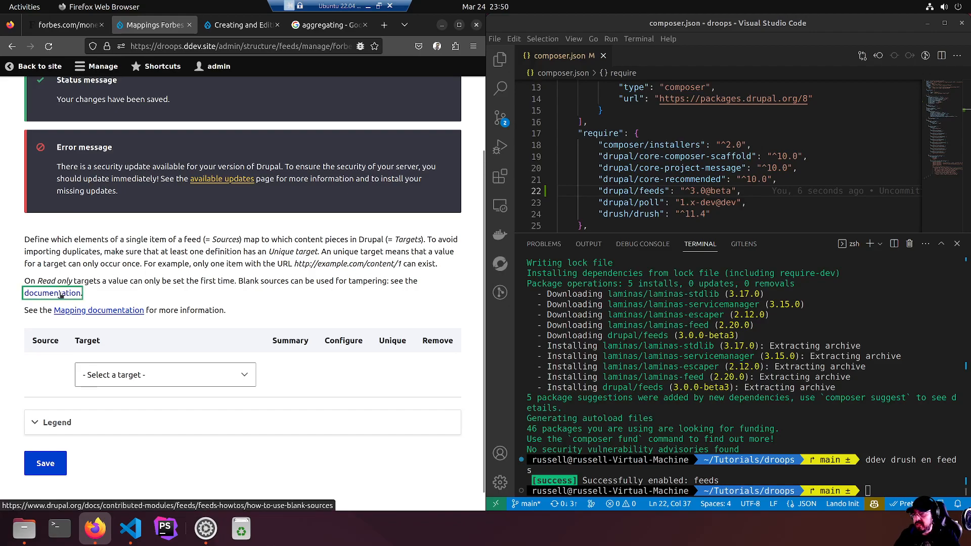
# Look at the blank sources documentation, then start choosing a mapping target back on the mappings page
pyautogui.click(52, 294)
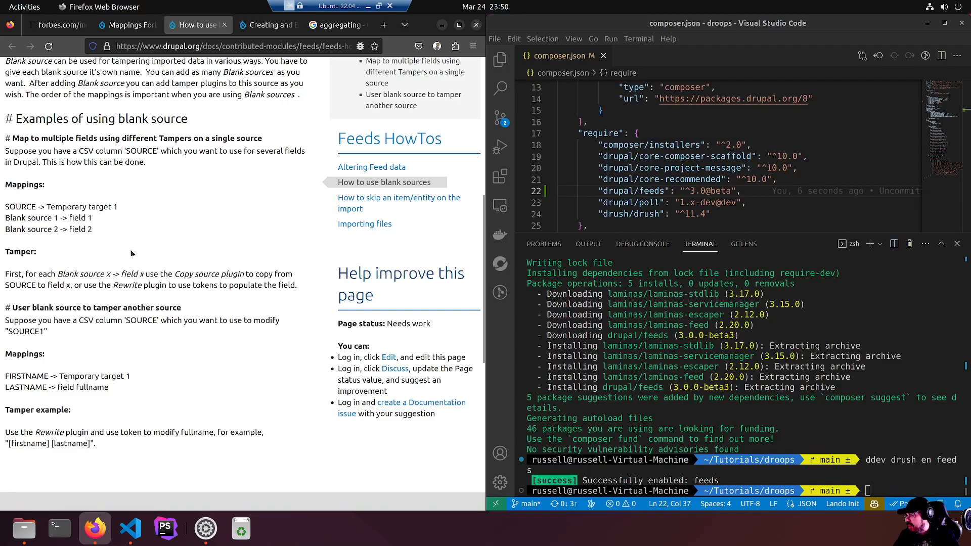
pyautogui.click(127, 24)
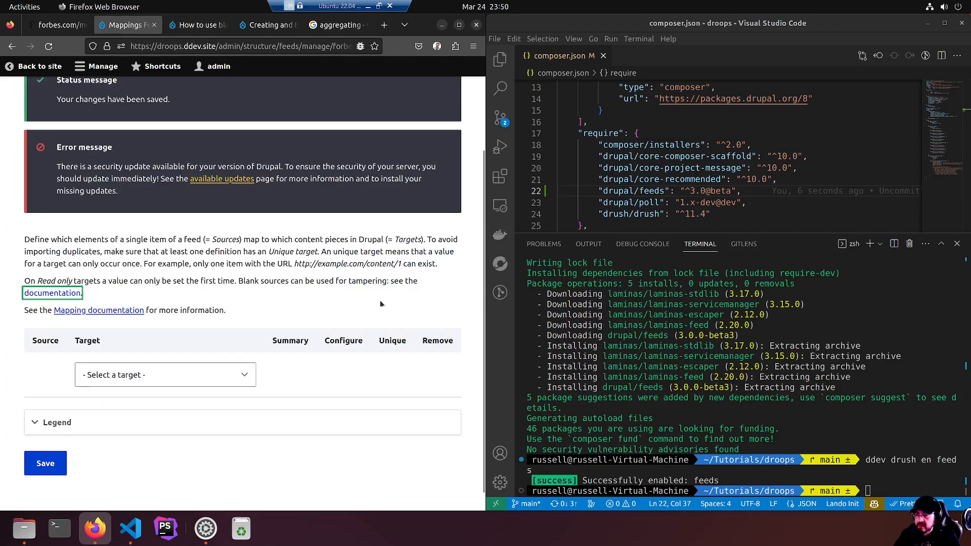
pyautogui.click(165, 374)
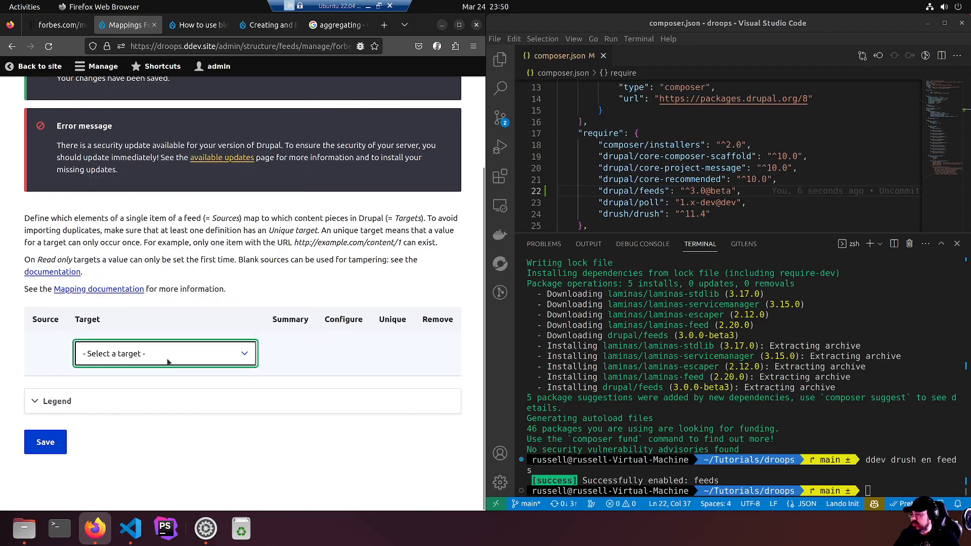
pyautogui.moveTo(195, 360)
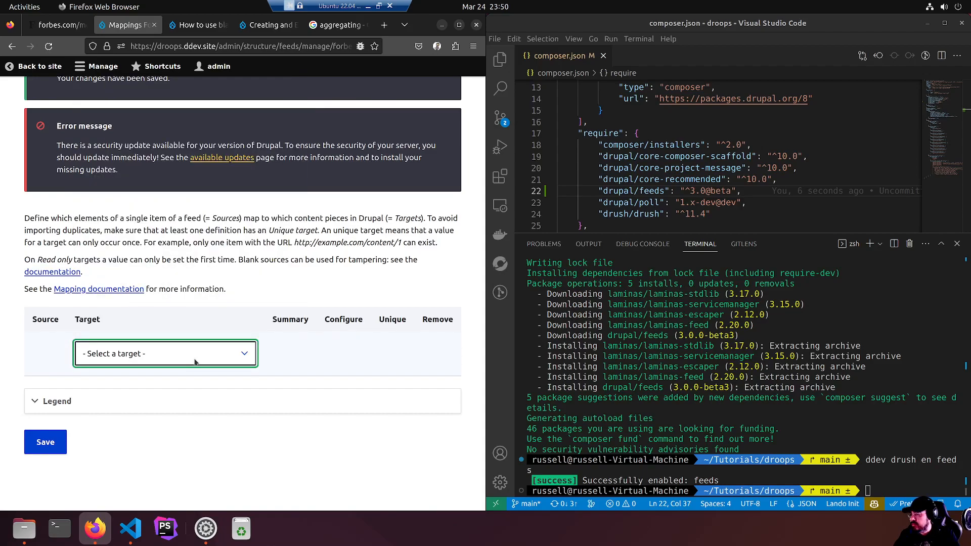
pyautogui.moveTo(98, 290)
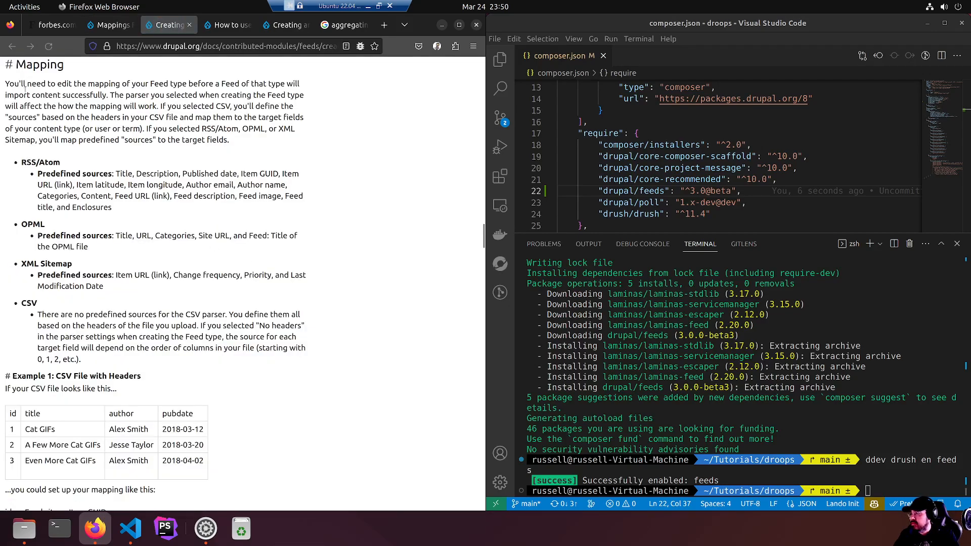
# In the Creating and Editing Feed Types guide, select the sentence about predefined RSS/Atom sources
pyautogui.moveTo(82, 83); pyautogui.dragTo(141, 95)
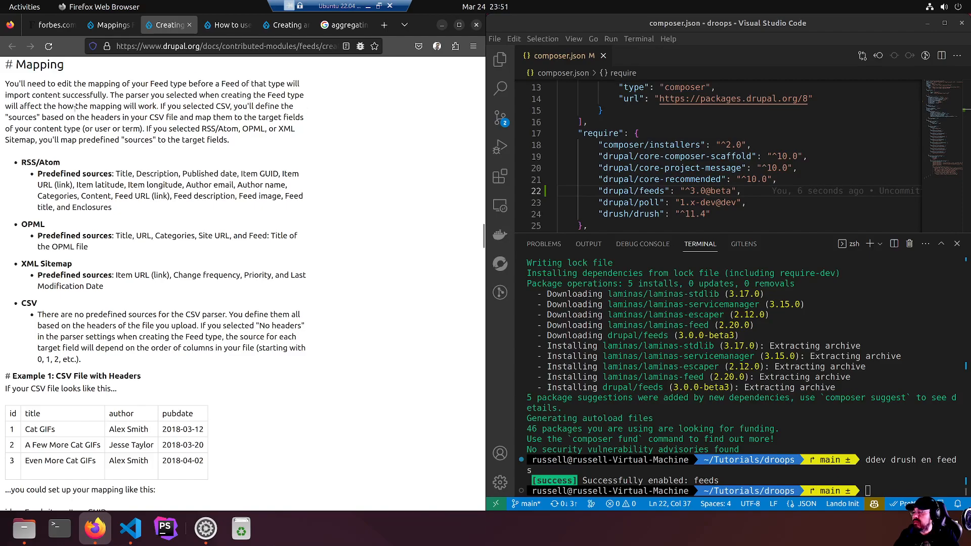
pyautogui.moveTo(27, 106); pyautogui.dragTo(215, 106)
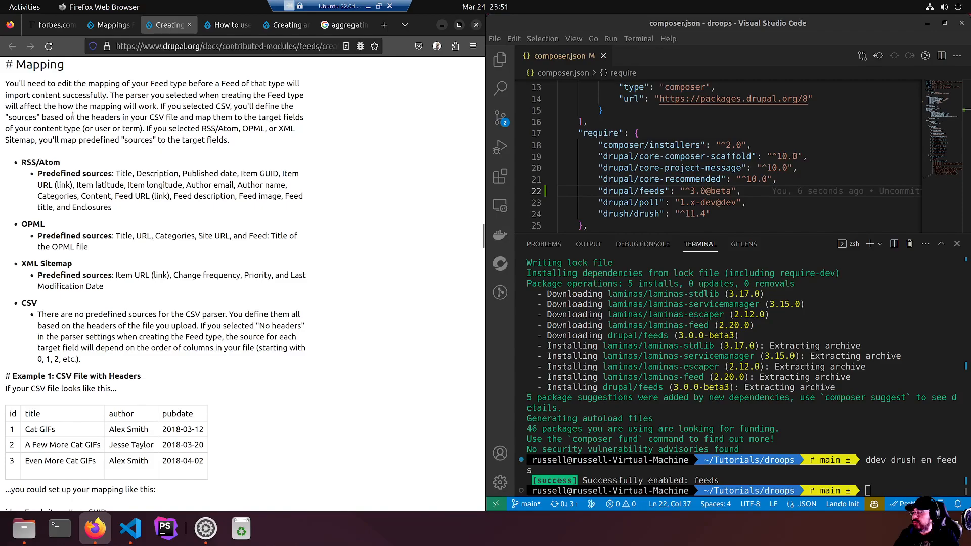
pyautogui.moveTo(55, 118); pyautogui.dragTo(166, 118)
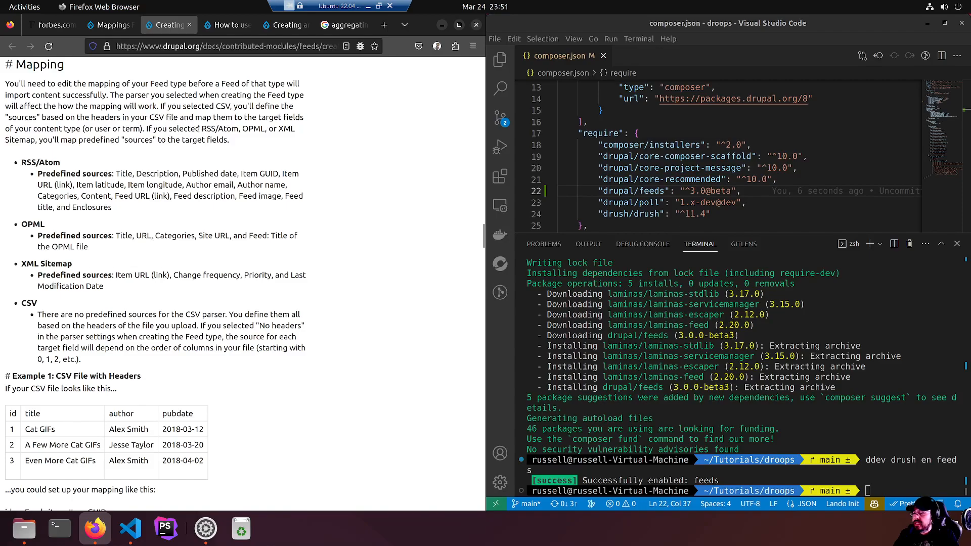
pyautogui.doubleClick(220, 129)
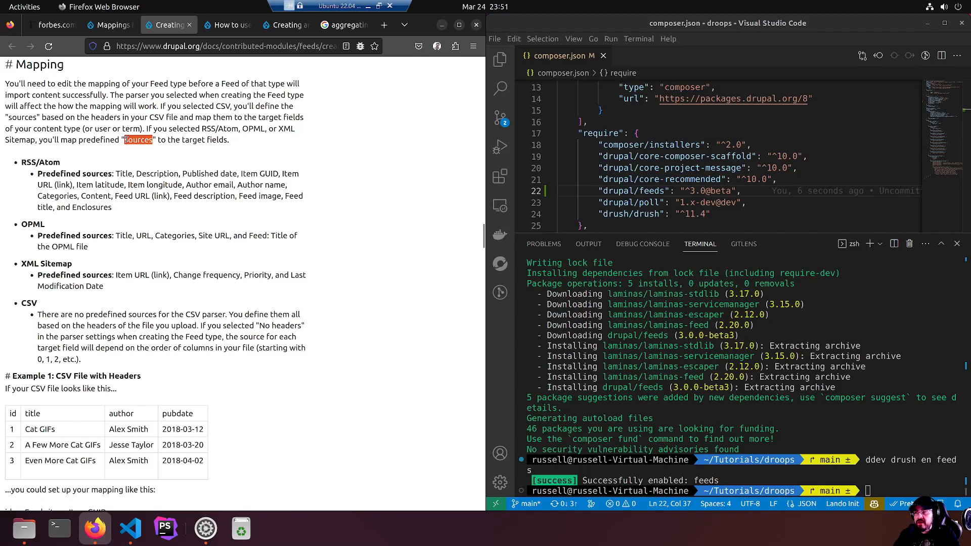
pyautogui.moveTo(145, 128); pyautogui.dragTo(228, 140)
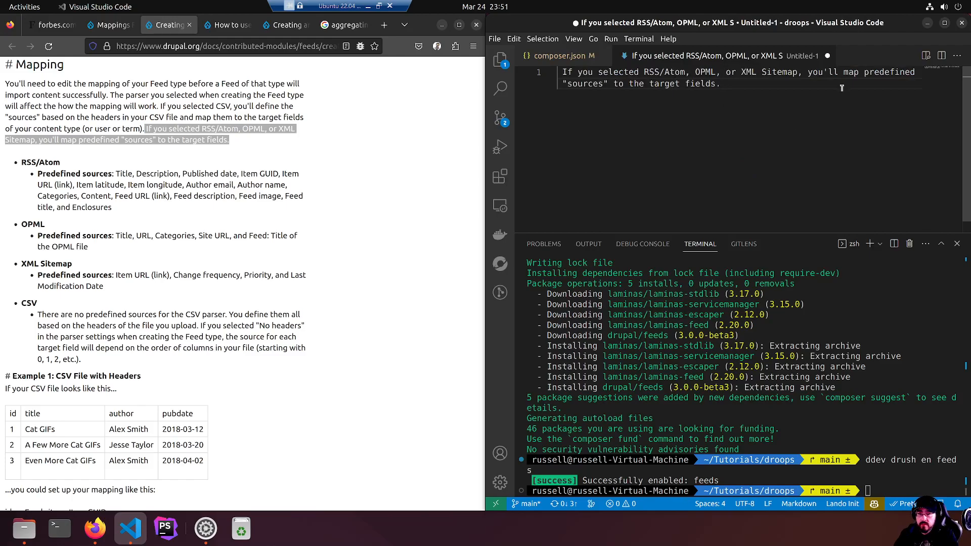
# Trim the pasted note by removing ', OPML, or XML Sitemap,' so it covers RSS/Atom only
pyautogui.click(802, 71)
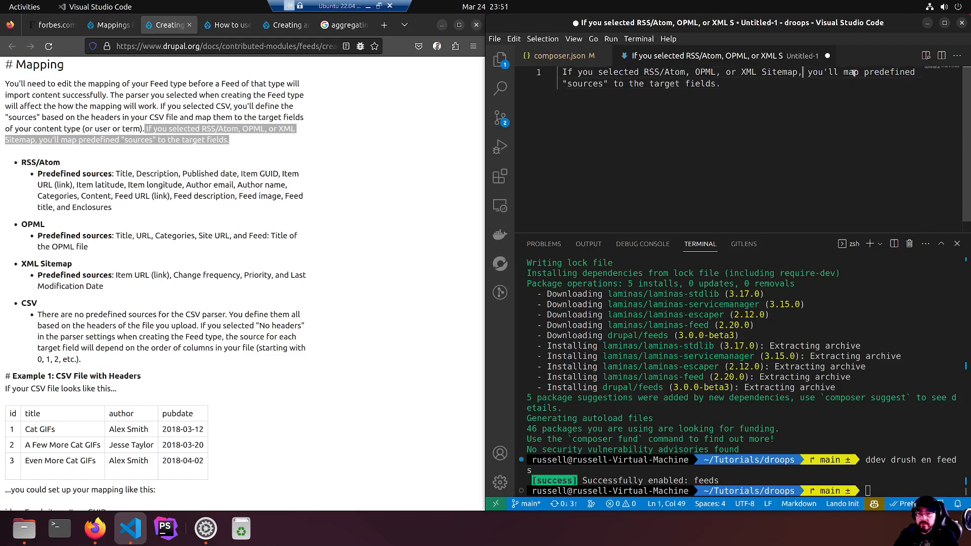
pyautogui.moveTo(686, 72); pyautogui.dragTo(802, 72)
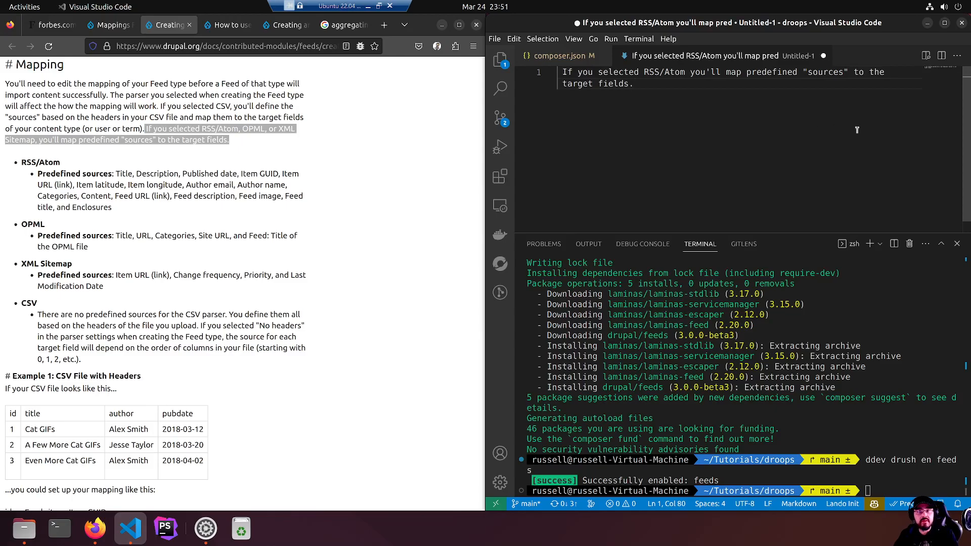
pyautogui.moveTo(734, 132)
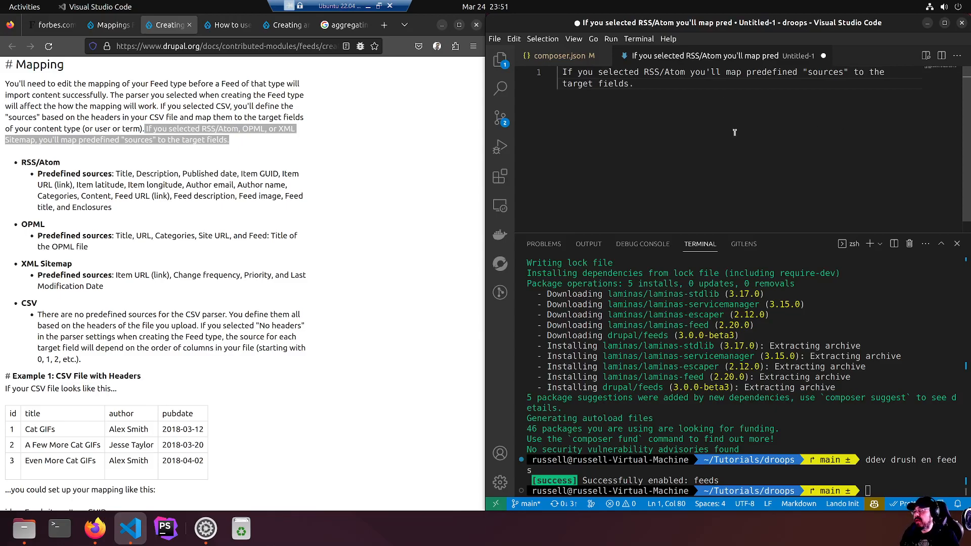
pyautogui.moveTo(260, 224)
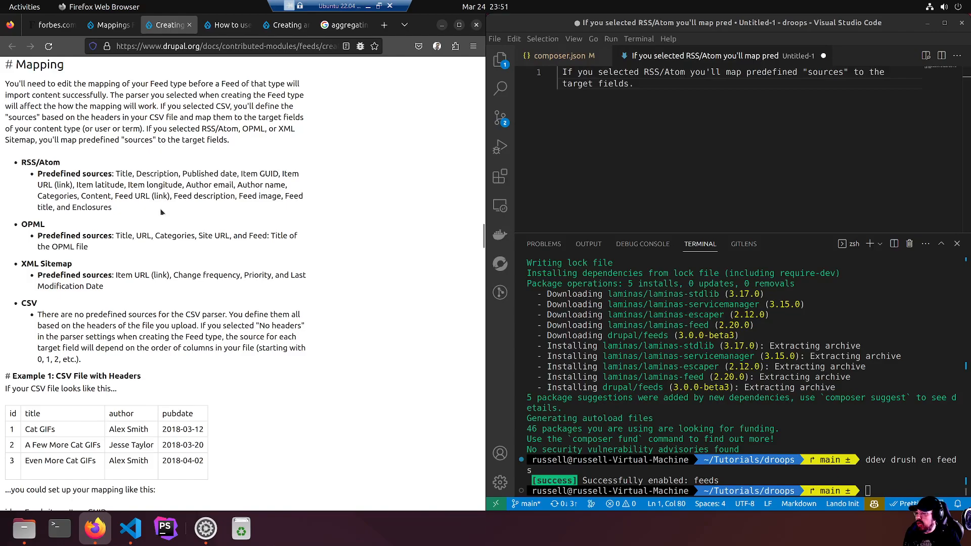
# Read through the Mapping and Selecting a Target sections down to the Unique options
pyautogui.scroll(-3)
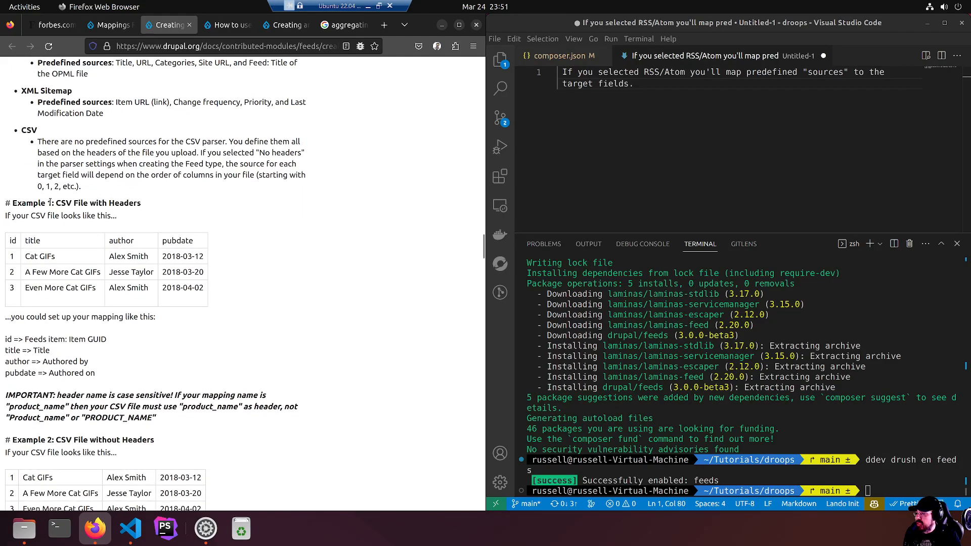
pyautogui.scroll(-3)
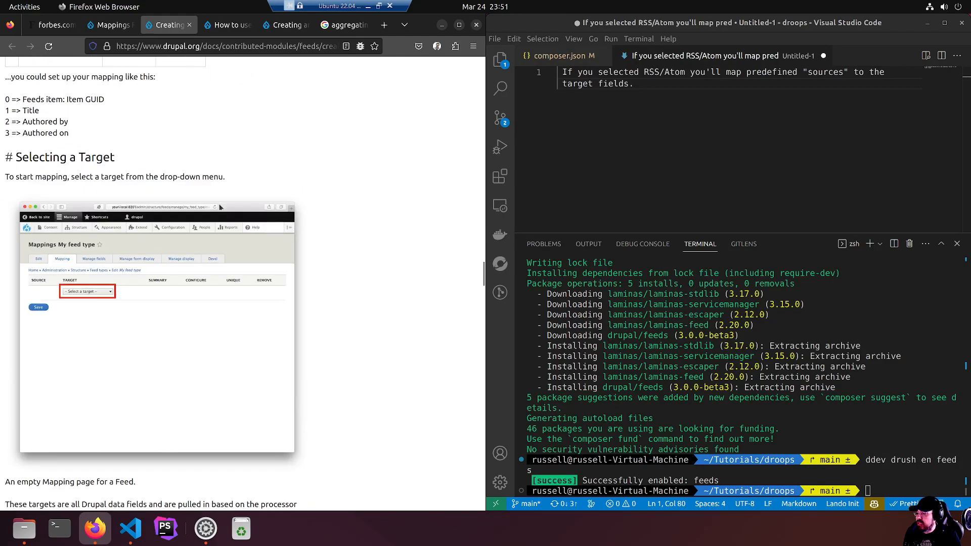
pyautogui.scroll(-3)
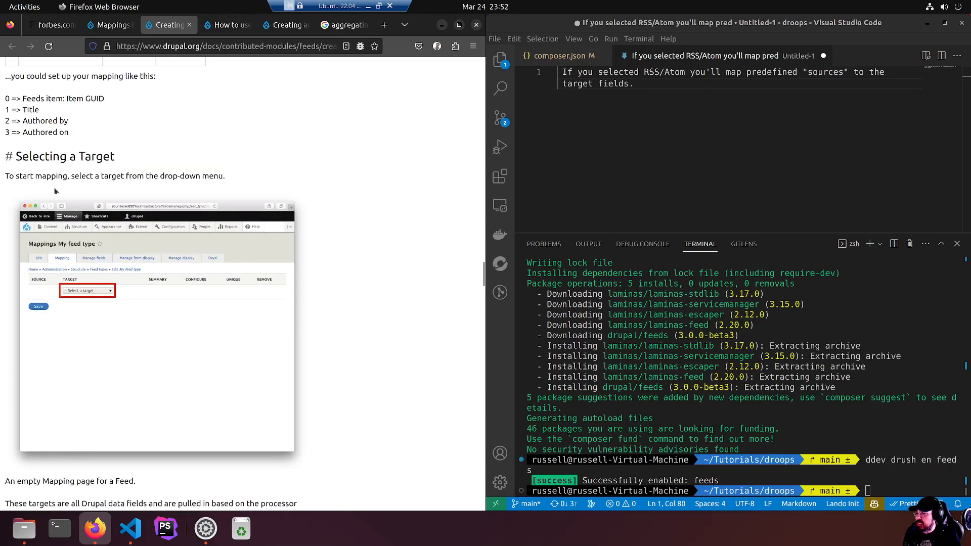
pyautogui.scroll(-3)
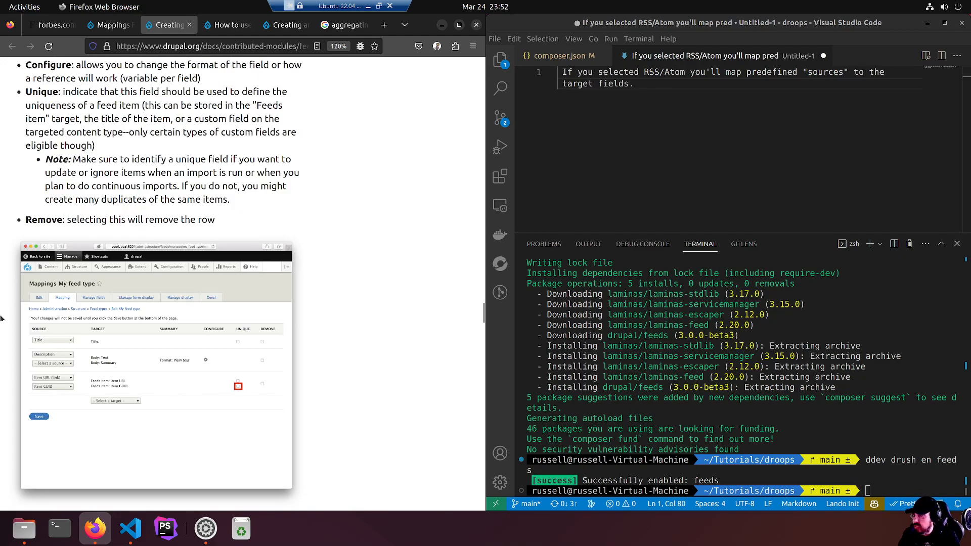
pyautogui.scroll(-3)
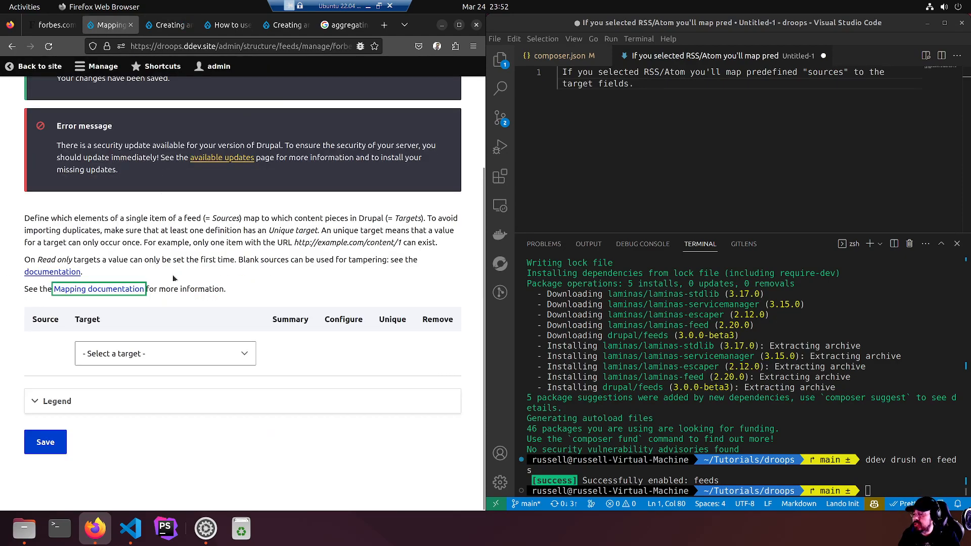
# Try Tags and then Title as mapping targets without saving, then return to the Feeds docs
pyautogui.click(165, 353)
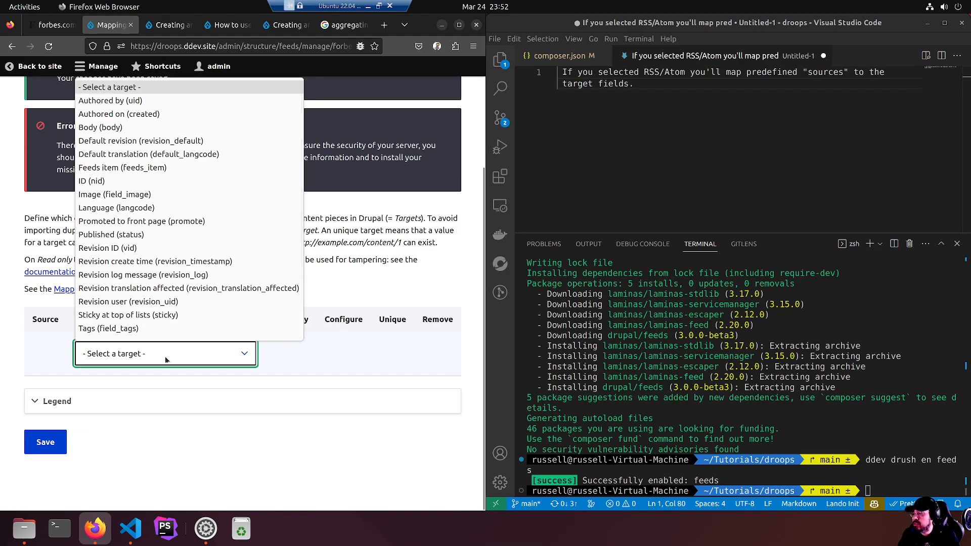
pyautogui.click(109, 328)
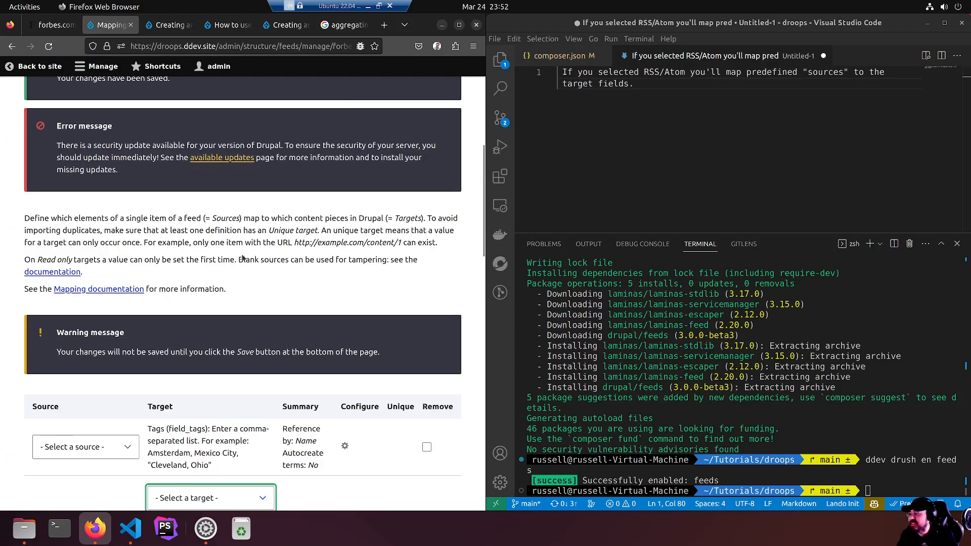
pyautogui.click(209, 382)
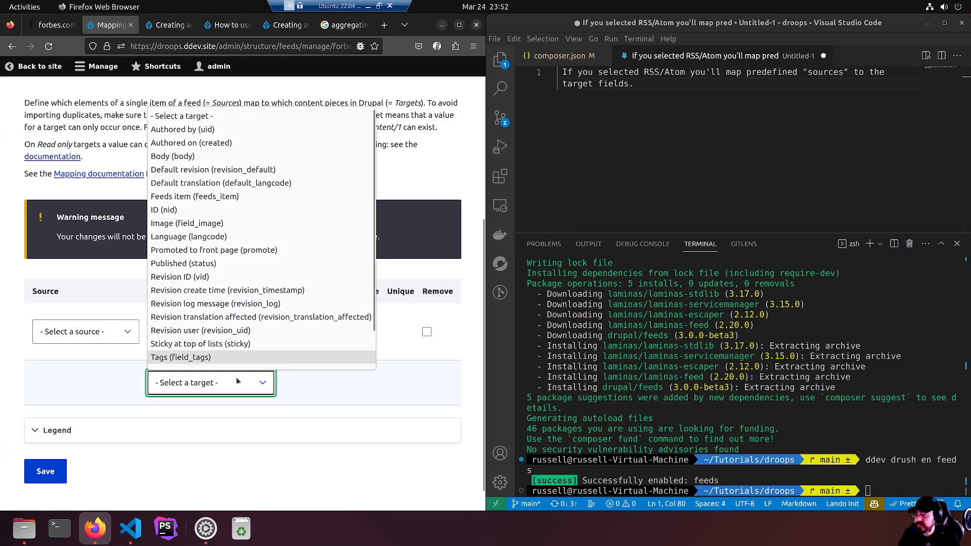
pyautogui.click(180, 356)
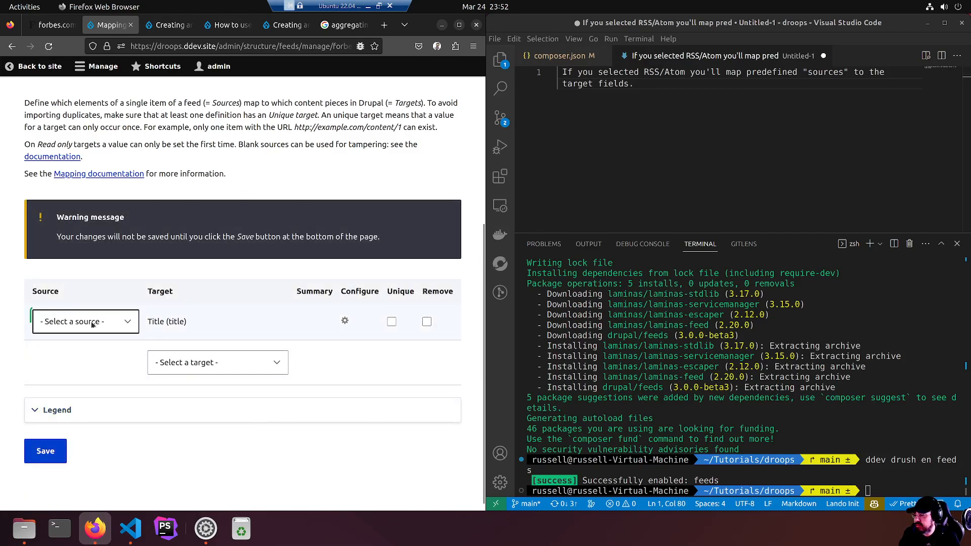
pyautogui.click(85, 322)
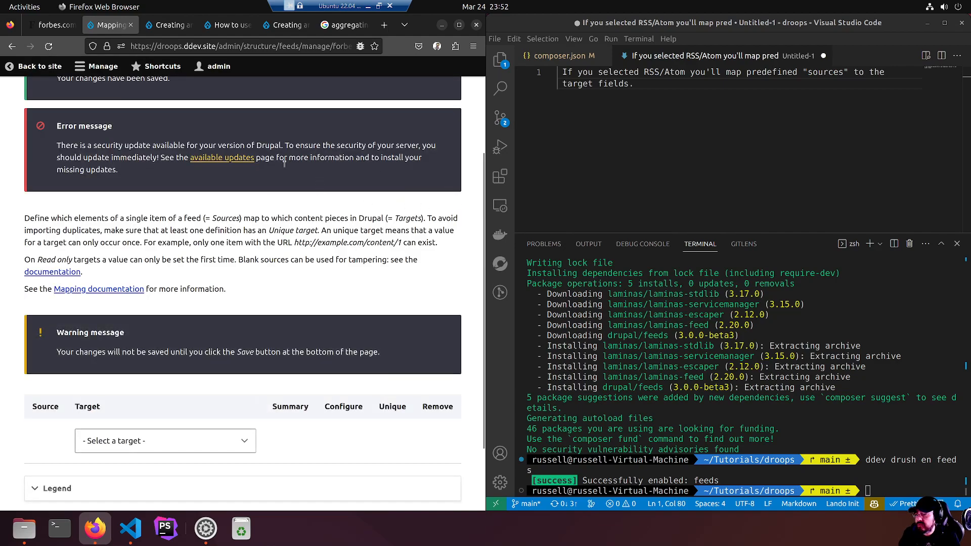
pyautogui.scroll(-3)
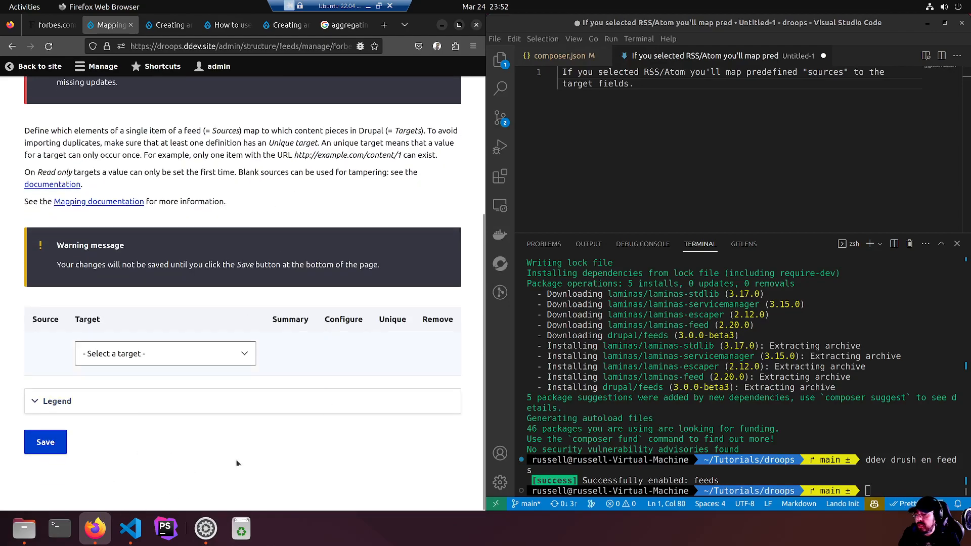
pyautogui.click(169, 25)
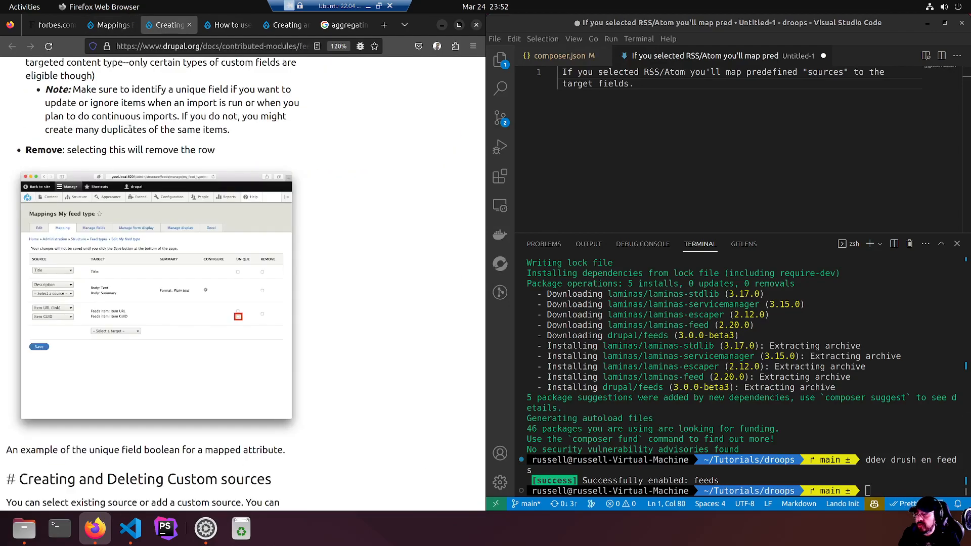
# List Title, Description, Item URL and Item GUID as sources to map beneath the note
pyautogui.press('Enter')
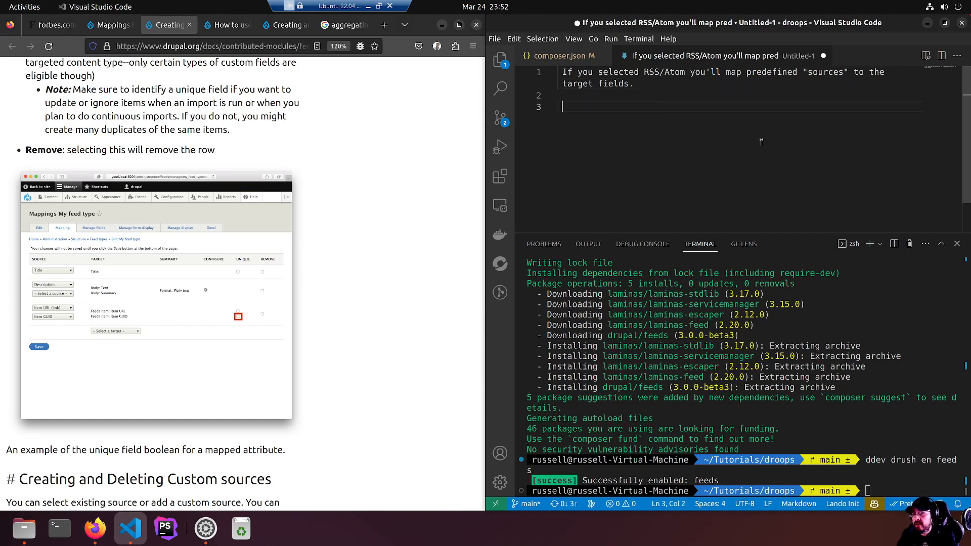
pyautogui.write('Title')
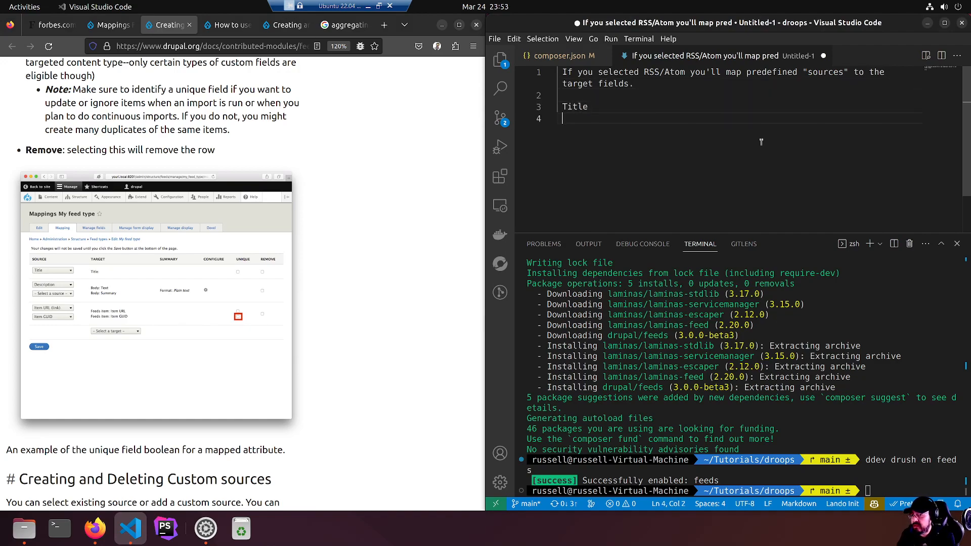
pyautogui.write('Body')
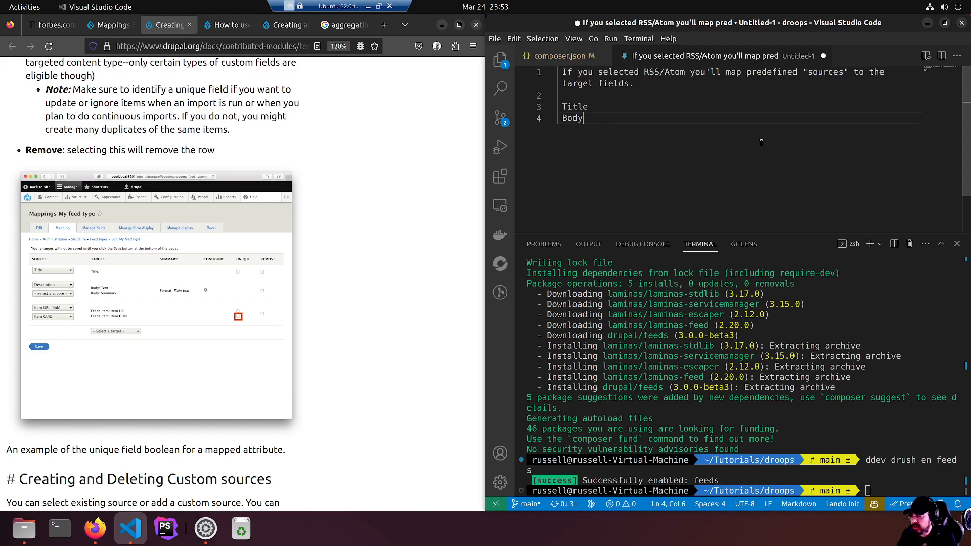
pyautogui.write('Description')
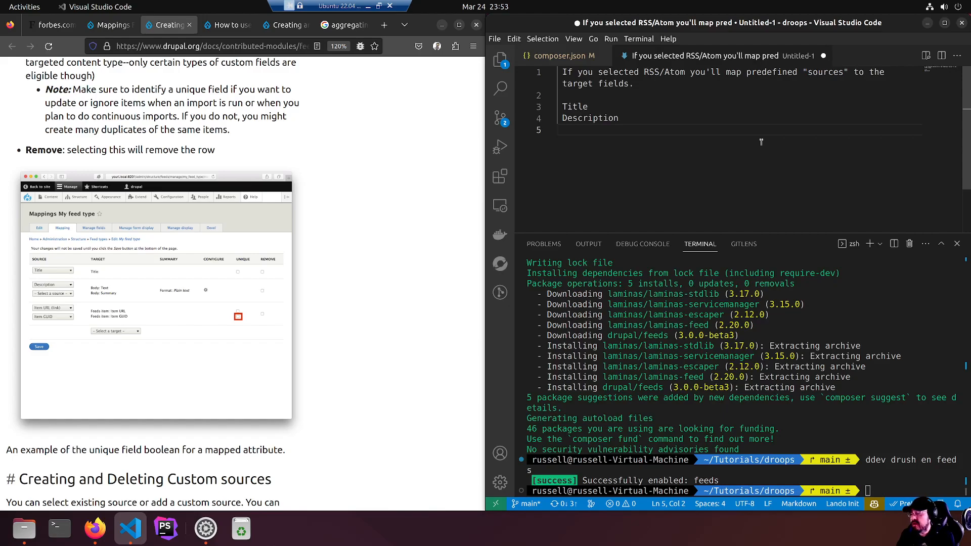
pyautogui.write('Item URL')
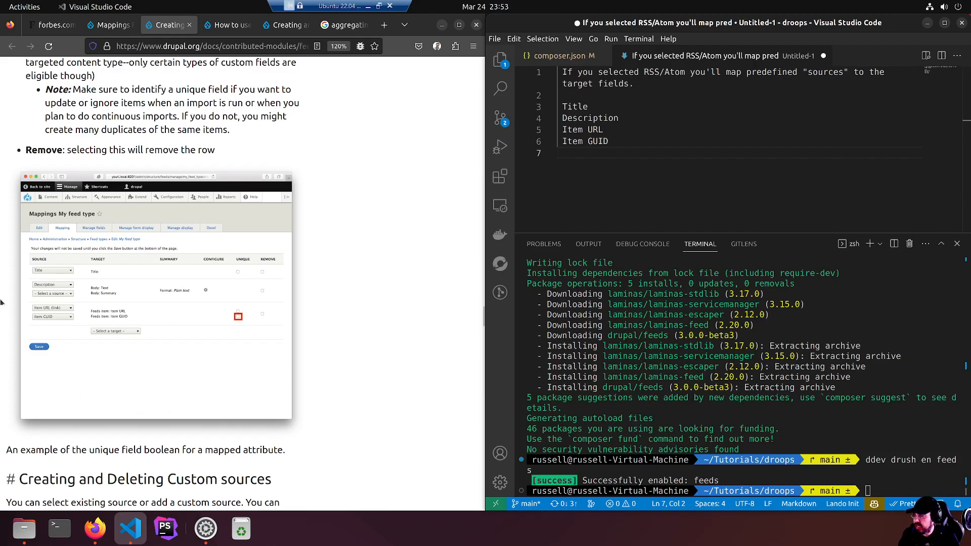
pyautogui.scroll(3)
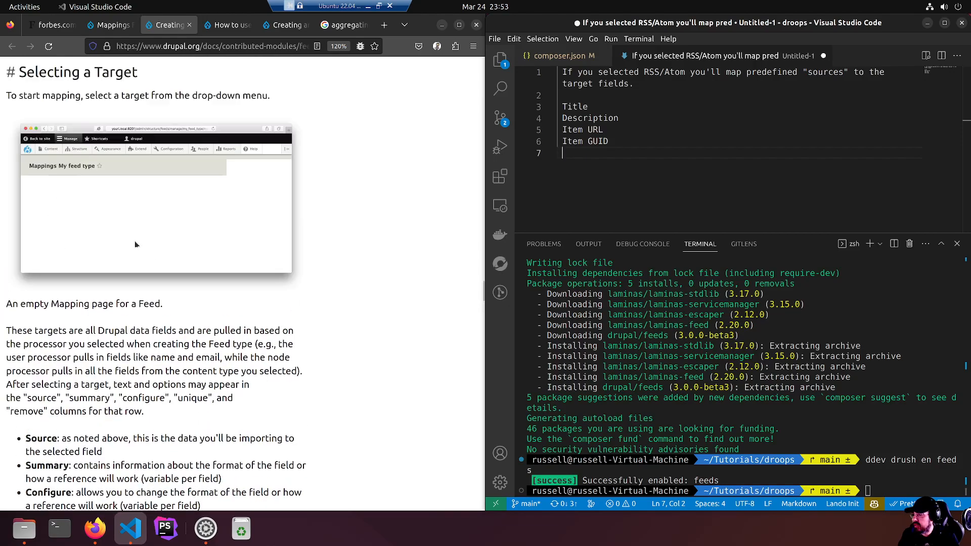
# Scroll back through the Feeds documentation's Processor and mapping sections
pyautogui.scroll(-3)
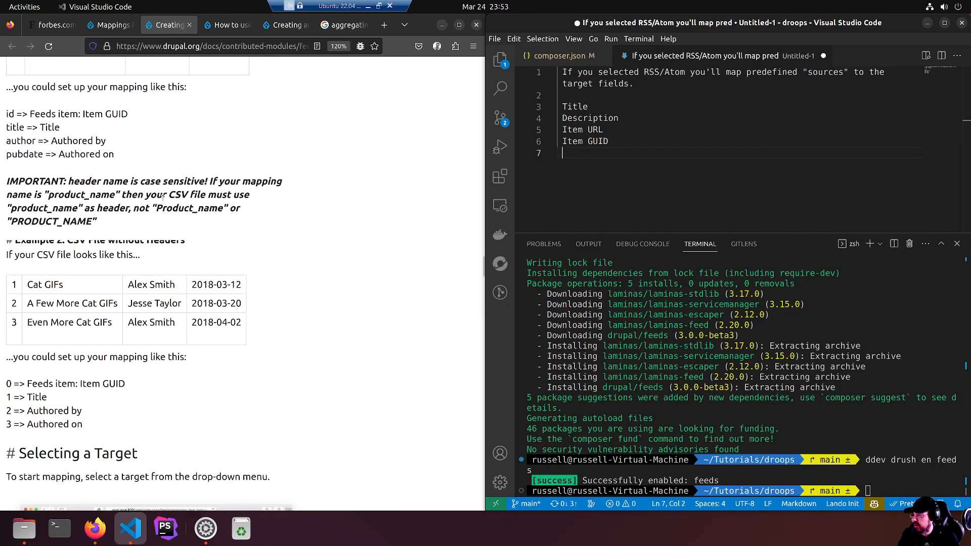
pyautogui.scroll(-3)
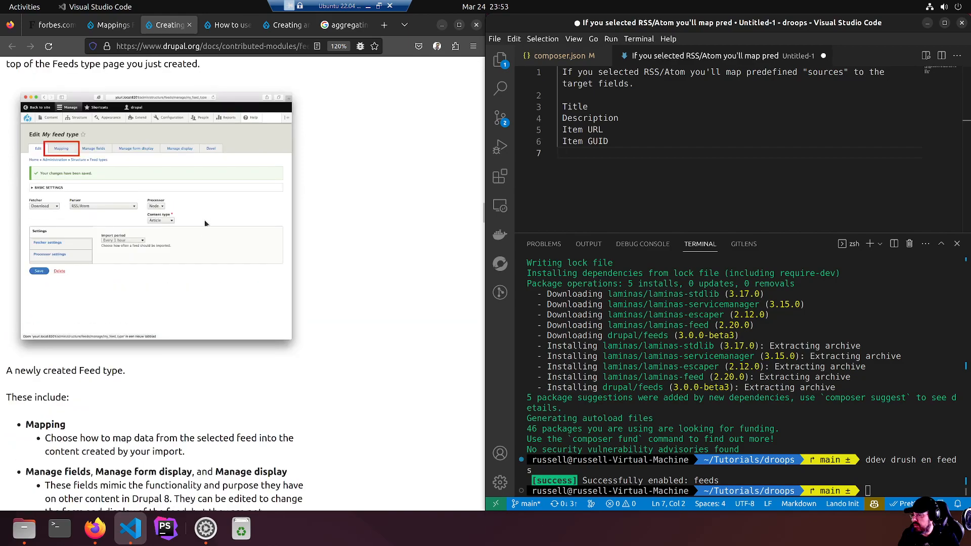
pyautogui.scroll(-3)
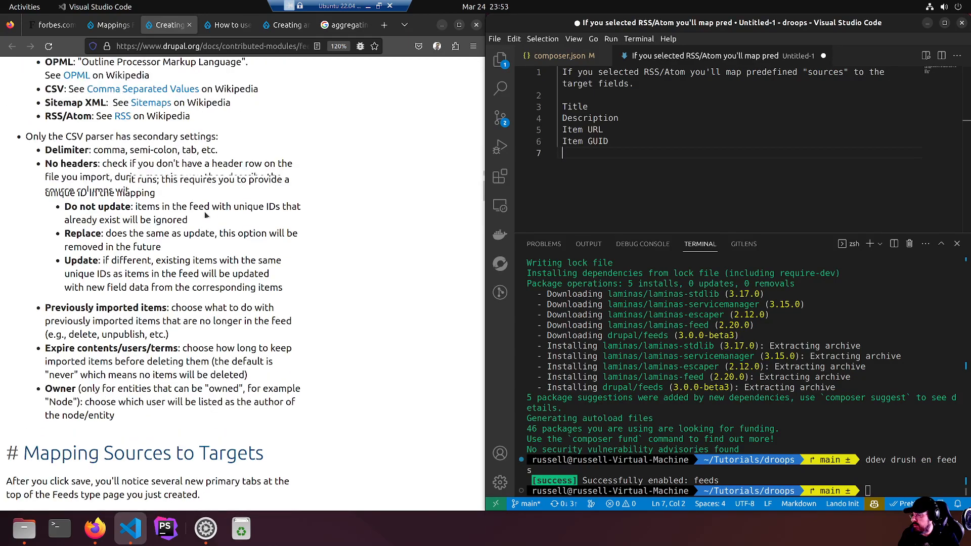
pyautogui.scroll(-3)
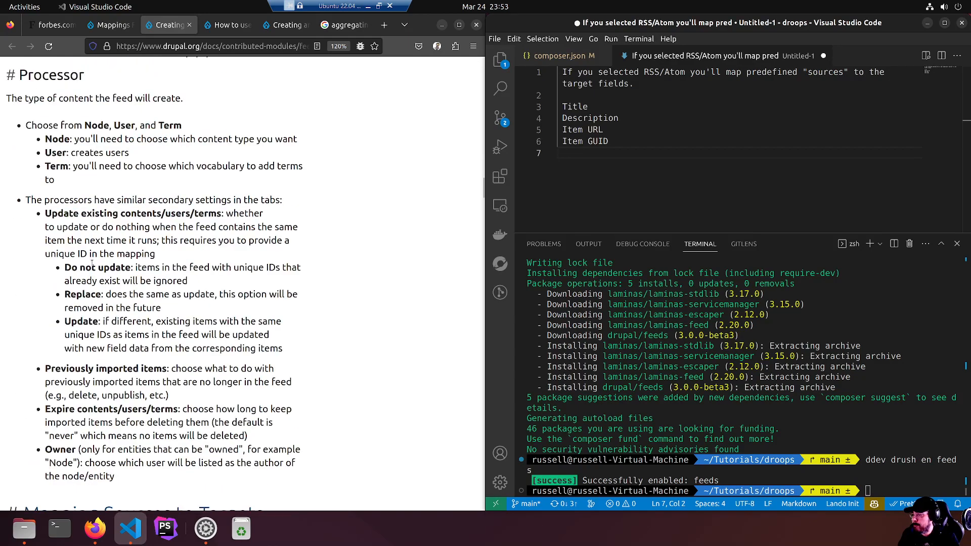
pyautogui.scroll(-3)
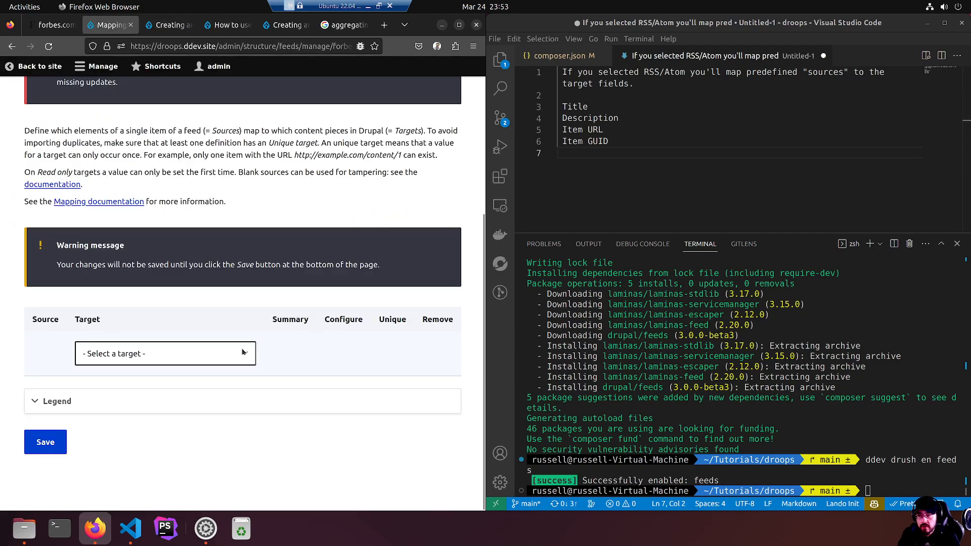
# Add a Title target and set its source to the feed's Title
pyautogui.click(164, 354)
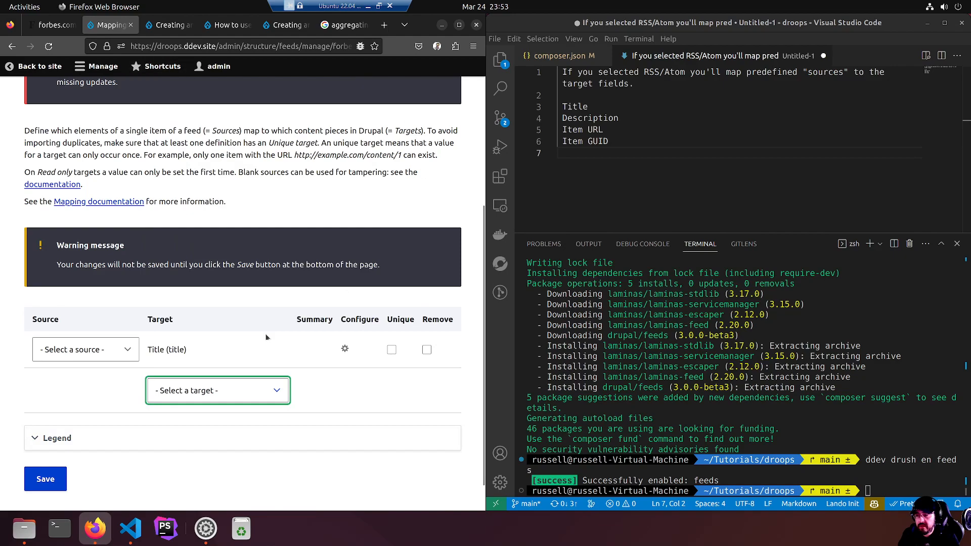
pyautogui.moveTo(336, 114)
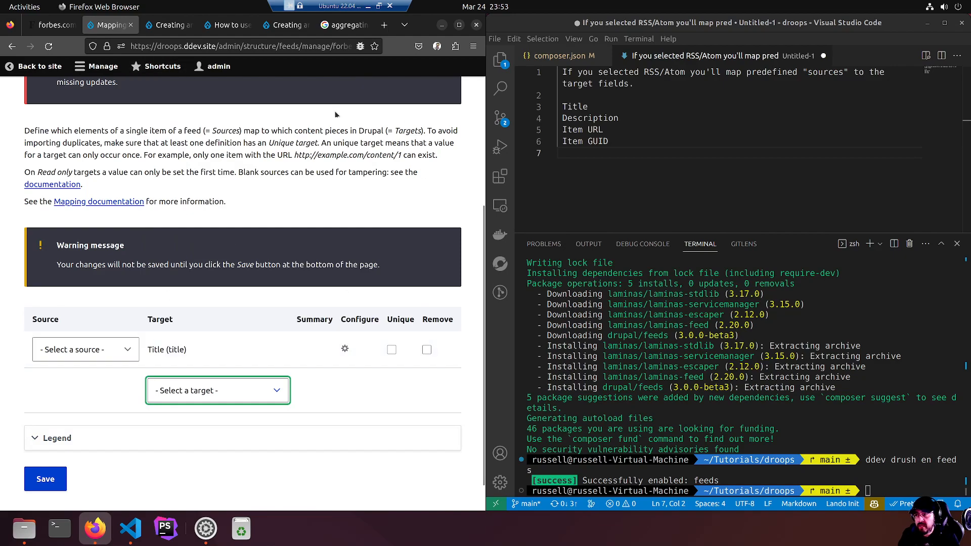
pyautogui.click(46, 478)
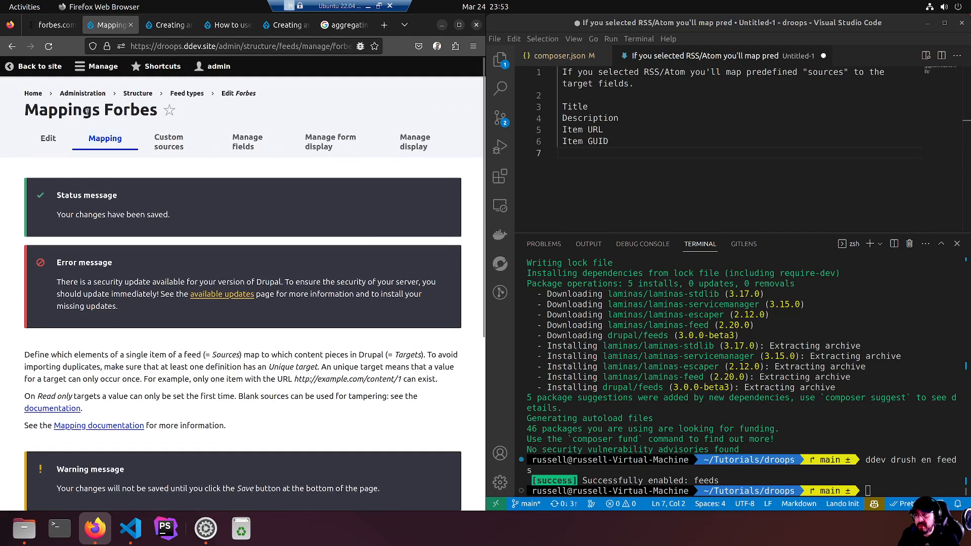
pyautogui.scroll(-3)
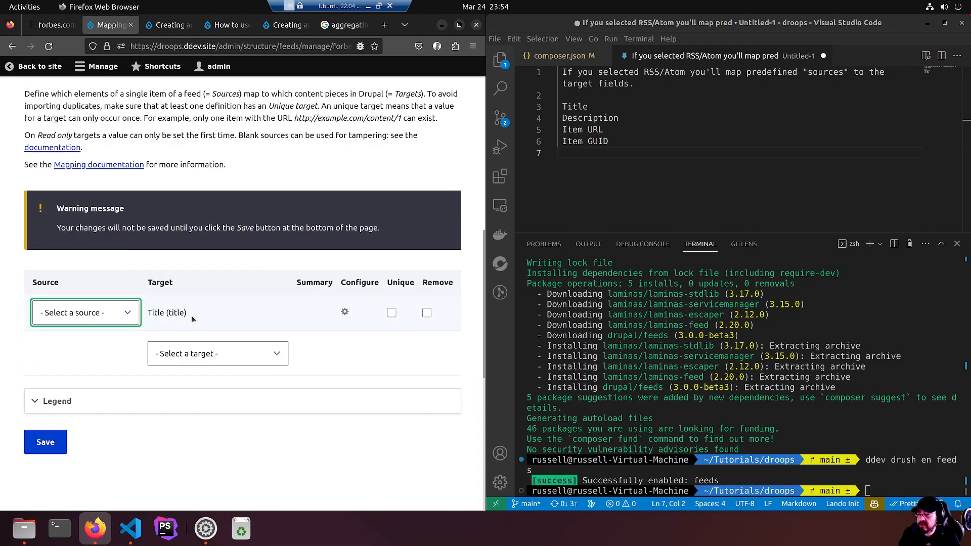
pyautogui.click(85, 312)
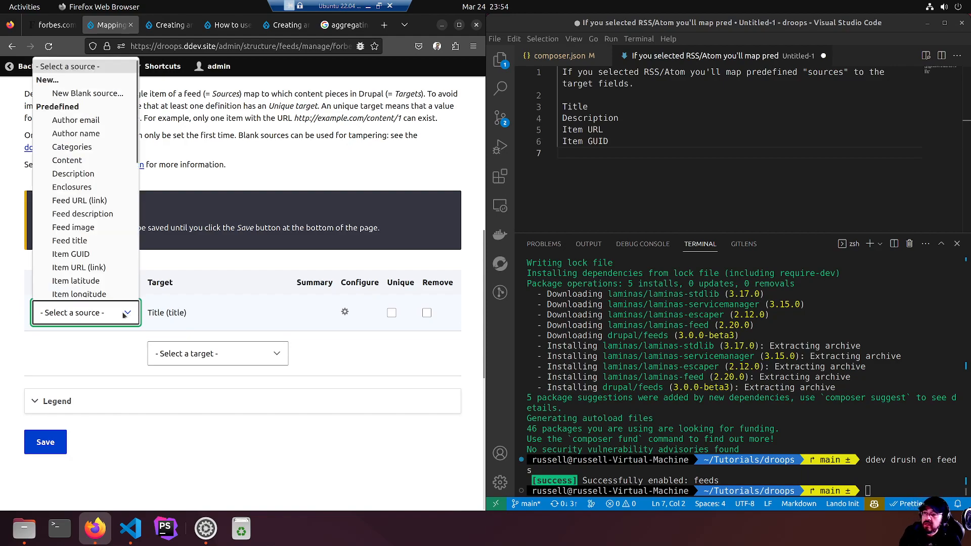
pyautogui.moveTo(67, 160)
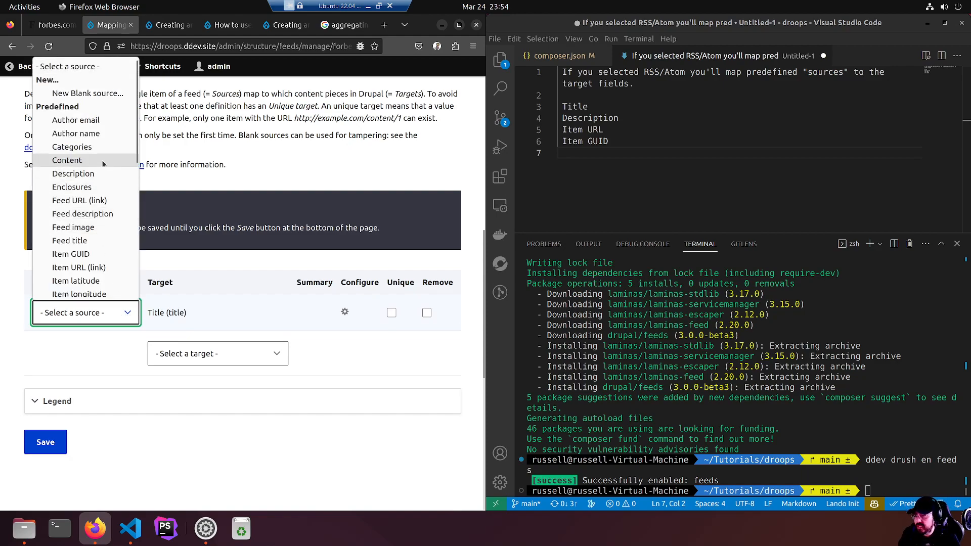
pyautogui.click(70, 241)
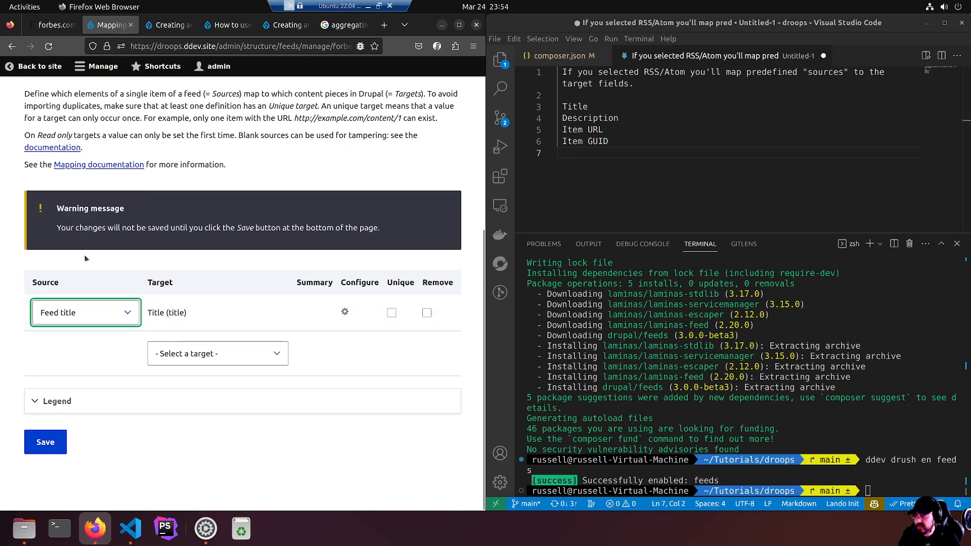
# Review the Title mapping's source list and configuration, cancelling without changes
pyautogui.click(85, 312)
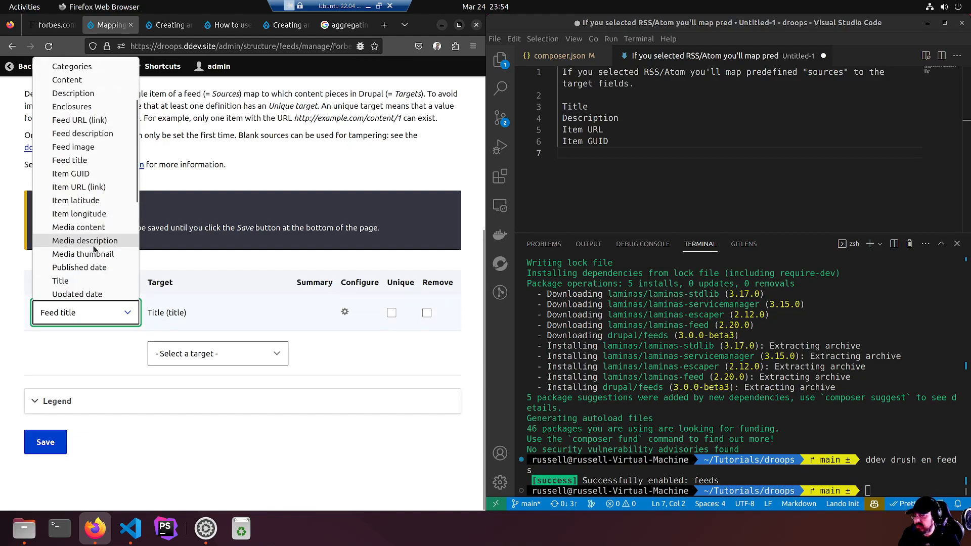
pyautogui.moveTo(79, 214)
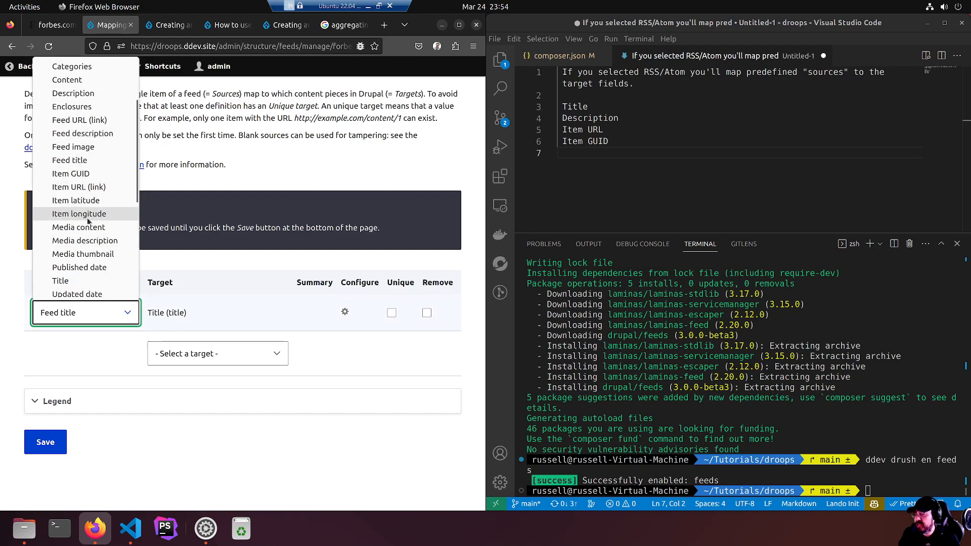
pyautogui.moveTo(76, 200)
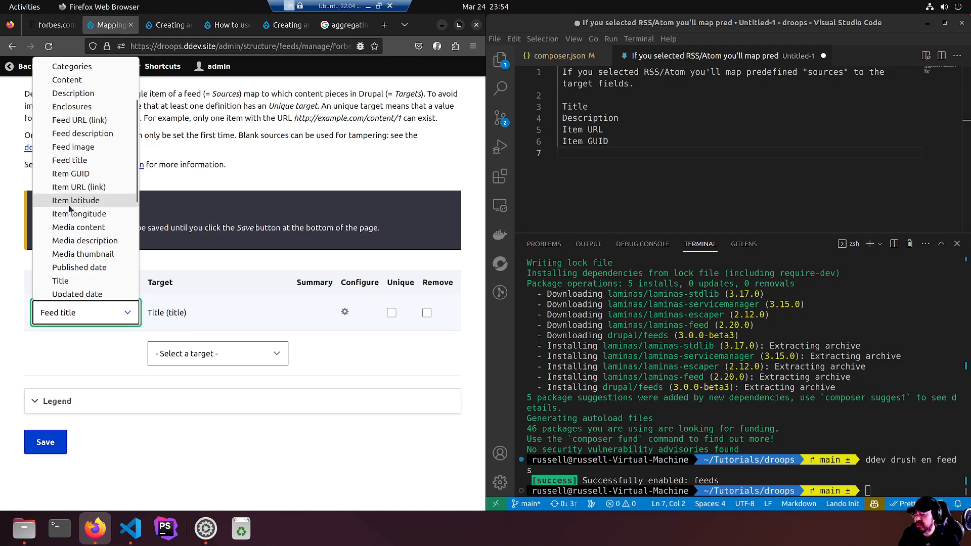
pyautogui.moveTo(79, 214)
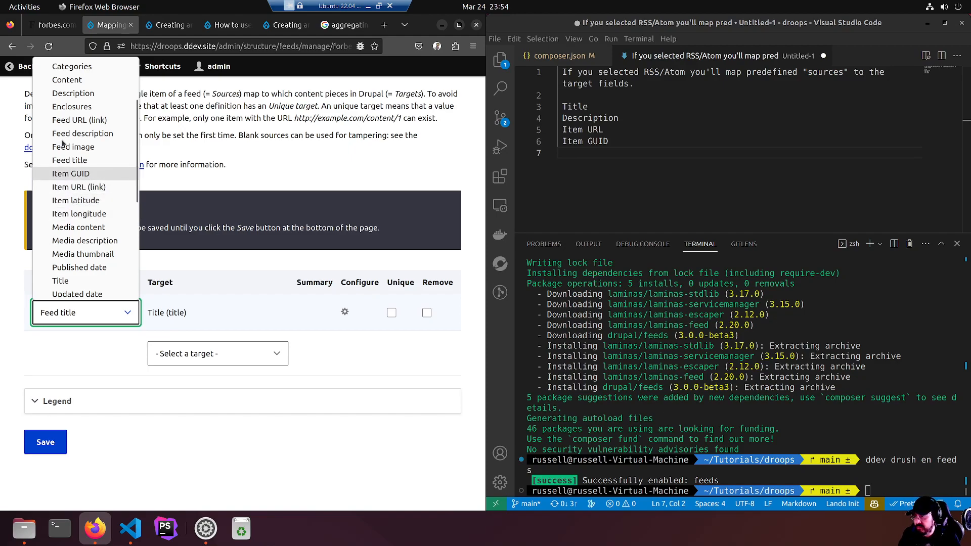
pyautogui.scroll(-3)
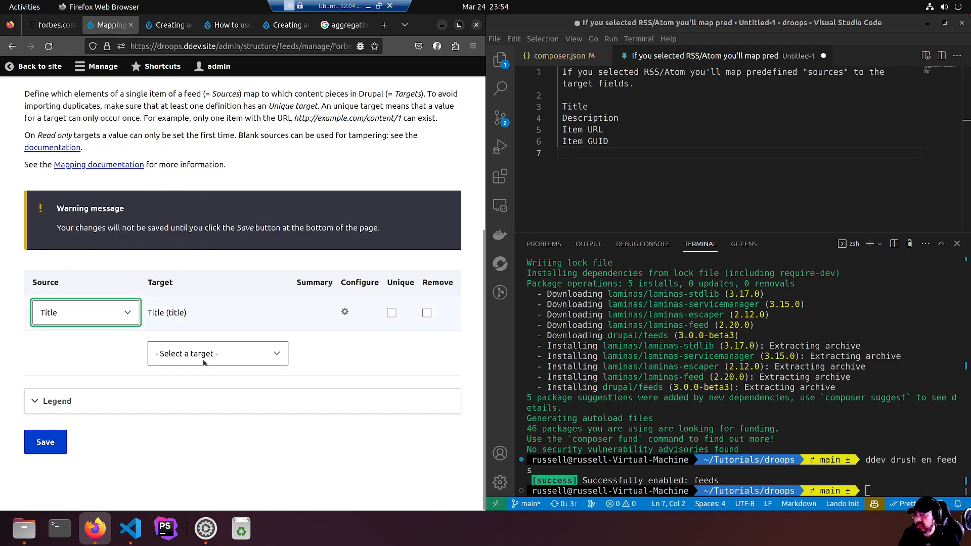
pyautogui.click(345, 312)
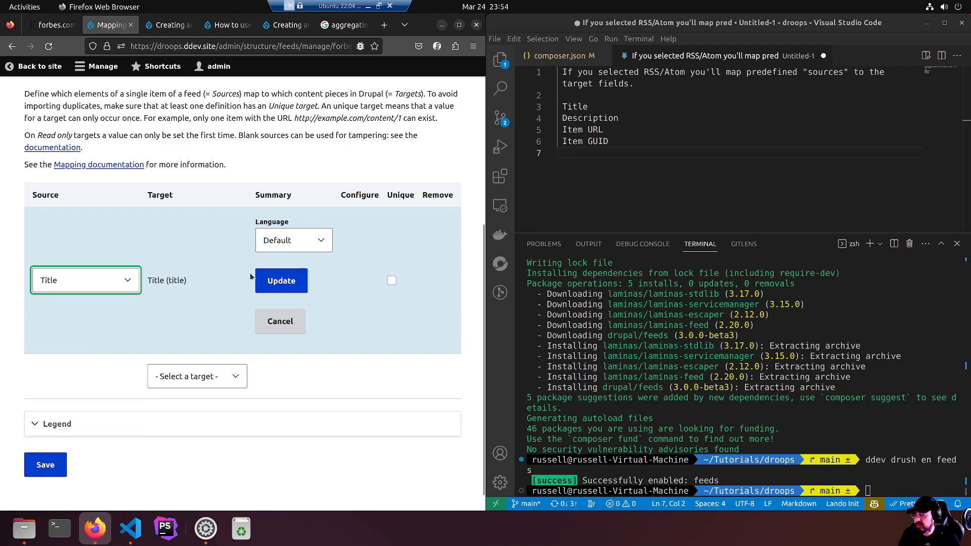
pyautogui.moveTo(412, 284)
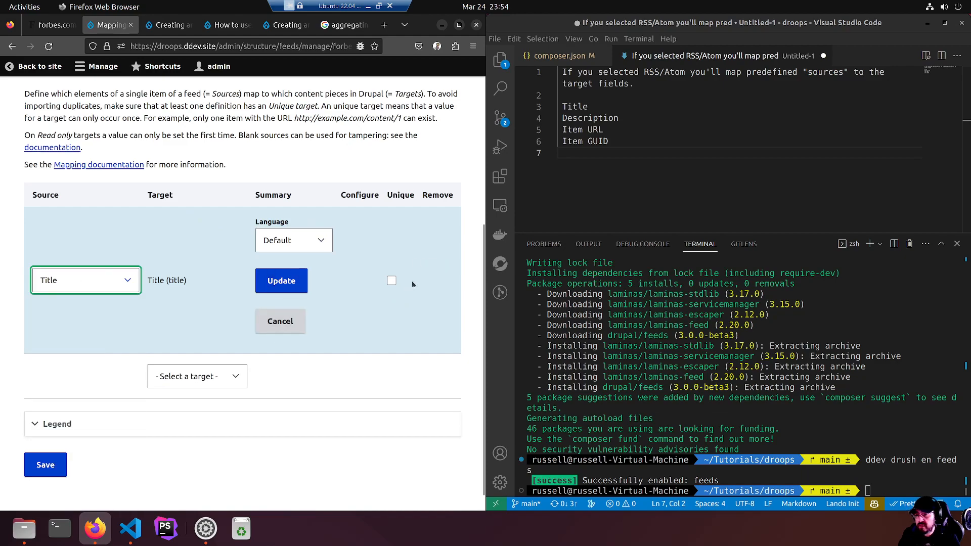
pyautogui.moveTo(280, 320)
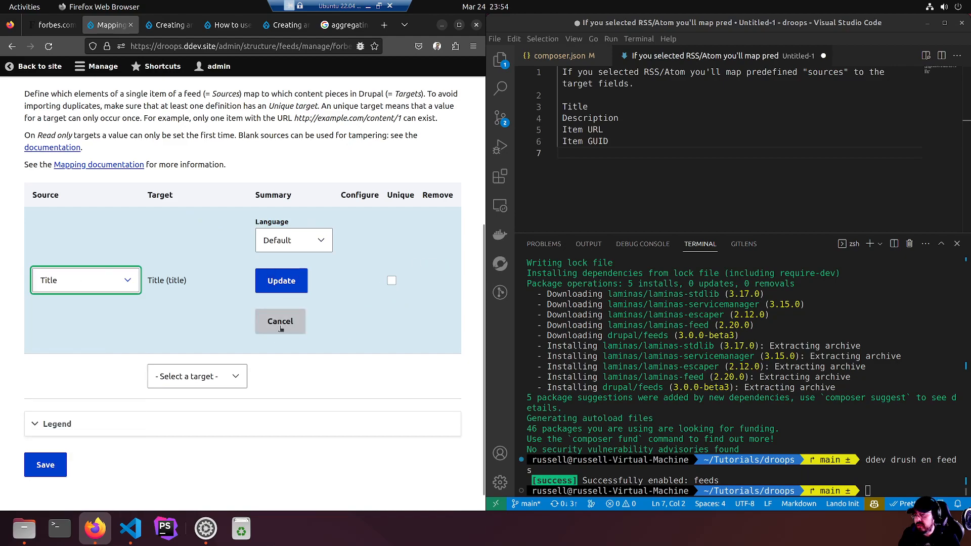
pyautogui.click(280, 321)
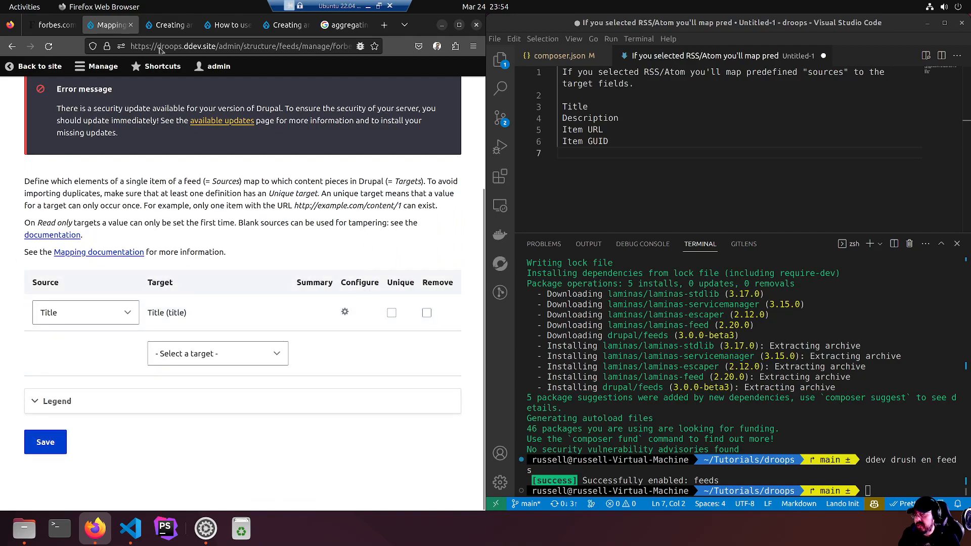
pyautogui.click(51, 24)
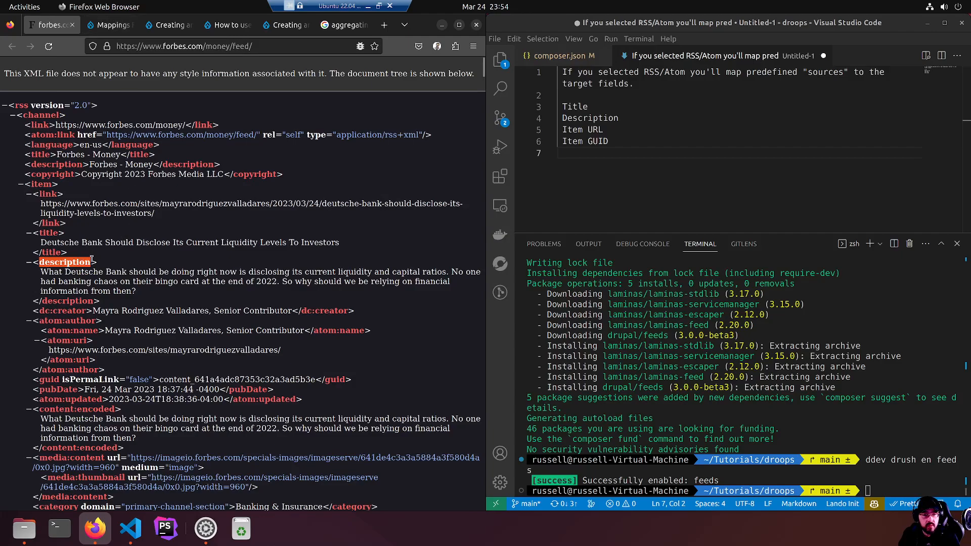
pyautogui.press('ctrl+plus')
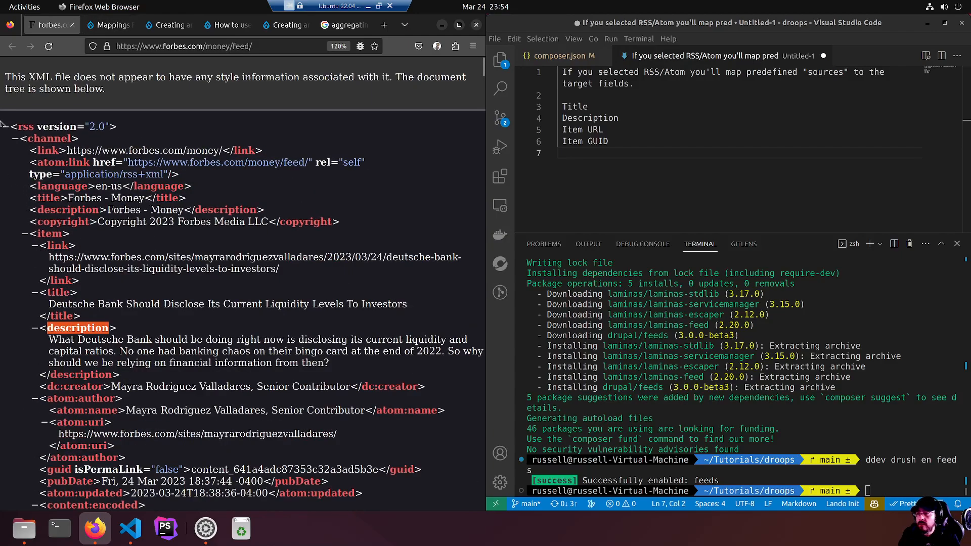
pyautogui.click(109, 24)
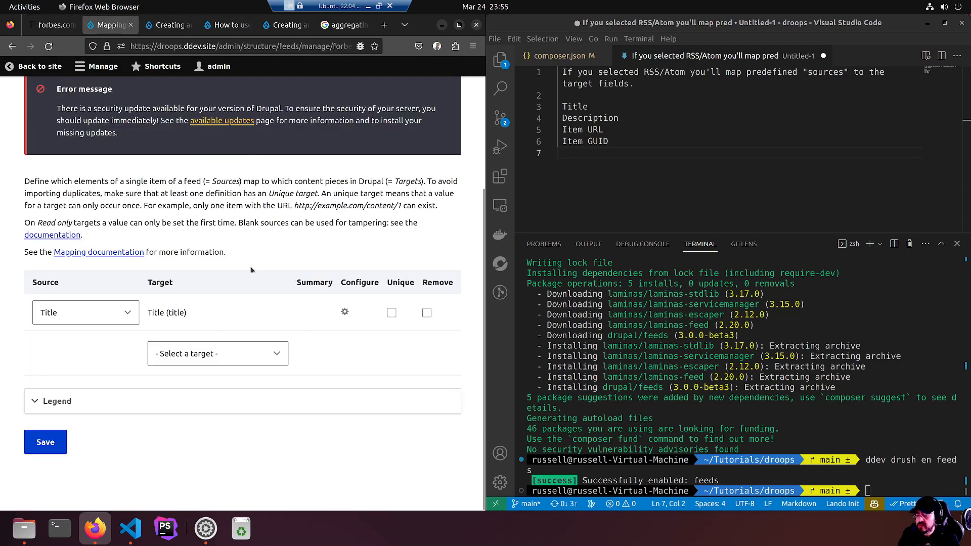
pyautogui.click(217, 354)
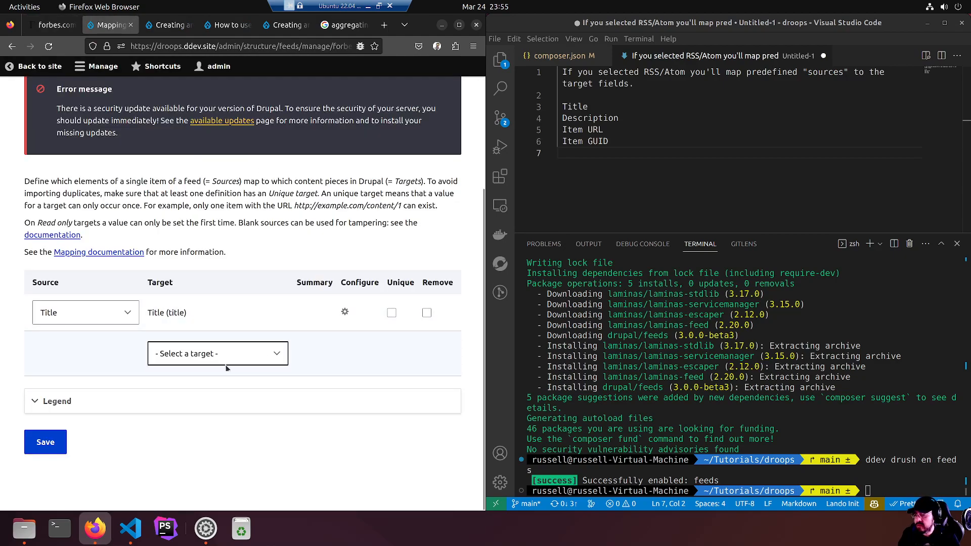
pyautogui.click(218, 354)
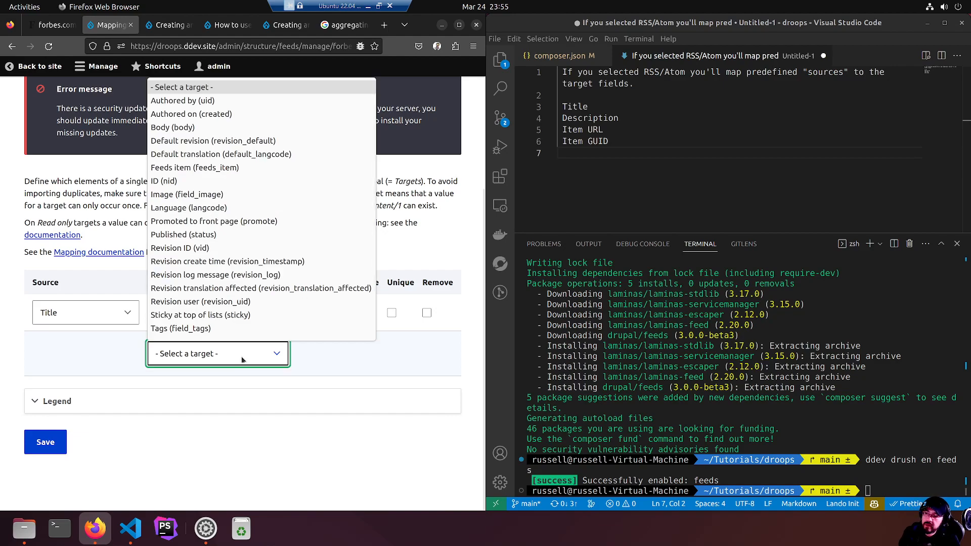
pyautogui.moveTo(194, 167)
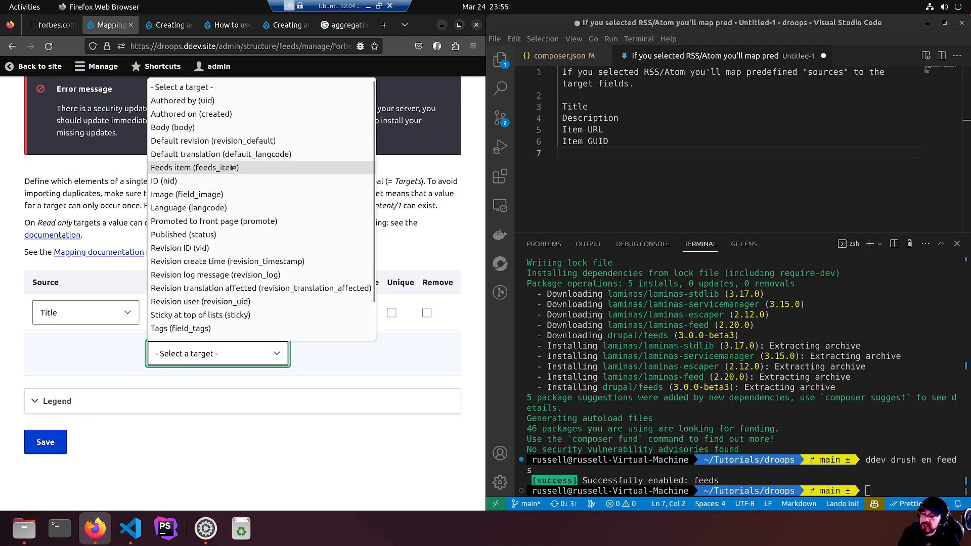
pyautogui.scroll(-3)
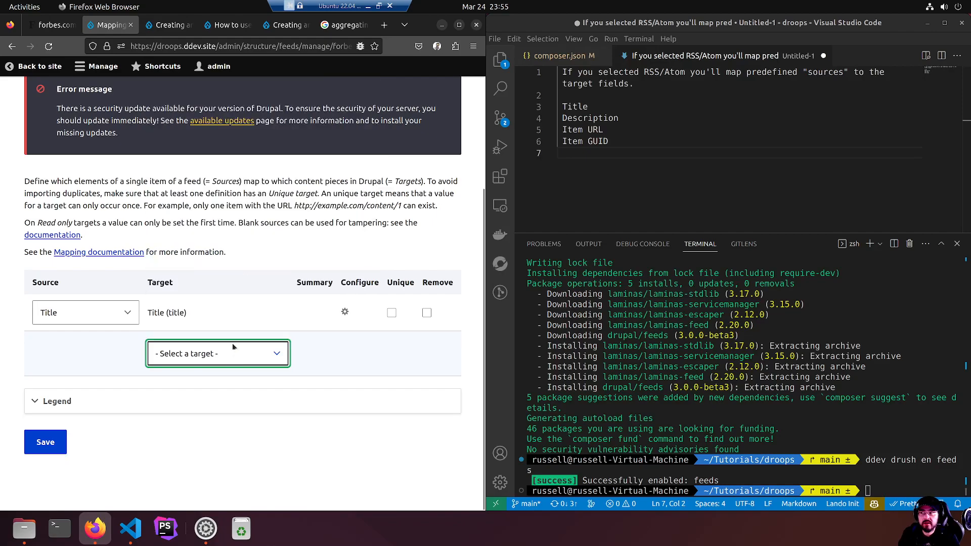
# Navigate via Manage > Structure > Content types to the Article content type's Manage fields page
pyautogui.click(96, 67)
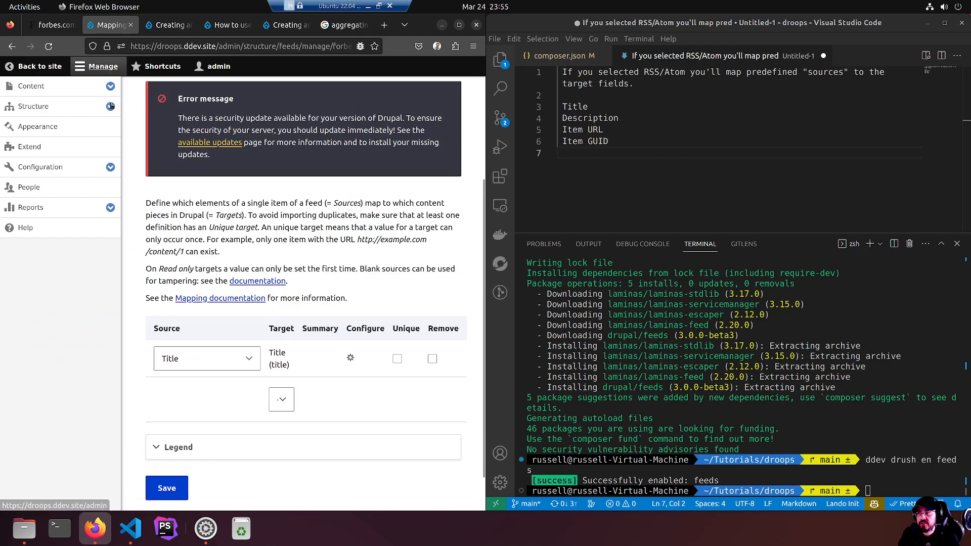
pyautogui.click(33, 106)
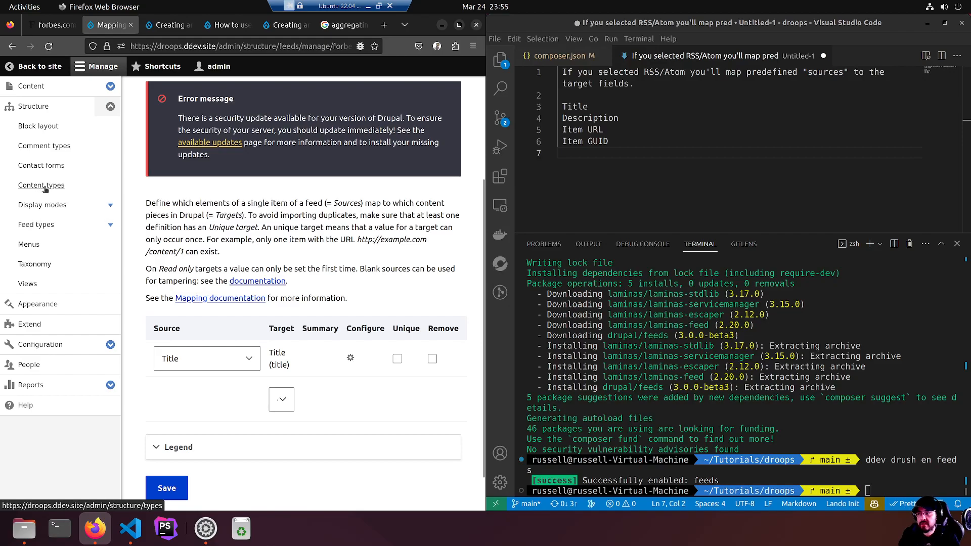
pyautogui.click(41, 185)
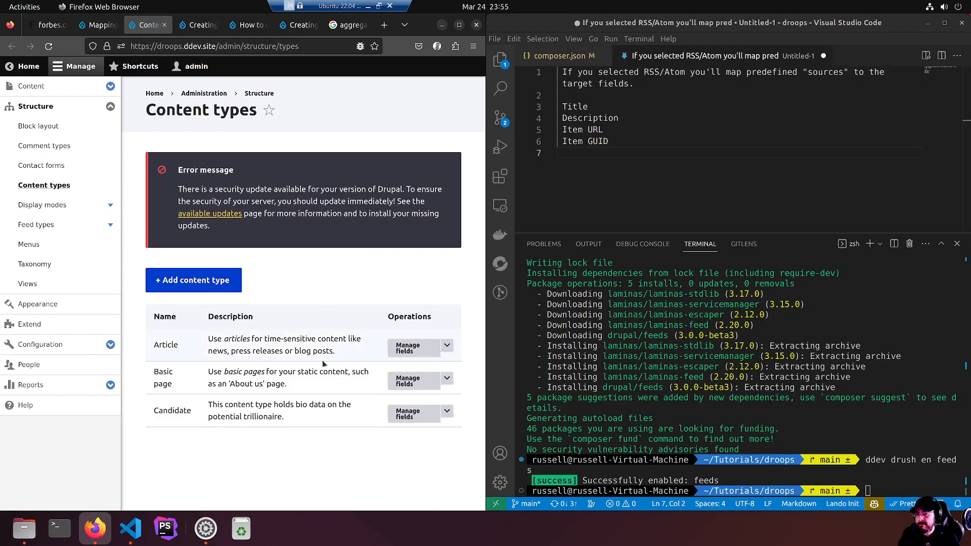
pyautogui.moveTo(407, 346)
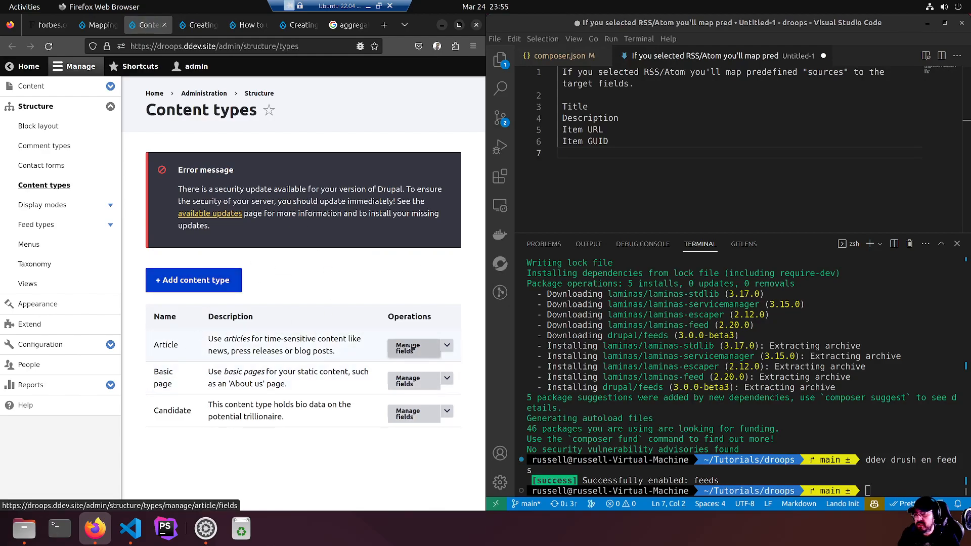
pyautogui.click(407, 347)
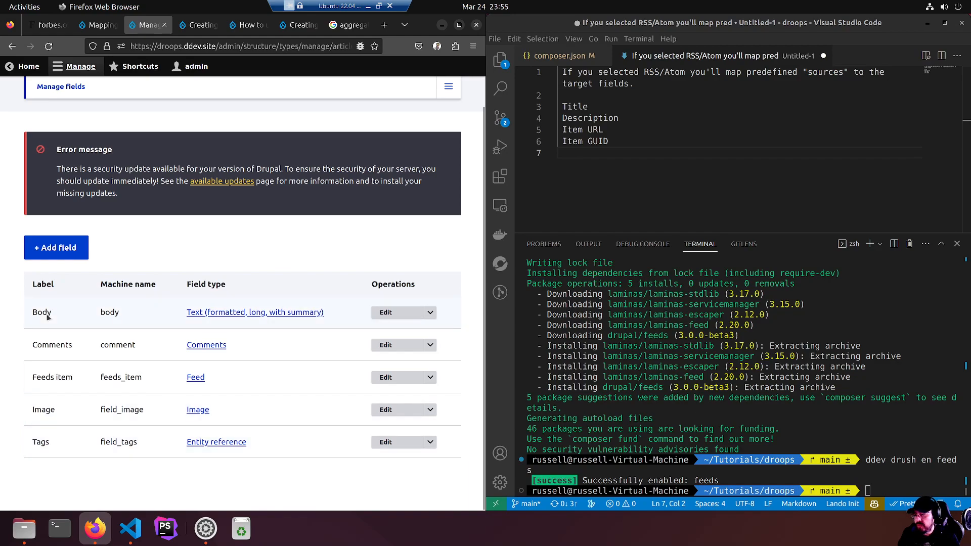
pyautogui.moveTo(56, 377)
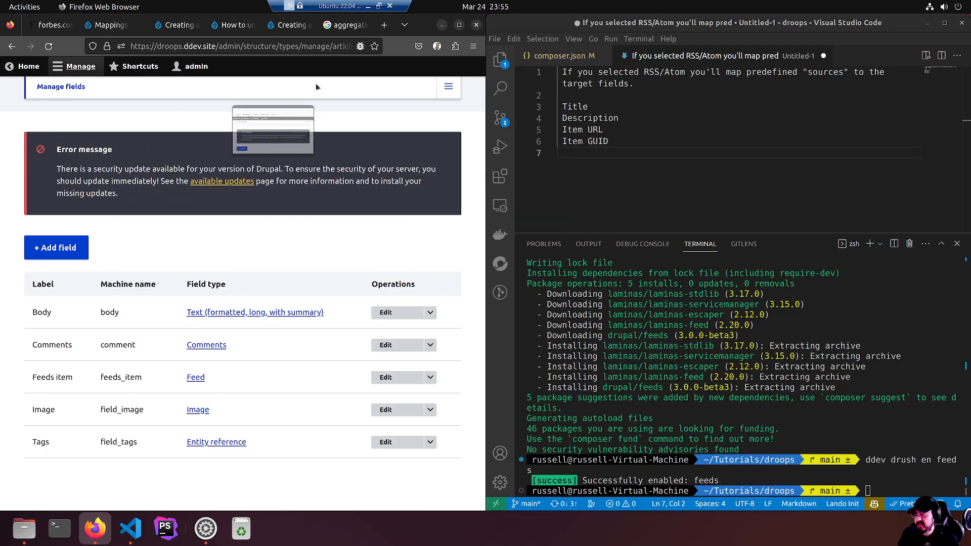
# Move the Article fields tab to its own window and add Body (body) as a mapping target
pyautogui.click(167, 24)
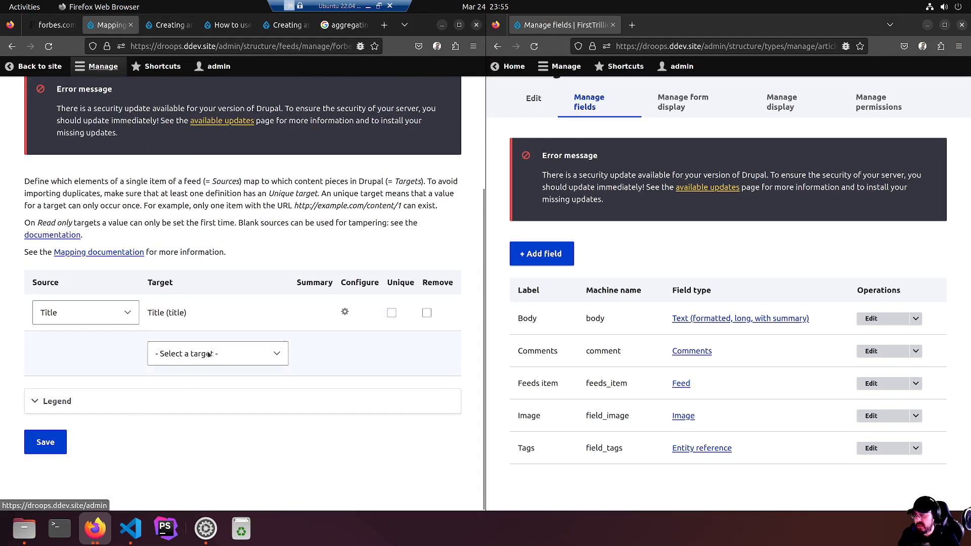
pyautogui.click(217, 354)
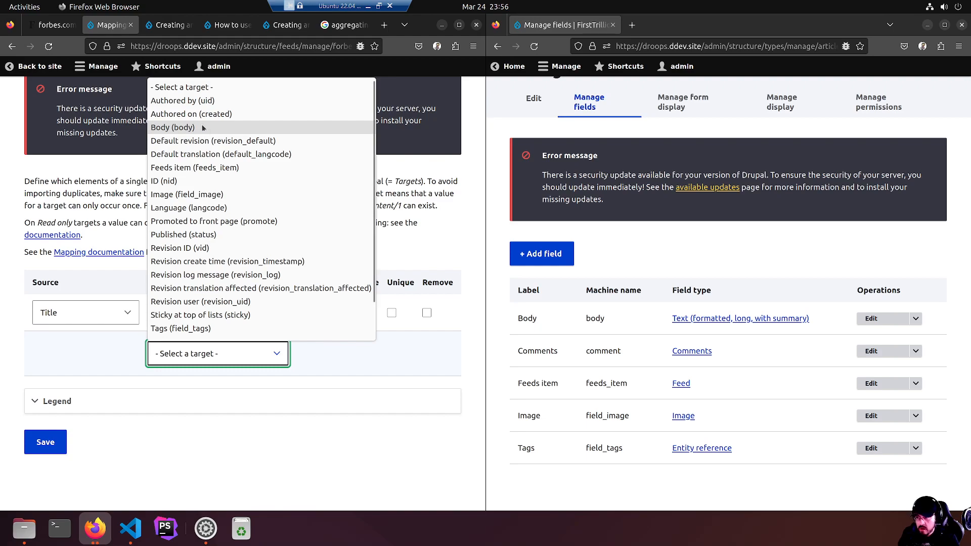
pyautogui.click(173, 128)
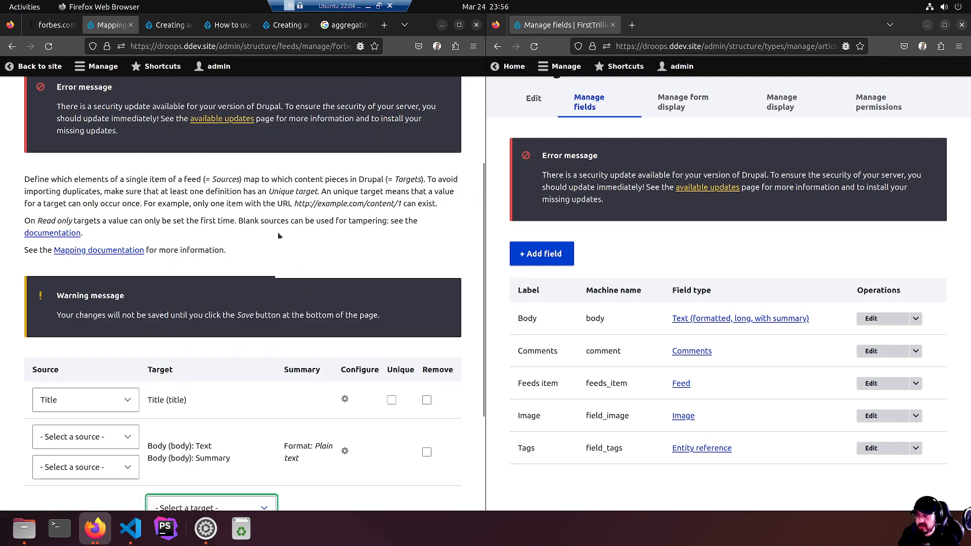
pyautogui.scroll(-3)
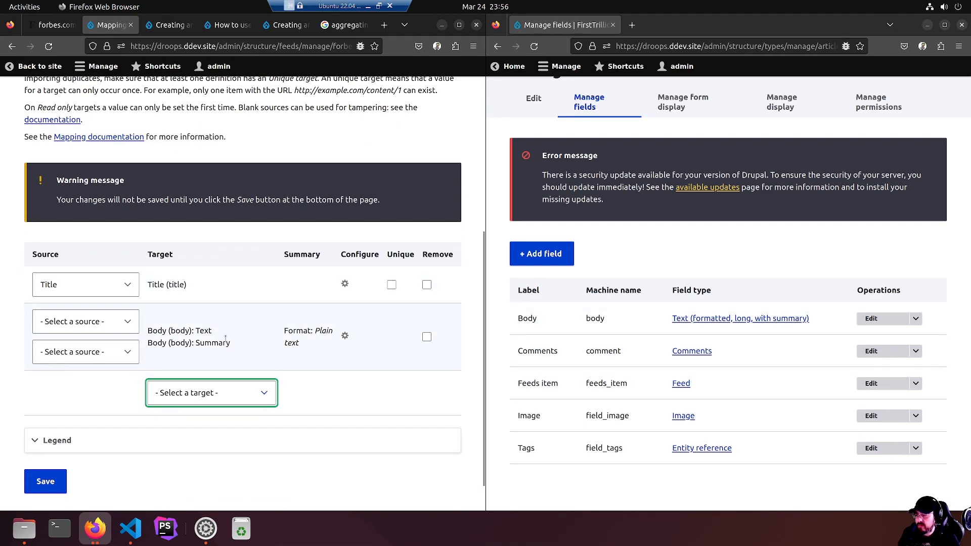
# Consult the Feeds mapping documentation and return to the Forbes mapping page
pyautogui.click(167, 24)
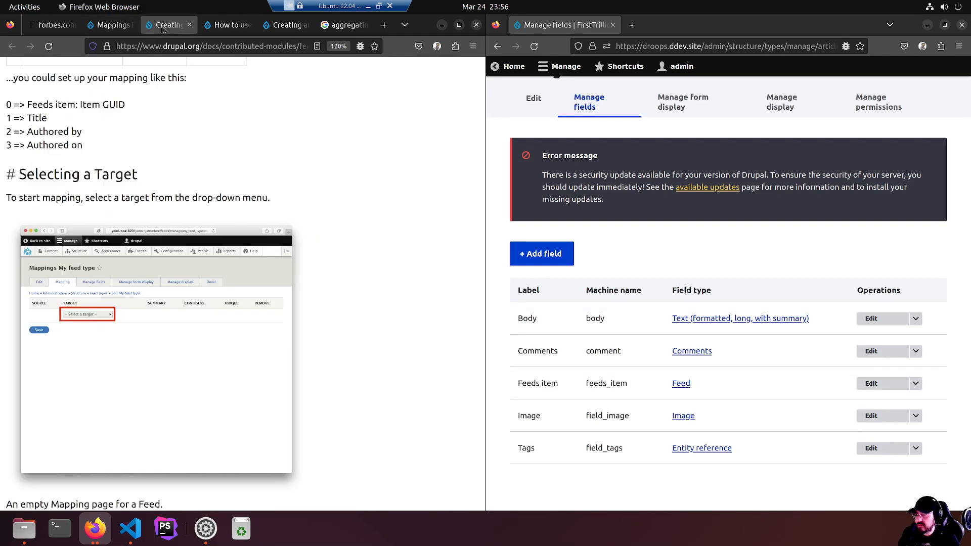
pyautogui.scroll(-3)
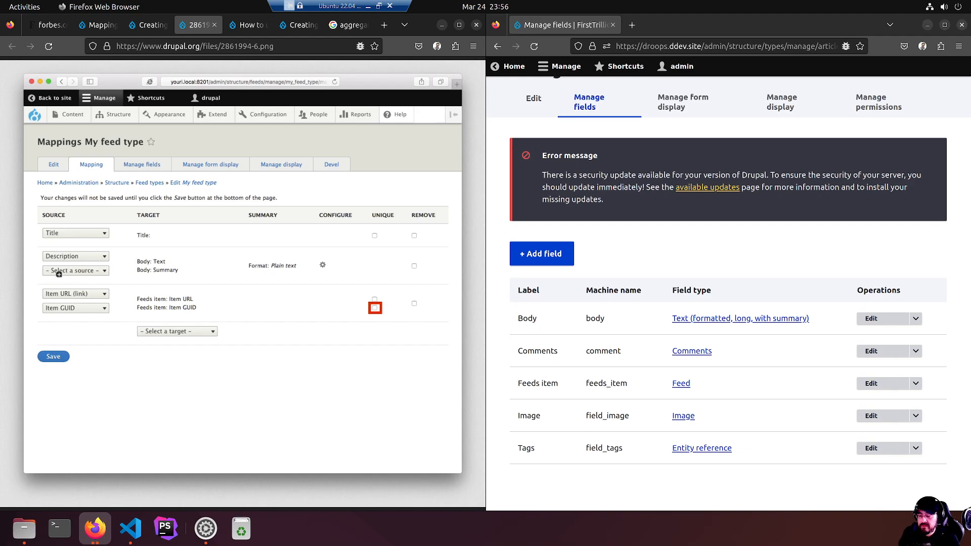
pyautogui.moveTo(157, 13)
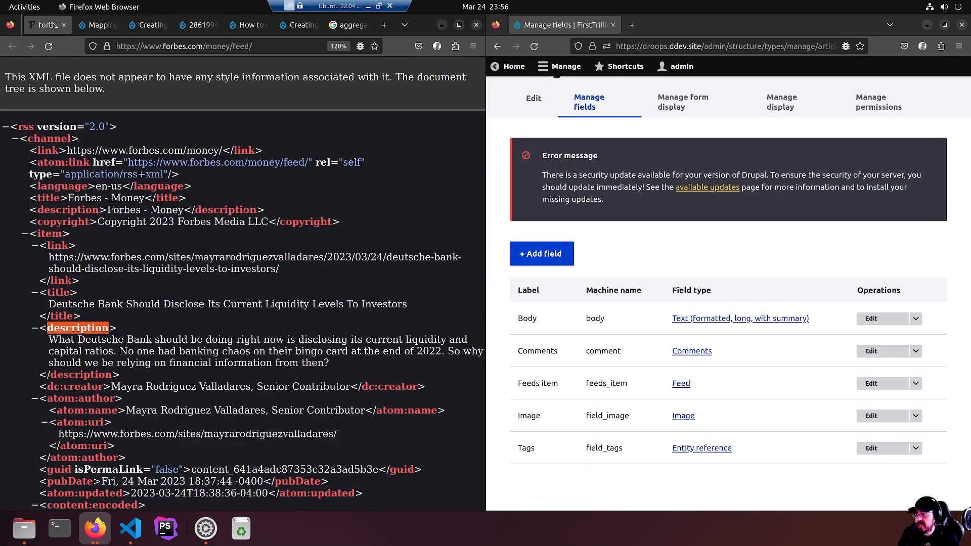
pyautogui.scroll(-3)
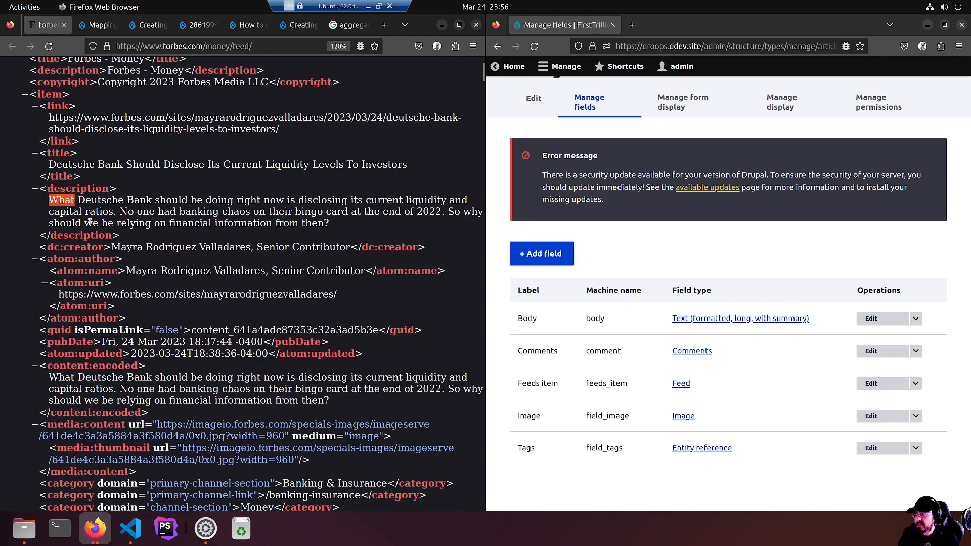
pyautogui.click(93, 24)
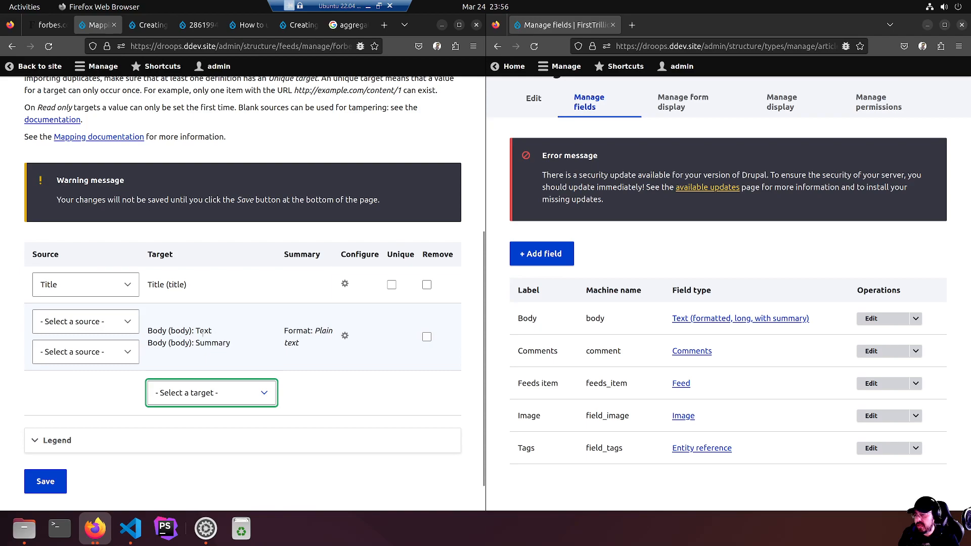
# Set Description as the source for the Body mapping's Text part
pyautogui.click(85, 322)
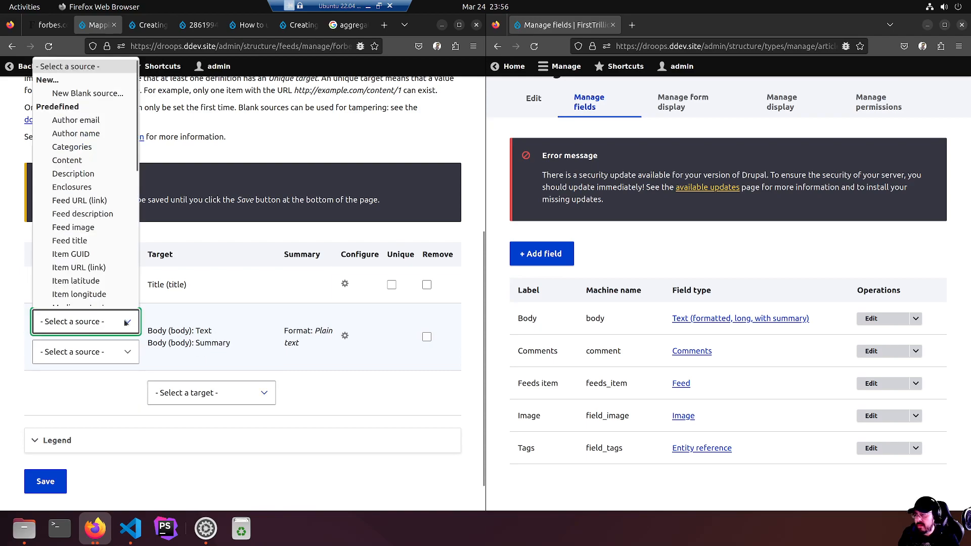
pyautogui.click(72, 173)
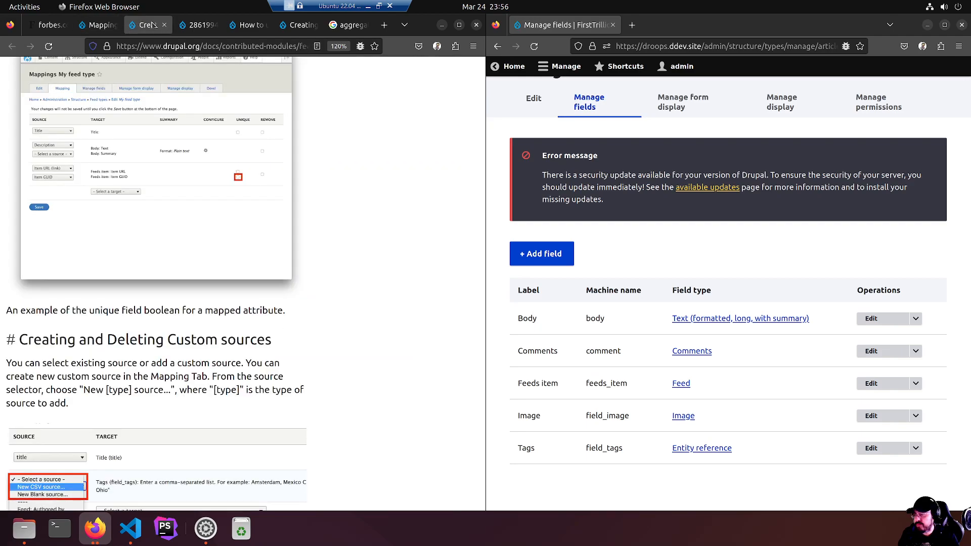
pyautogui.click(197, 24)
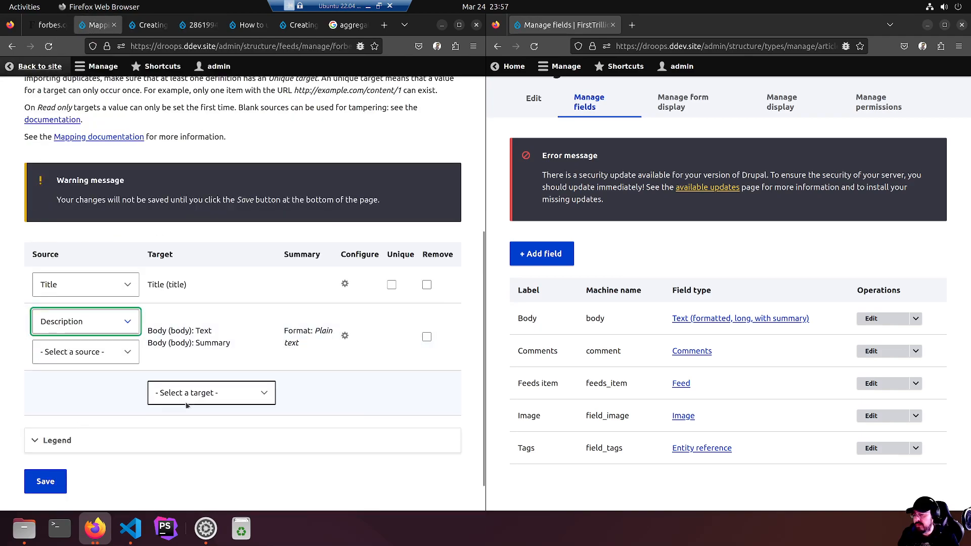
pyautogui.click(211, 392)
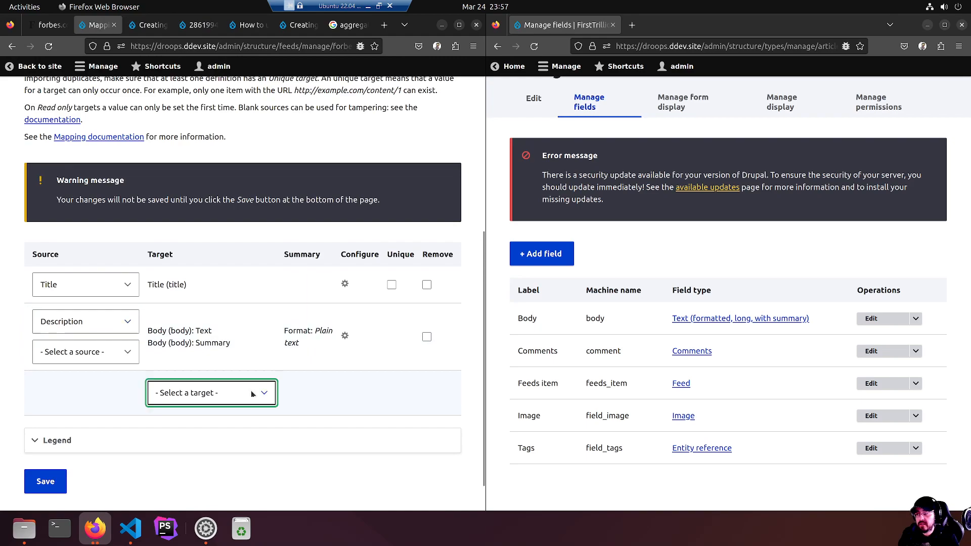
pyautogui.click(210, 392)
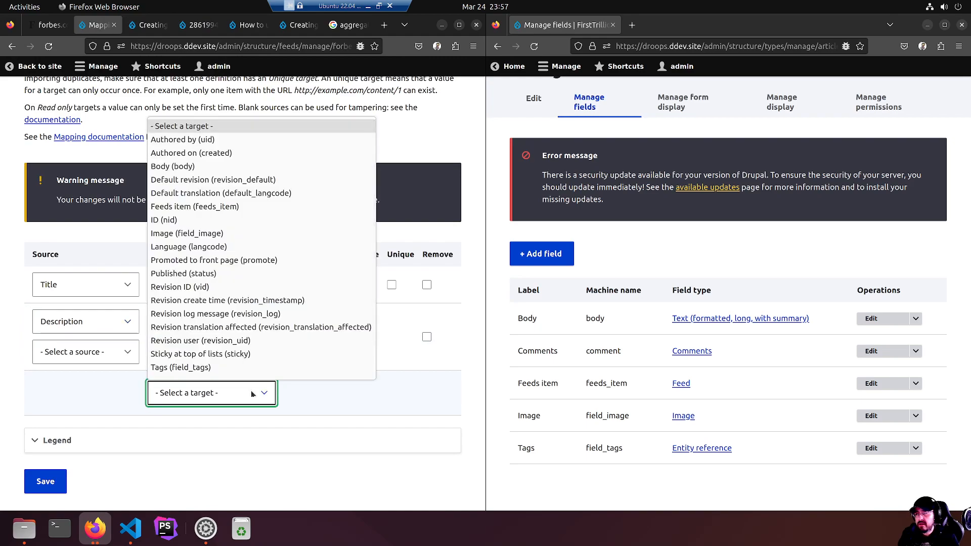
pyautogui.scroll(-3)
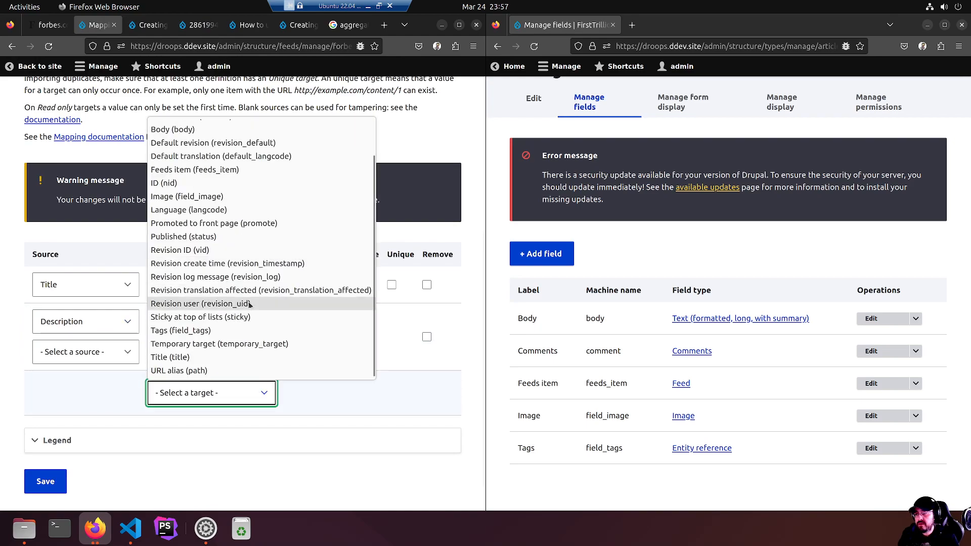
pyautogui.moveTo(178, 370)
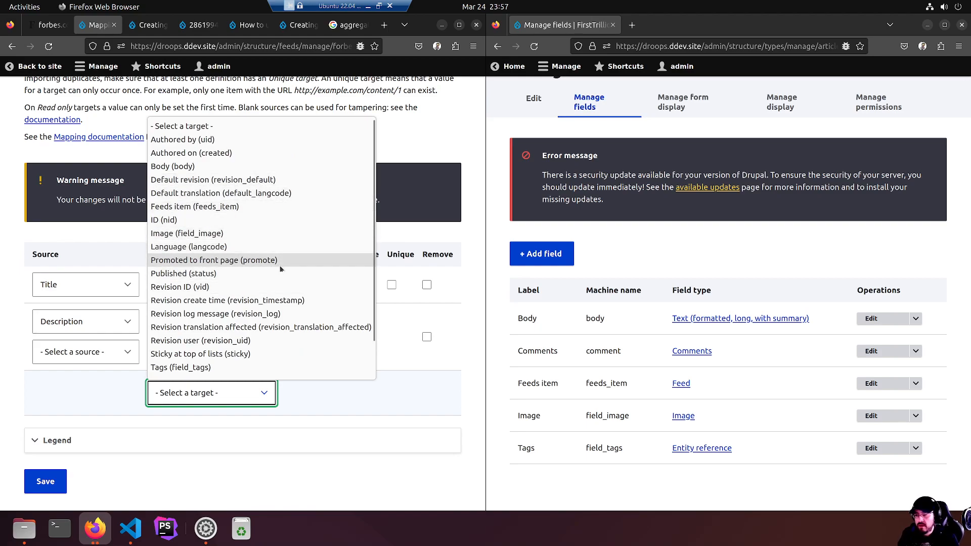
pyautogui.scroll(-3)
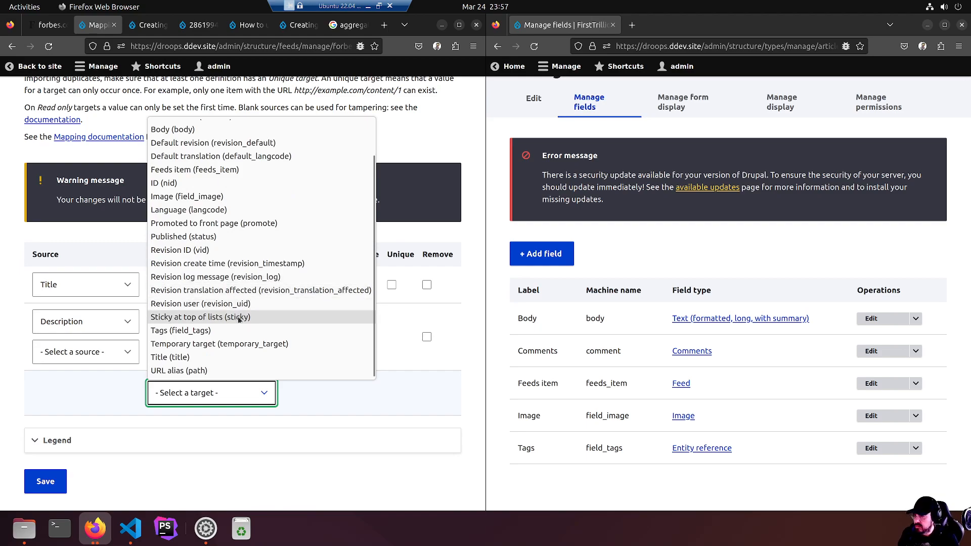
pyautogui.moveTo(180, 370)
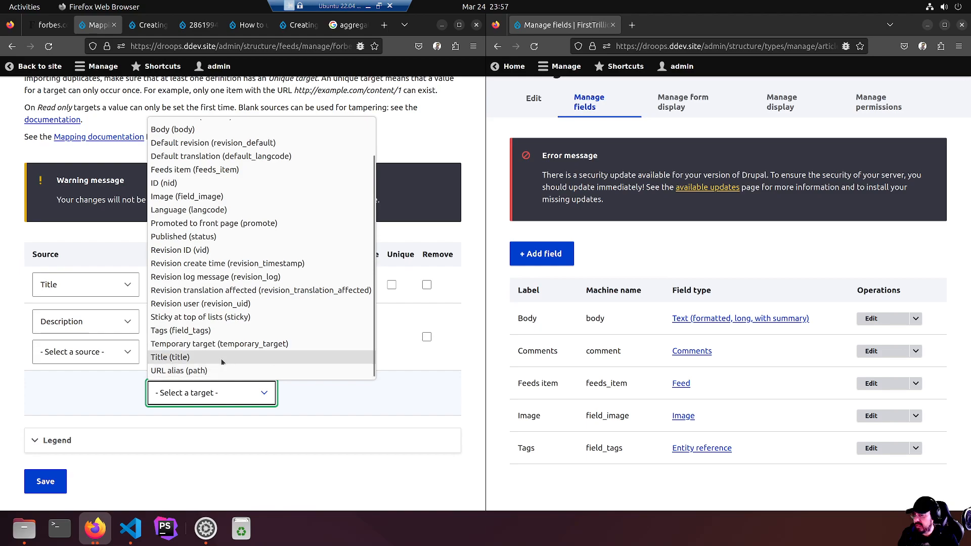
pyautogui.click(170, 357)
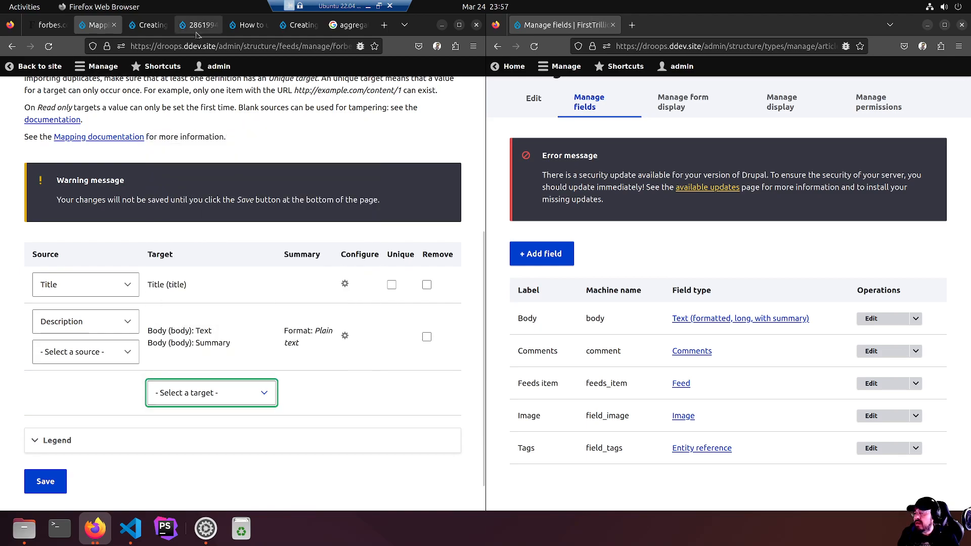
pyautogui.click(197, 24)
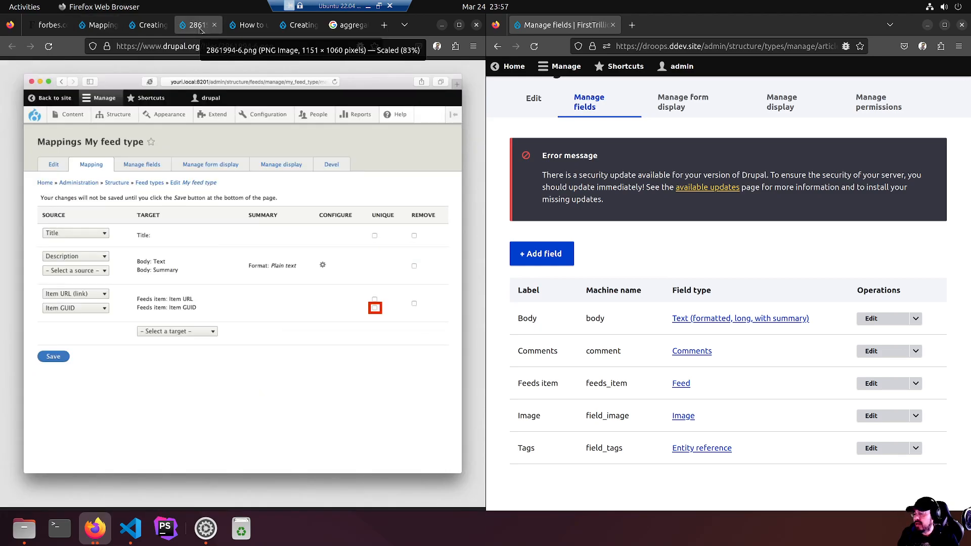
pyautogui.click(94, 24)
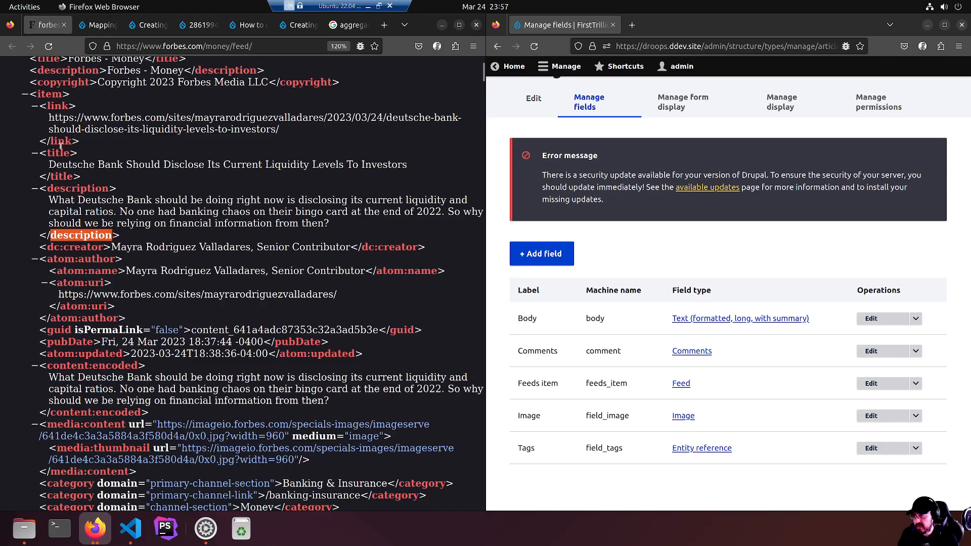
pyautogui.click(210, 392)
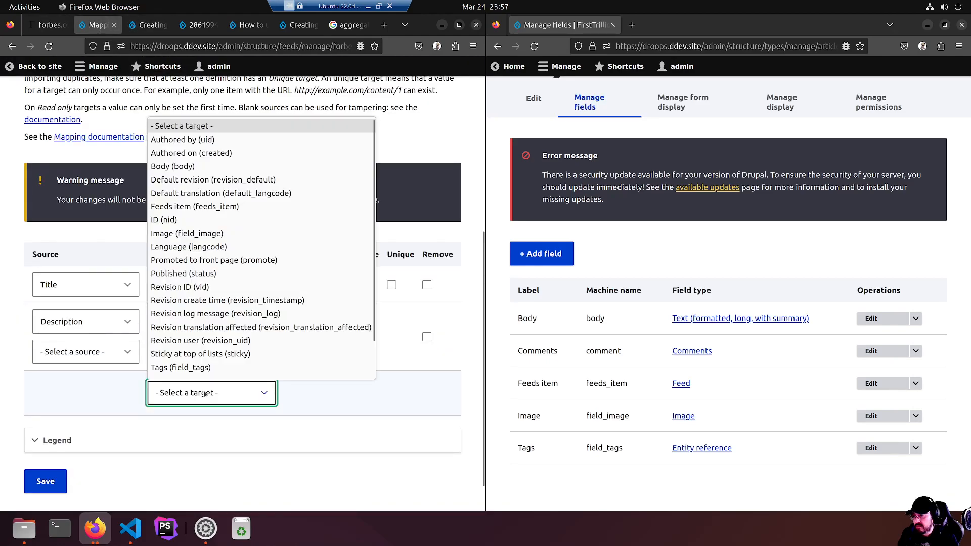
pyautogui.moveTo(234, 219)
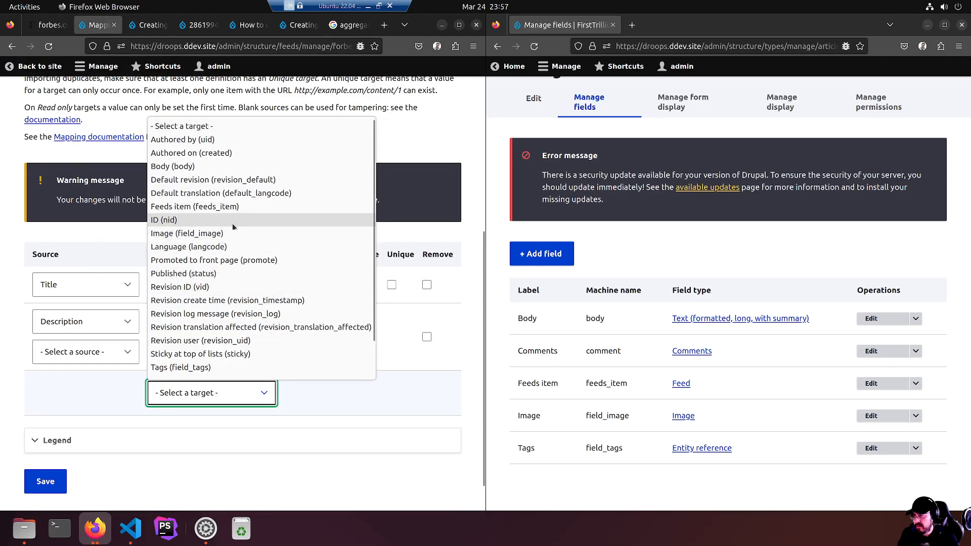
pyautogui.moveTo(189, 247)
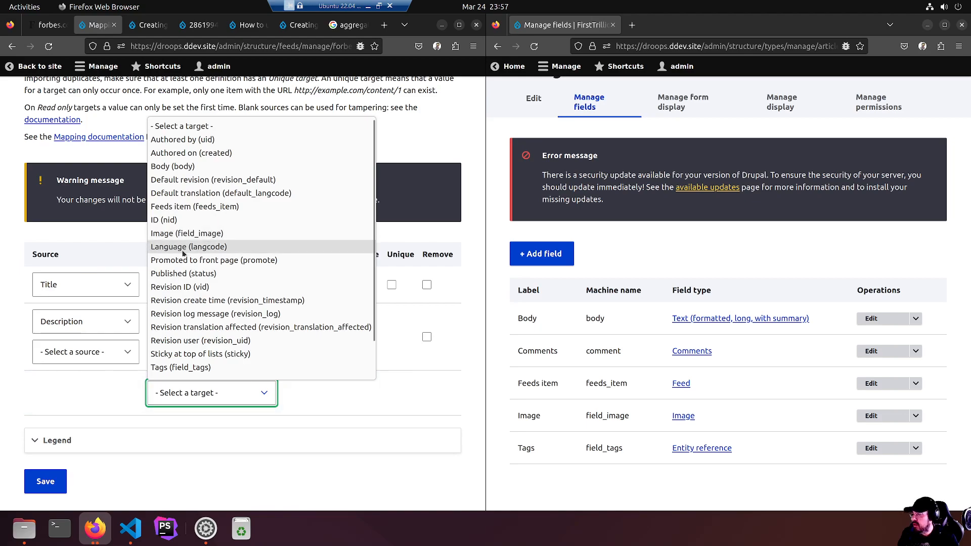
pyautogui.moveTo(196, 234)
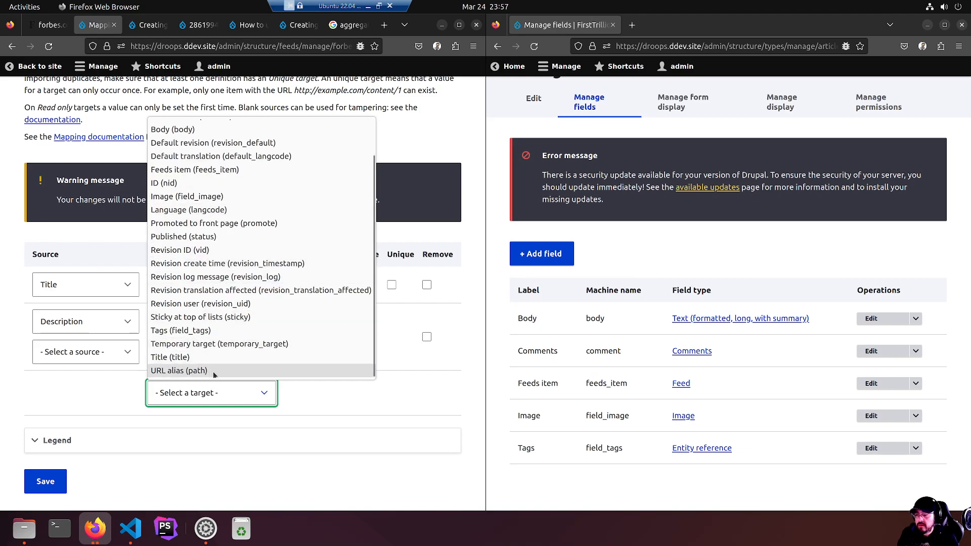
pyautogui.moveTo(170, 357)
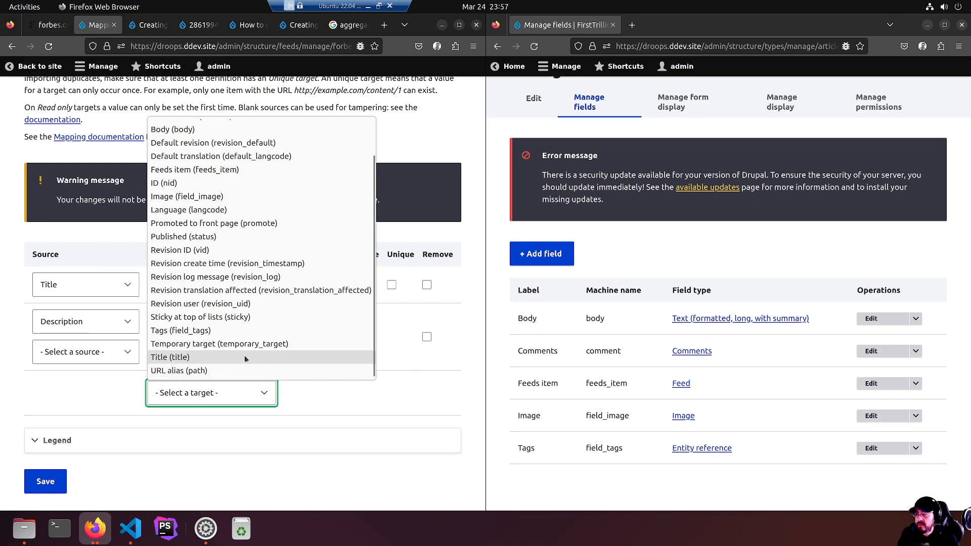
pyautogui.click(170, 357)
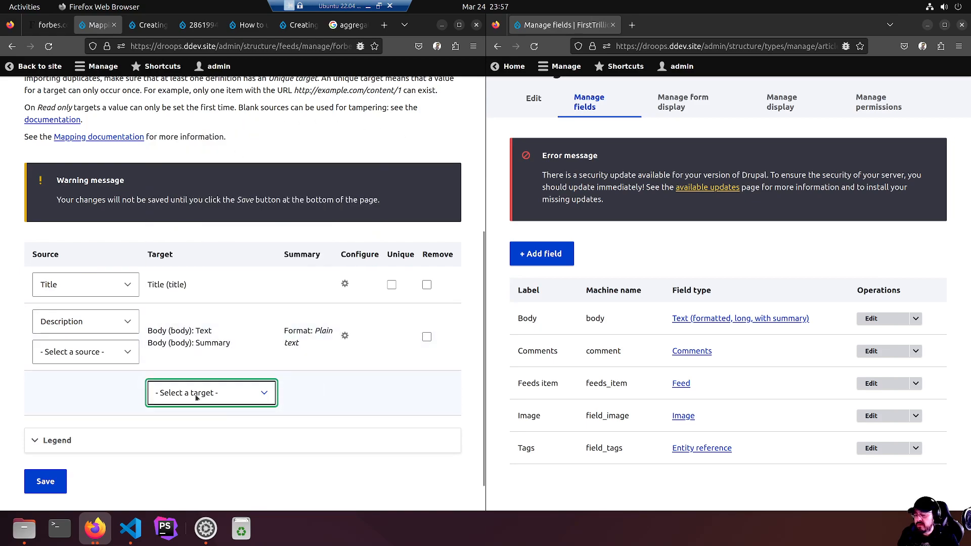
pyautogui.click(211, 392)
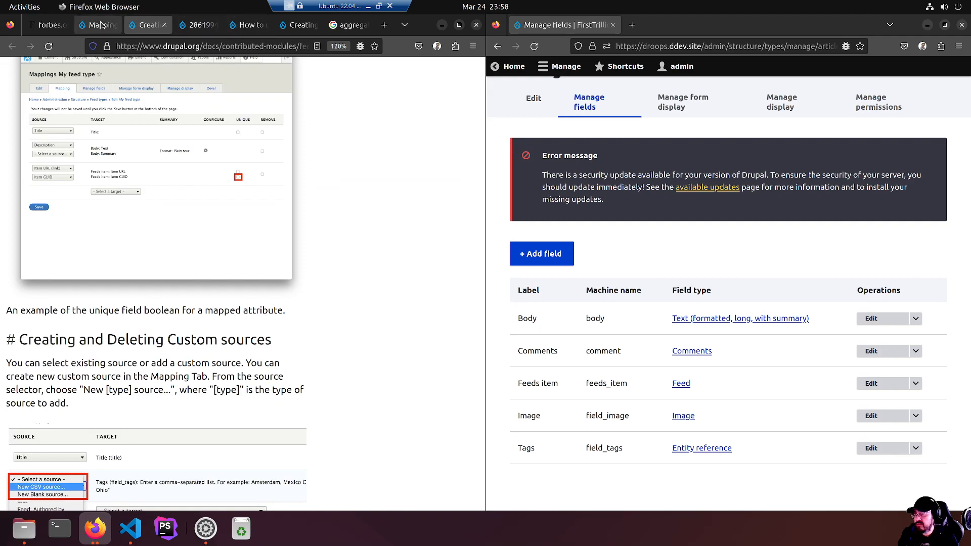
pyautogui.click(211, 393)
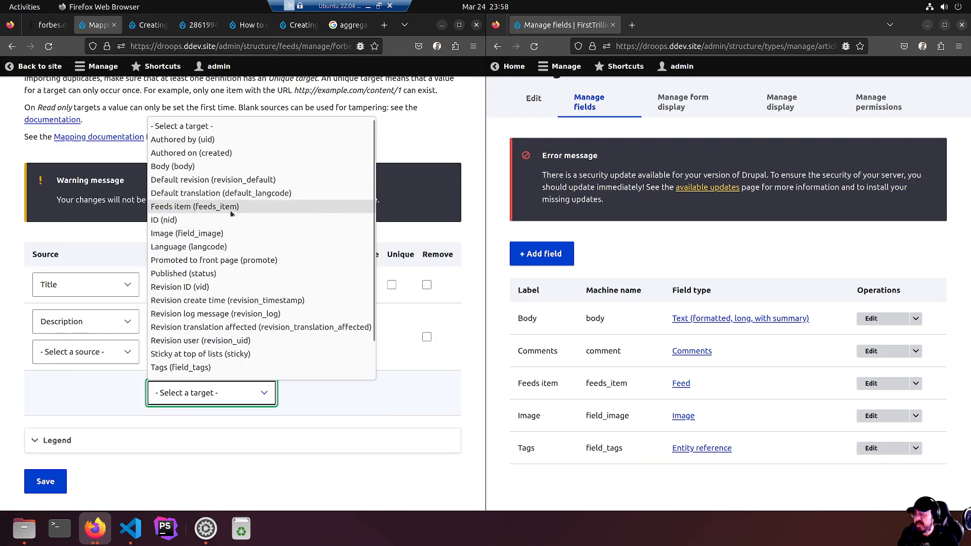
# Add Feeds item (feeds_item) as a target and check the blank sources documentation
pyautogui.click(195, 206)
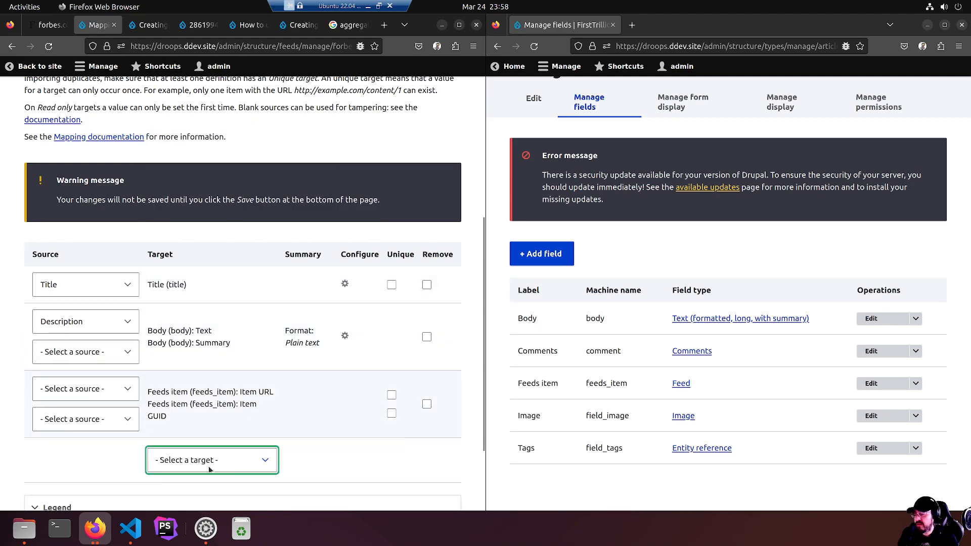
pyautogui.scroll(-3)
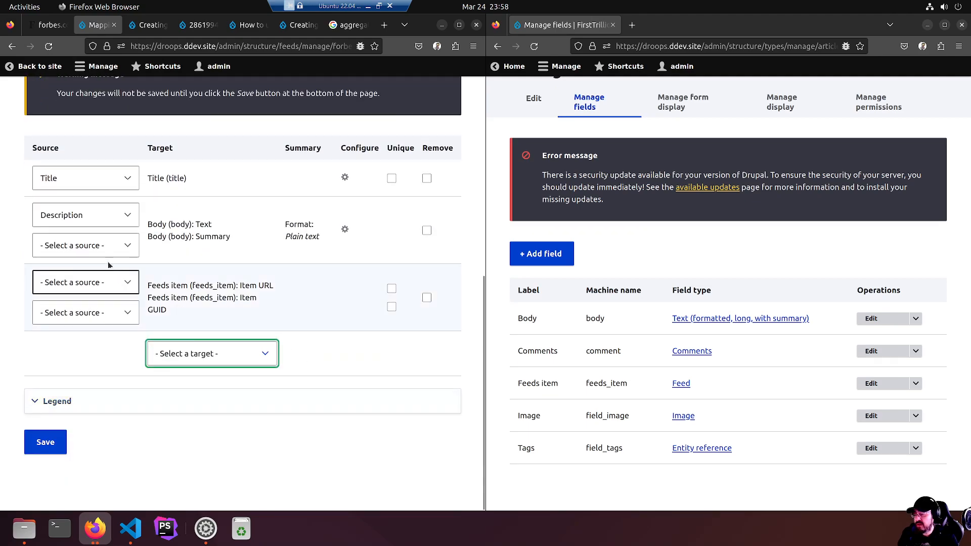
pyautogui.click(85, 313)
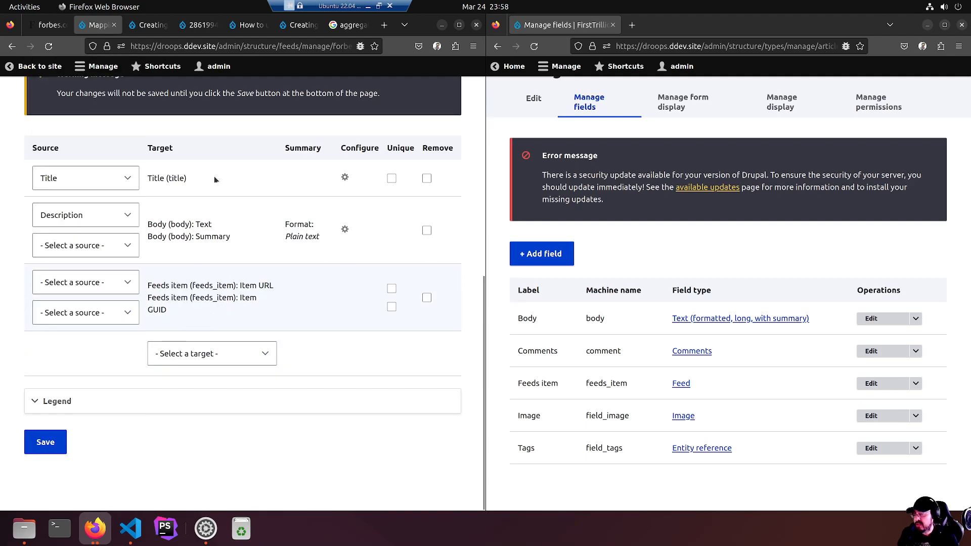
pyautogui.click(85, 282)
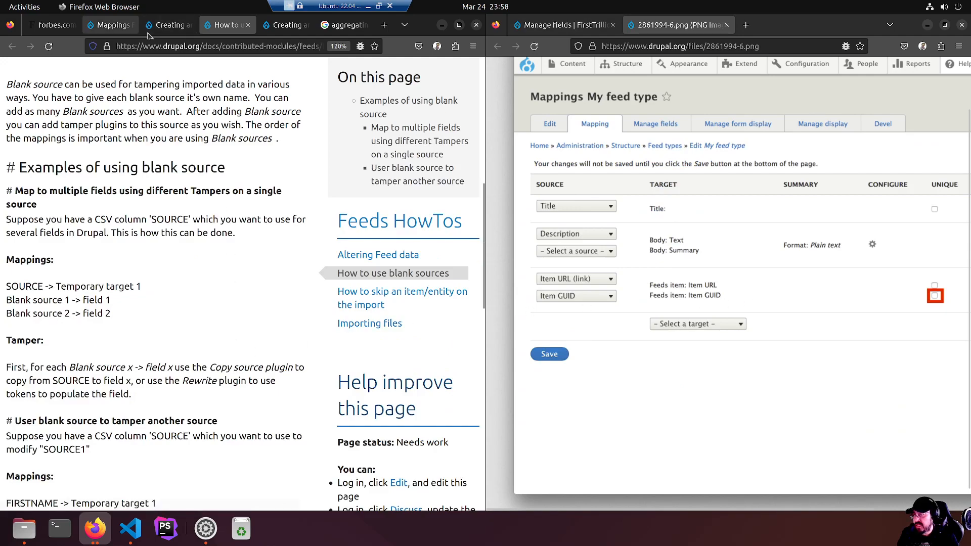
pyautogui.click(211, 354)
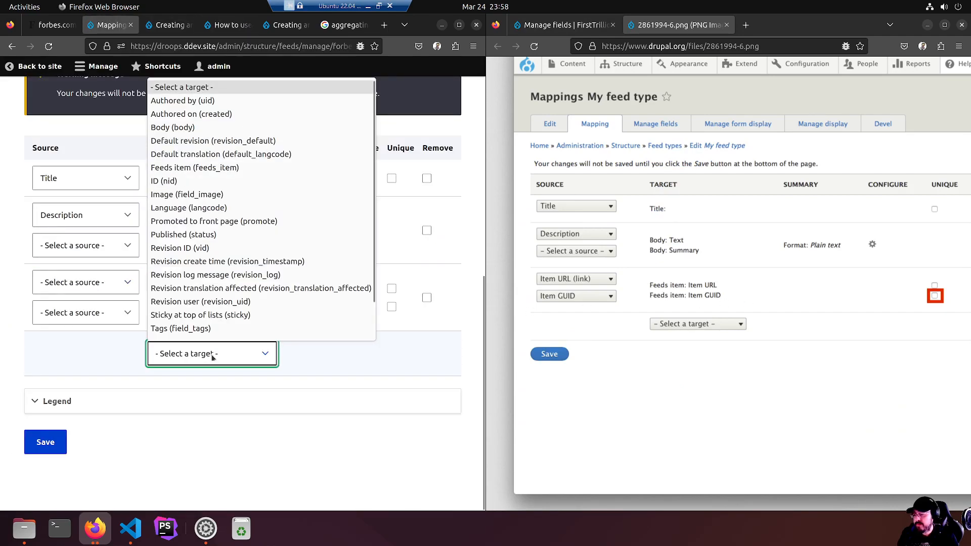
# Set the Feeds item sources to Item URL (link) and Item GUID, expanding the legend
pyautogui.click(211, 353)
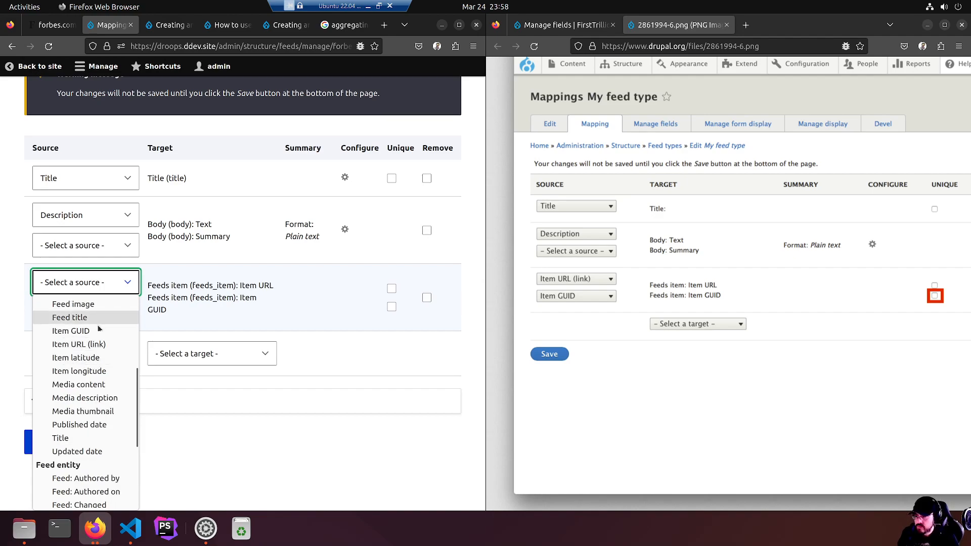
pyautogui.click(85, 312)
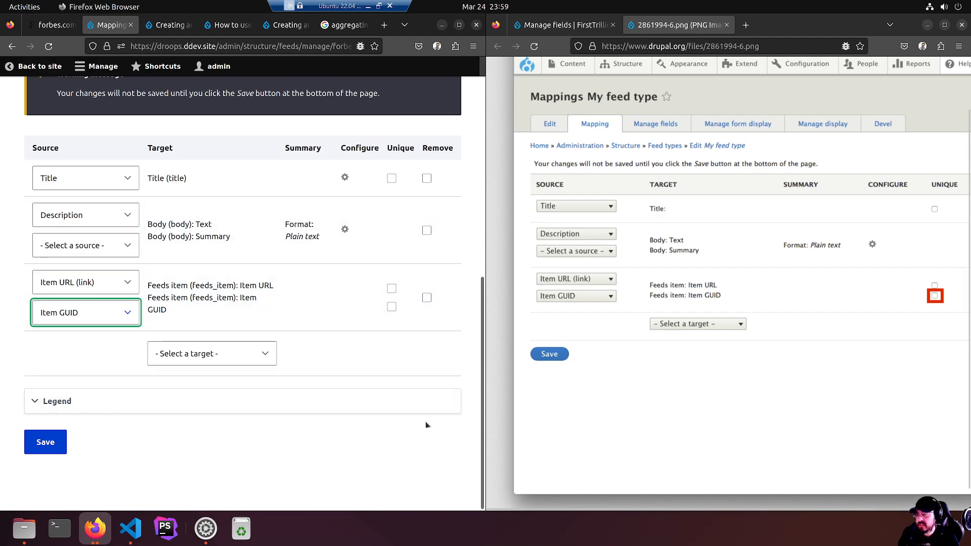
pyautogui.click(56, 401)
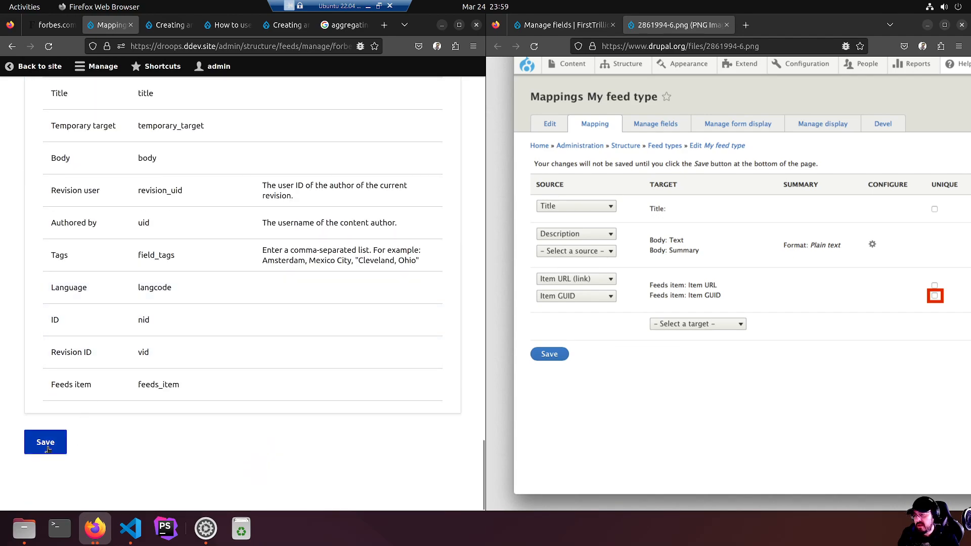
pyautogui.scroll(-3)
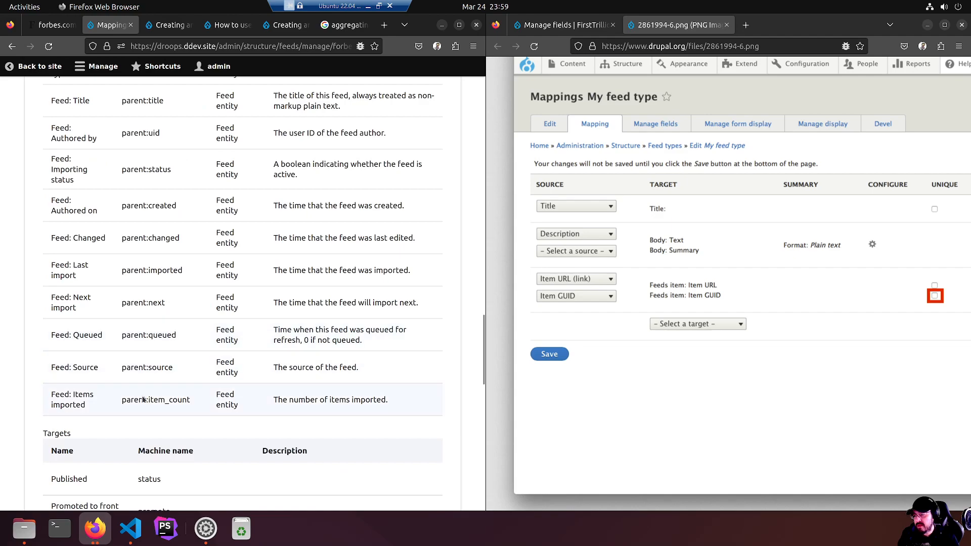
pyautogui.click(57, 122)
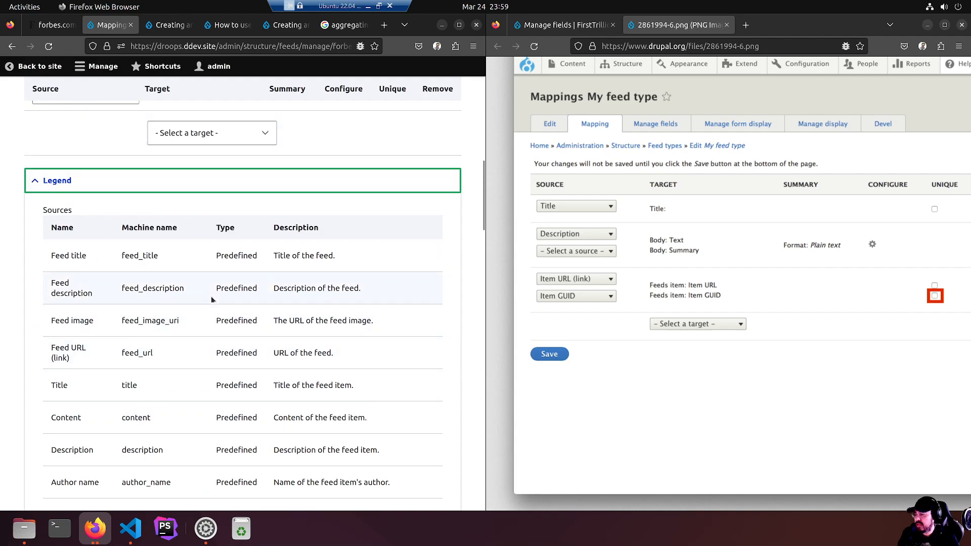
pyautogui.scroll(-3)
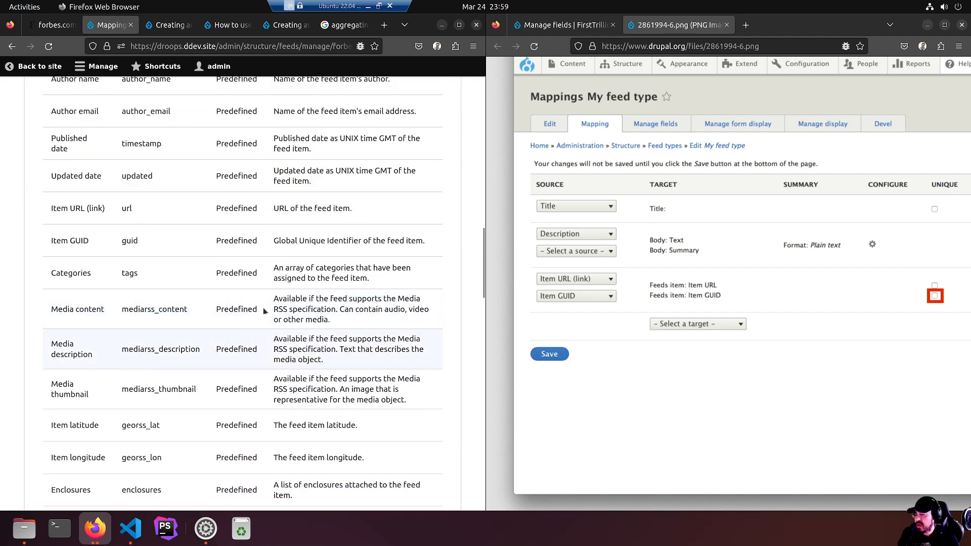
pyautogui.moveTo(87, 272)
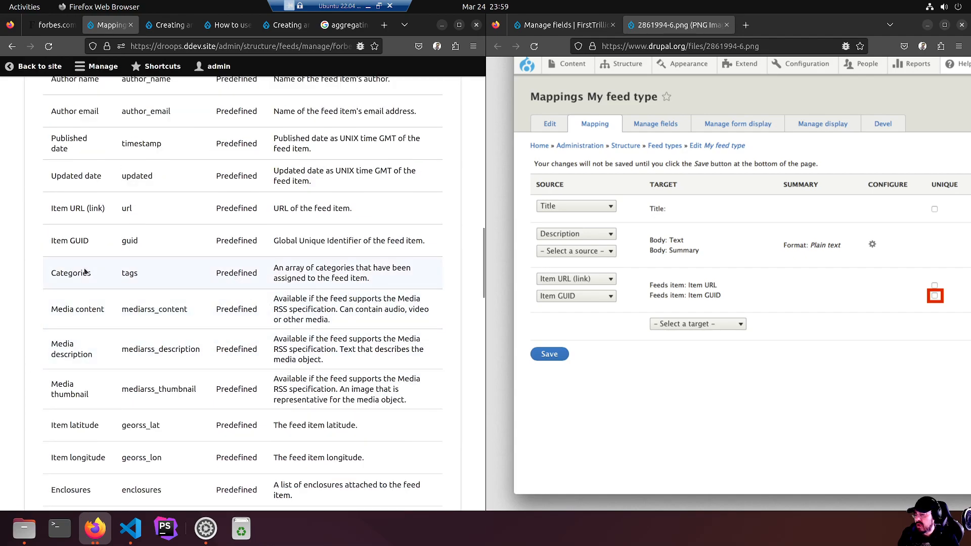
pyautogui.scroll(-3)
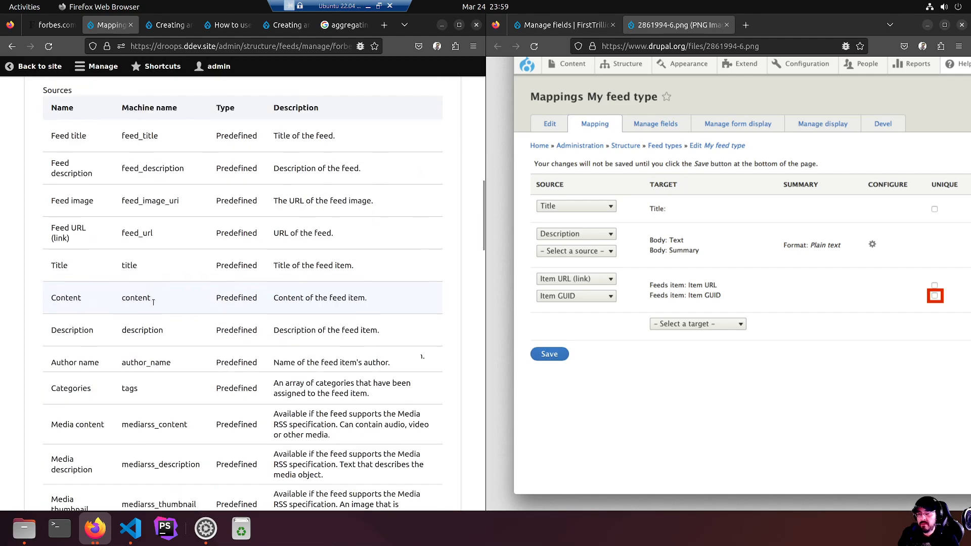
pyautogui.scroll(-3)
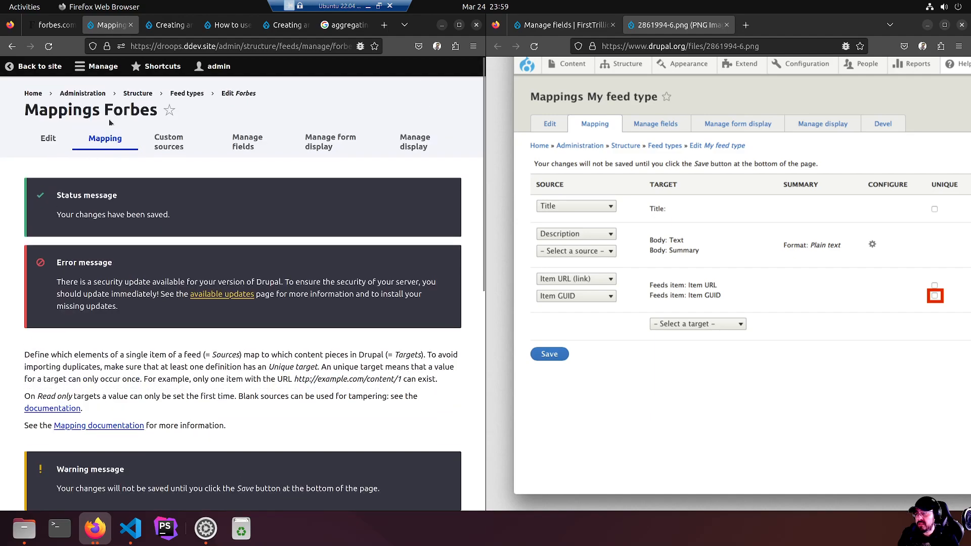
pyautogui.moveTo(237, 93)
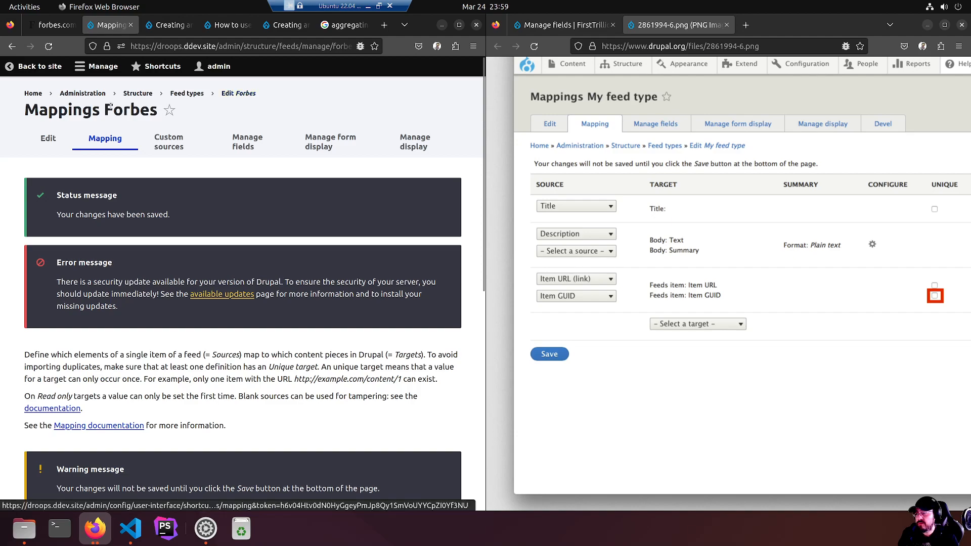
pyautogui.scroll(-3)
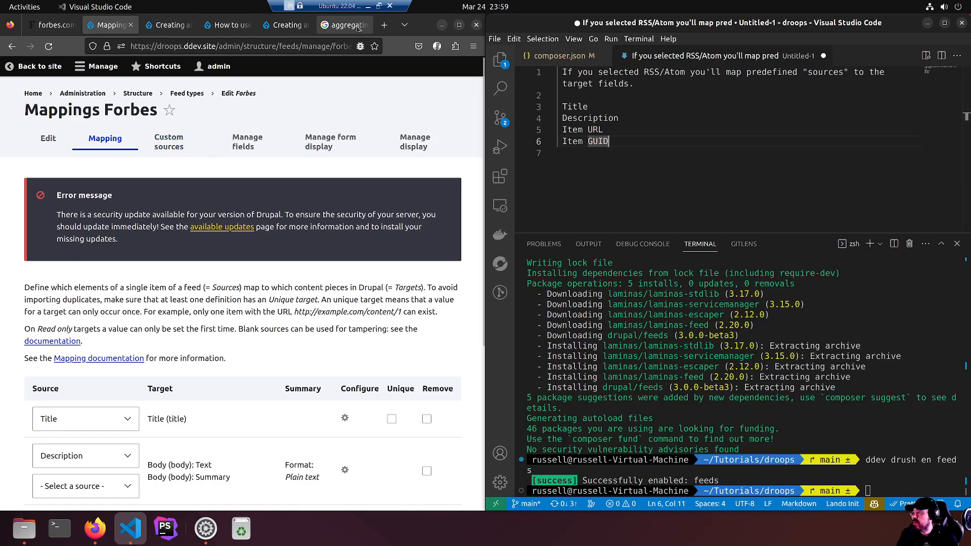
# Close the aggregator tab, peek at Forbes Custom sources, and return to Mappings
pyautogui.click(338, 24)
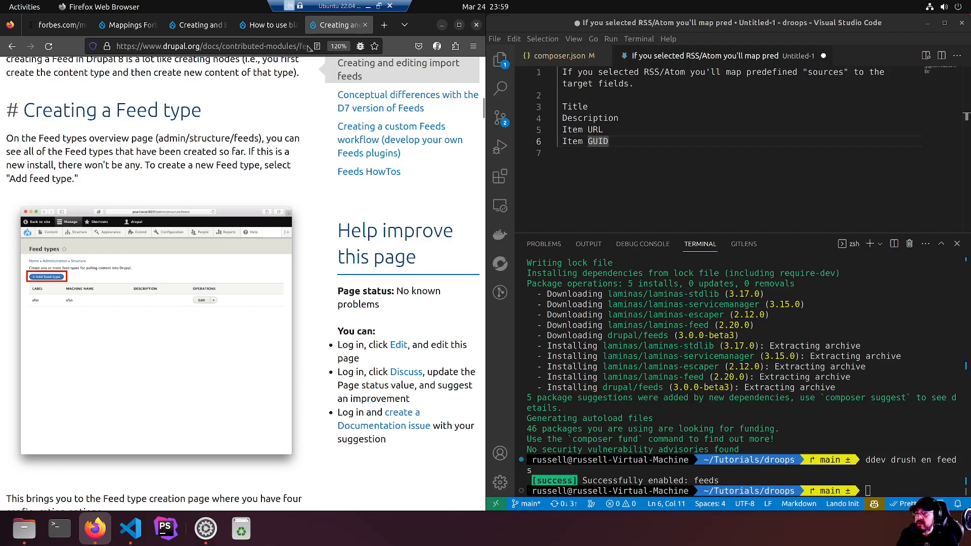
pyautogui.scroll(3)
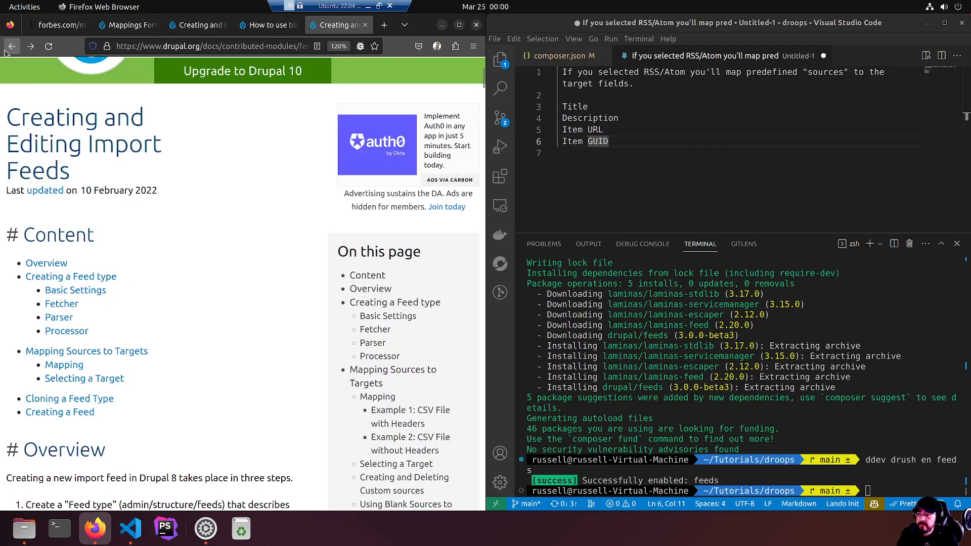
pyautogui.moveTo(30, 45)
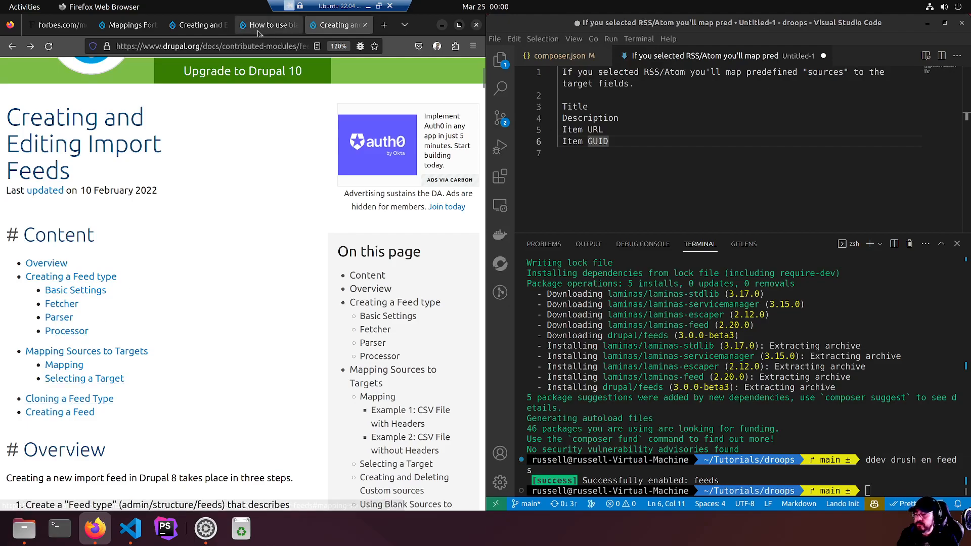
pyautogui.moveTo(59, 412)
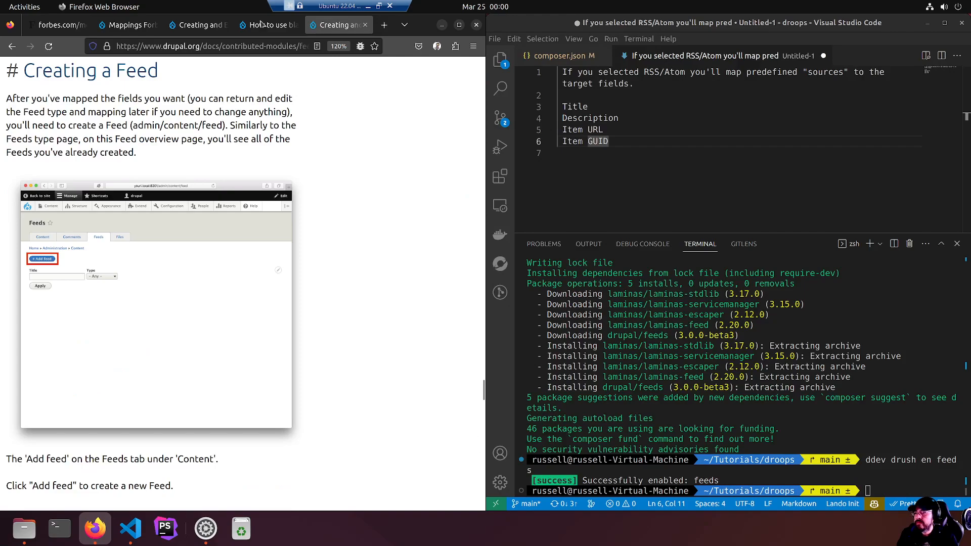
pyautogui.click(123, 24)
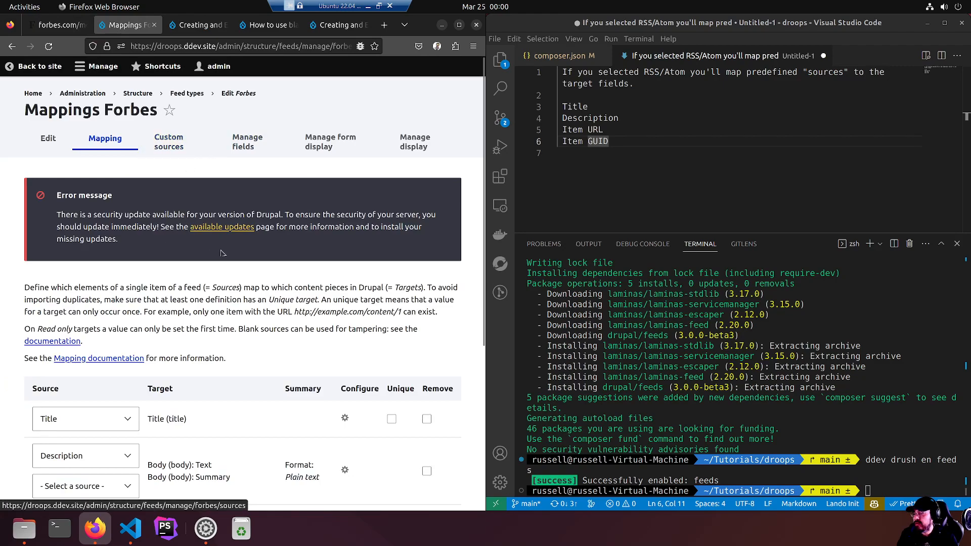
pyautogui.click(168, 142)
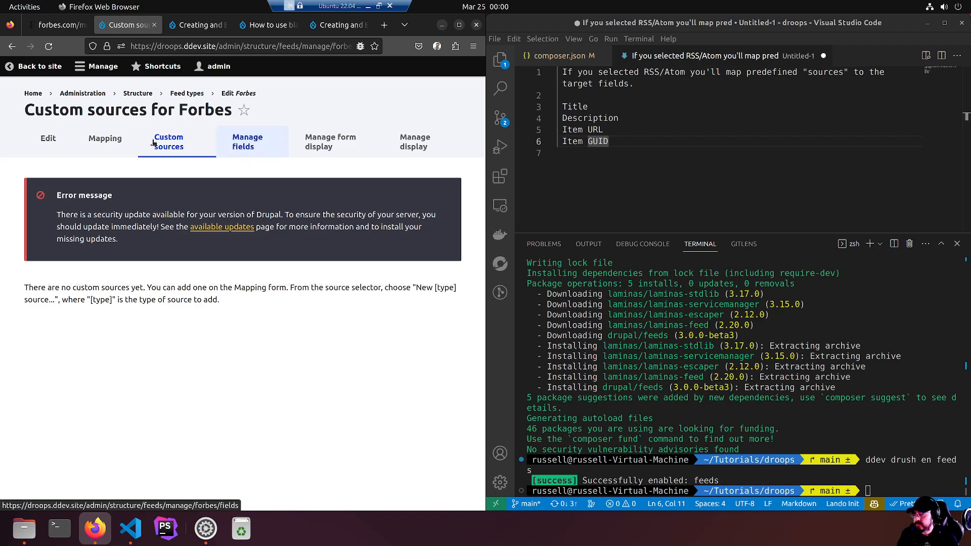
pyautogui.click(104, 138)
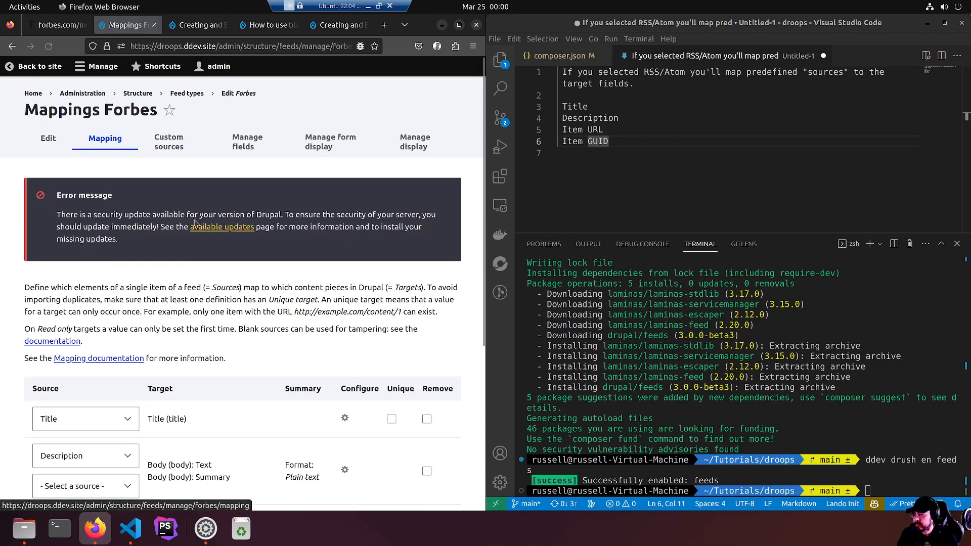
# Review the Forbes feed type's Edit page, including processor and import period settings
pyautogui.scroll(-3)
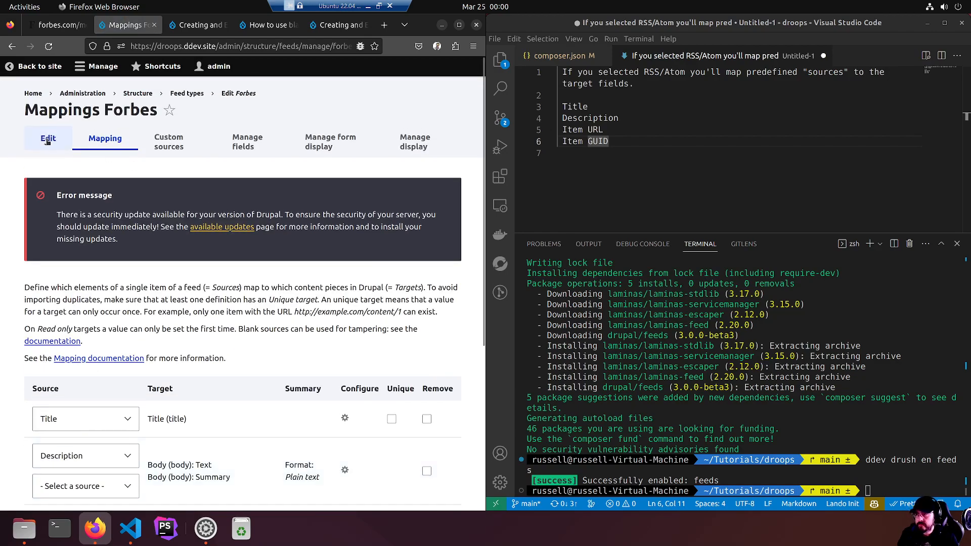
pyautogui.click(48, 138)
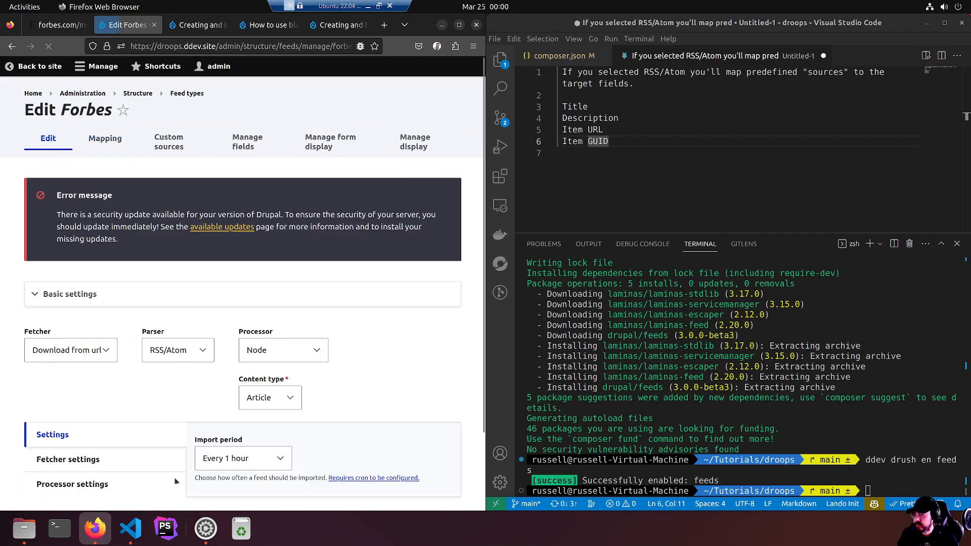
pyautogui.scroll(-3)
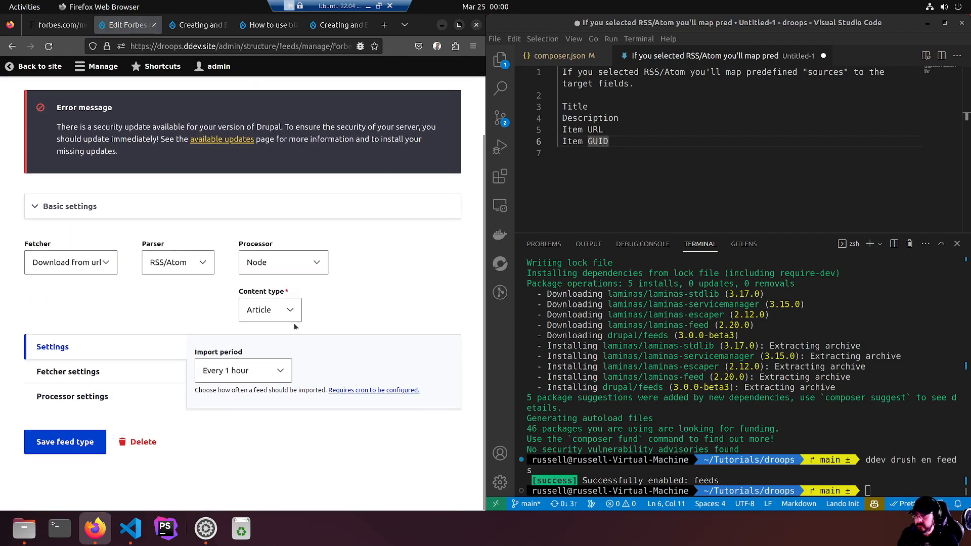
pyautogui.click(73, 396)
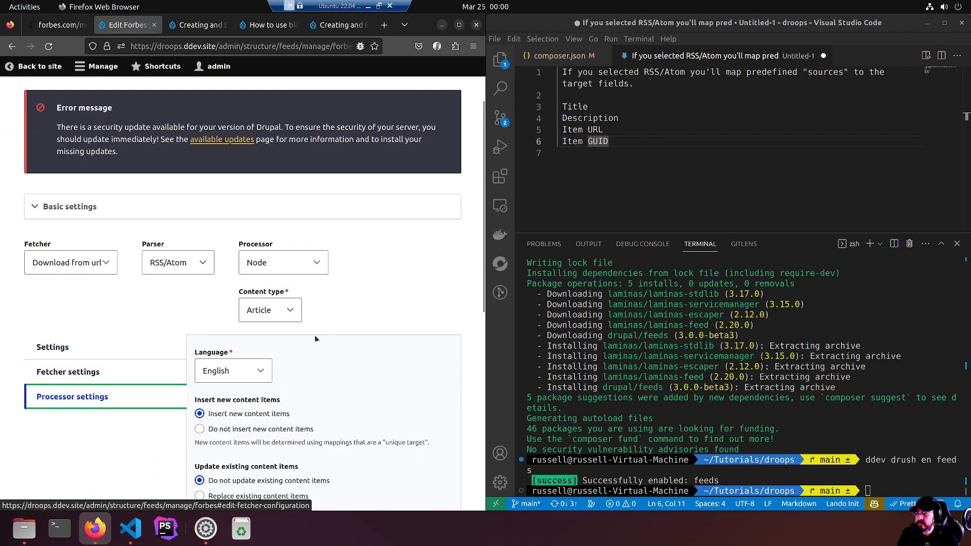
pyautogui.click(52, 347)
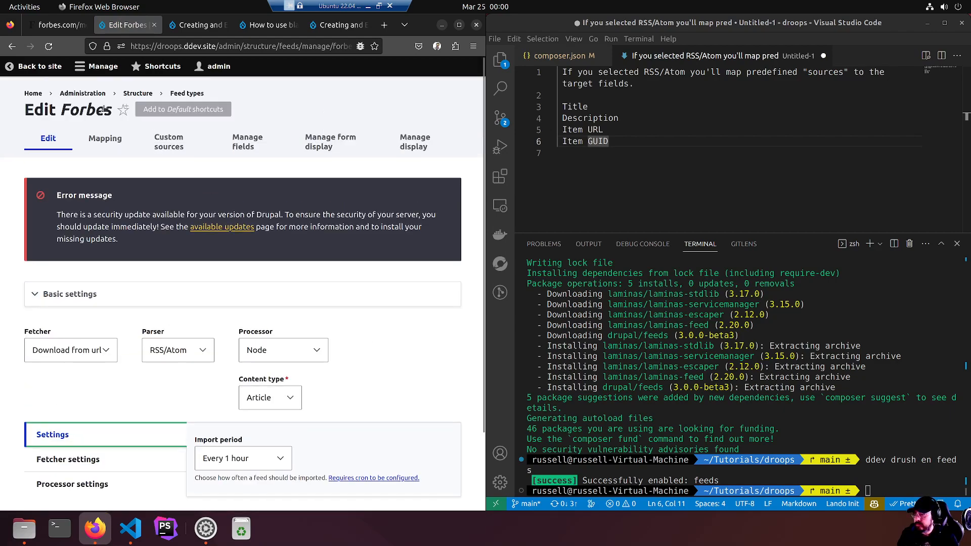
# Go to the Structure admin page and expand the administration menu
pyautogui.click(138, 93)
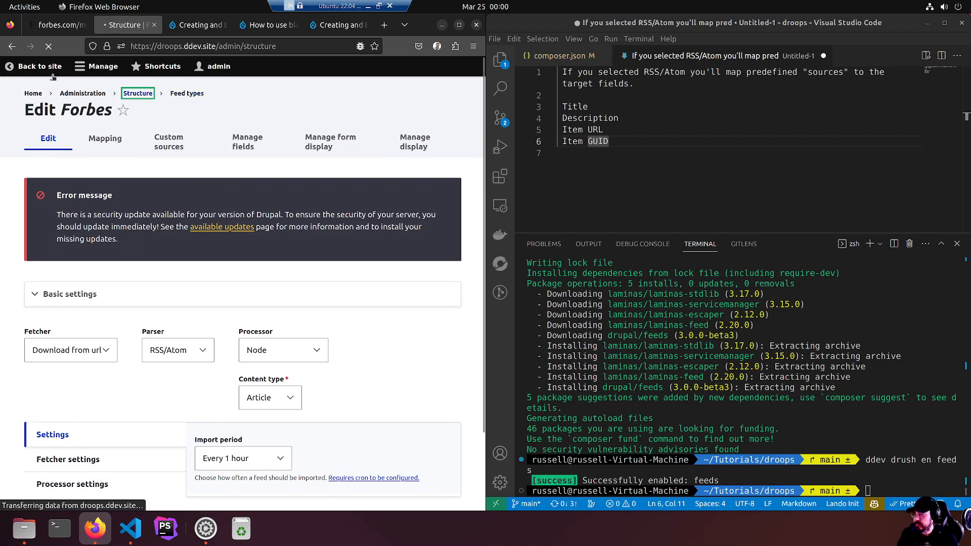
pyautogui.click(138, 93)
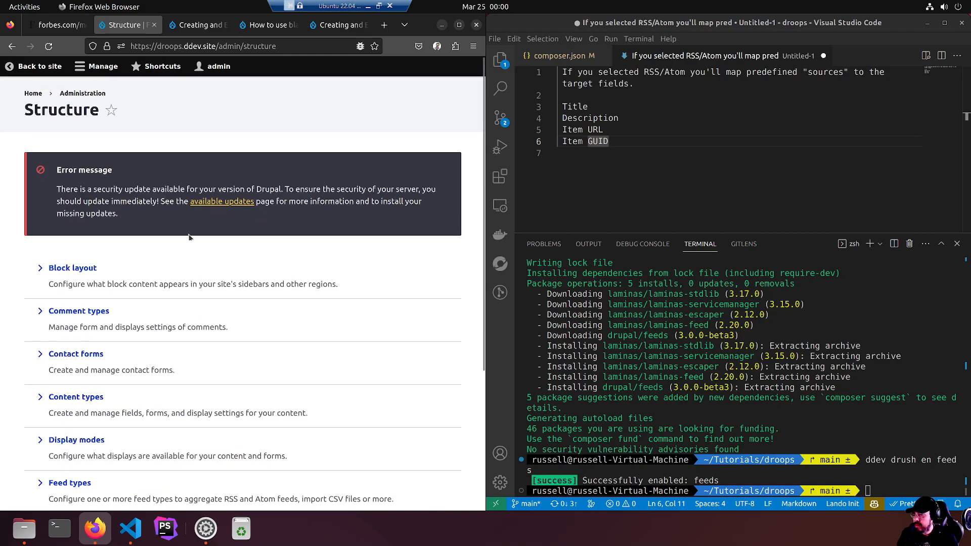
pyautogui.click(96, 66)
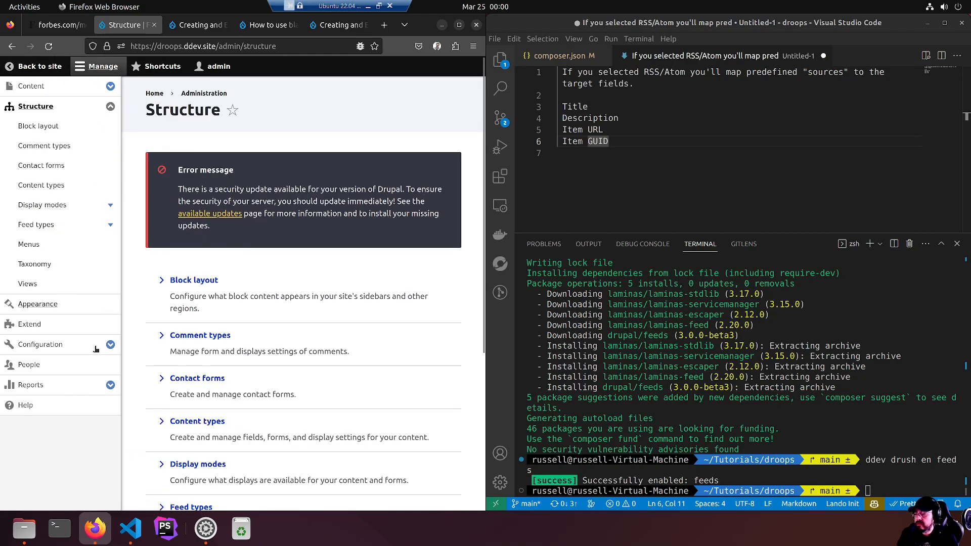
# Open the Configuration page, then the Coffee module's Drupal.org project page from a Google search
pyautogui.click(40, 344)
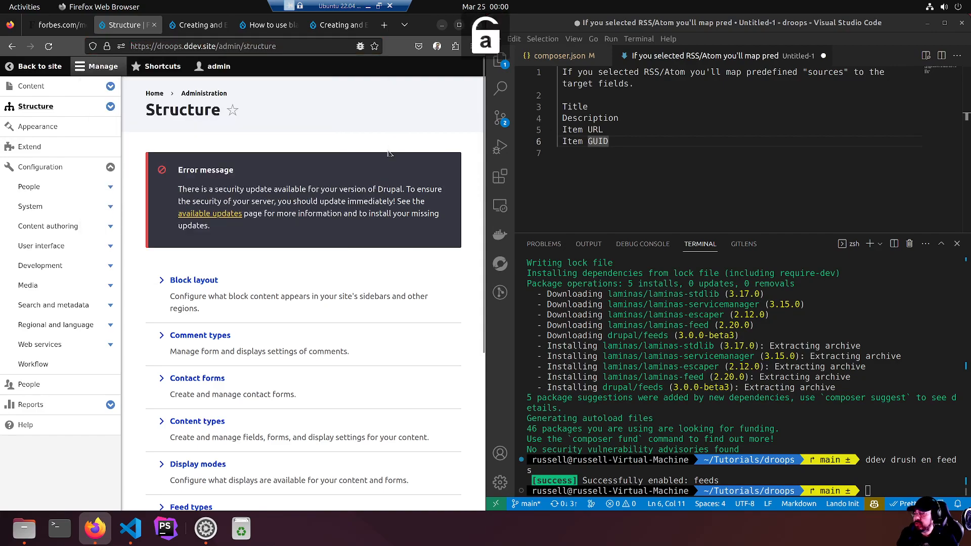
pyautogui.moveTo(111, 207)
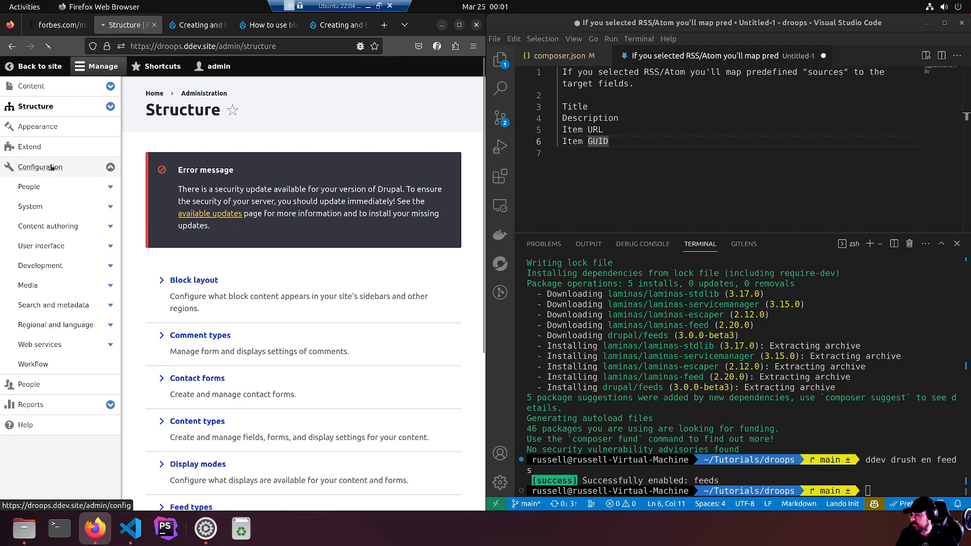
pyautogui.click(40, 167)
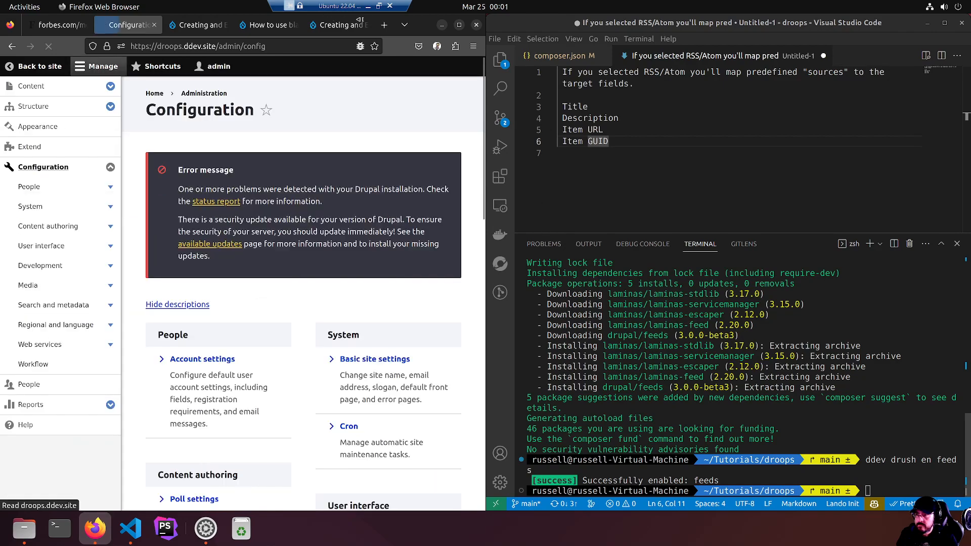
pyautogui.click(384, 25)
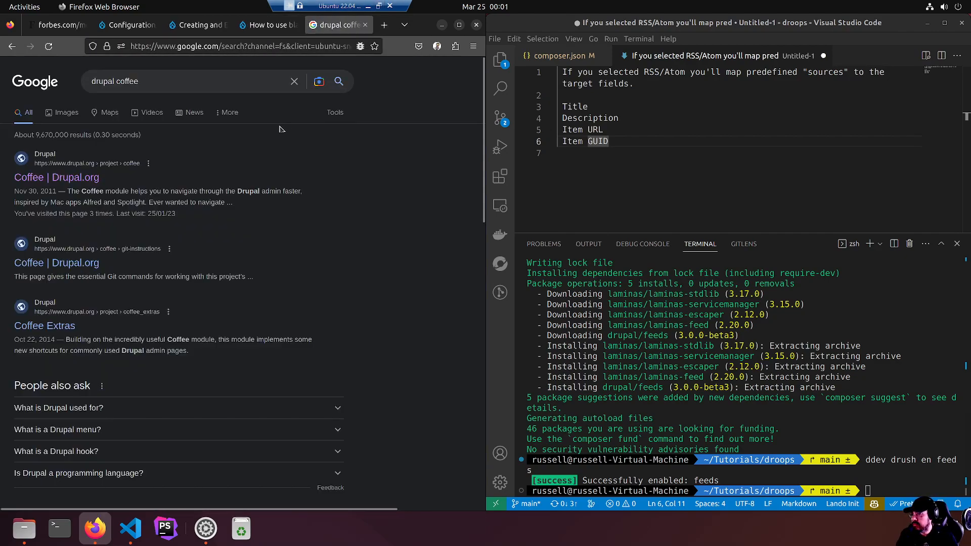
pyautogui.click(268, 24)
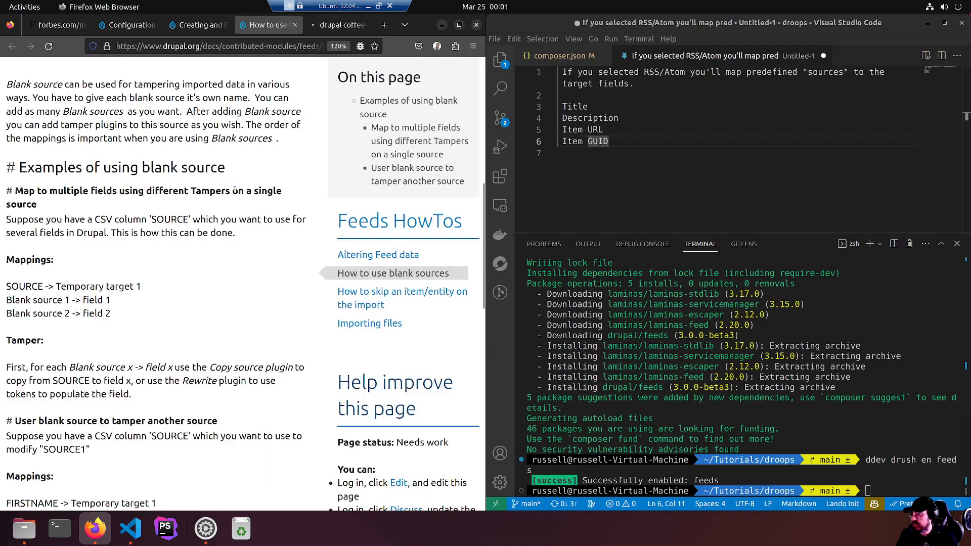
# Scroll the Coffee project page to its composer require command, closing a stray docs tab
pyautogui.scroll(-3)
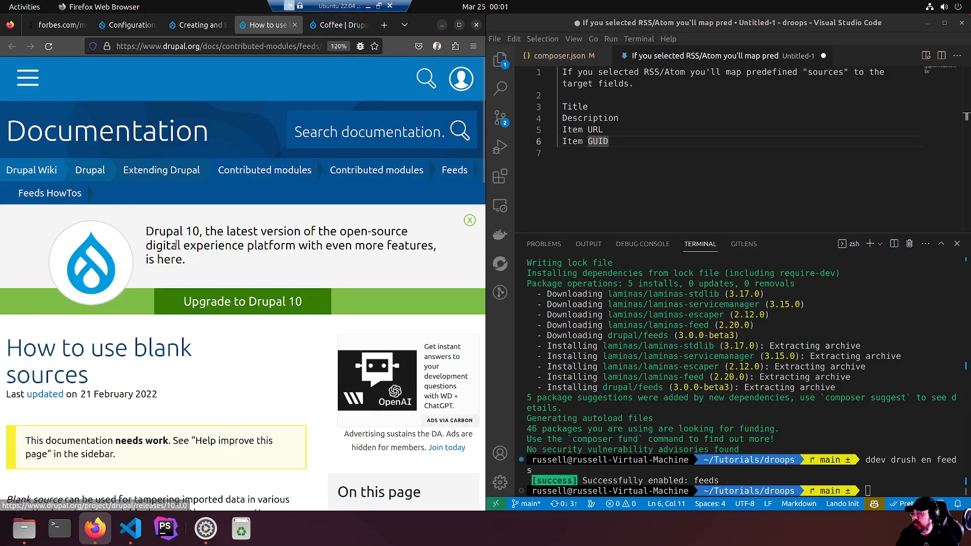
pyautogui.scroll(-3)
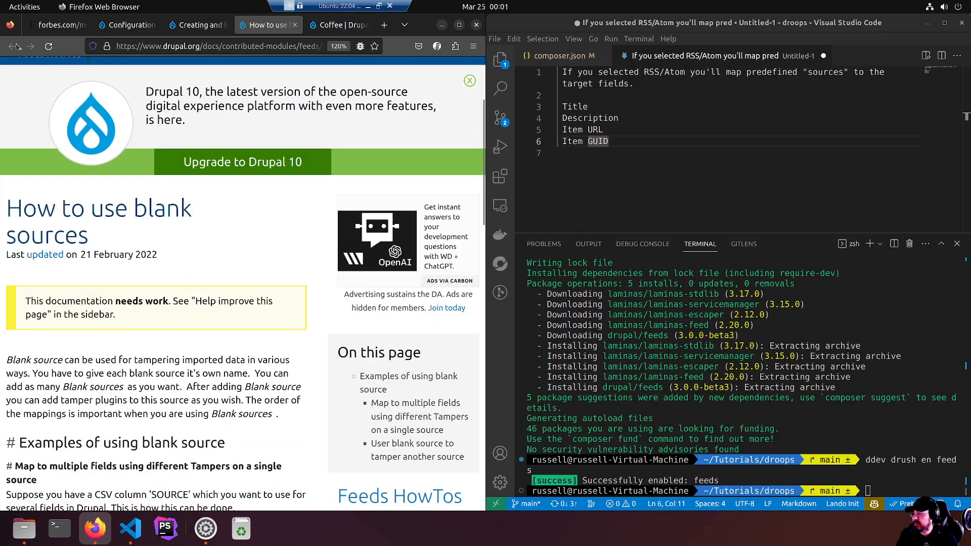
pyautogui.click(329, 24)
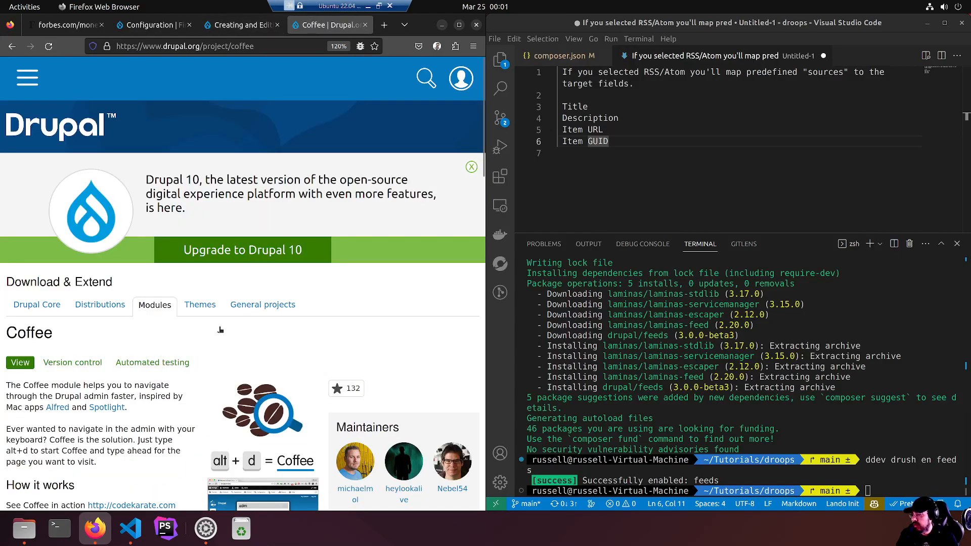
pyautogui.scroll(-3)
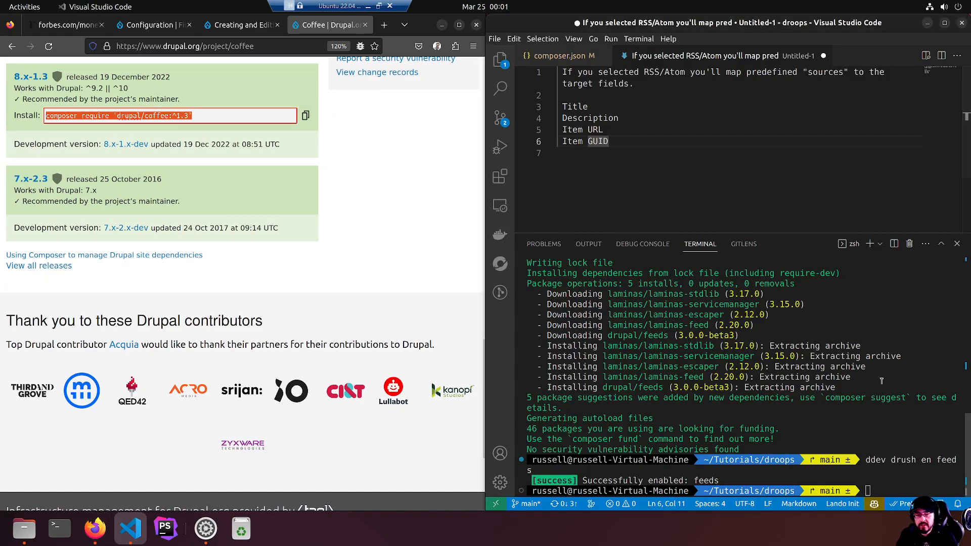
# Run ddev composer require 'drupal/coffee:^1.3' and ddev drush en coffee, then return to Configuration
pyautogui.write('ddev drush en coffee')
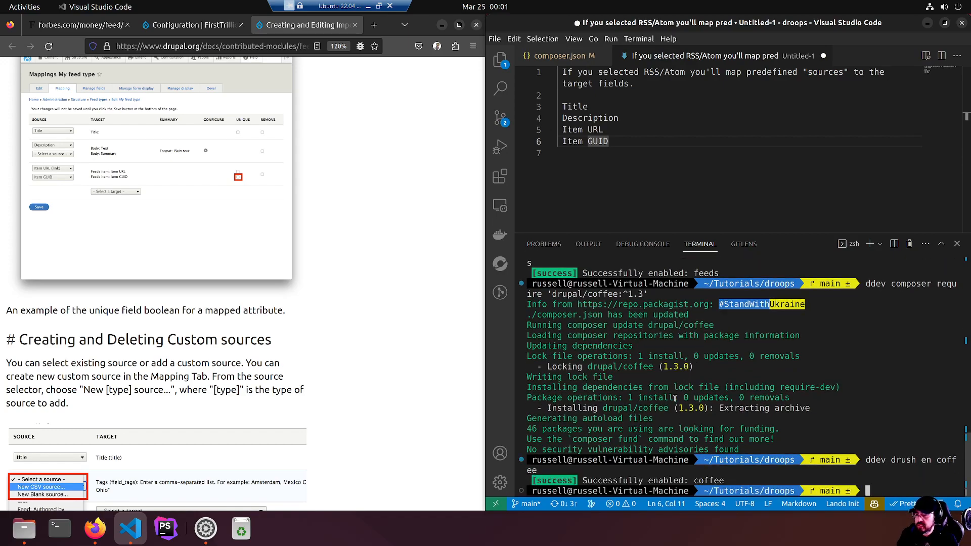
pyautogui.click(192, 24)
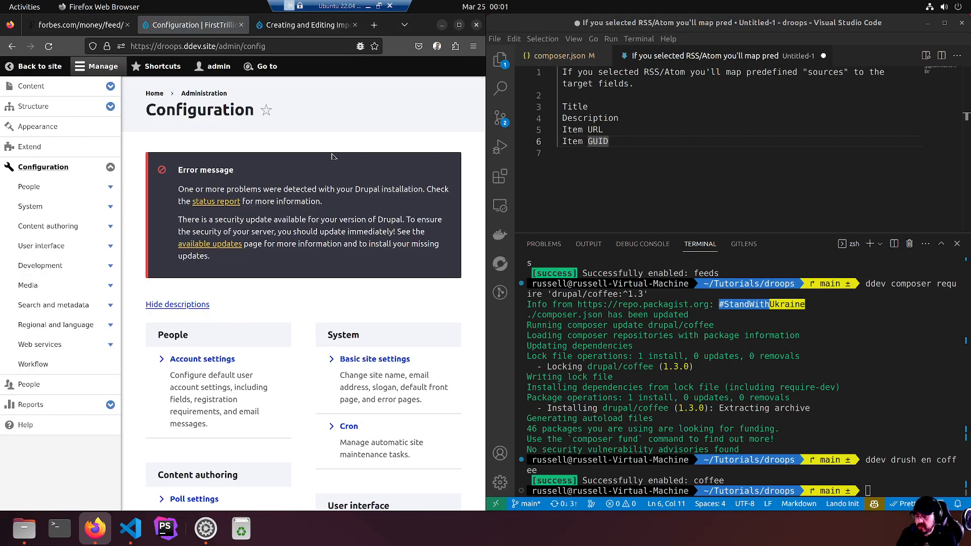
pyautogui.write('fe')
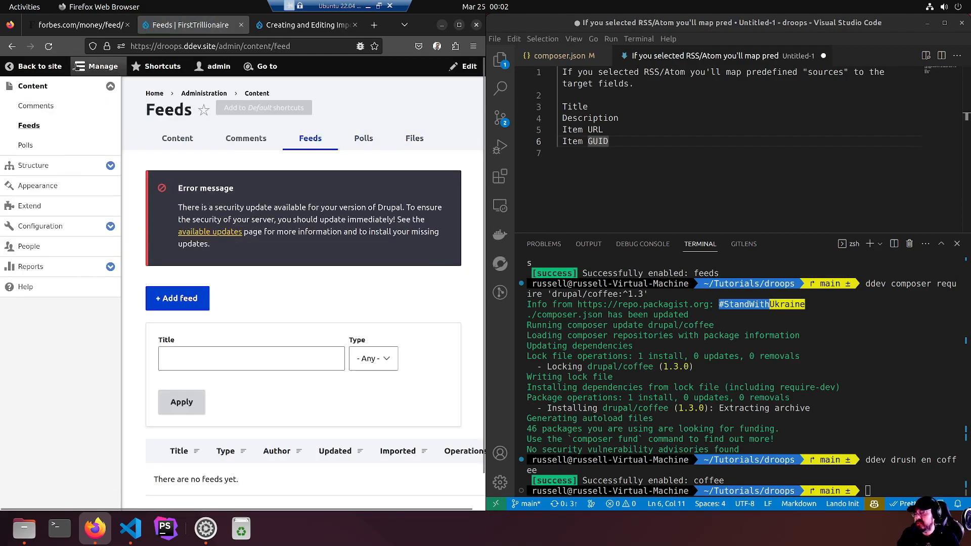
pyautogui.click(96, 67)
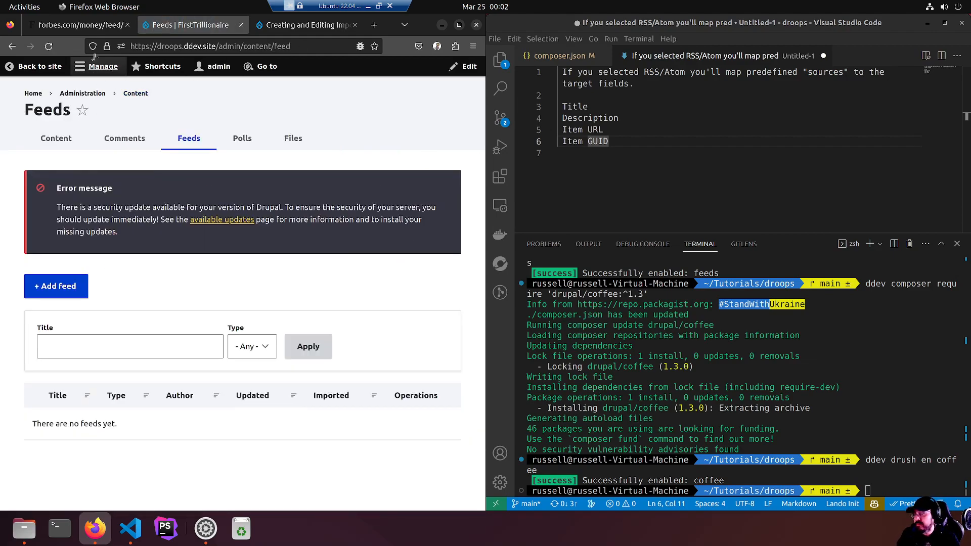
pyautogui.click(97, 67)
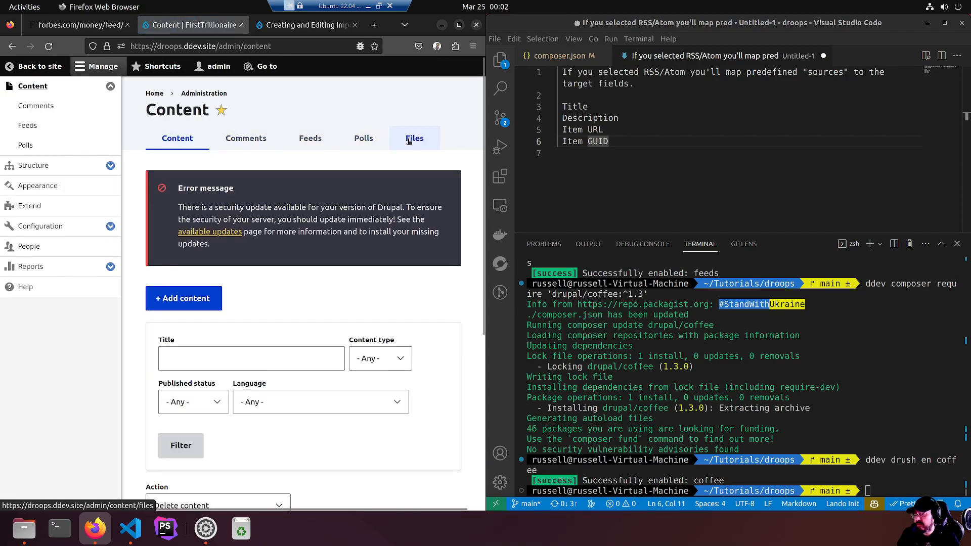
pyautogui.moveTo(310, 138)
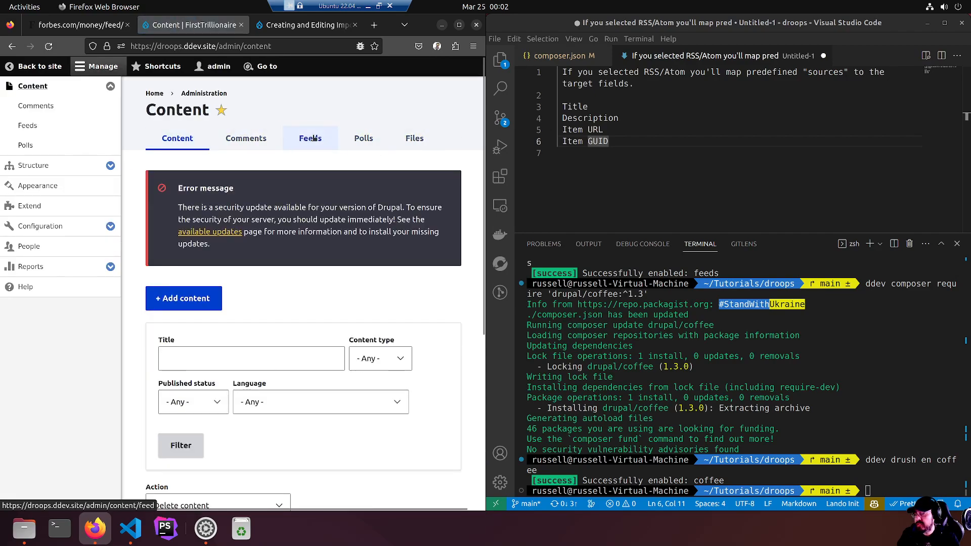
pyautogui.click(310, 139)
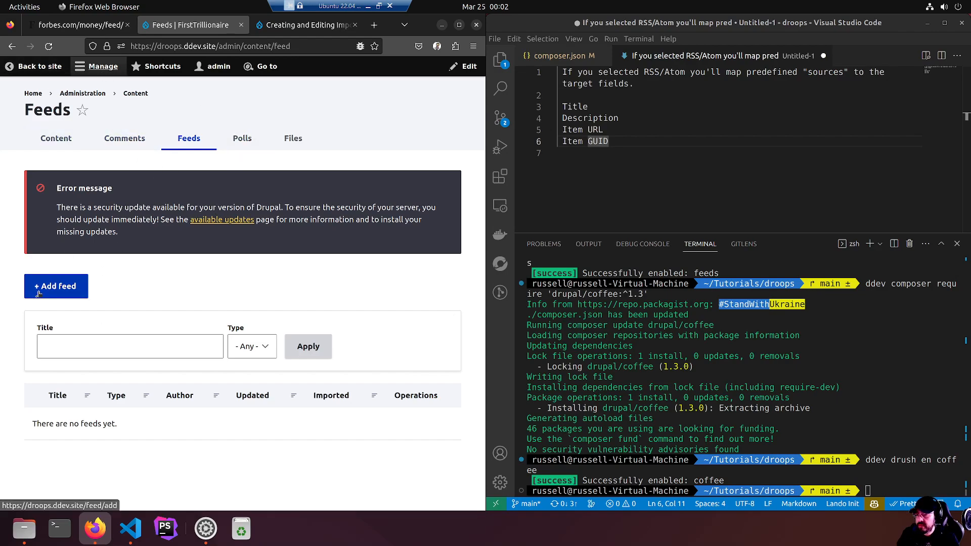
pyautogui.click(55, 287)
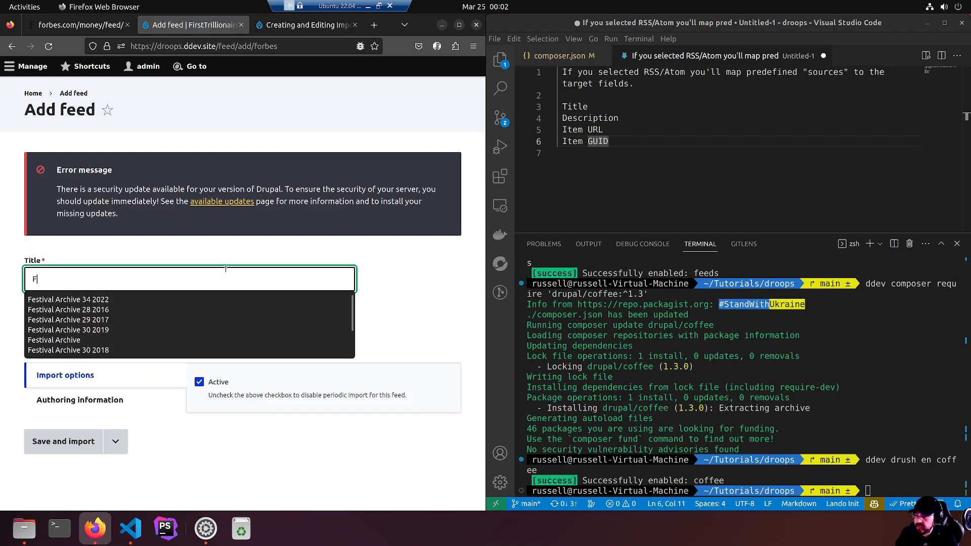
pyautogui.write('orbes')
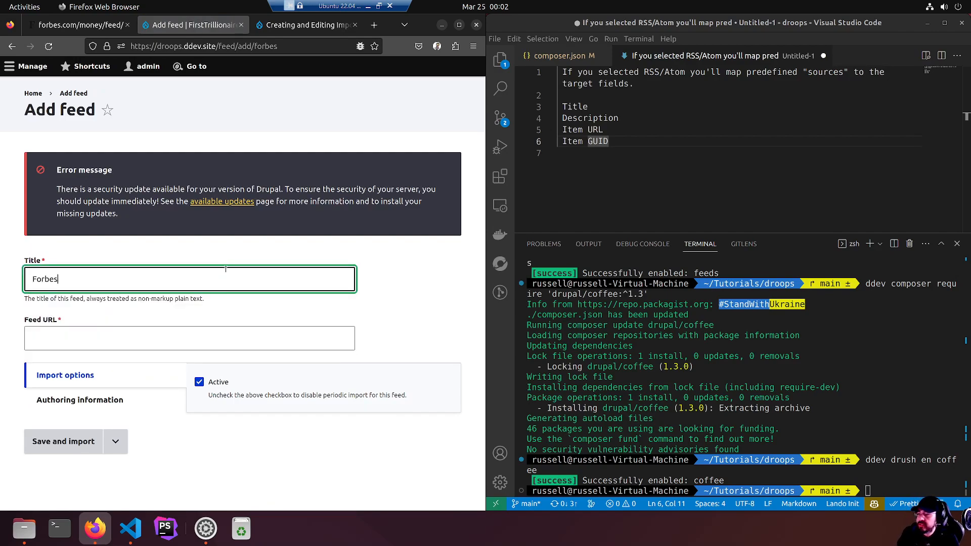
pyautogui.click(189, 337)
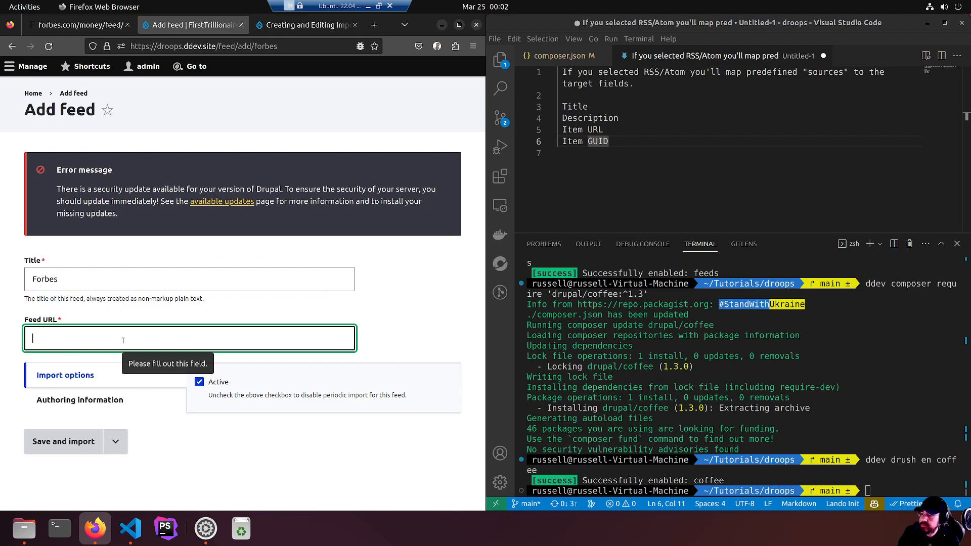
pyautogui.click(79, 24)
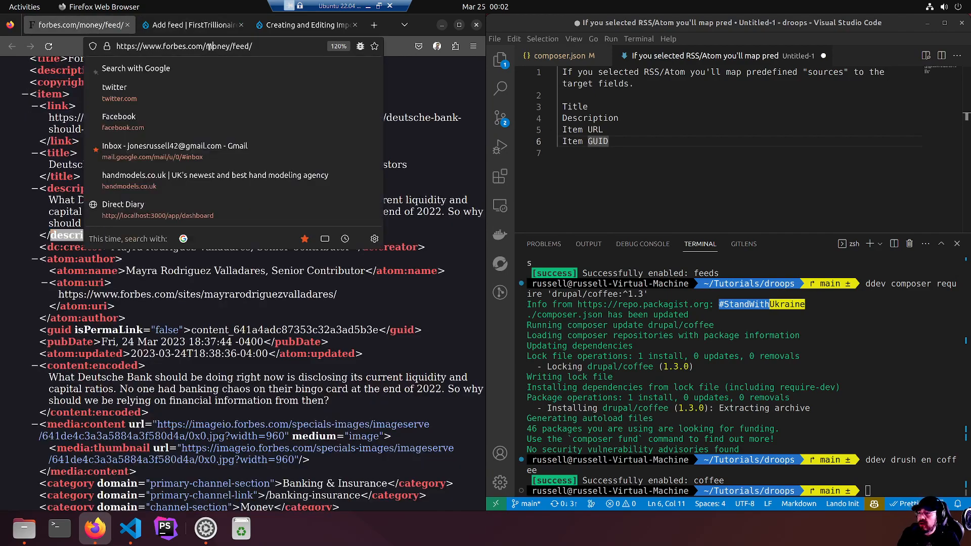
pyautogui.click(192, 24)
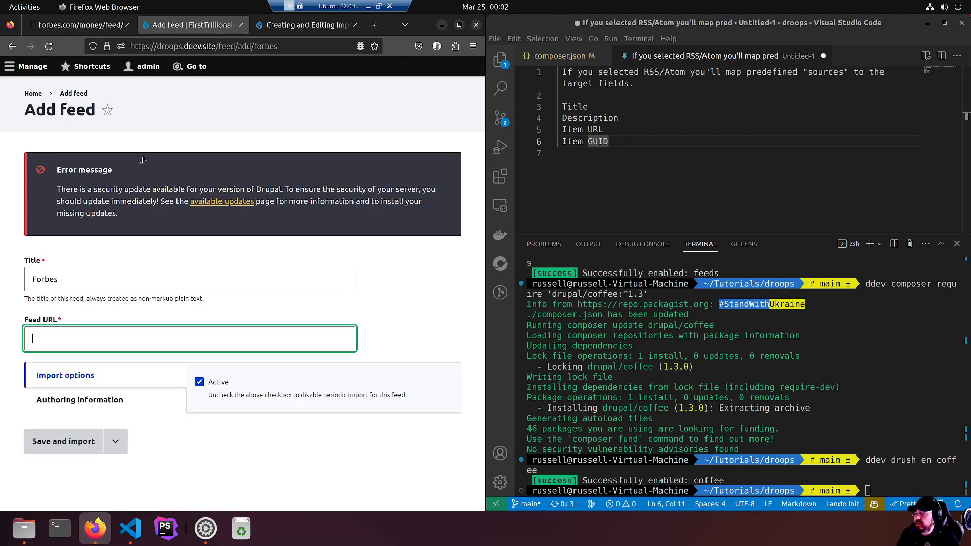
pyautogui.write('https://www.forbes.com/money/feed/')
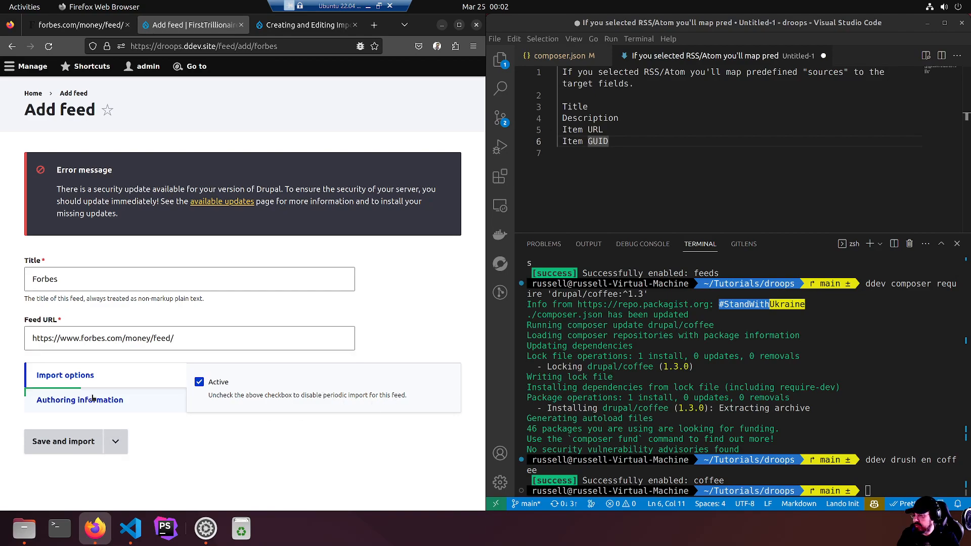
# Check Authoring information and Save and import, bringing in 25 Article items
pyautogui.click(79, 400)
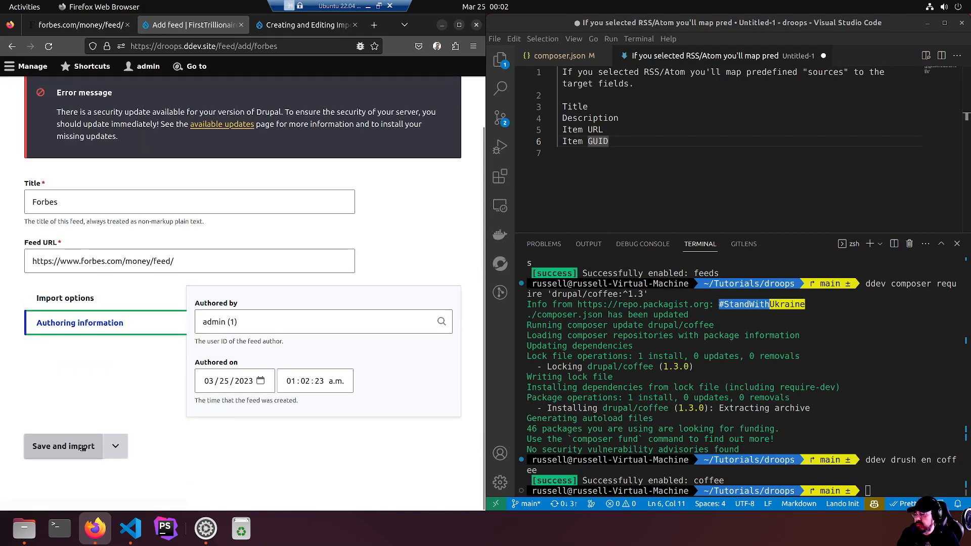
pyautogui.click(62, 446)
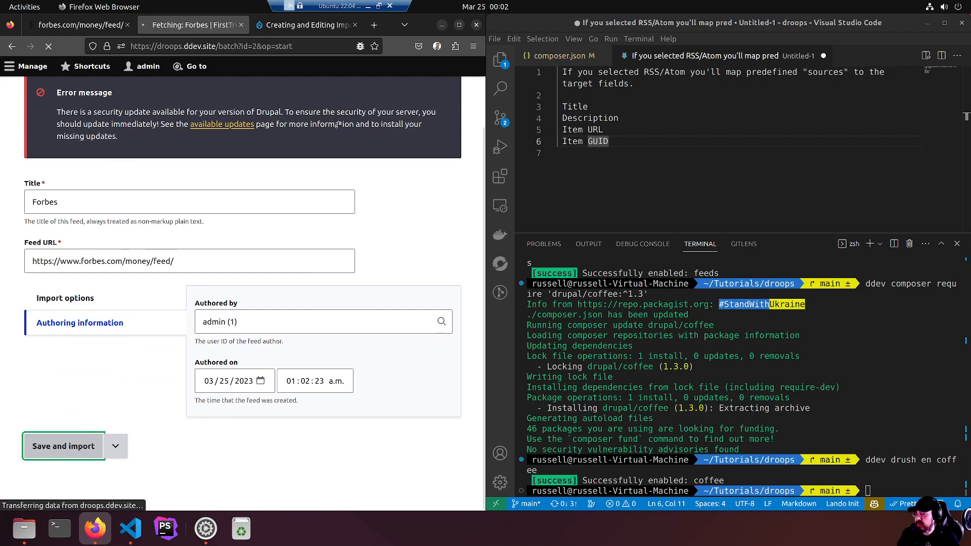
pyautogui.click(63, 446)
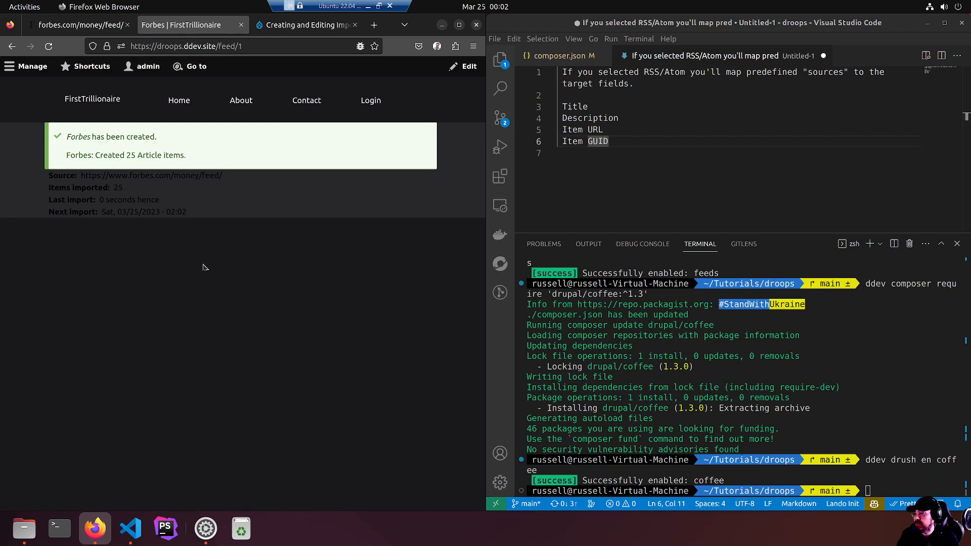
pyautogui.moveTo(200, 125)
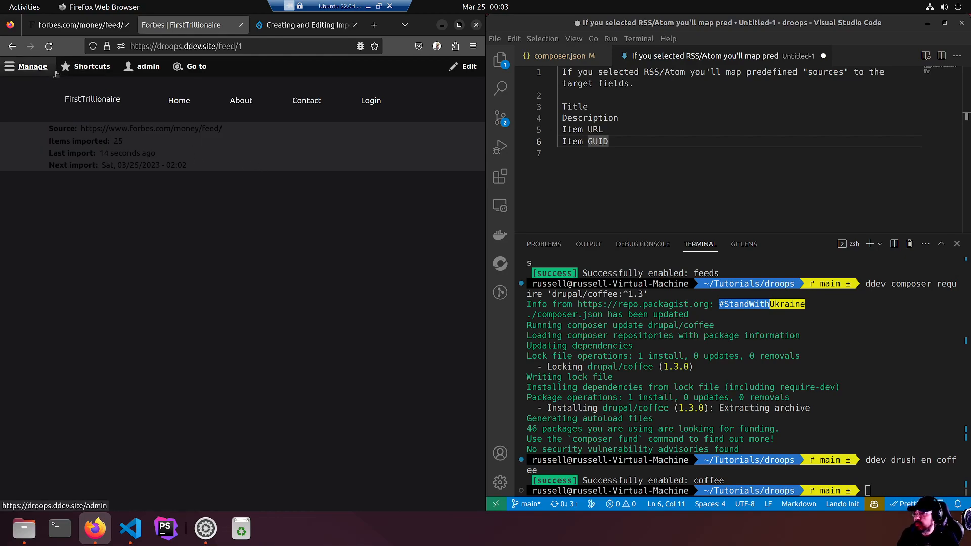
pyautogui.moveTo(225, 180)
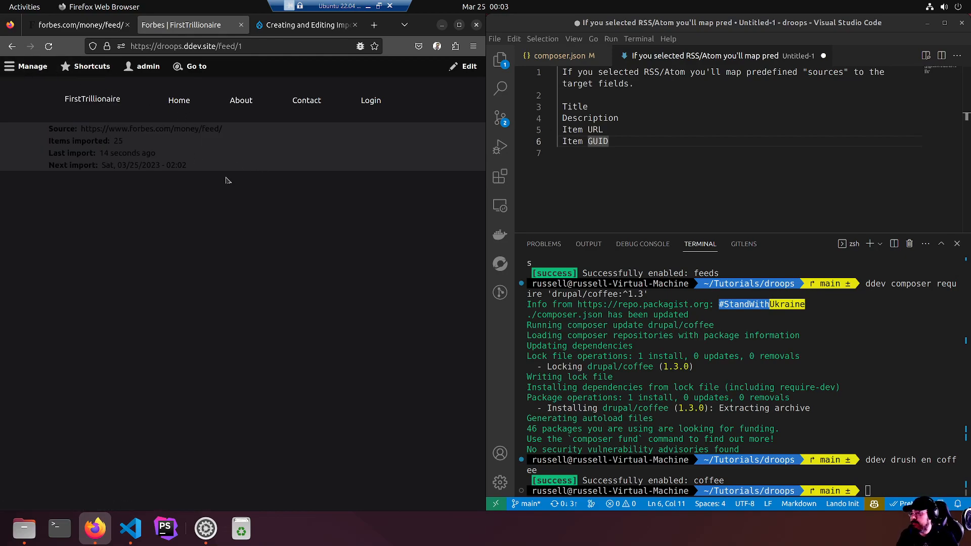
pyautogui.moveTo(201, 167)
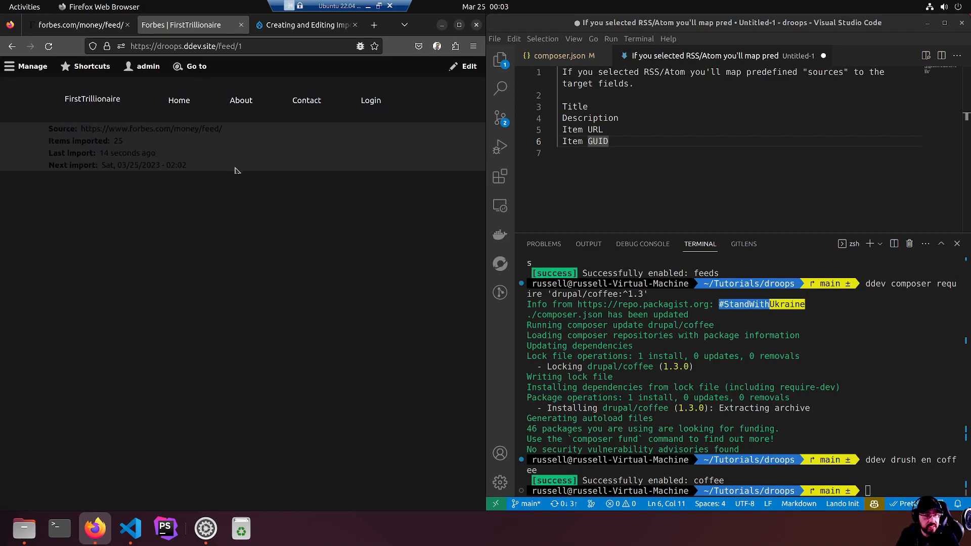
pyautogui.press('ctrl+plus')
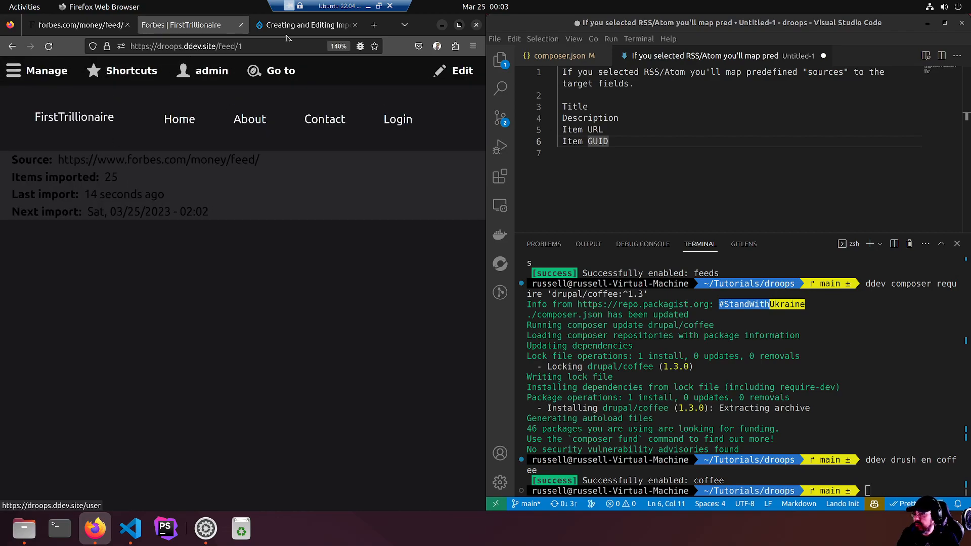
pyautogui.click(186, 46)
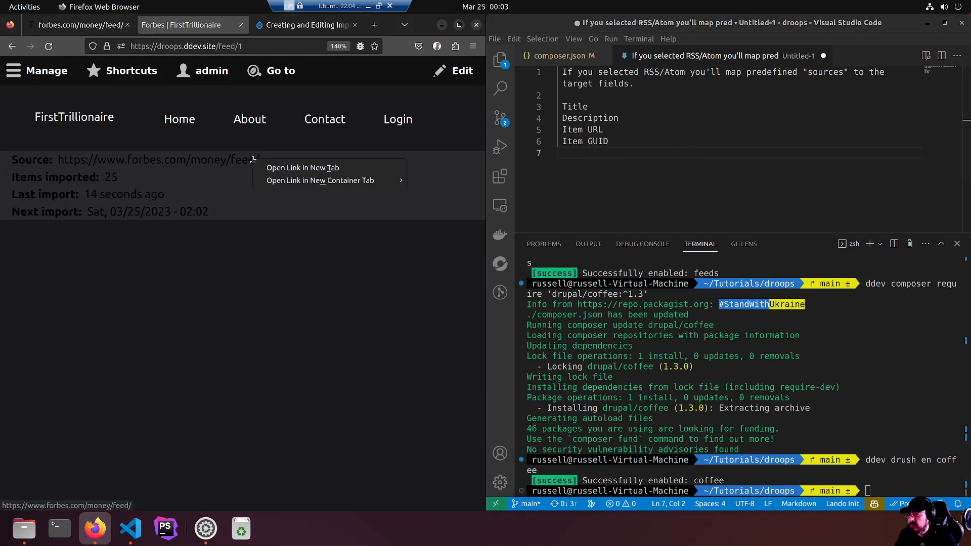
# Inspect the Source field with DevTools docked below and read its FILE NAME SUGGESTIONS comments
pyautogui.click(390, 302)
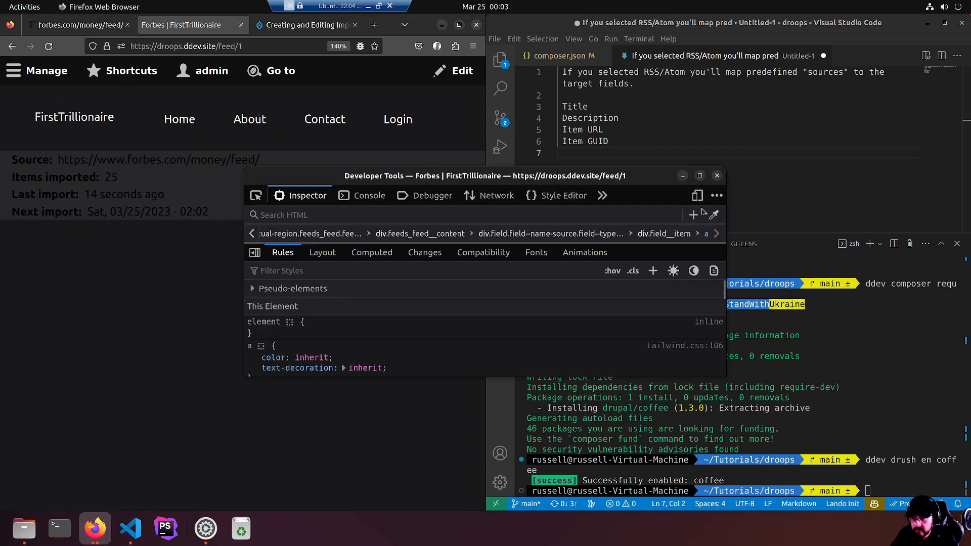
pyautogui.click(716, 195)
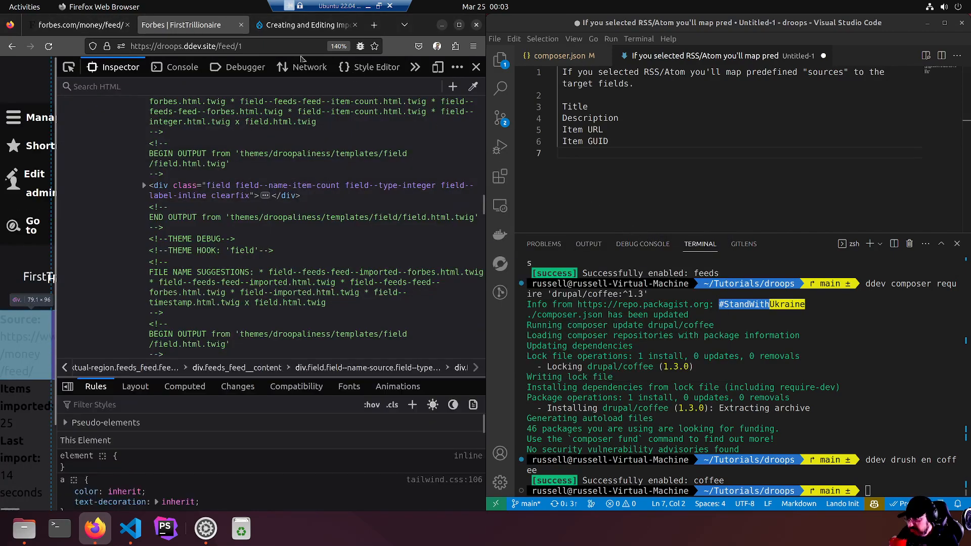
pyautogui.click(456, 67)
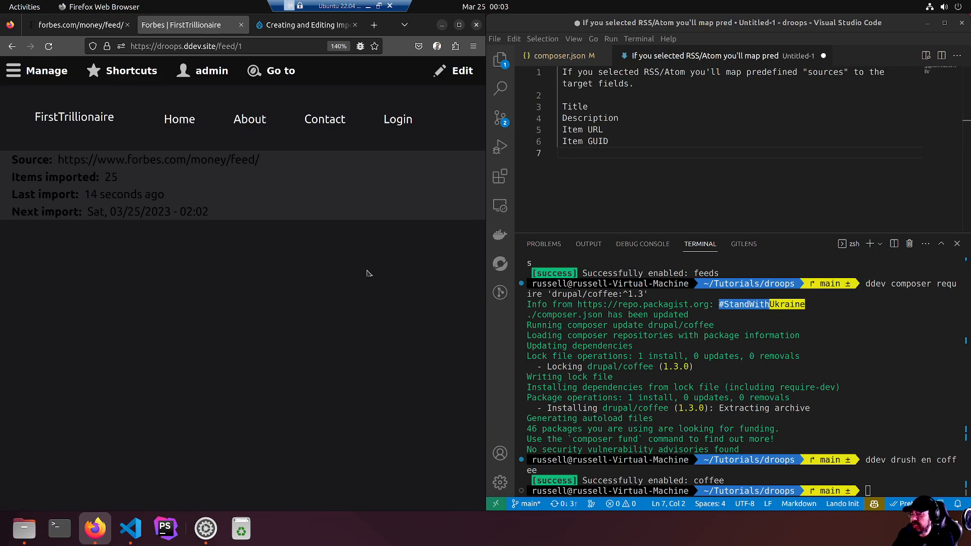
pyautogui.press('F12')
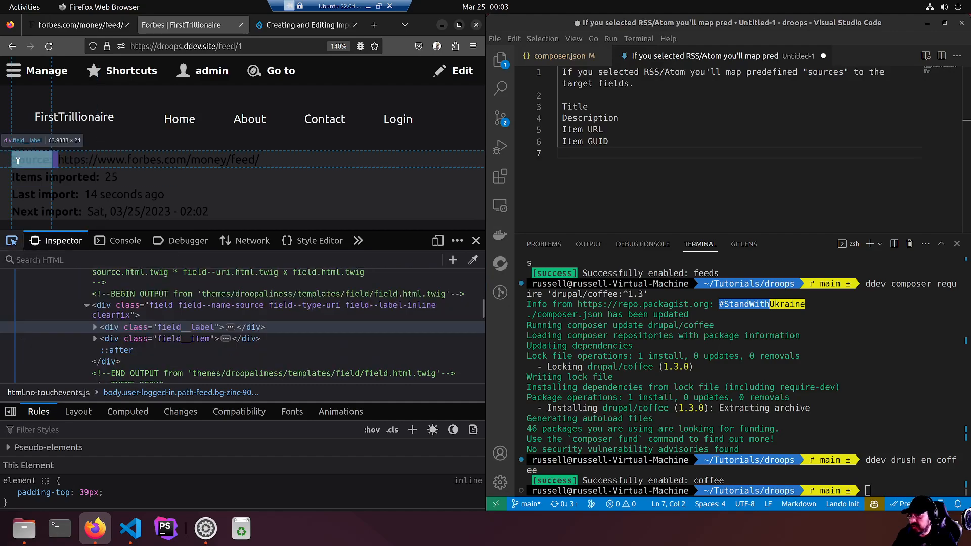
pyautogui.click(173, 327)
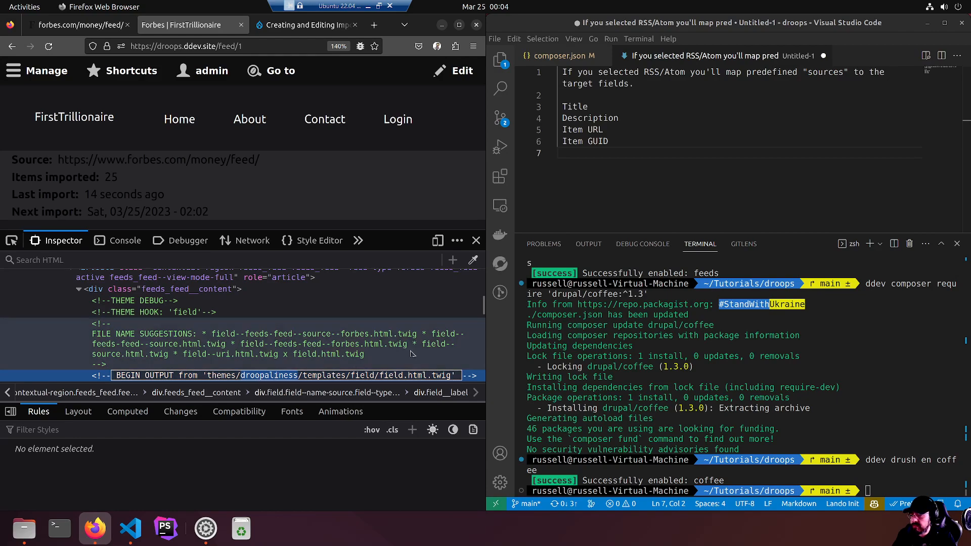
pyautogui.click(499, 59)
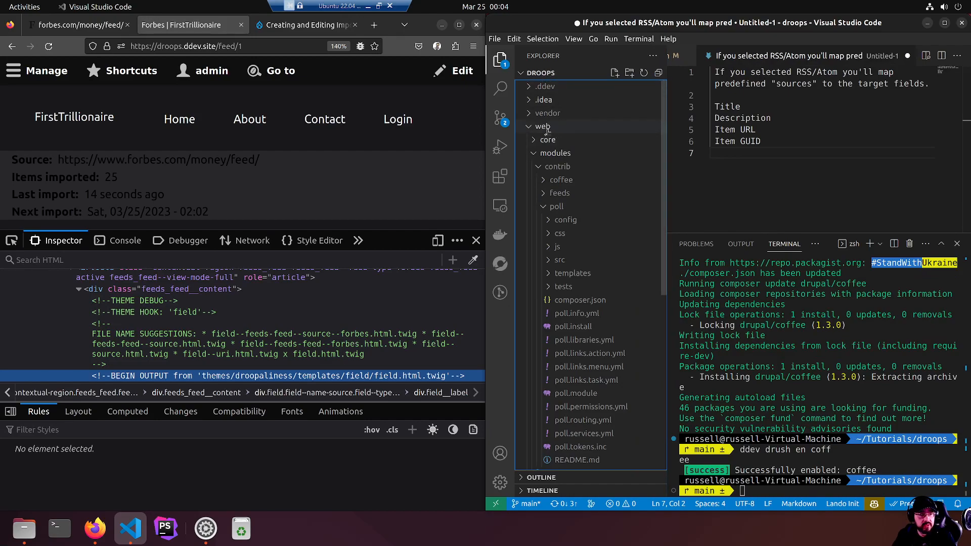
pyautogui.moveTo(551, 126)
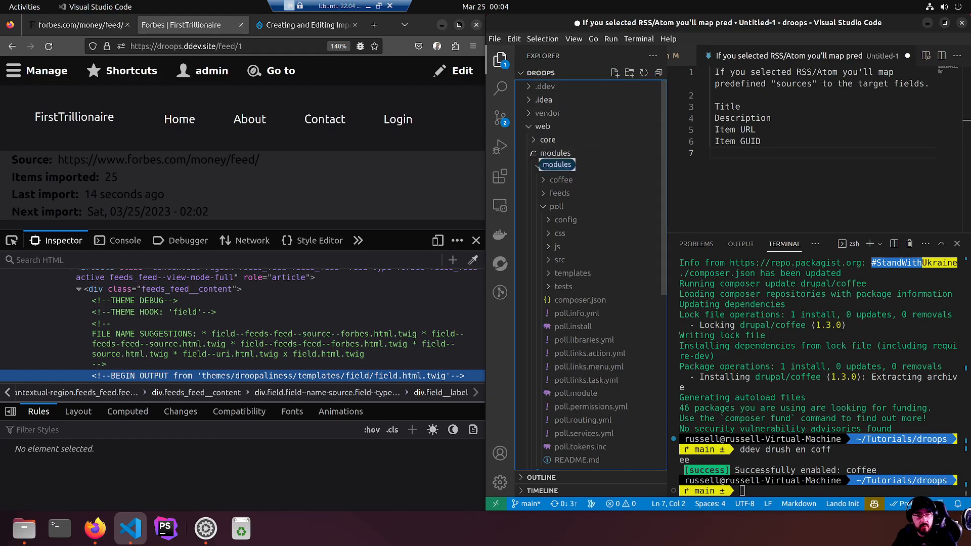
# Collapse web/modules and expand web/themes/droopaliness to show its templates, src and theme files
pyautogui.click(555, 153)
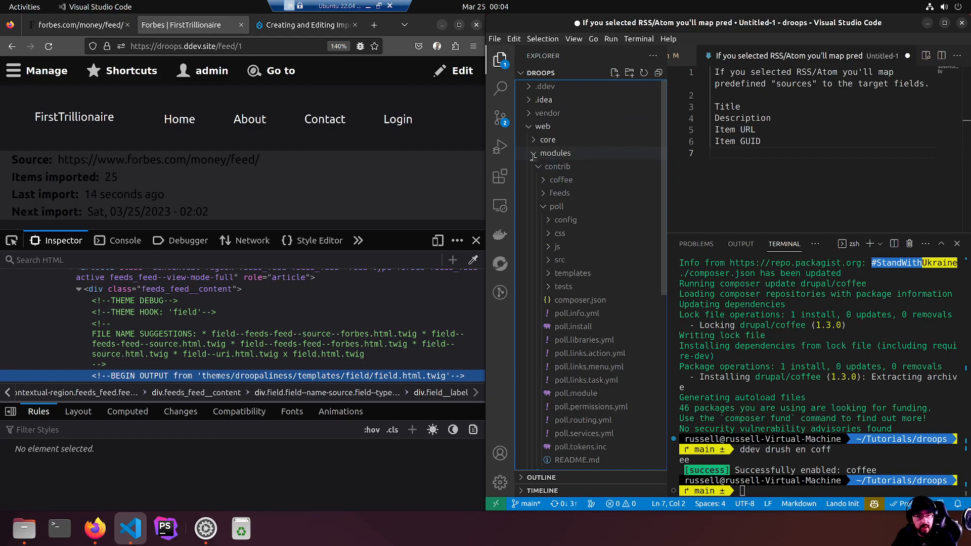
pyautogui.click(555, 153)
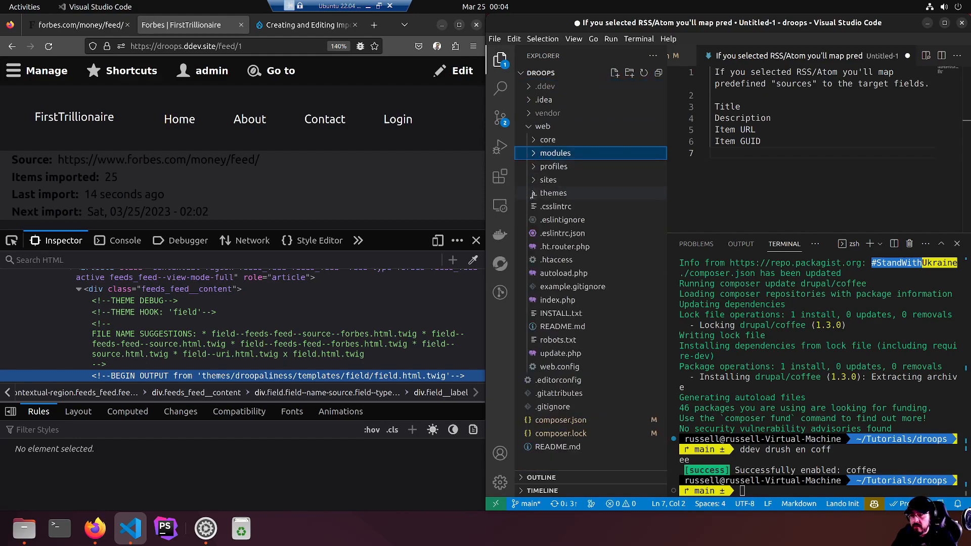
pyautogui.click(554, 192)
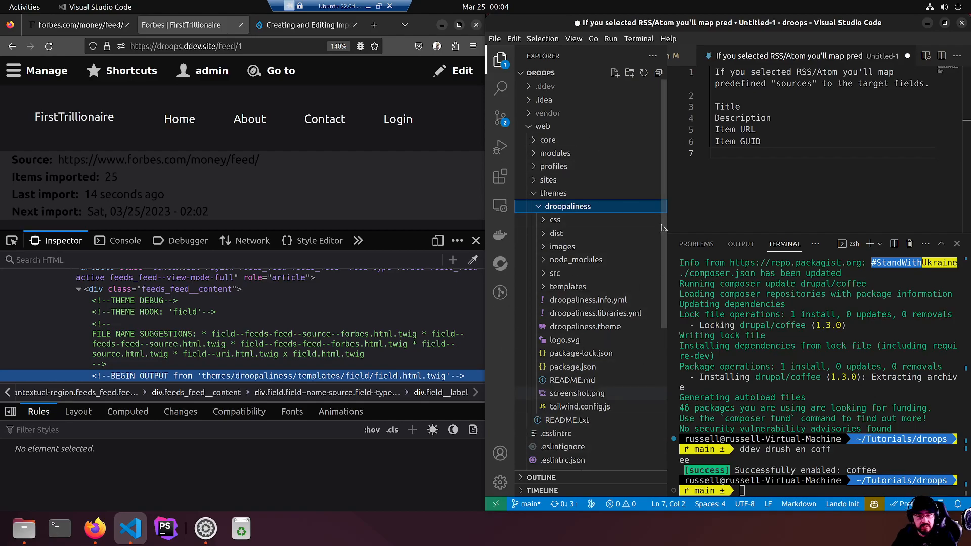
pyautogui.moveTo(285, 126)
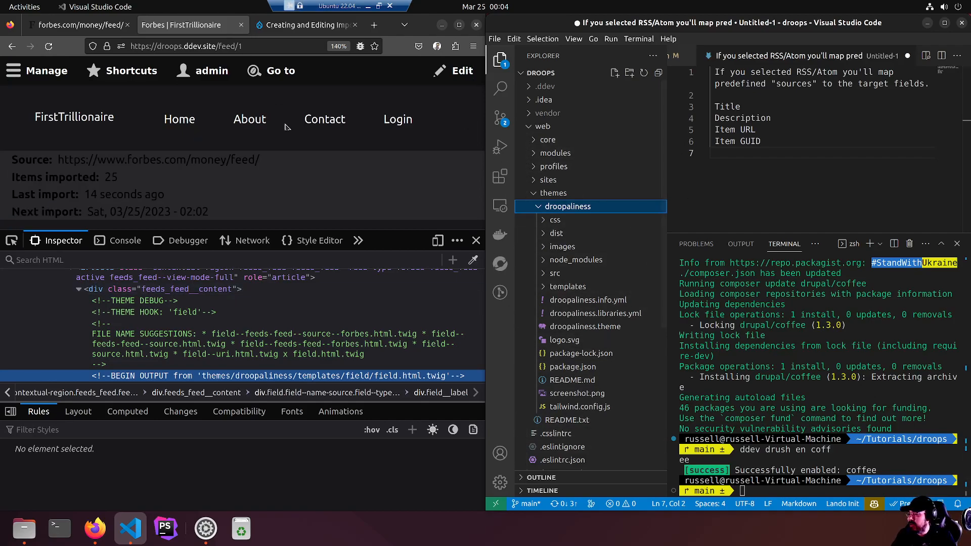
pyautogui.moveTo(587, 292)
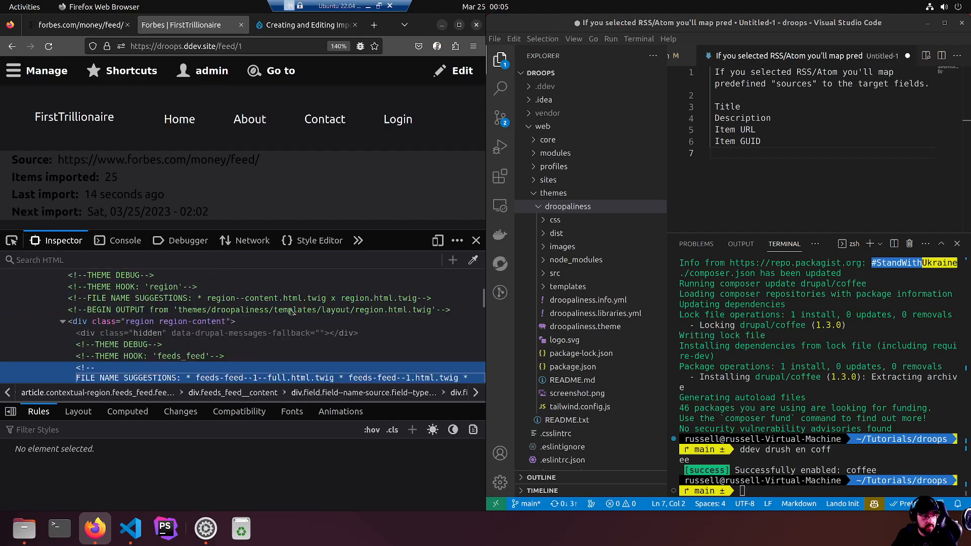
# Select the region-content markup traced to droopaliness layout/region.html.twig and try a white text color inline
pyautogui.click(155, 322)
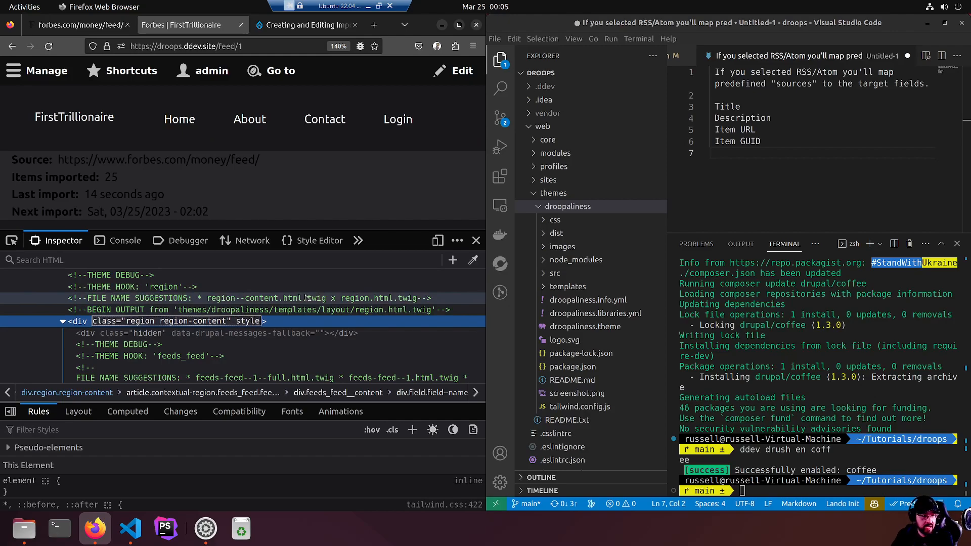
pyautogui.write('color:white;"')
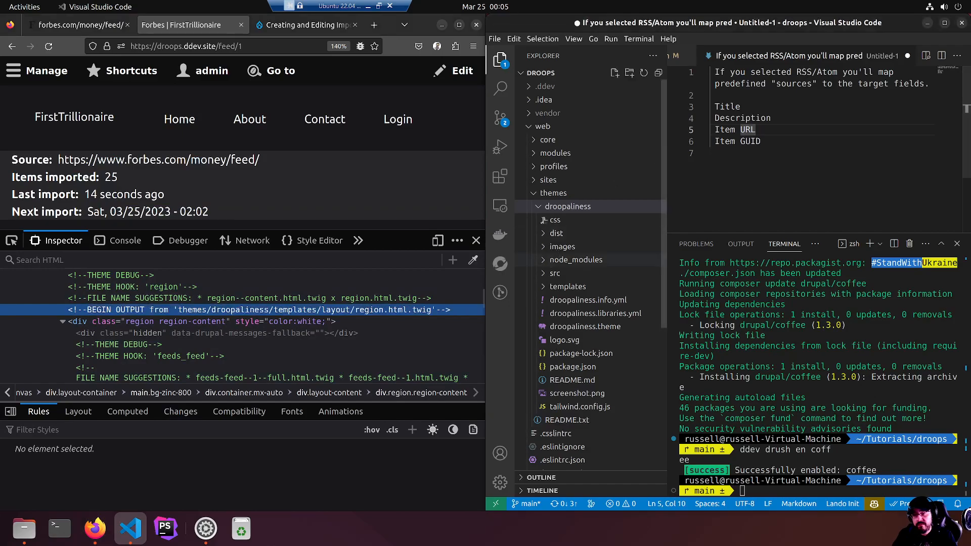
# Open droopaliness templates/layout/region.html.twig in the editor
pyautogui.click(566, 286)
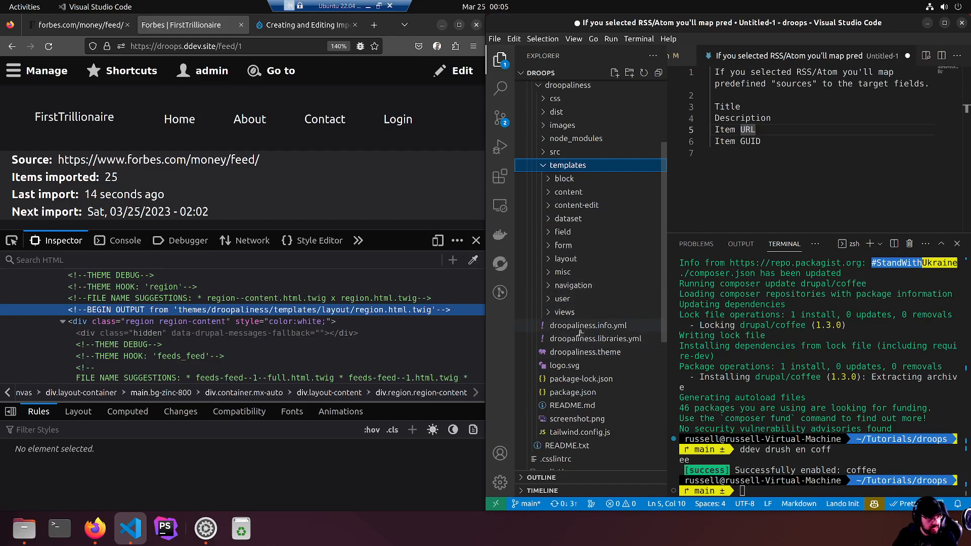
pyautogui.moveTo(586, 324)
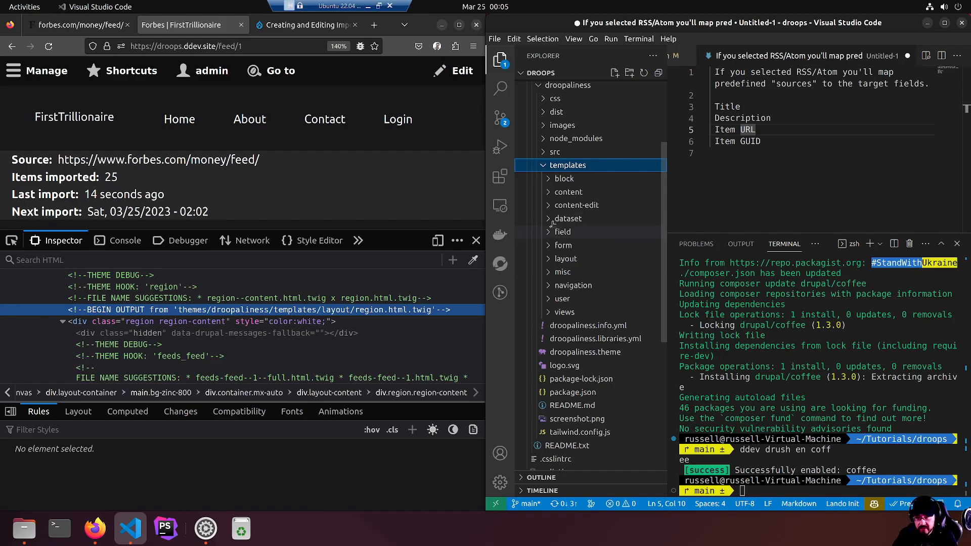
pyautogui.click(563, 258)
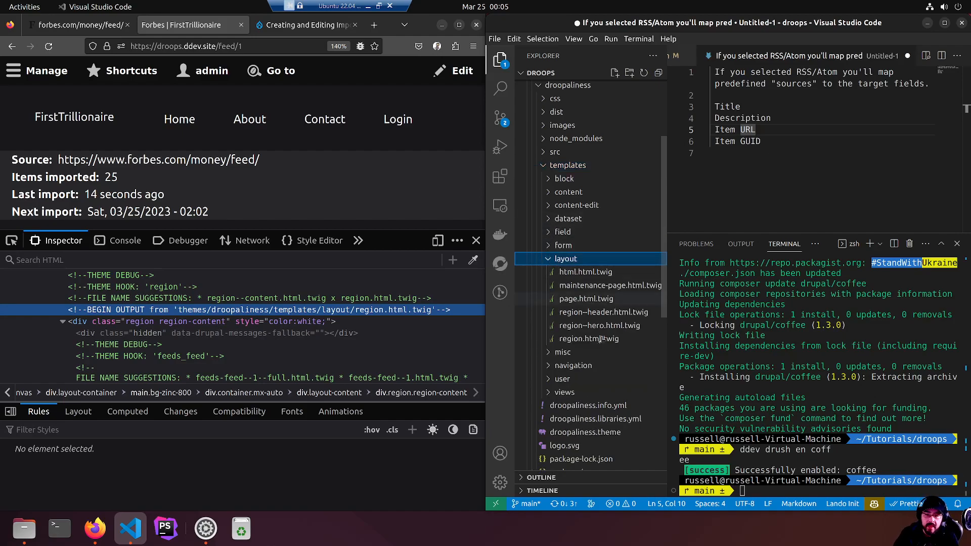
pyautogui.moveTo(601, 312)
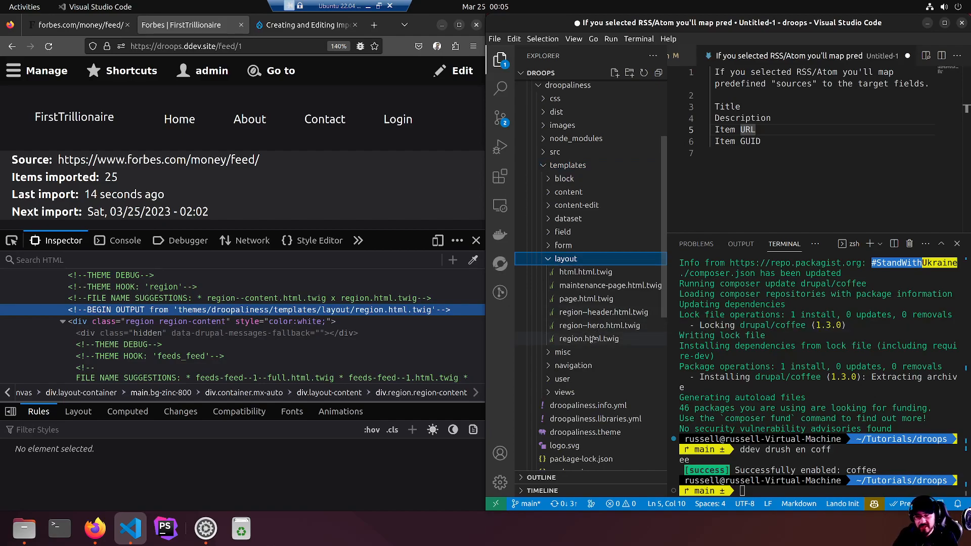
pyautogui.doubleClick(589, 339)
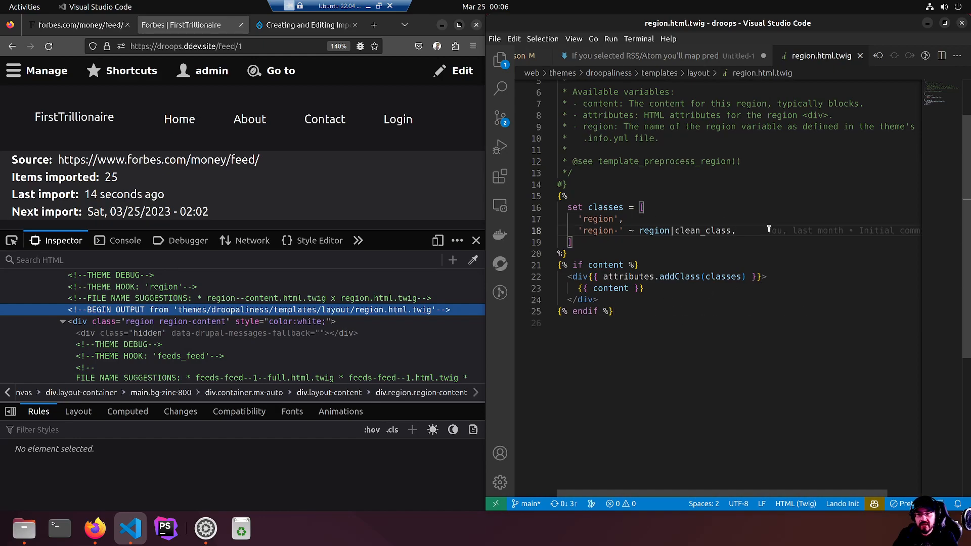
pyautogui.moveTo(768, 230)
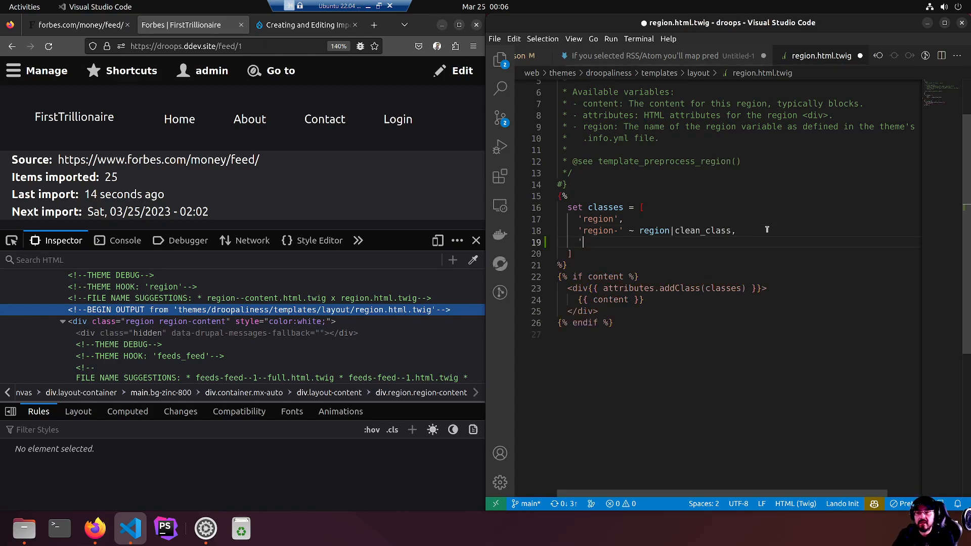
# Add 'text-white', to the region's classes array and save the template
pyautogui.write('te')
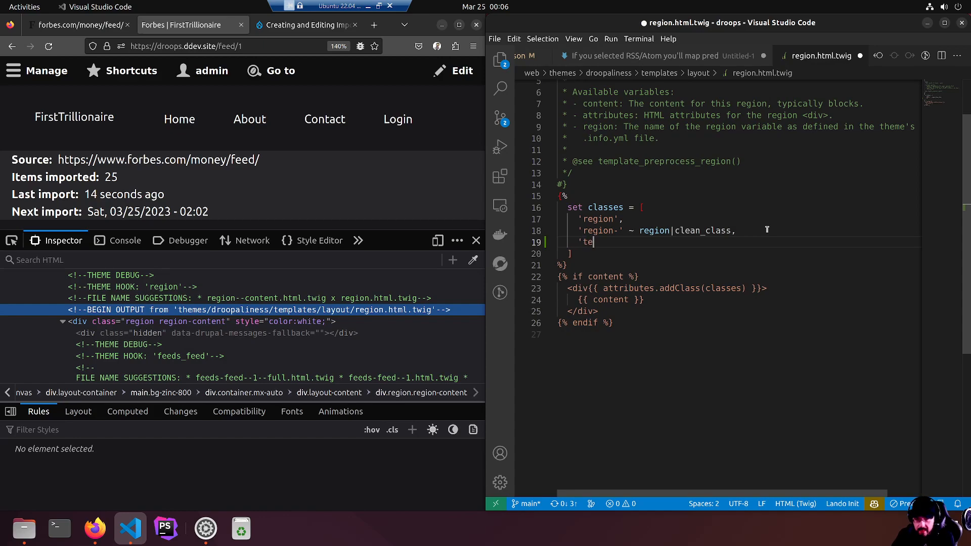
pyautogui.write("xt-white'")
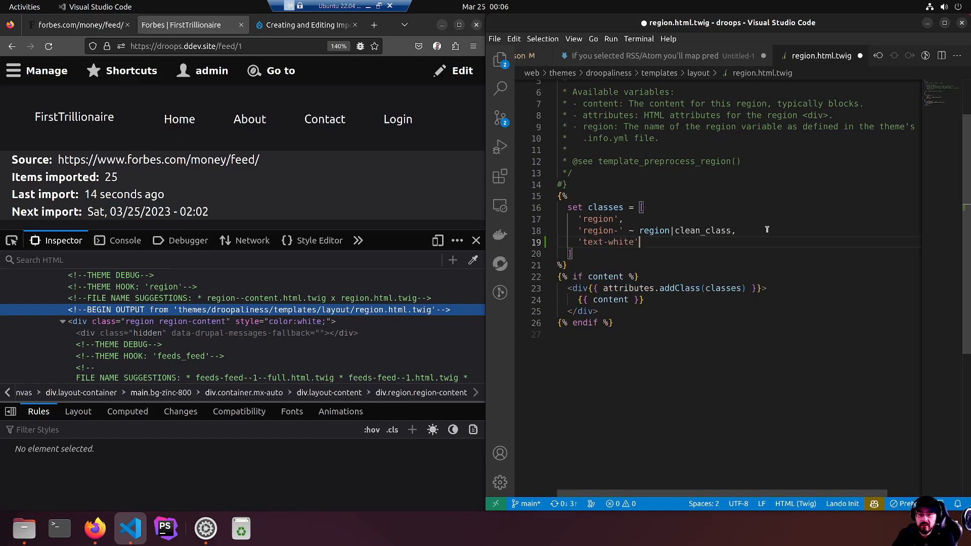
pyautogui.write(',')
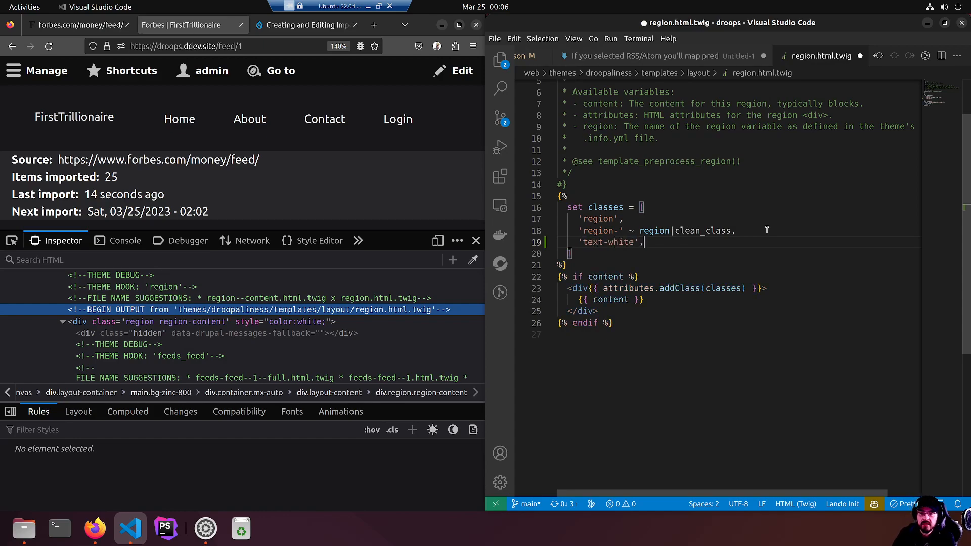
pyautogui.press('ctrl+s')
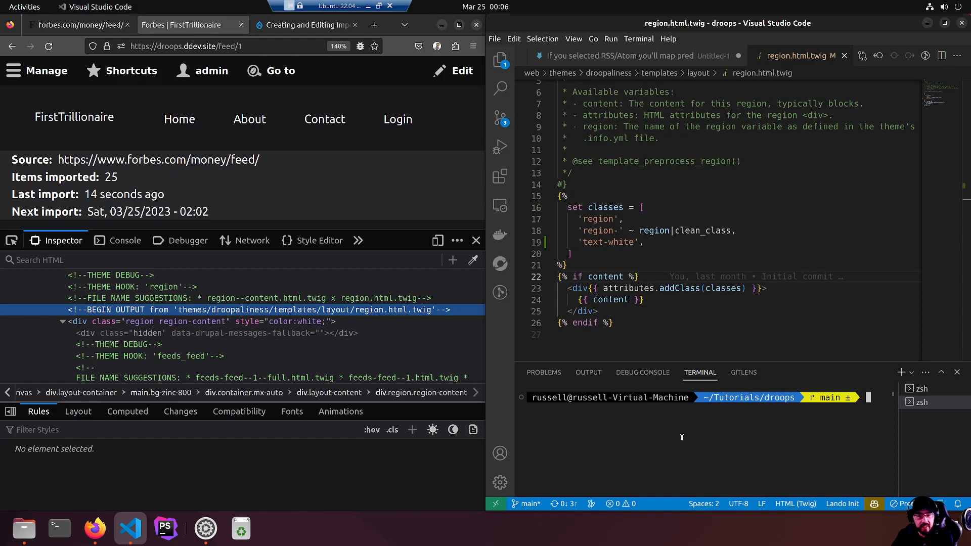
# In the terminal, cd into web/themes/droopaliness and start npm run dev for the Tailwind watch build
pyautogui.write('cd')
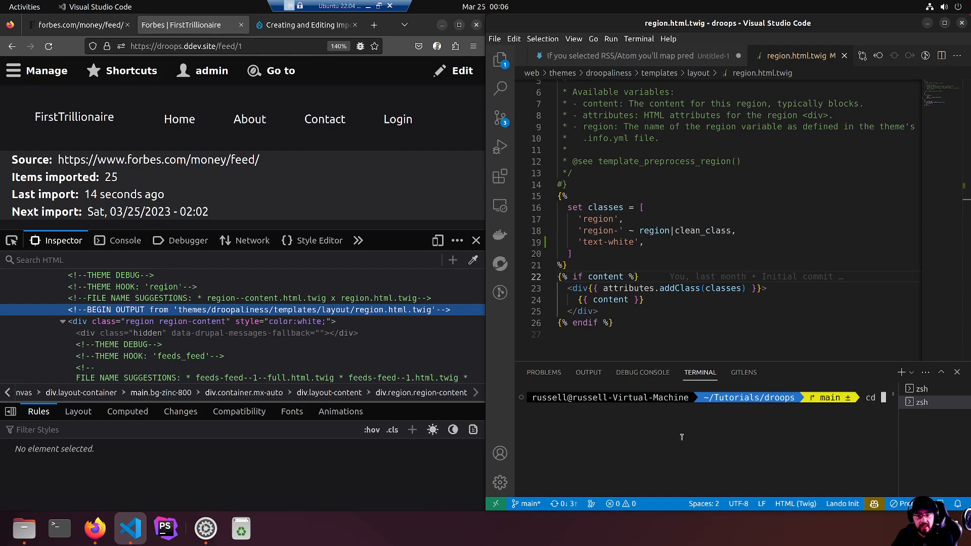
pyautogui.write('web/')
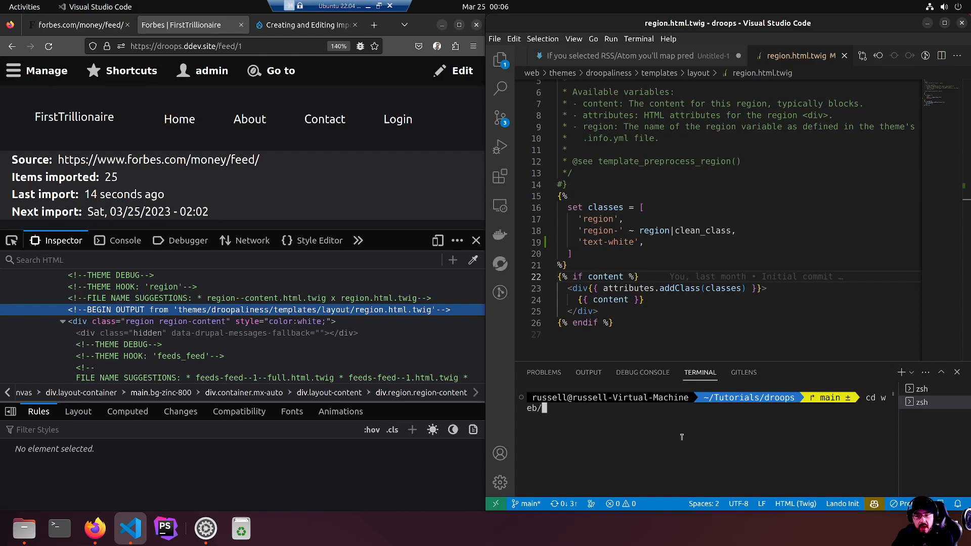
pyautogui.write('themes/droopaliness')
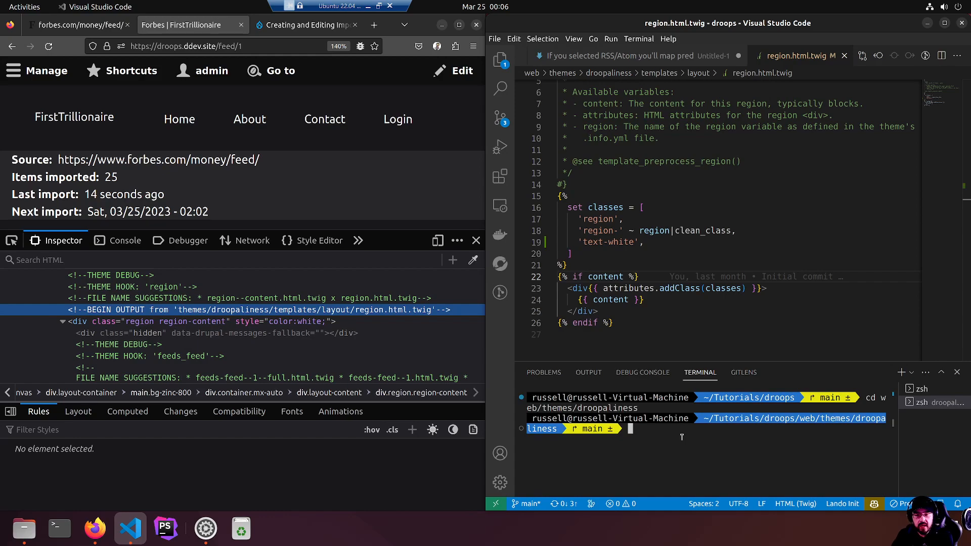
pyautogui.write('npm run')
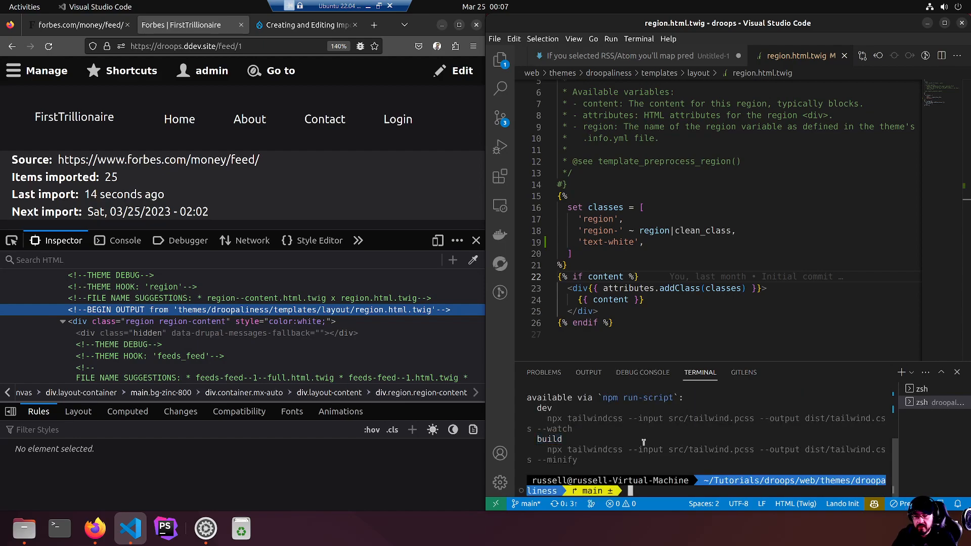
pyautogui.write('npm run')
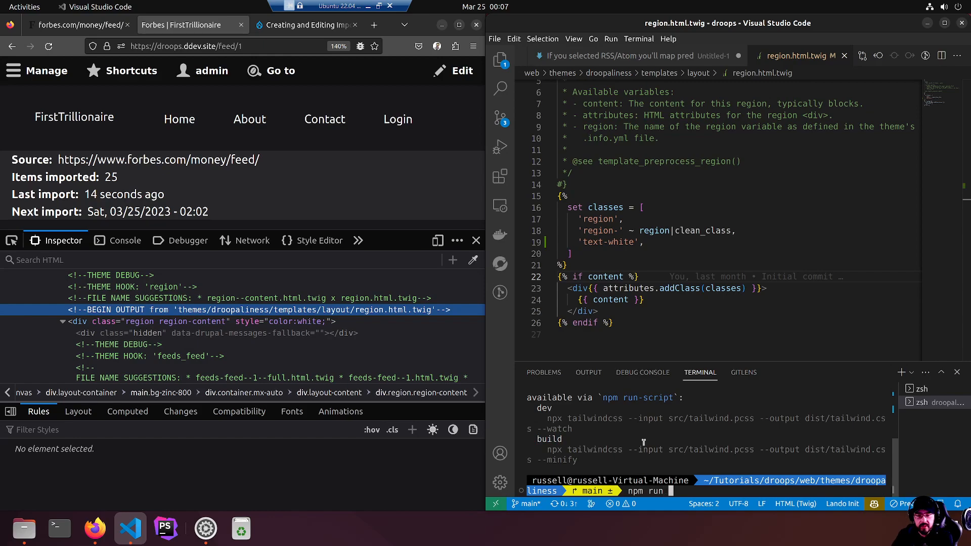
pyautogui.write('dev')
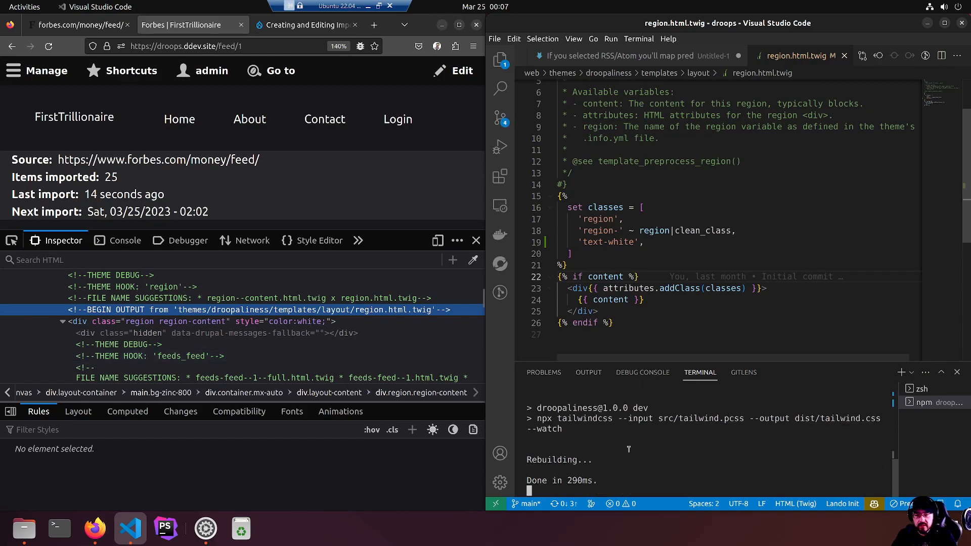
# Look up tailwind.config.js via the file picker, then return to region.html.twig's class list
pyautogui.press('ctrl+p')
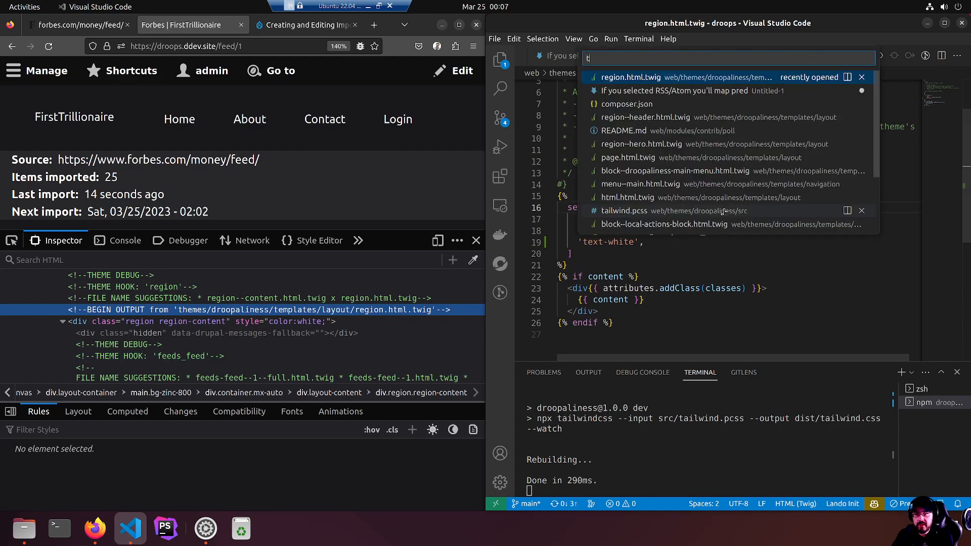
pyautogui.write('tailwin')
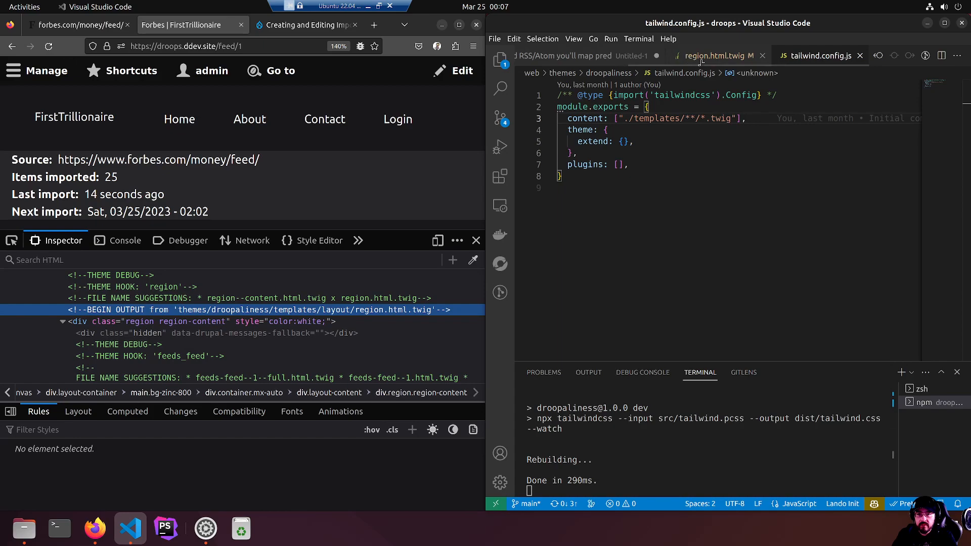
pyautogui.click(715, 56)
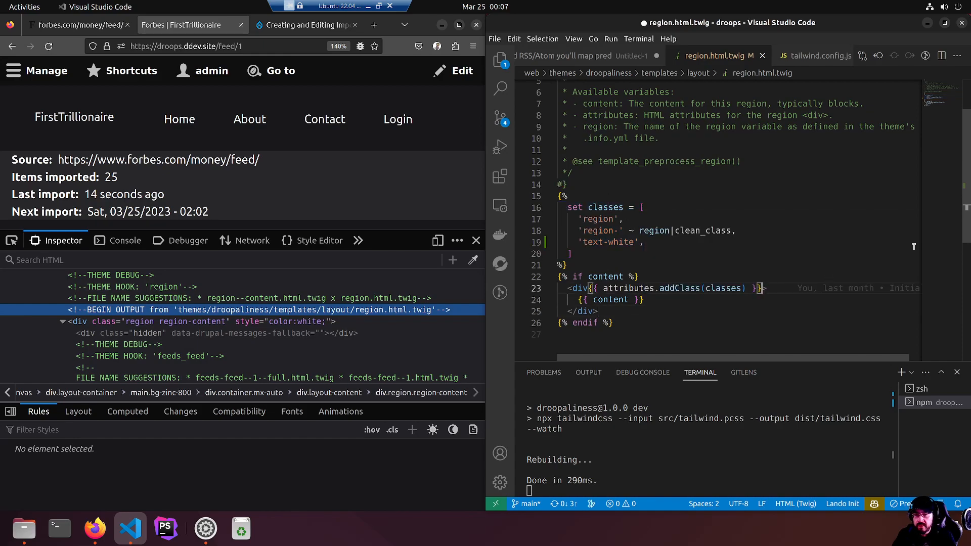
pyautogui.write('class')
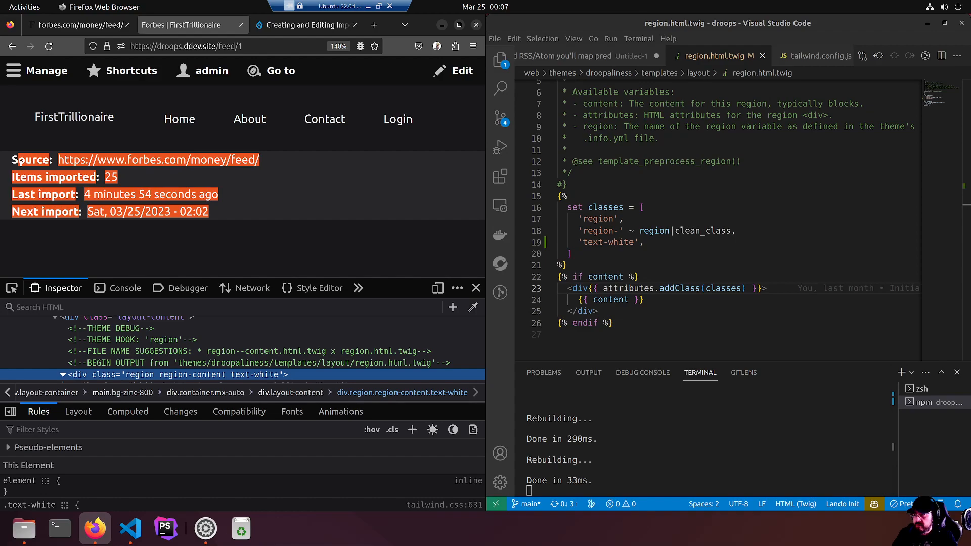
pyautogui.moveTo(144, 160)
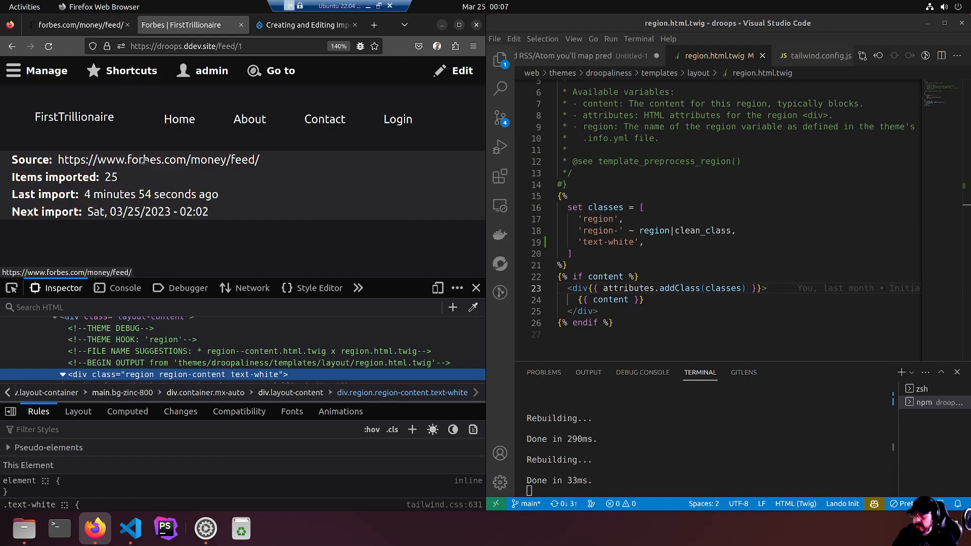
# Reload the white-text Forbes feed page and go to Manage > Content overview
pyautogui.click(37, 70)
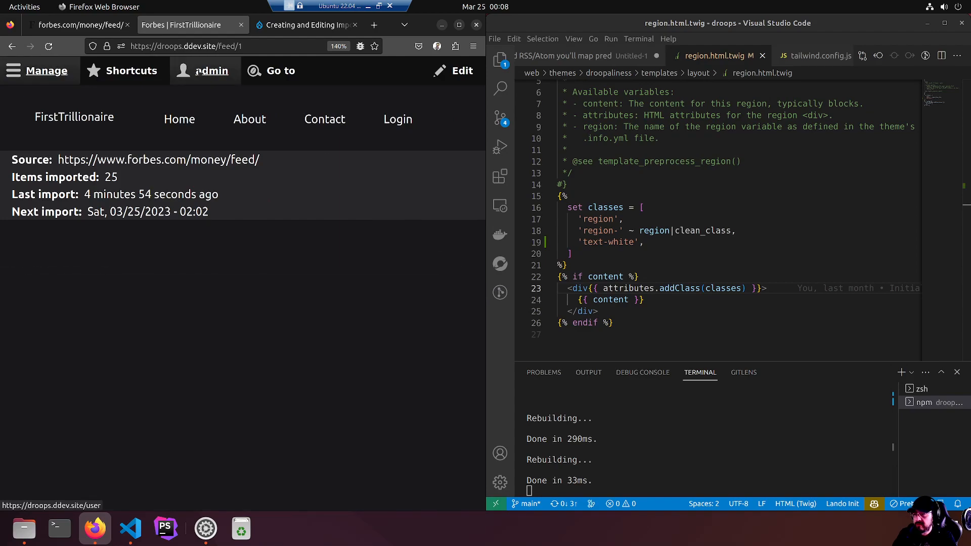
pyautogui.click(38, 71)
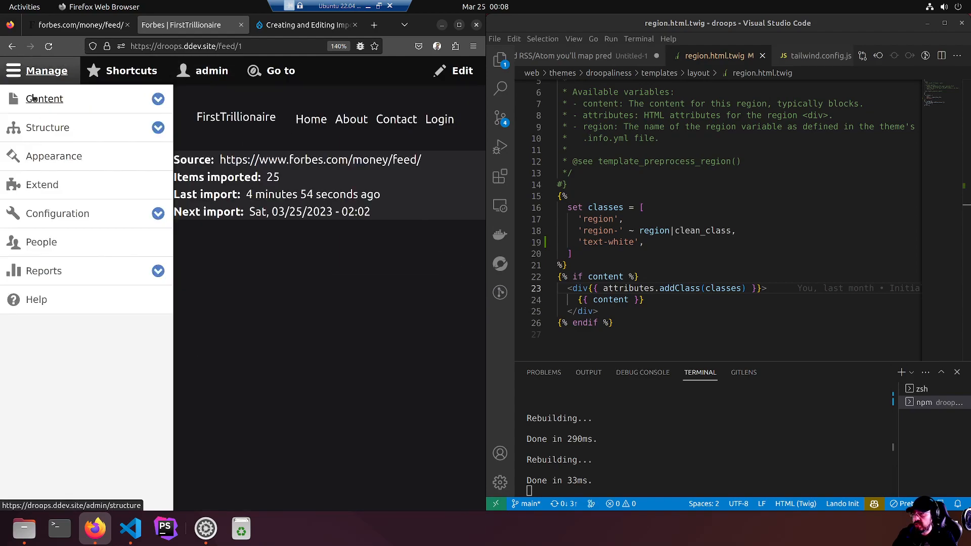
pyautogui.click(44, 98)
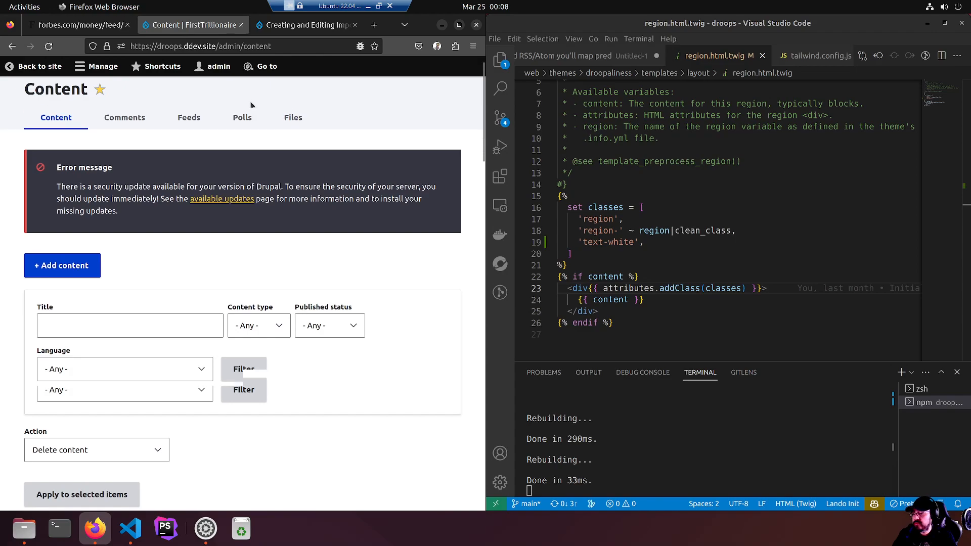
# Scroll the Content overview to review the imported Forbes stories listed as published Articles
pyautogui.scroll(-3)
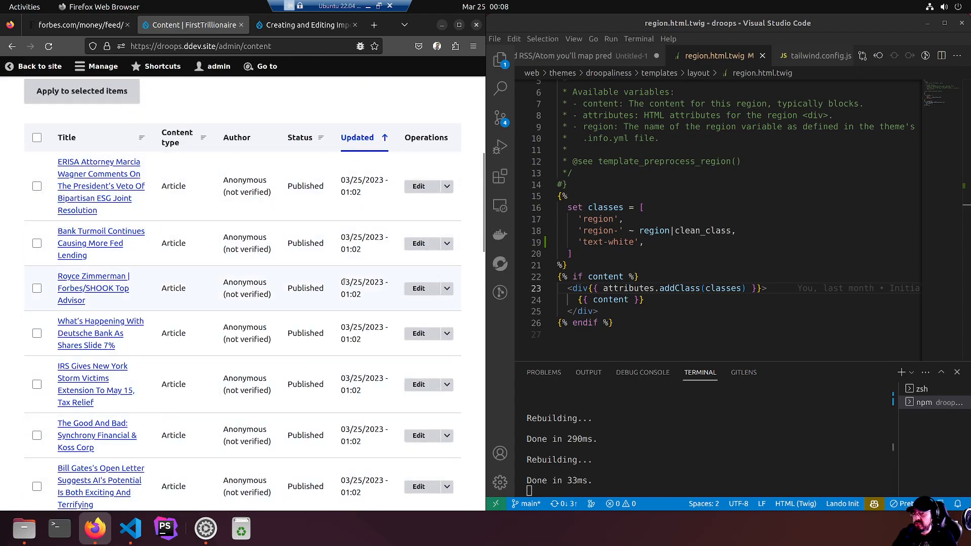
pyautogui.scroll(-3)
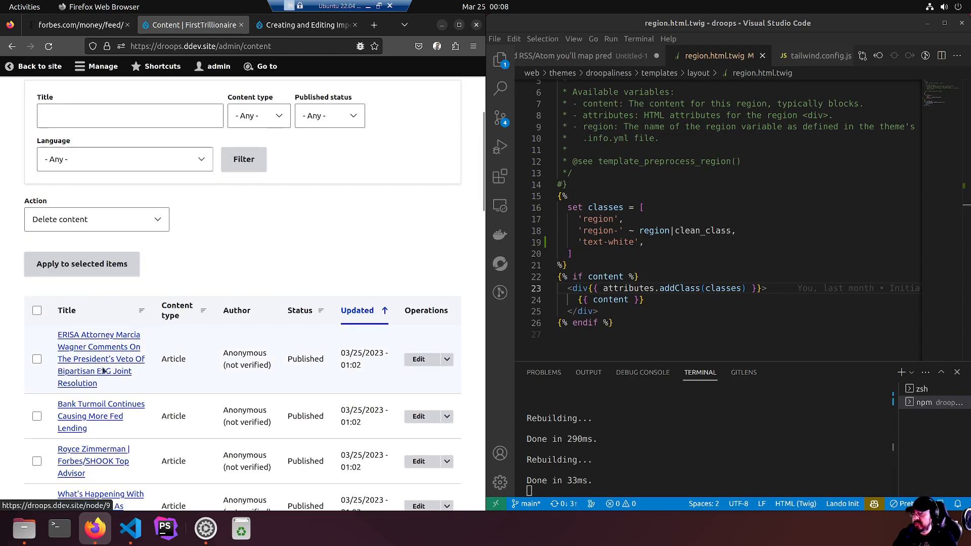
pyautogui.moveTo(98, 67)
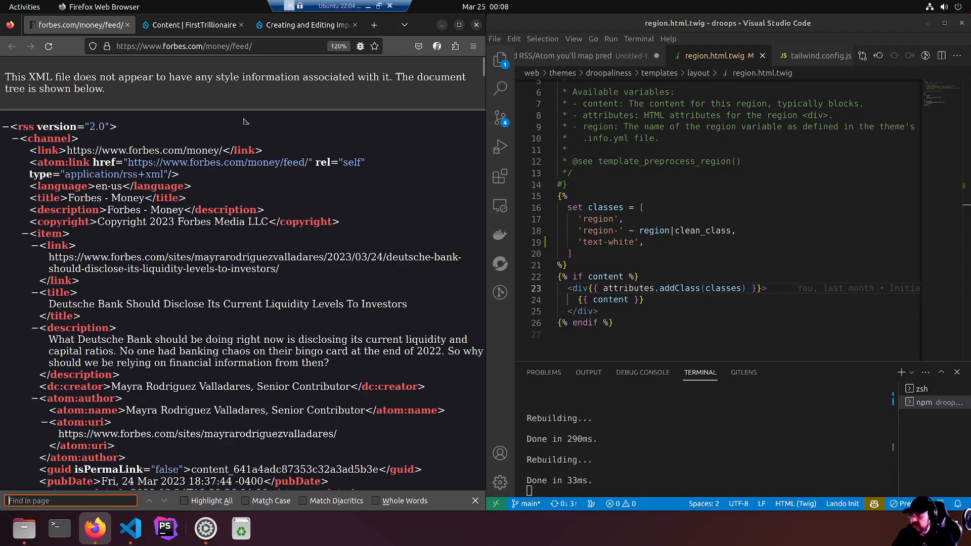
pyautogui.write('wa')
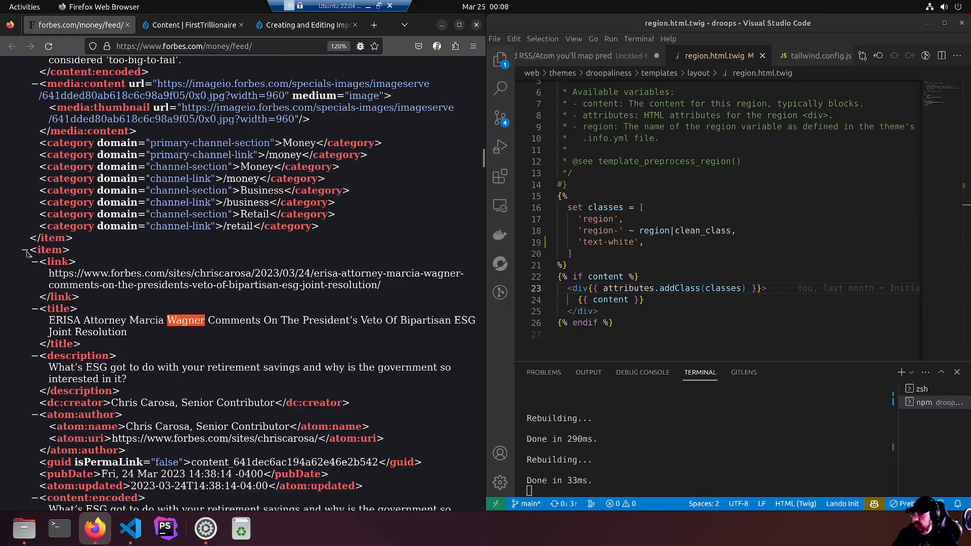
pyautogui.scroll(-3)
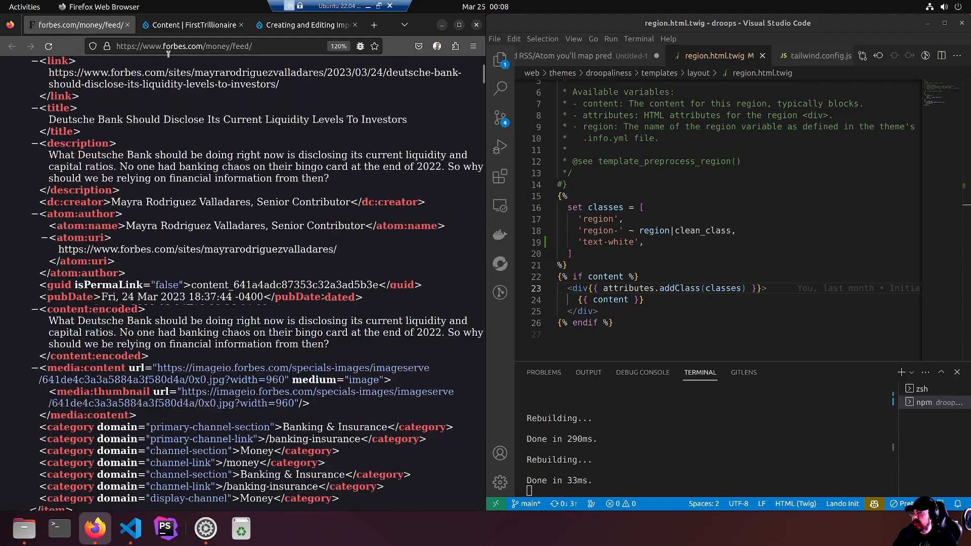
pyautogui.click(192, 24)
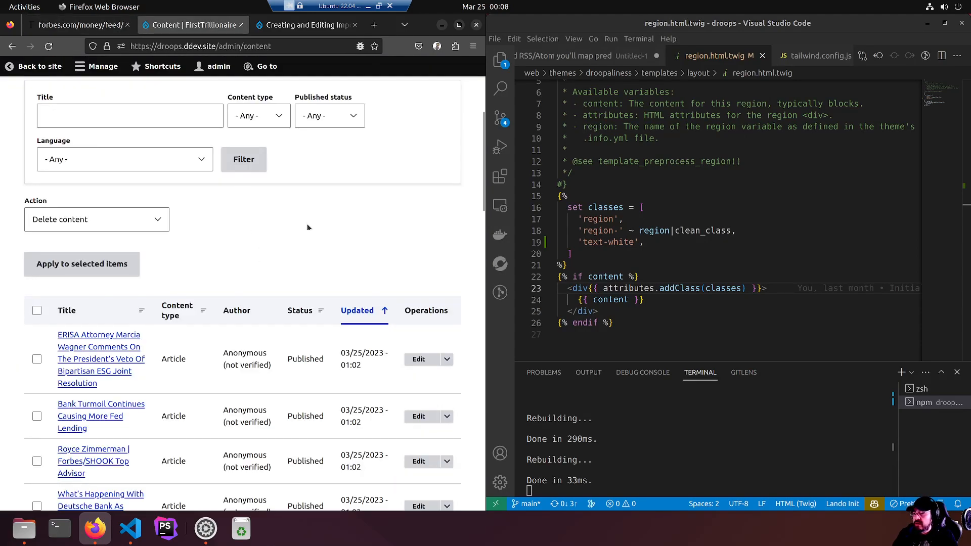
pyautogui.scroll(-3)
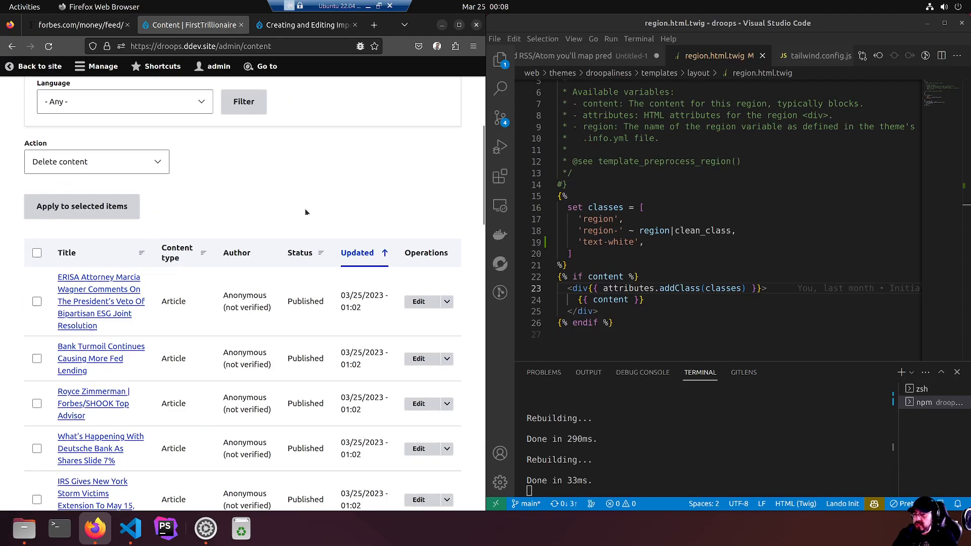
pyautogui.scroll(-3)
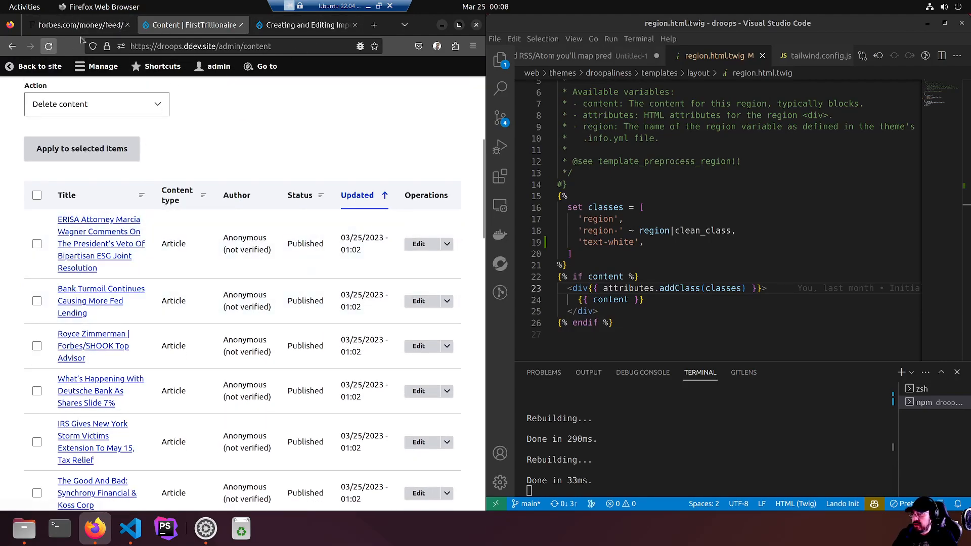
pyautogui.scroll(-3)
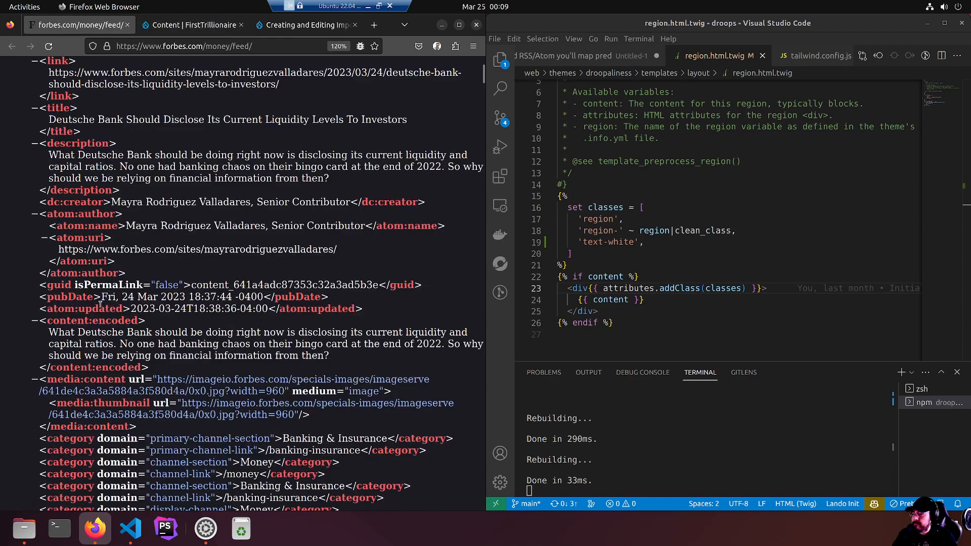
# Glance at the Forbes feed tab, return to Content, and close the drupal.org Feeds documentation tab
pyautogui.doubleClick(68, 296)
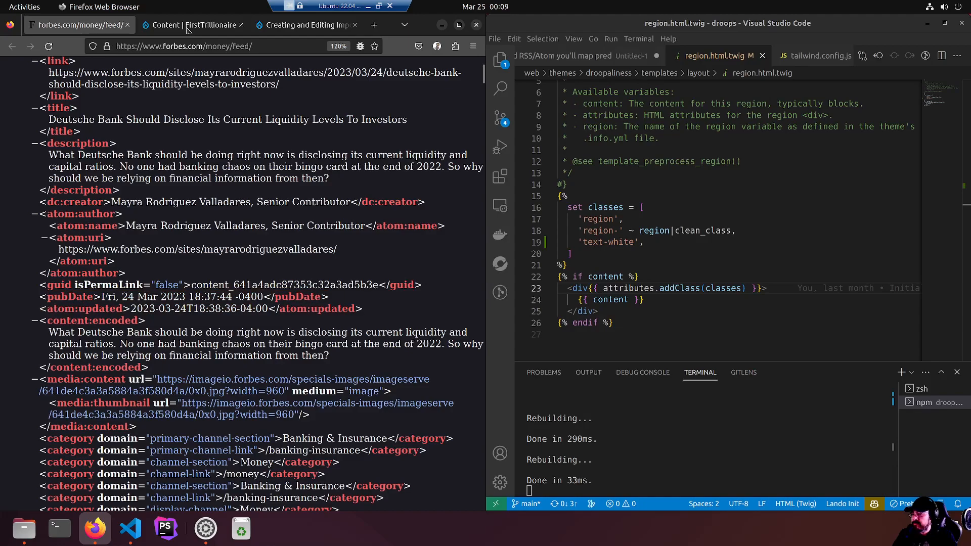
pyautogui.click(192, 25)
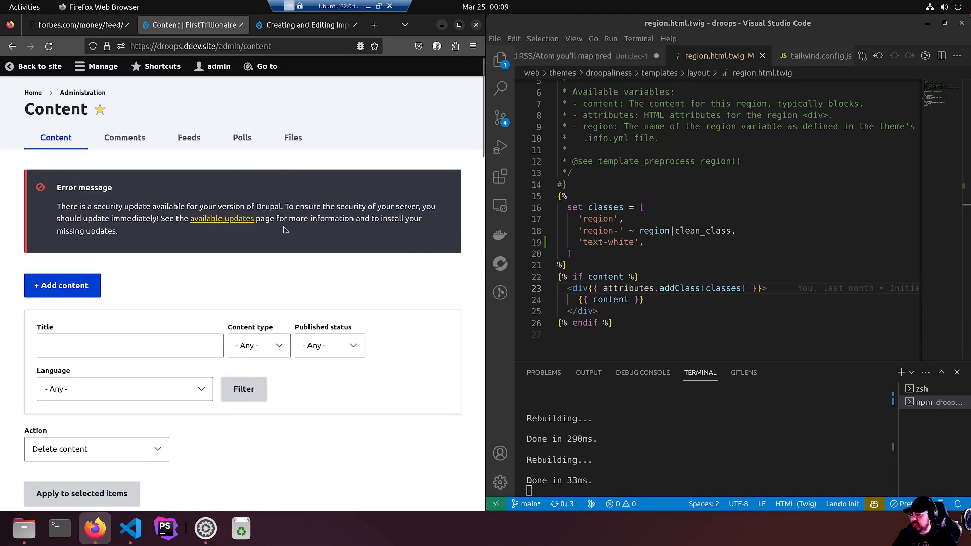
pyautogui.scroll(-3)
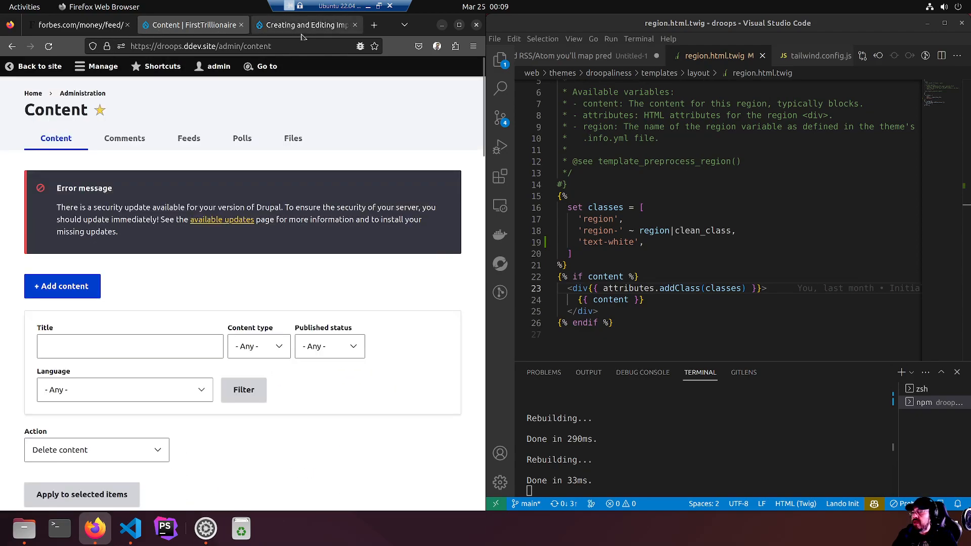
pyautogui.click(305, 24)
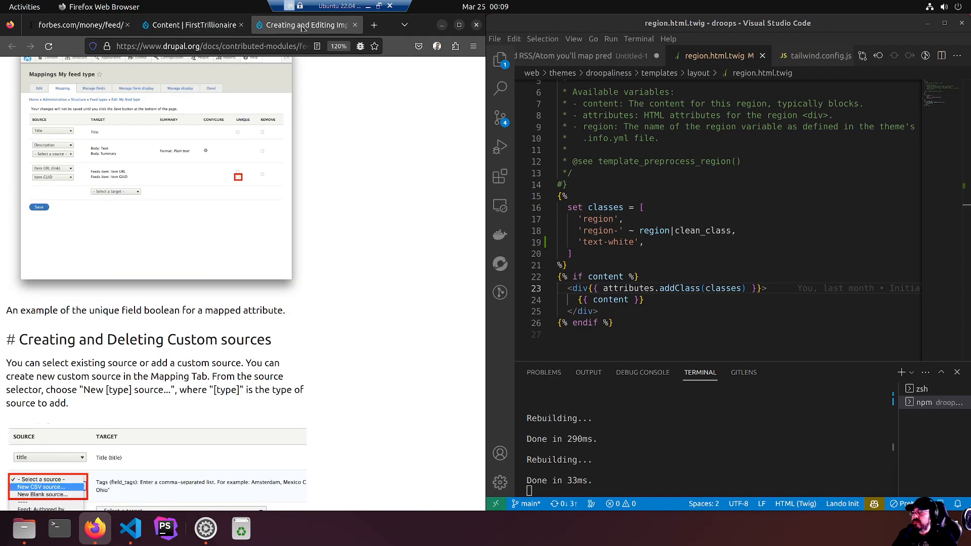
pyautogui.click(189, 24)
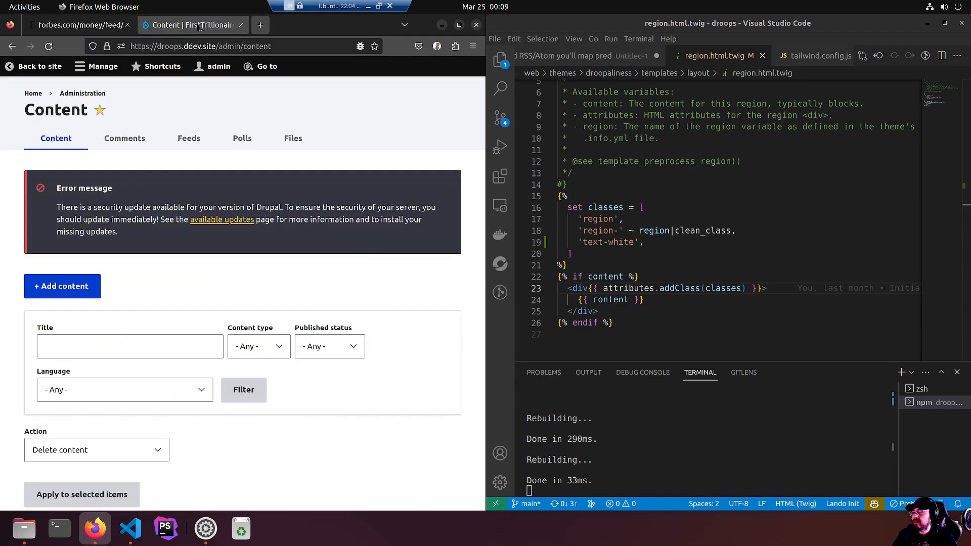
pyautogui.moveTo(34, 67)
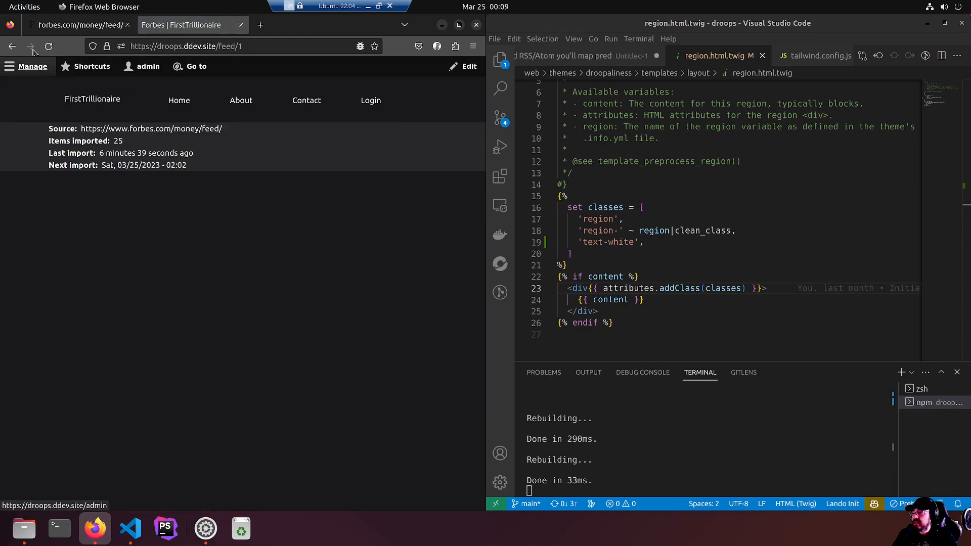
# Go back to the front page and open Structure > Content types listing Article, Basic page and Candidate
pyautogui.click(186, 45)
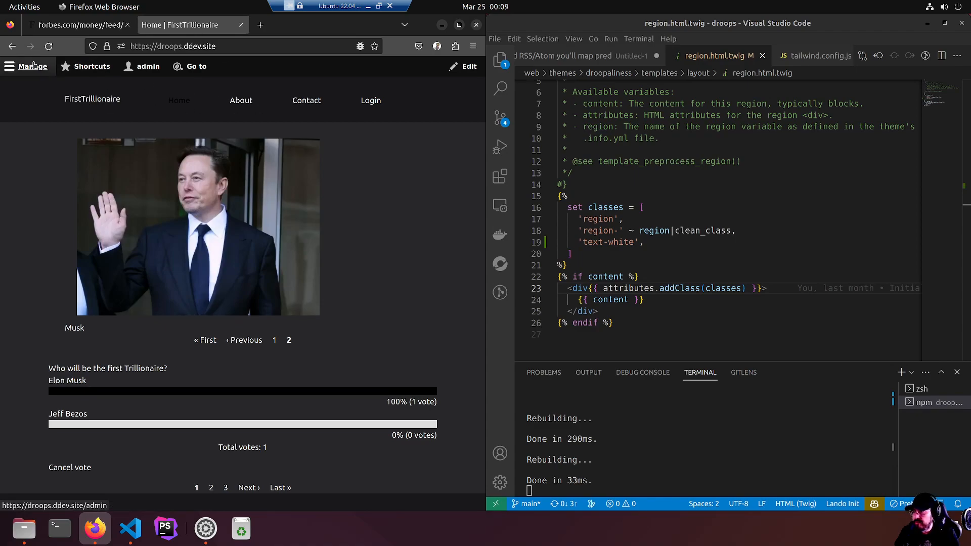
pyautogui.click(33, 67)
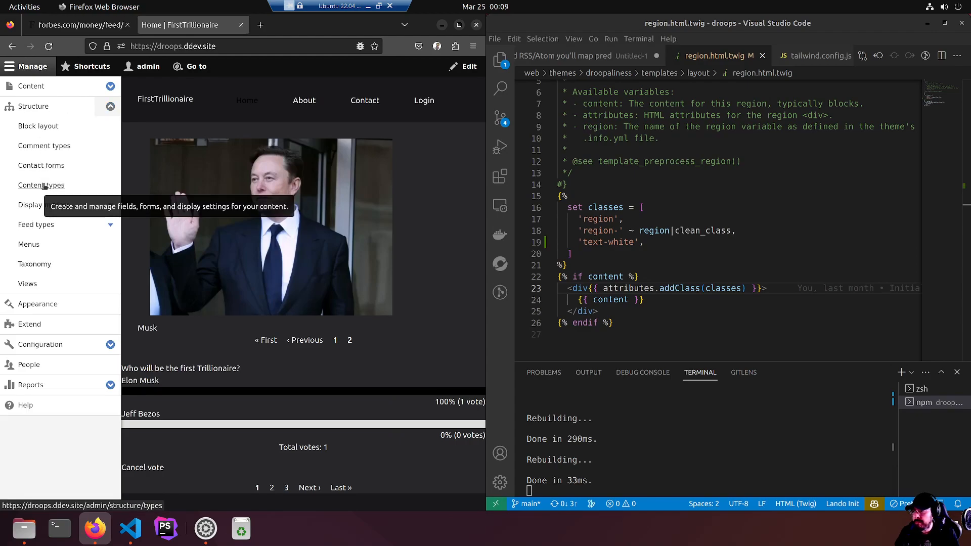
pyautogui.click(40, 184)
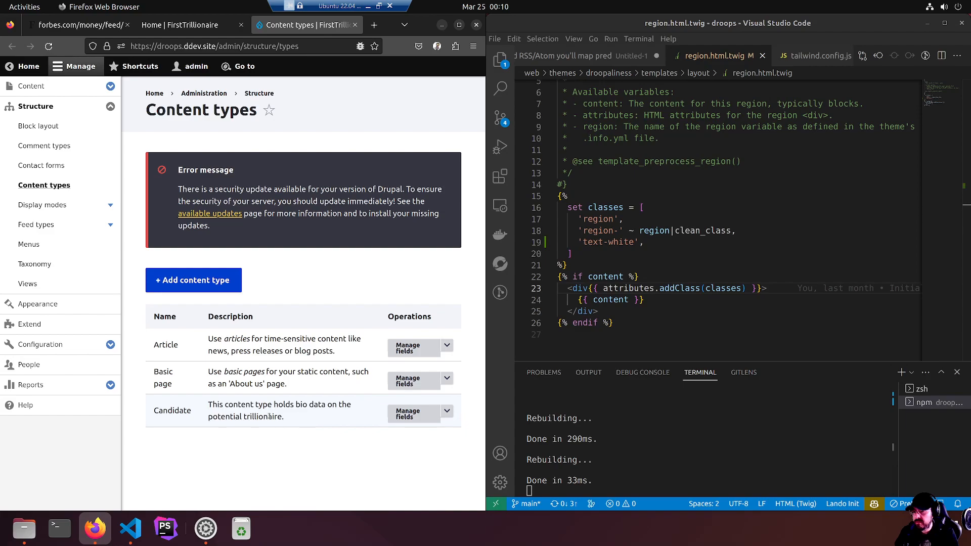
pyautogui.moveTo(30, 86)
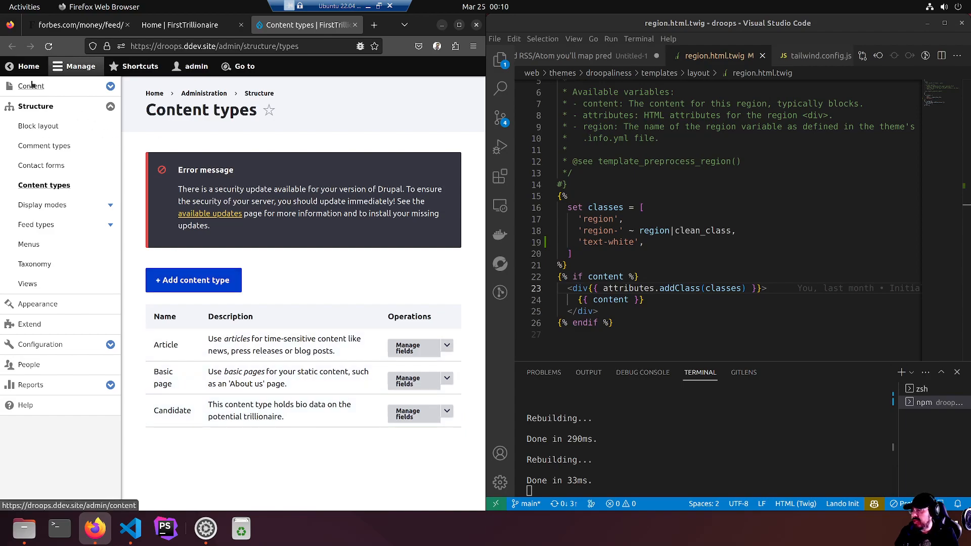
# Filter the Content overview to the Candidate type, listing Musk and Jeff Beezy
pyautogui.click(29, 85)
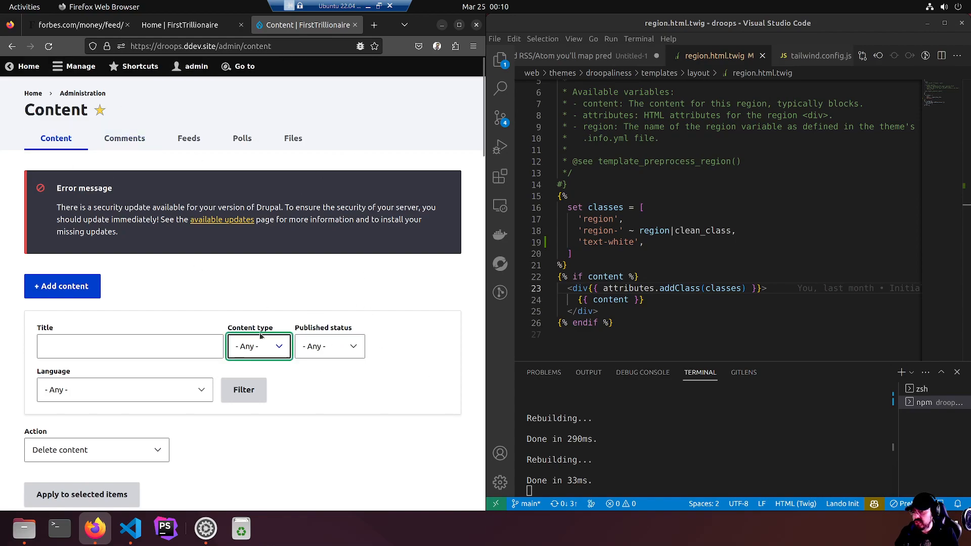
pyautogui.click(258, 346)
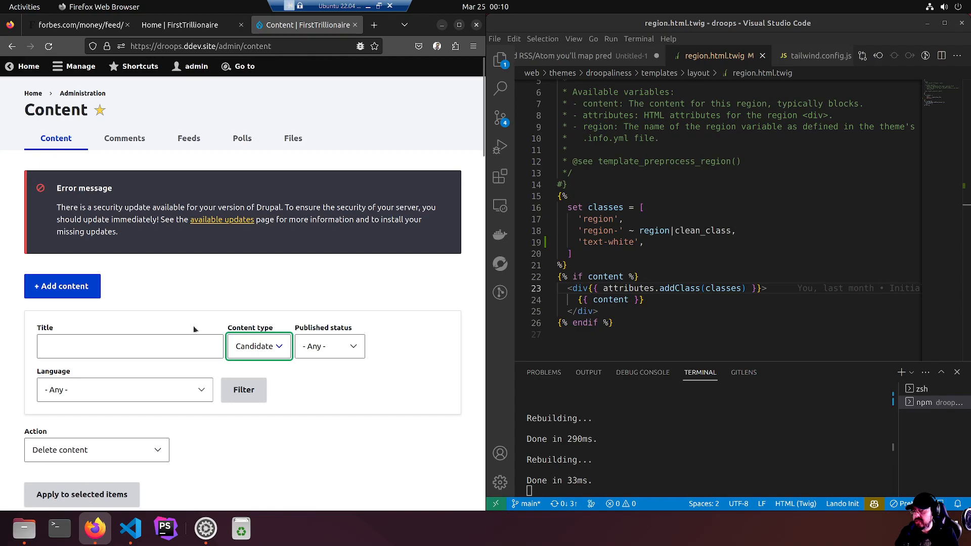
pyautogui.click(244, 389)
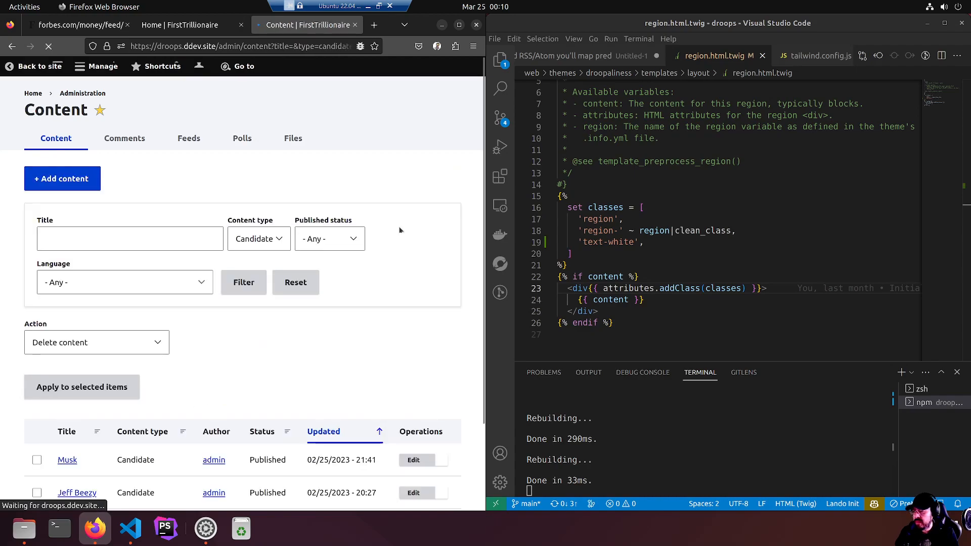
pyautogui.scroll(-3)
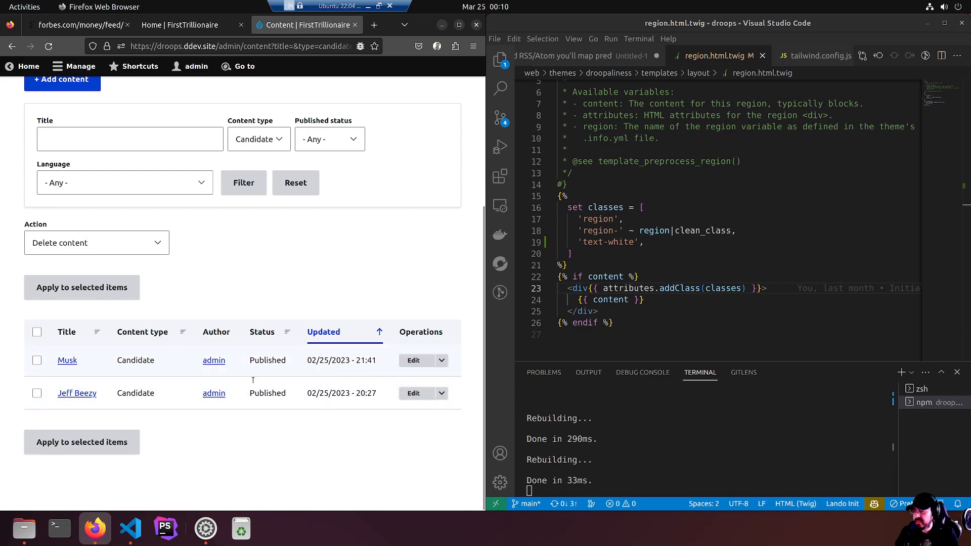
pyautogui.moveTo(219, 351)
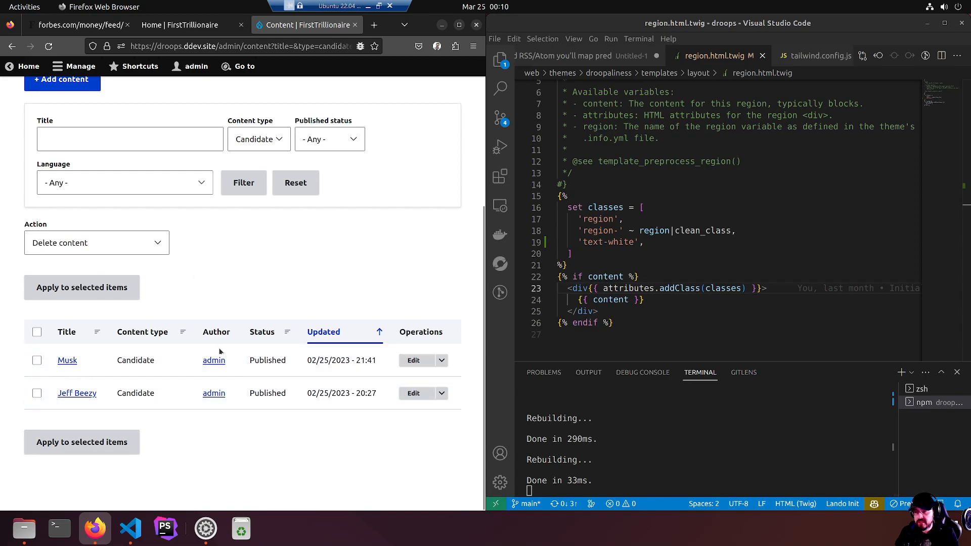
pyautogui.moveTo(67, 360)
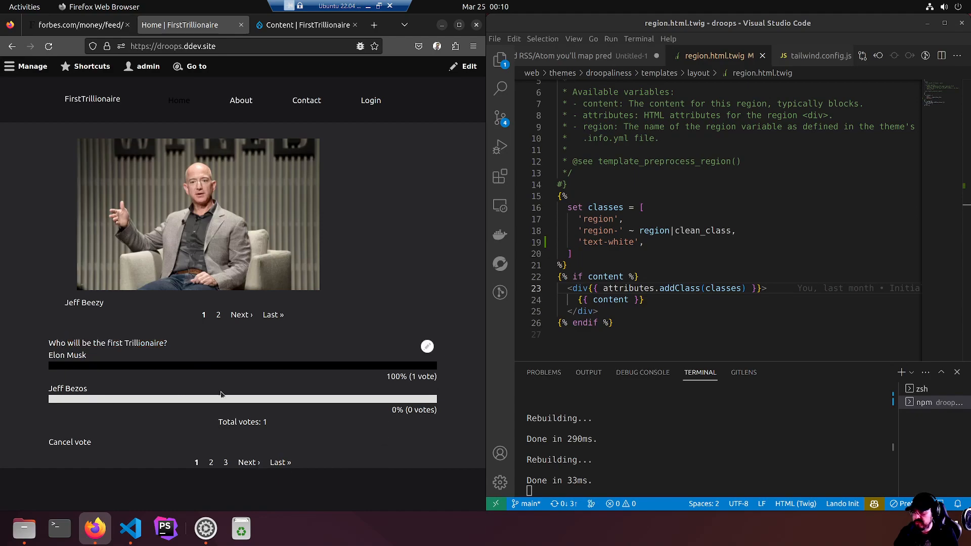
pyautogui.moveTo(313, 374)
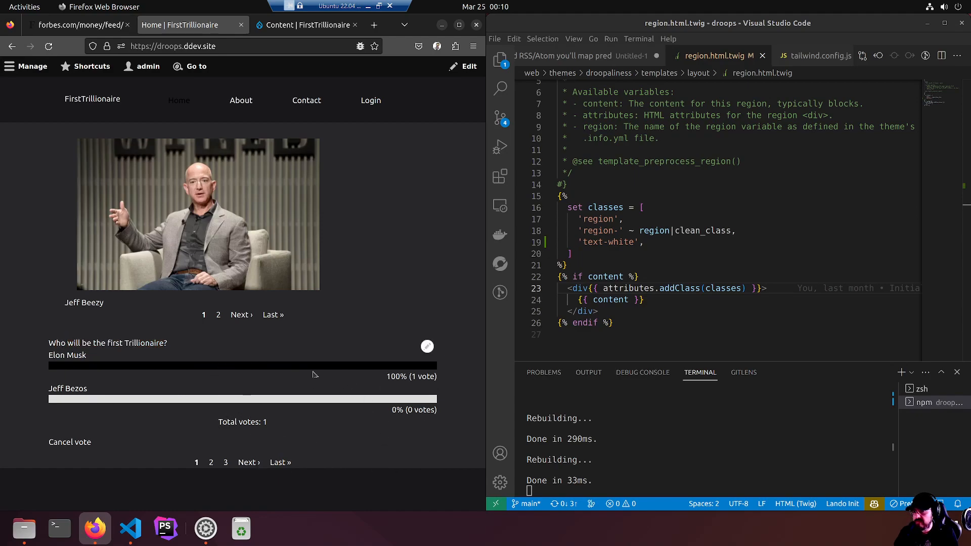
# Cancel the Elon Musk poll vote and vote for Jeff Bezos instead
pyautogui.click(69, 442)
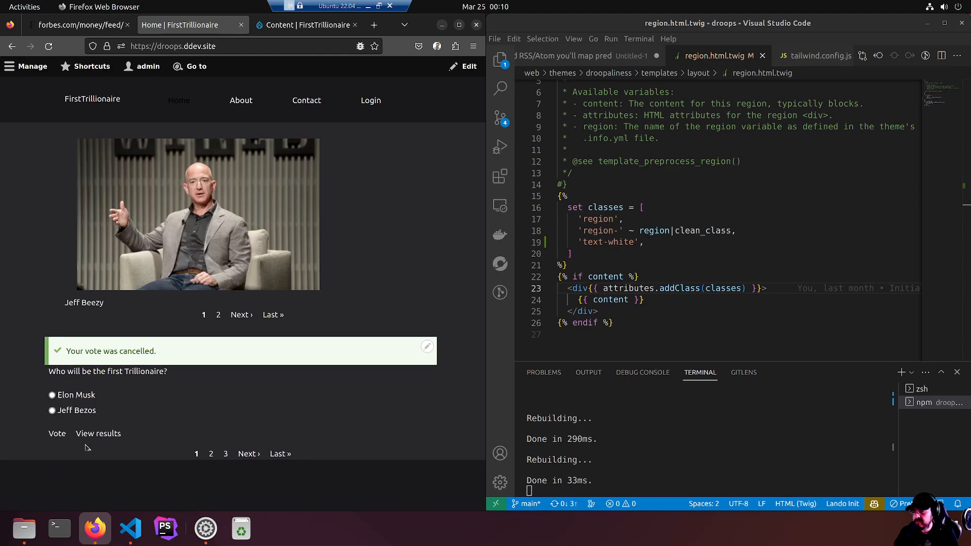
pyautogui.moveTo(87, 343)
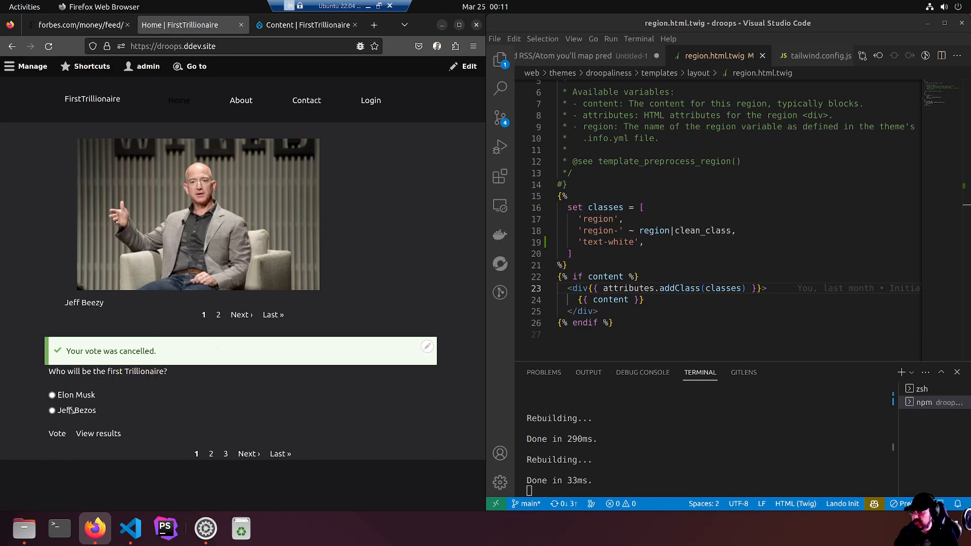
pyautogui.click(51, 409)
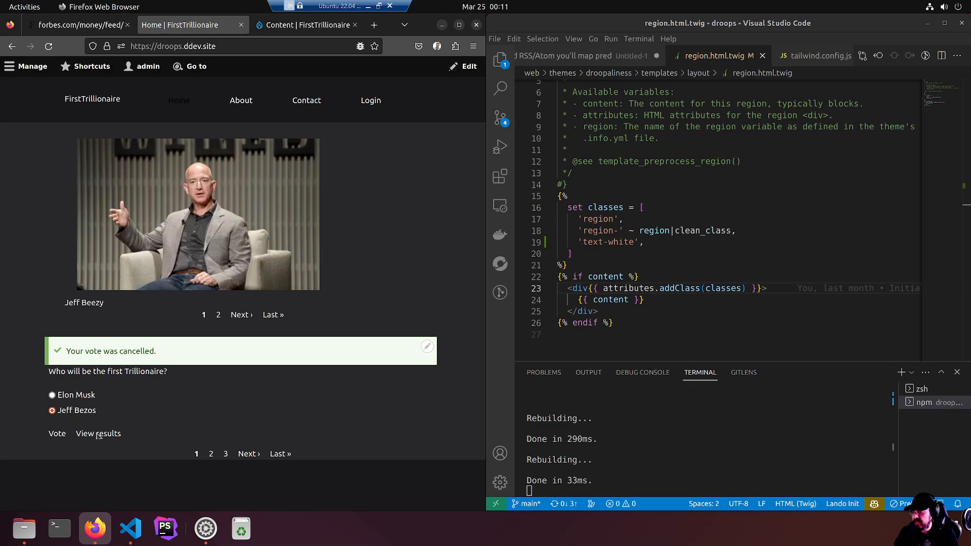
pyautogui.click(57, 434)
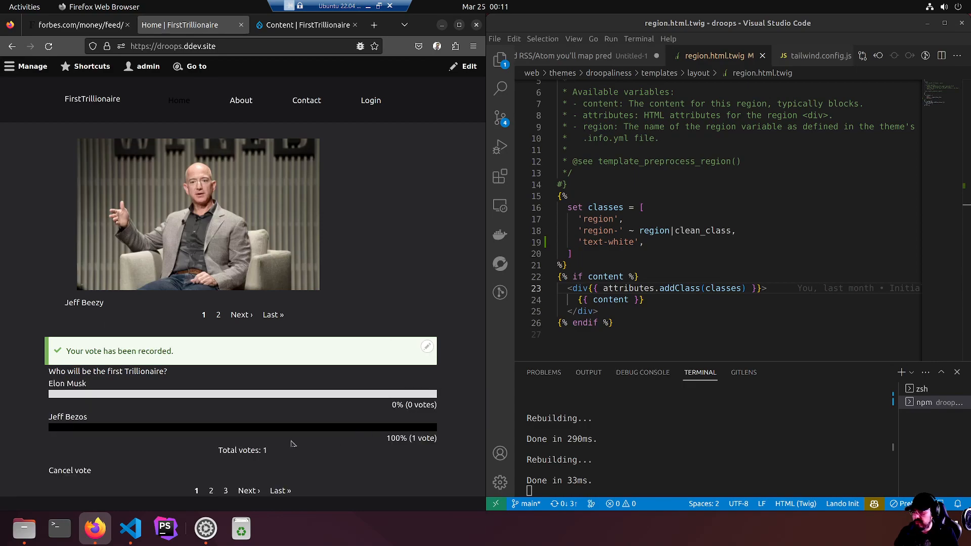
pyautogui.moveTo(450, 438)
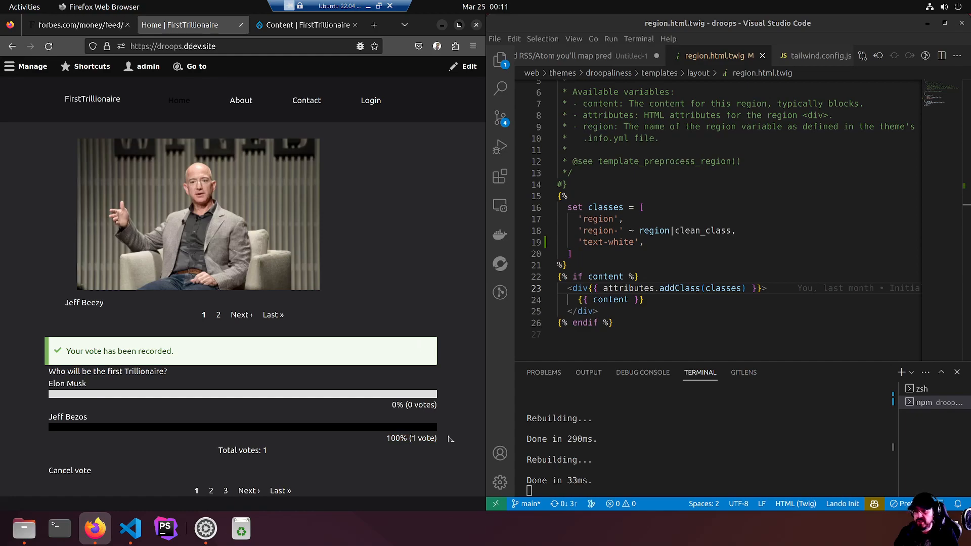
pyautogui.moveTo(481, 203)
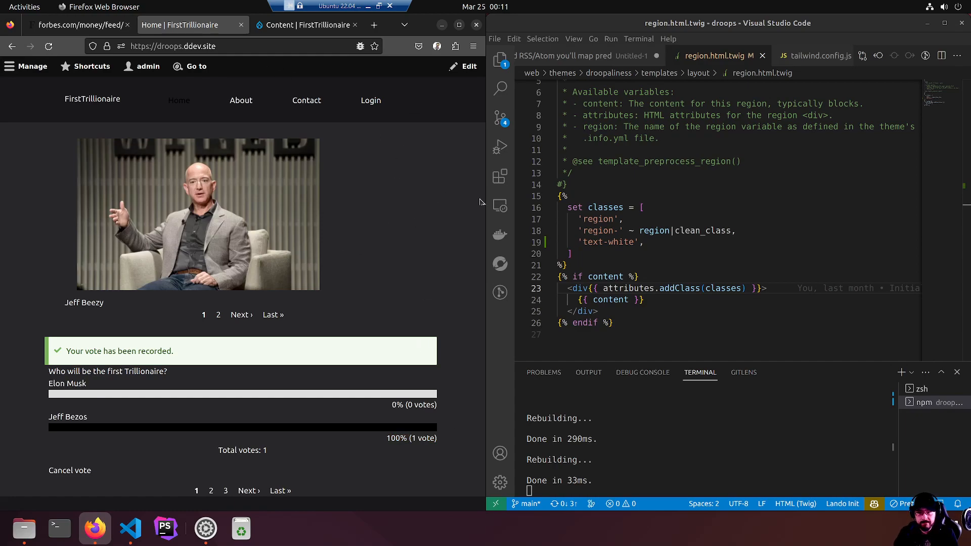
pyautogui.moveTo(131, 10)
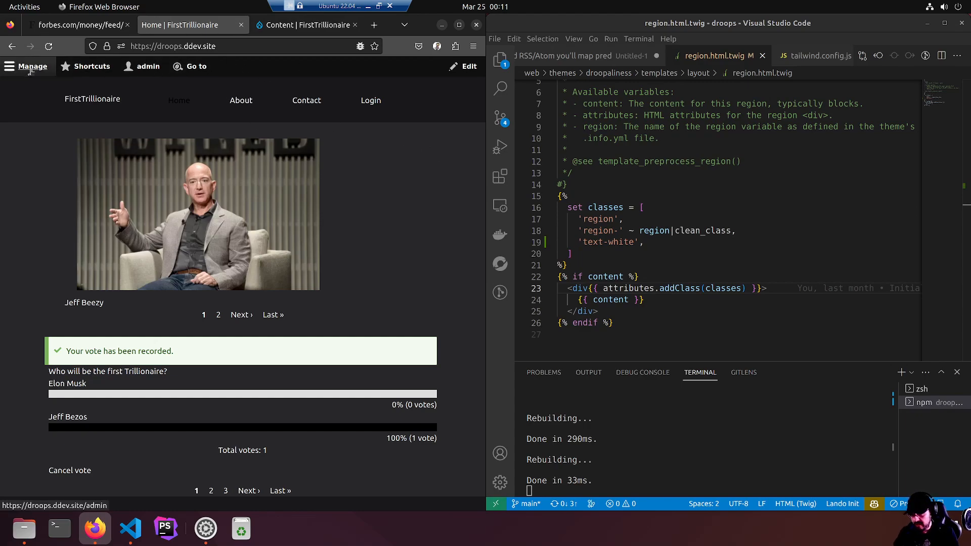
# Close the extra Feeds tab and scroll through the Views list (Candidates, Feeds, Frontpage, Polls)
pyautogui.click(32, 67)
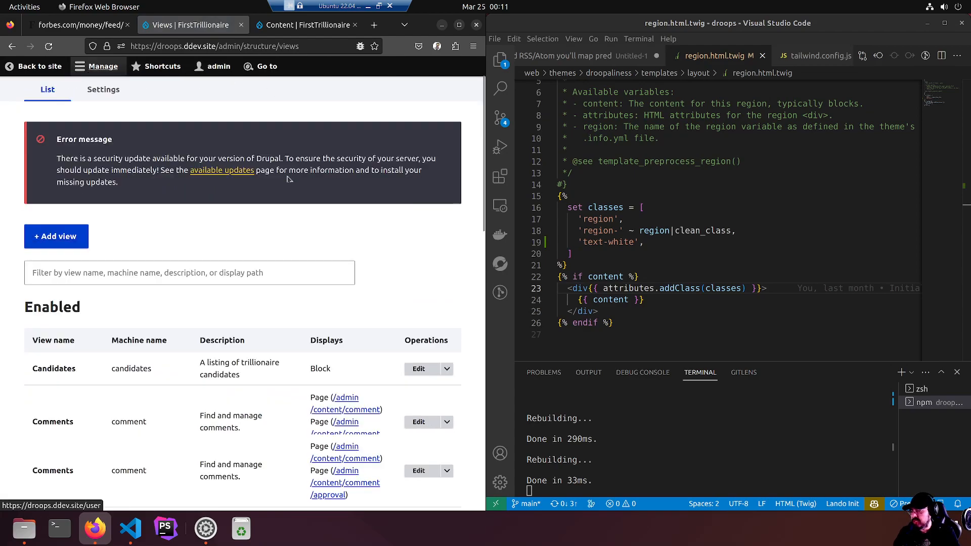
pyautogui.scroll(-3)
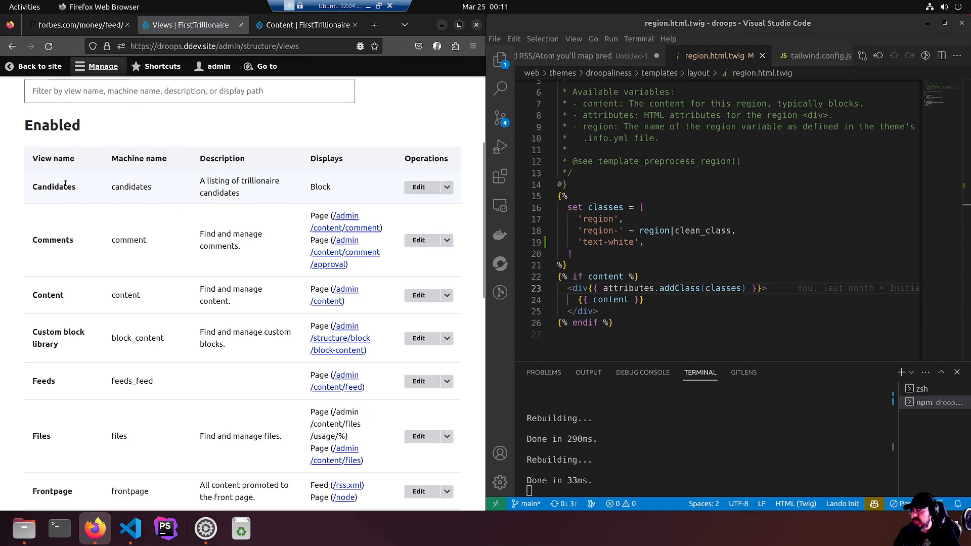
pyautogui.scroll(-3)
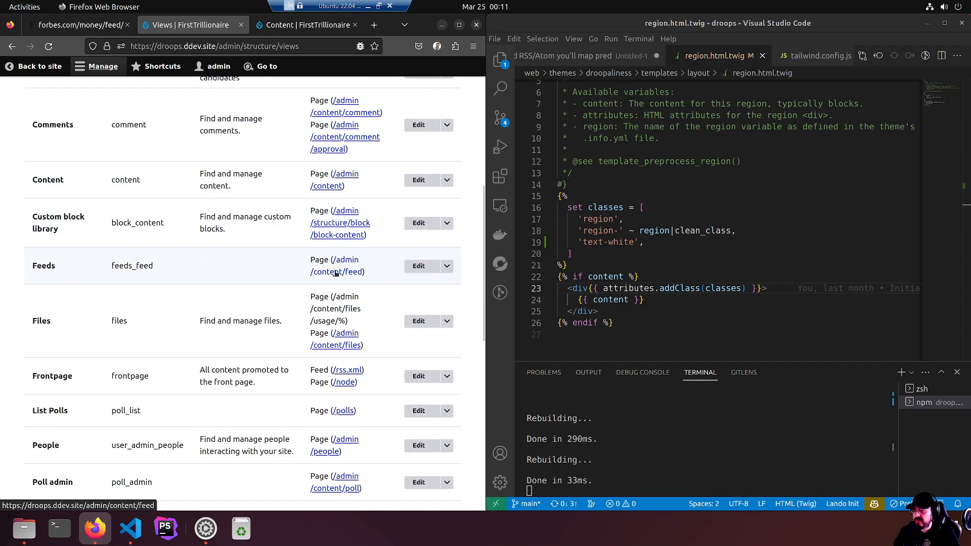
pyautogui.click(336, 264)
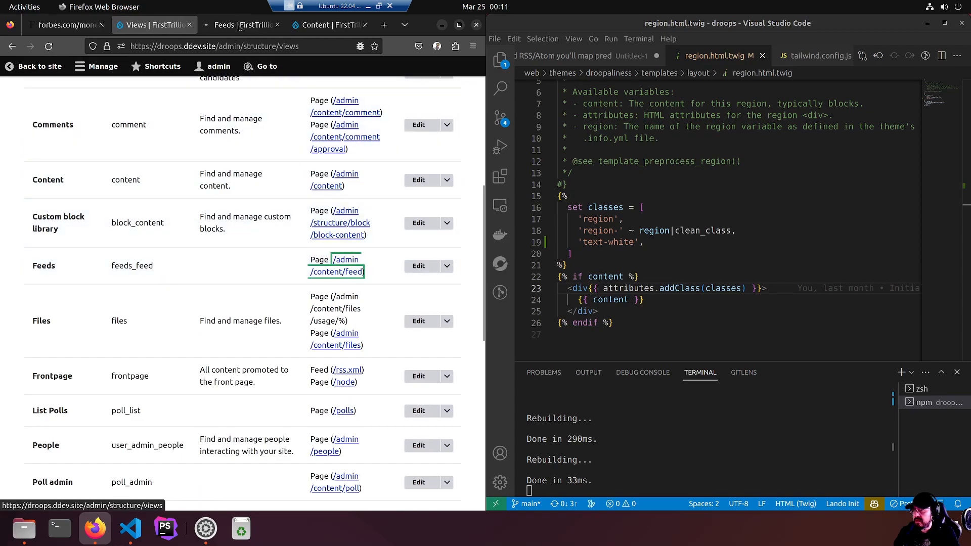
pyautogui.click(335, 265)
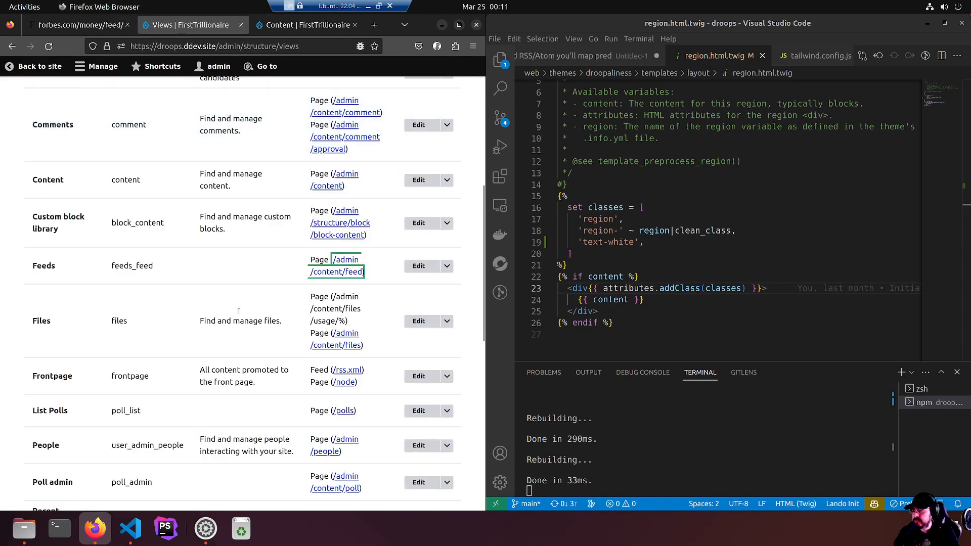
pyautogui.scroll(-3)
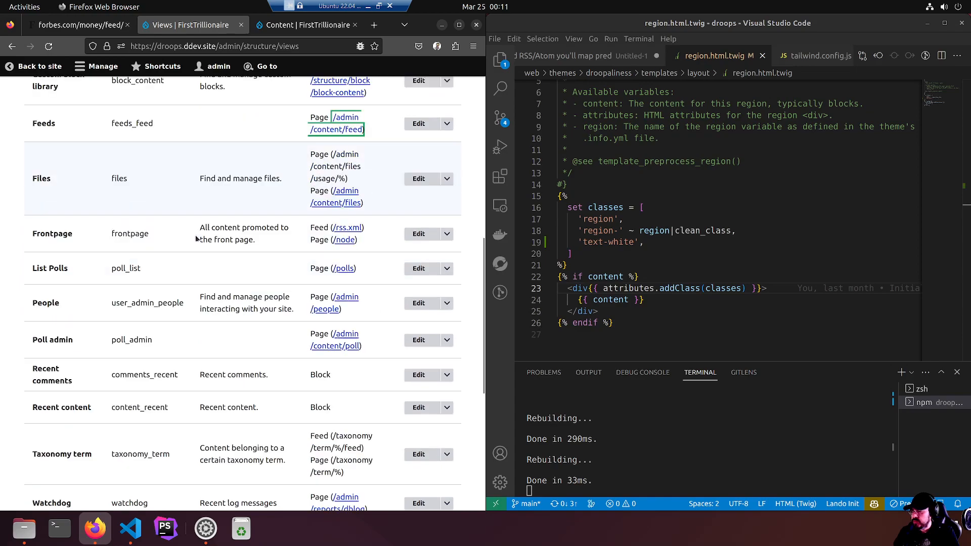
pyautogui.scroll(-3)
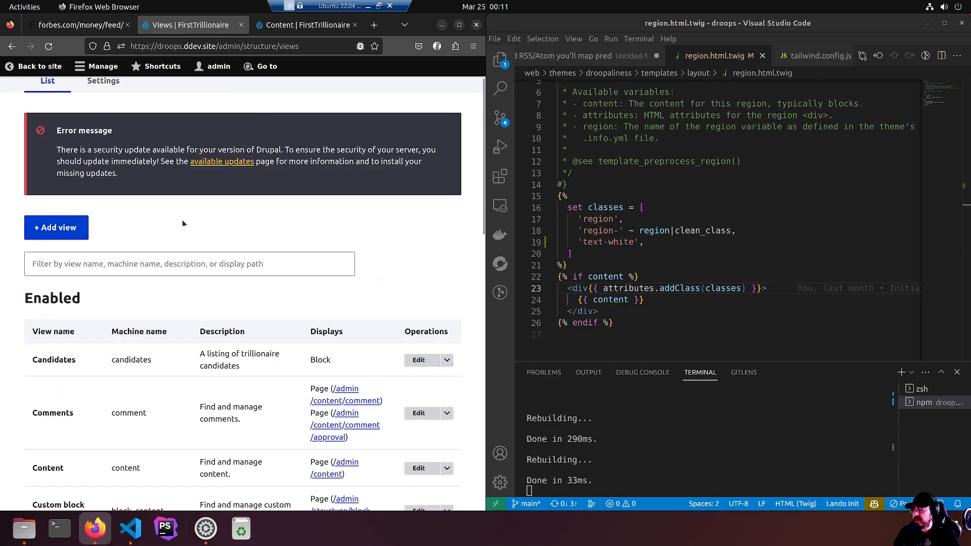
pyautogui.moveTo(421, 233)
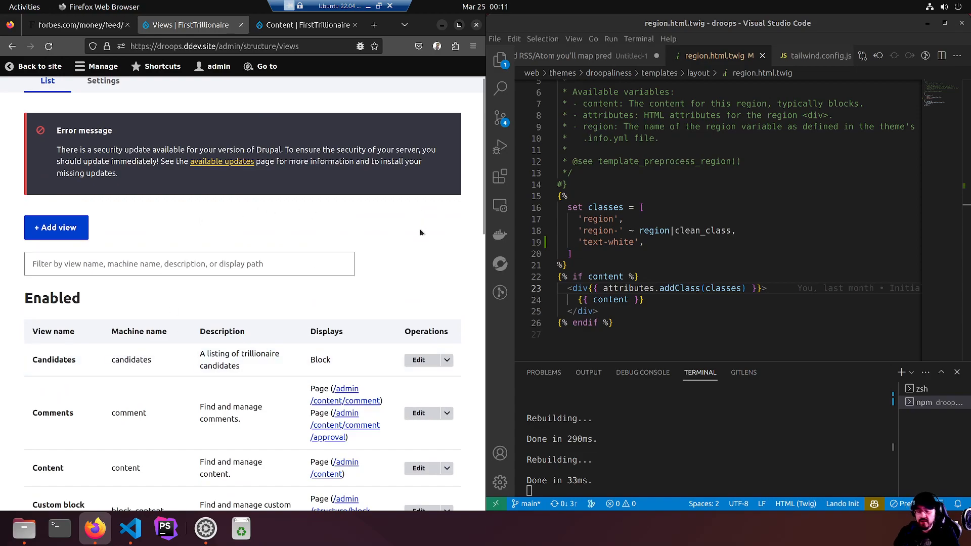
pyautogui.moveTo(116, 240)
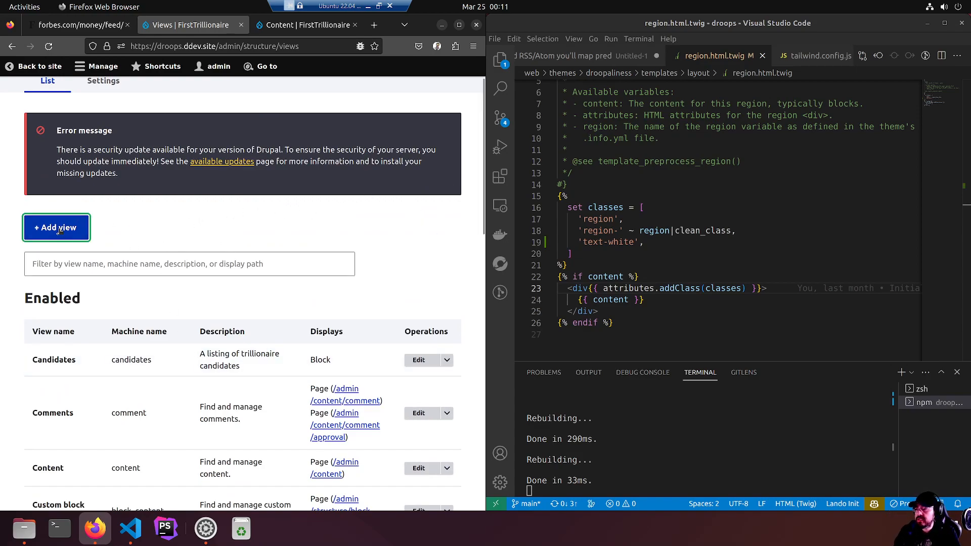
# Begin a new view named 'Forbes'
pyautogui.click(55, 228)
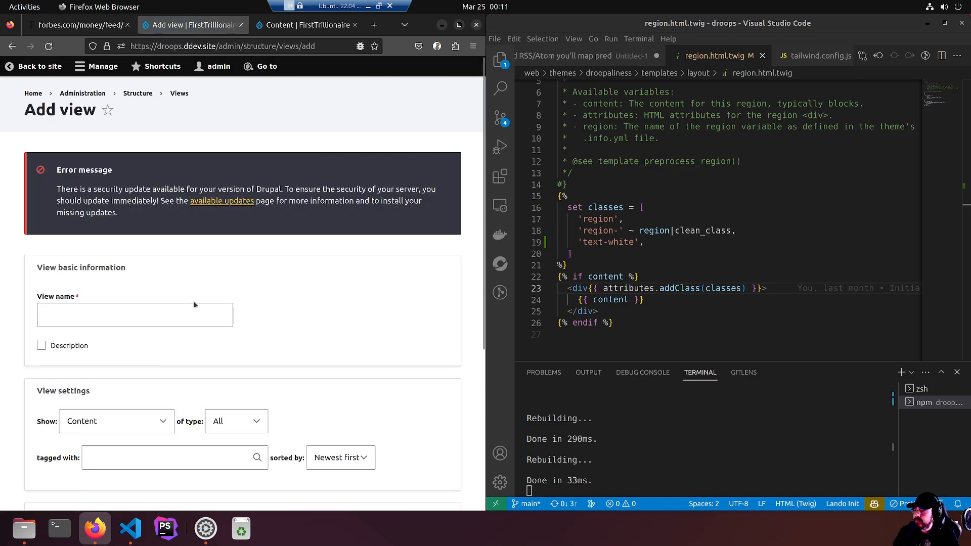
pyautogui.click(135, 314)
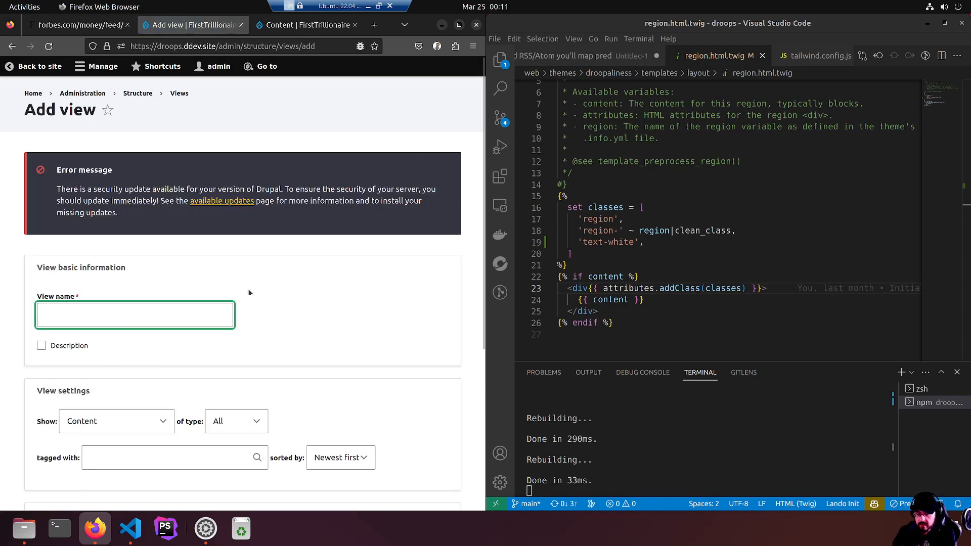
pyautogui.write('For')
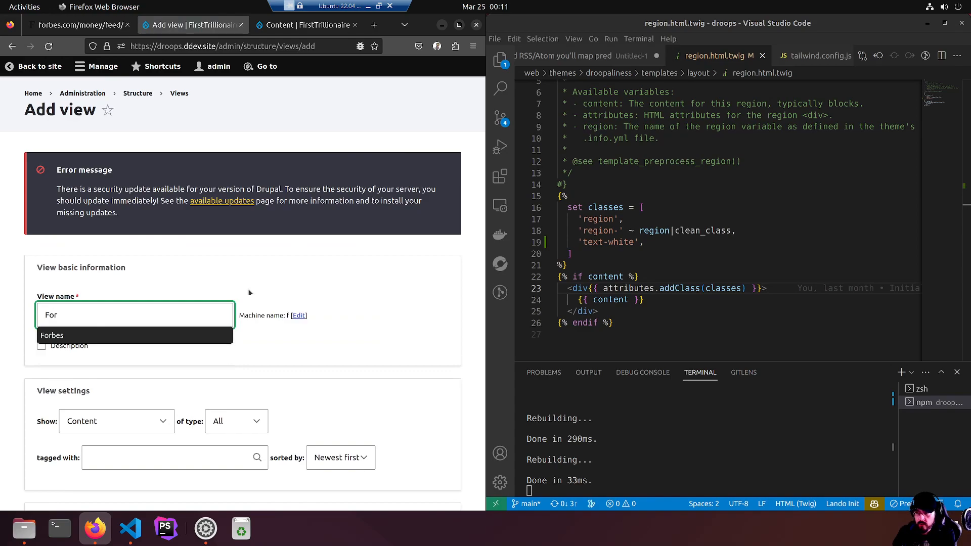
pyautogui.write('bes')
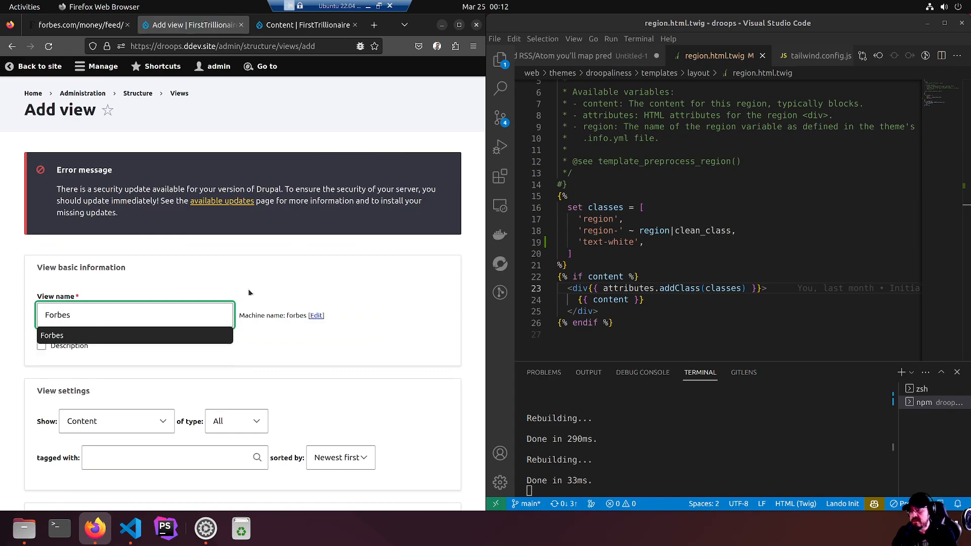
pyautogui.scroll(-3)
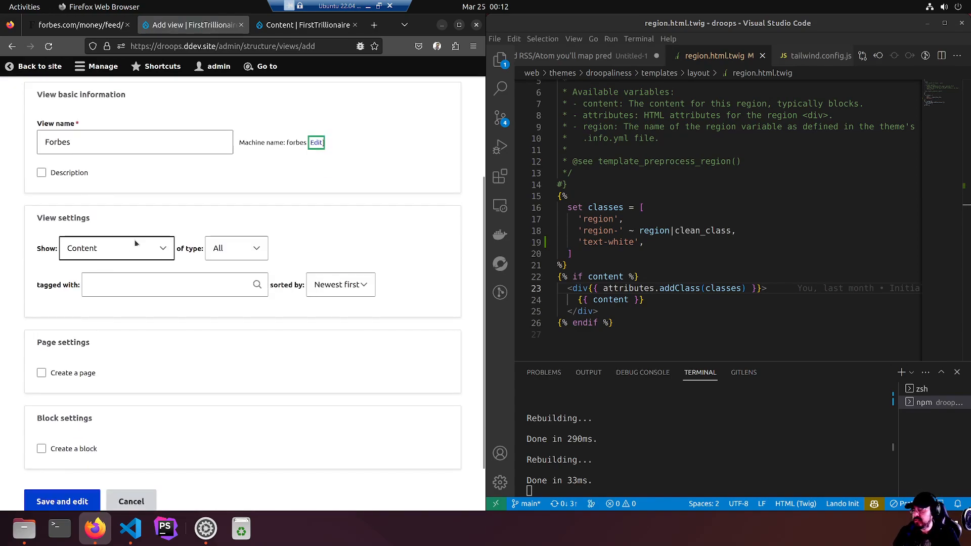
# Keep the view showing Content and restrict it to the Article content type
pyautogui.click(115, 248)
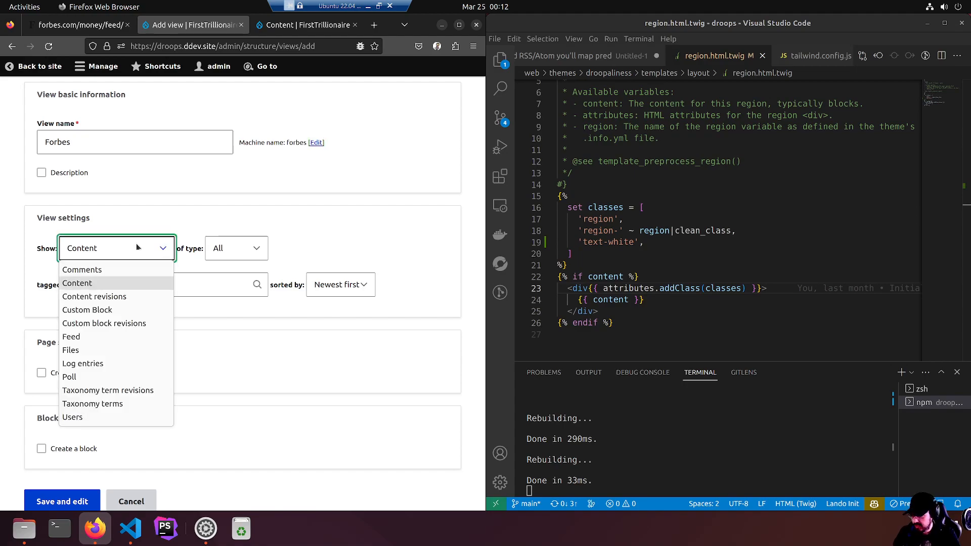
pyautogui.click(77, 283)
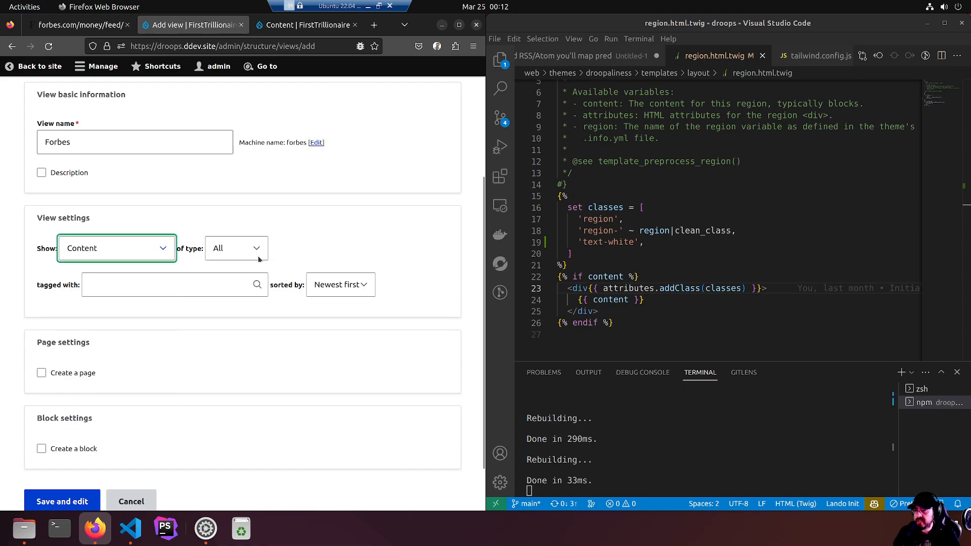
pyautogui.click(235, 248)
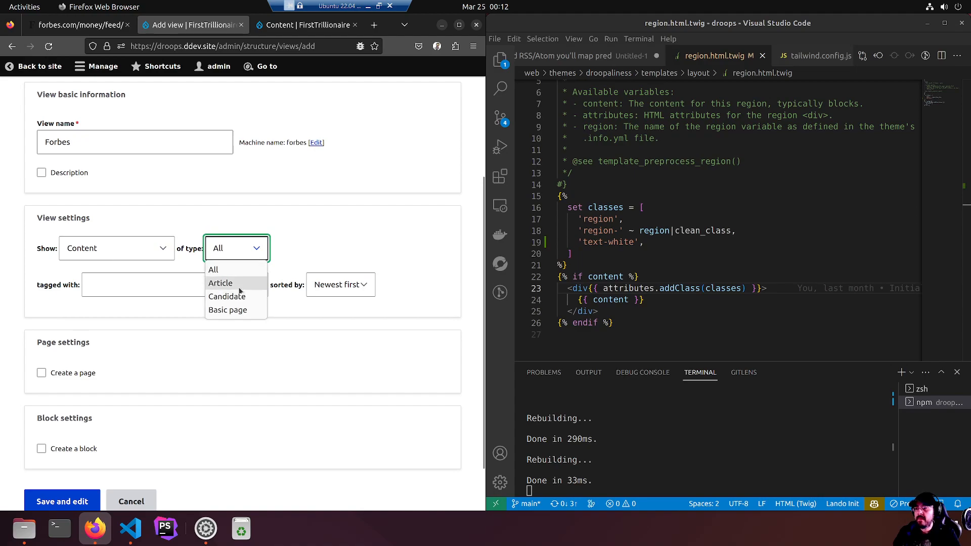
pyautogui.click(220, 283)
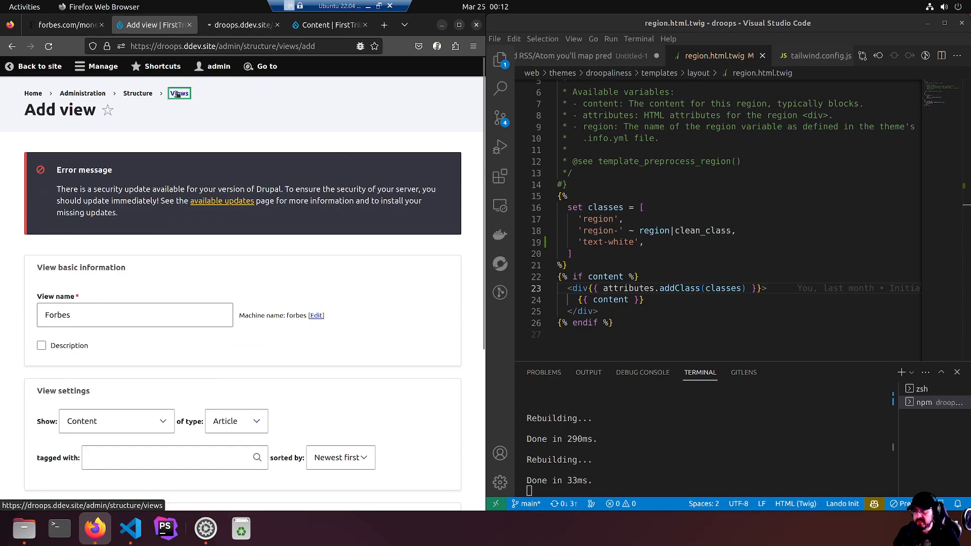
pyautogui.click(179, 93)
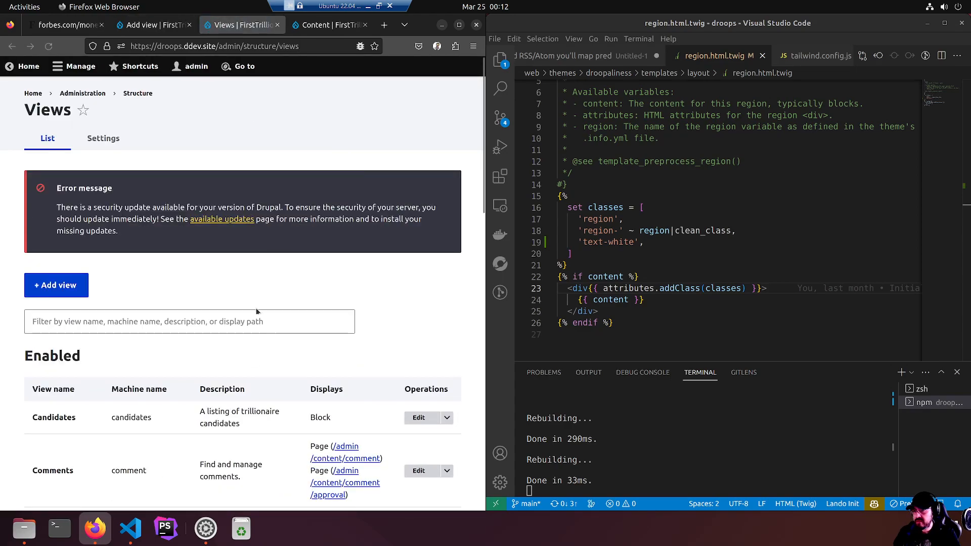
pyautogui.write('art')
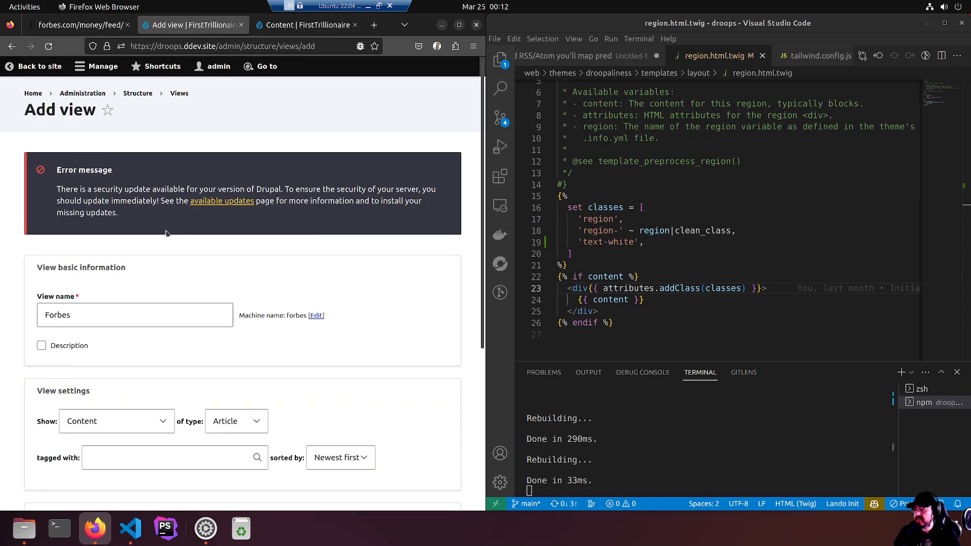
pyautogui.scroll(-3)
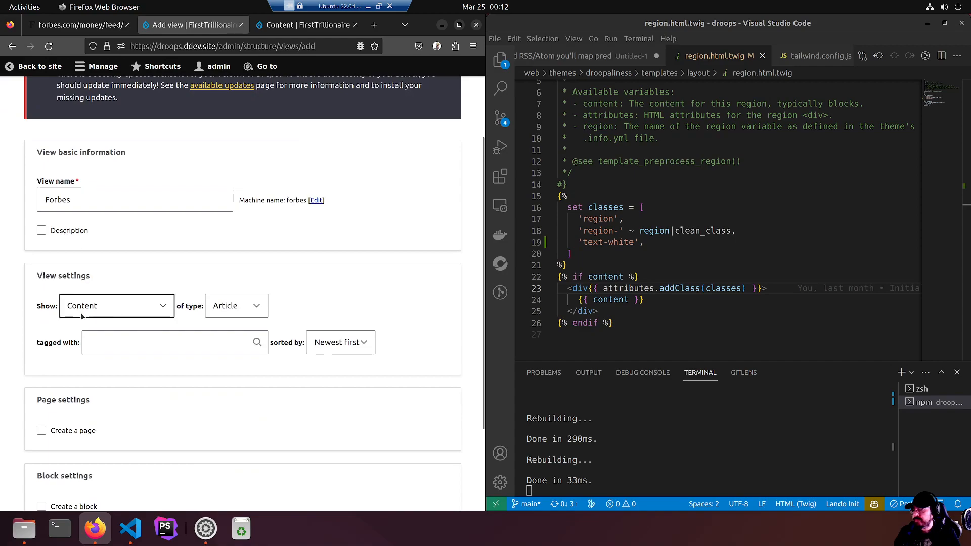
pyautogui.click(173, 342)
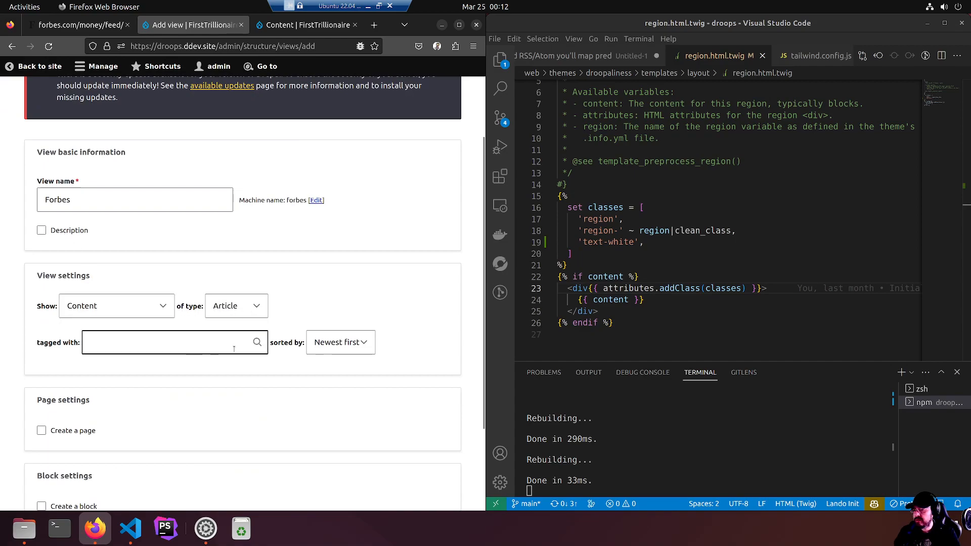
pyautogui.scroll(-3)
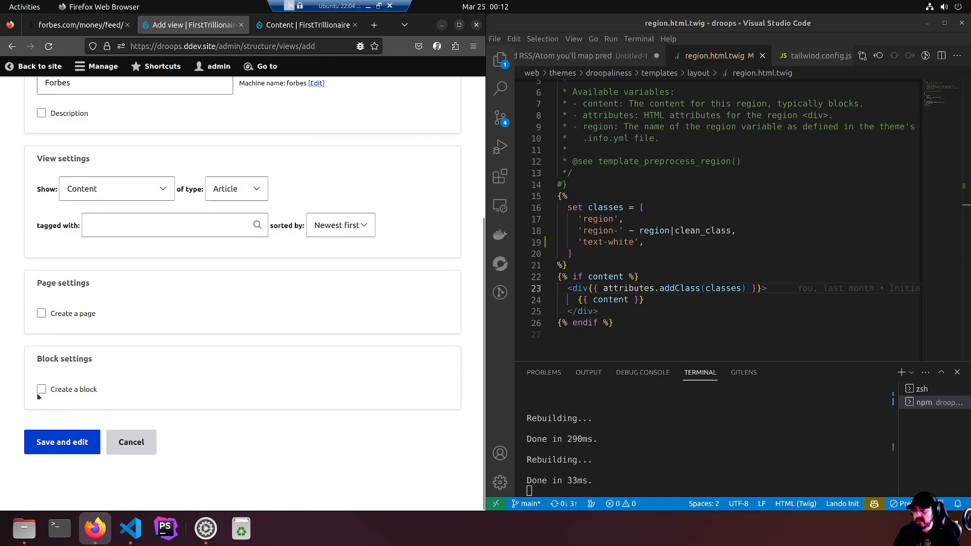
# Add a block display of 5 linked titles in an unformatted list with a pager, then save and edit
pyautogui.click(41, 388)
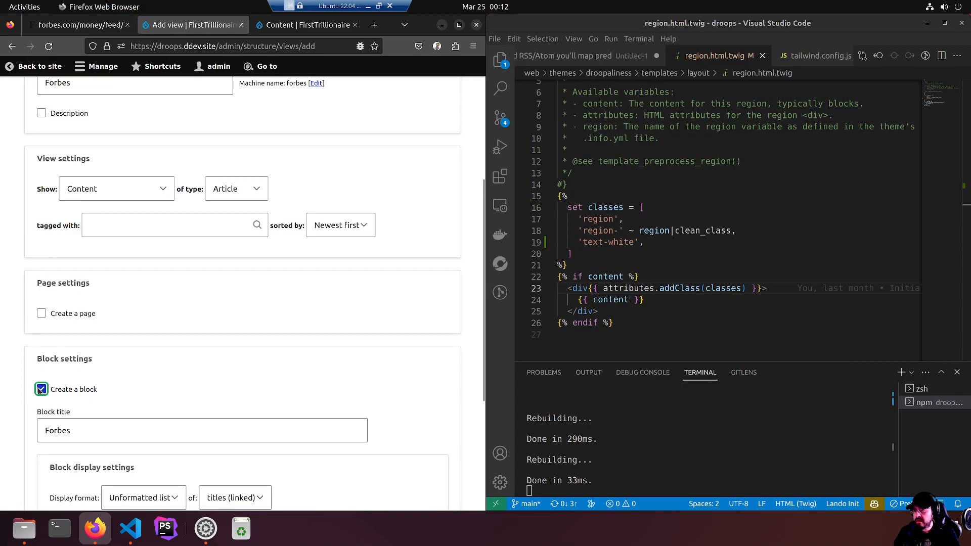
pyautogui.scroll(-3)
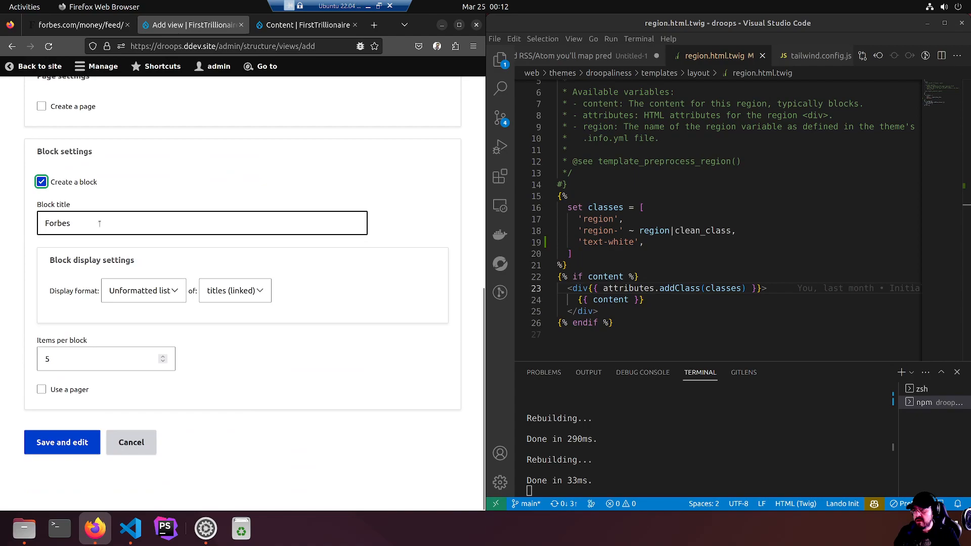
pyautogui.click(203, 222)
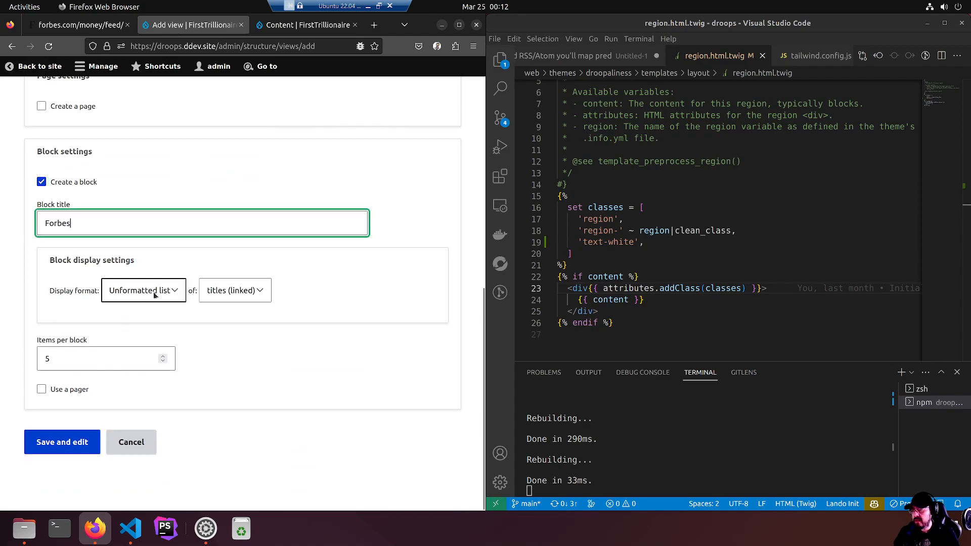
pyautogui.click(142, 290)
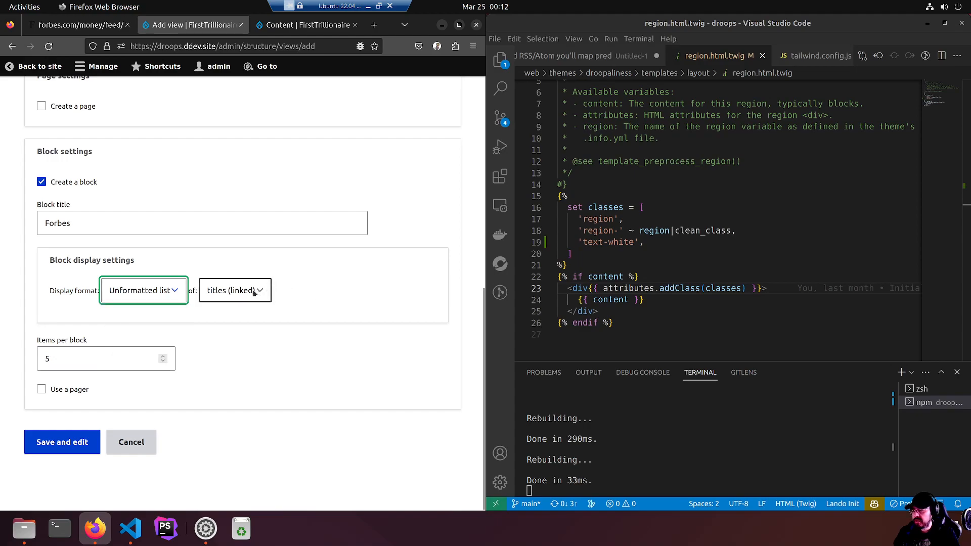
pyautogui.click(234, 290)
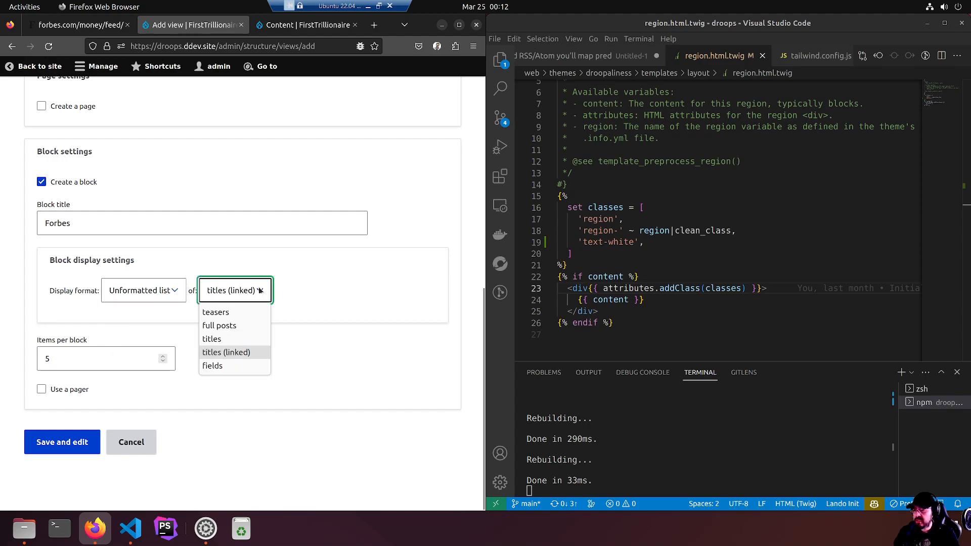
pyautogui.click(225, 352)
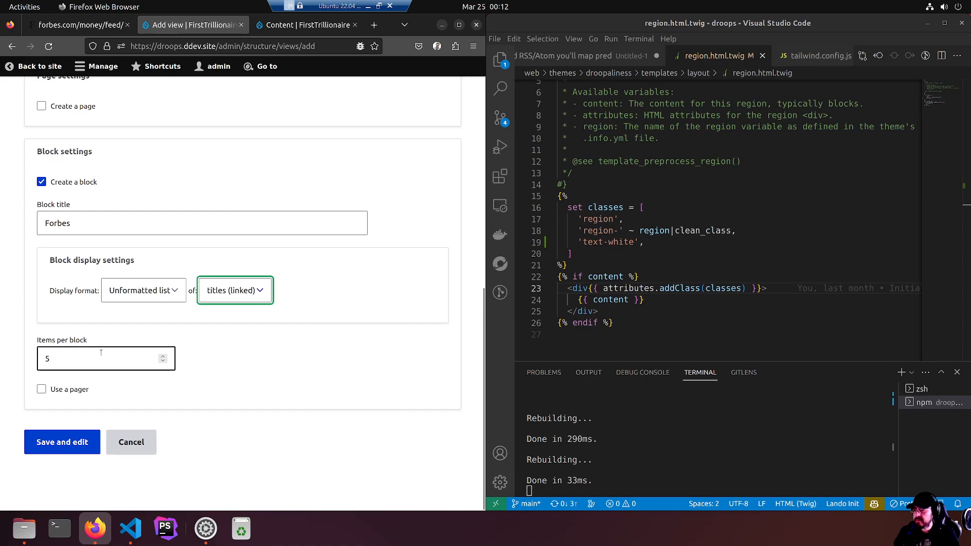
pyautogui.click(42, 388)
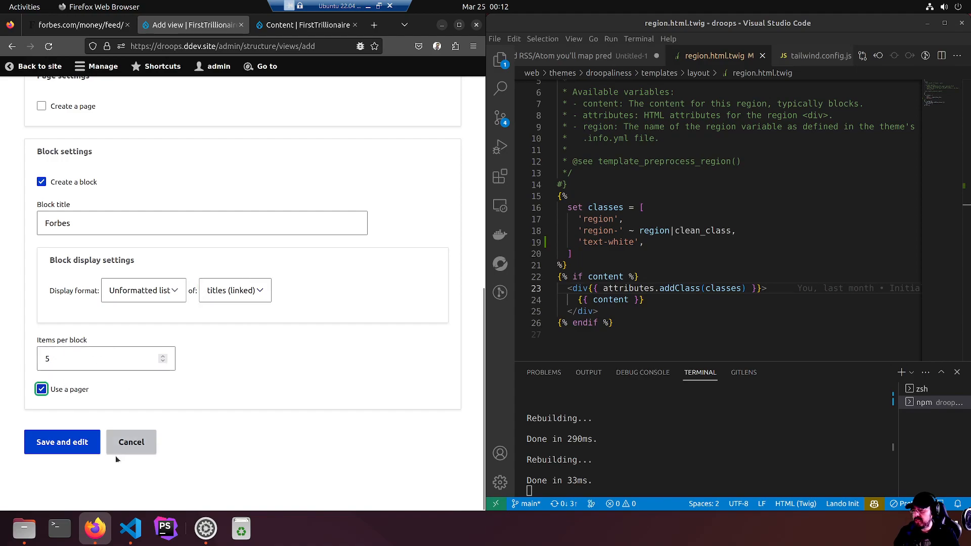
pyautogui.click(61, 442)
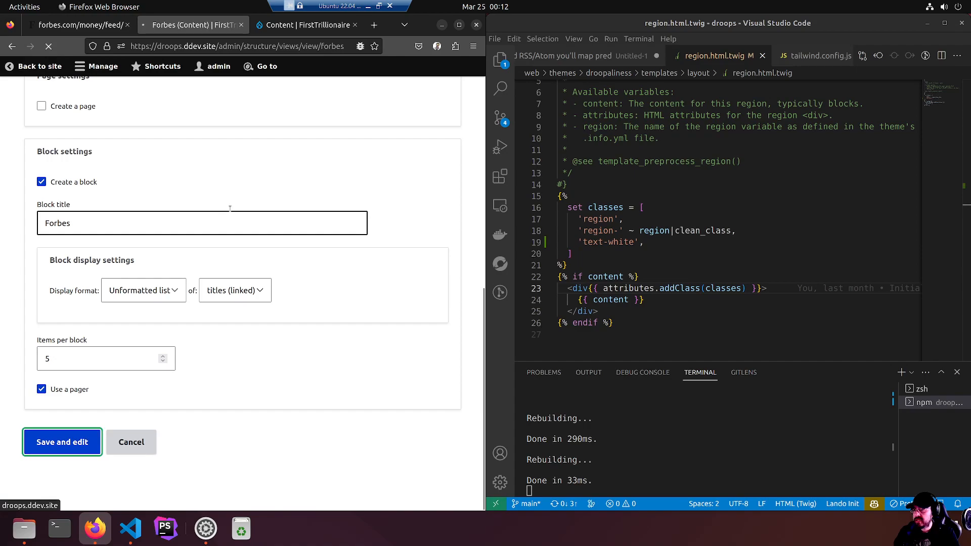
# Enable AJAX in the block display's Advanced settings
pyautogui.click(62, 442)
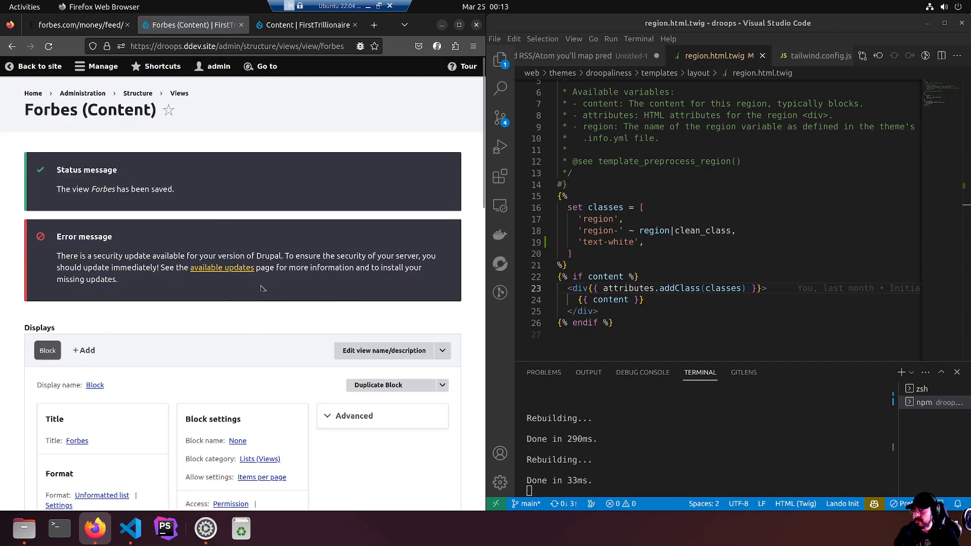
pyautogui.scroll(-3)
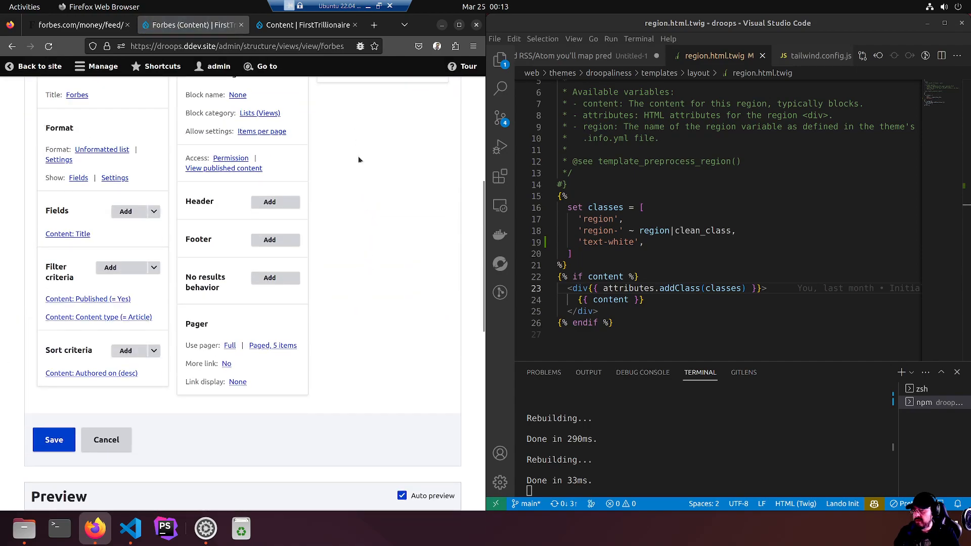
pyautogui.click(354, 128)
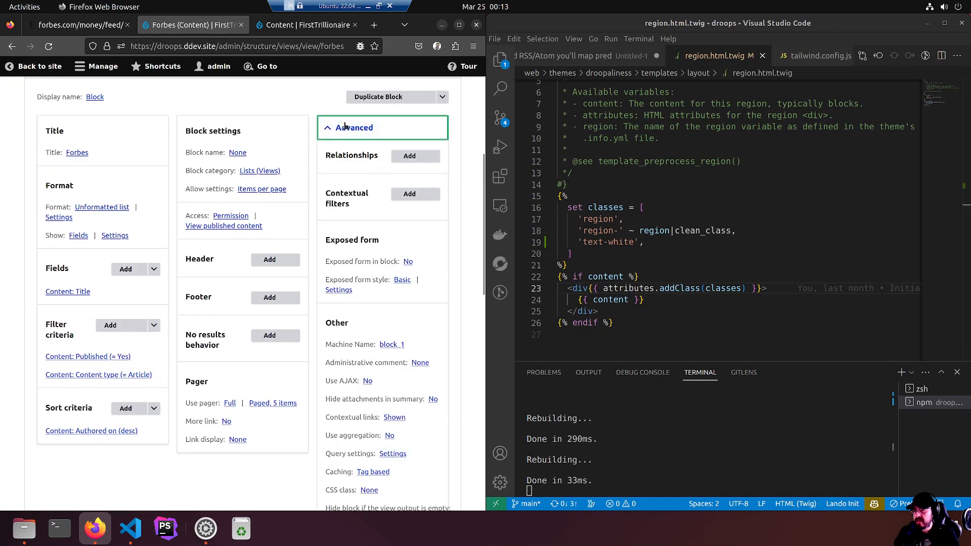
pyautogui.click(382, 127)
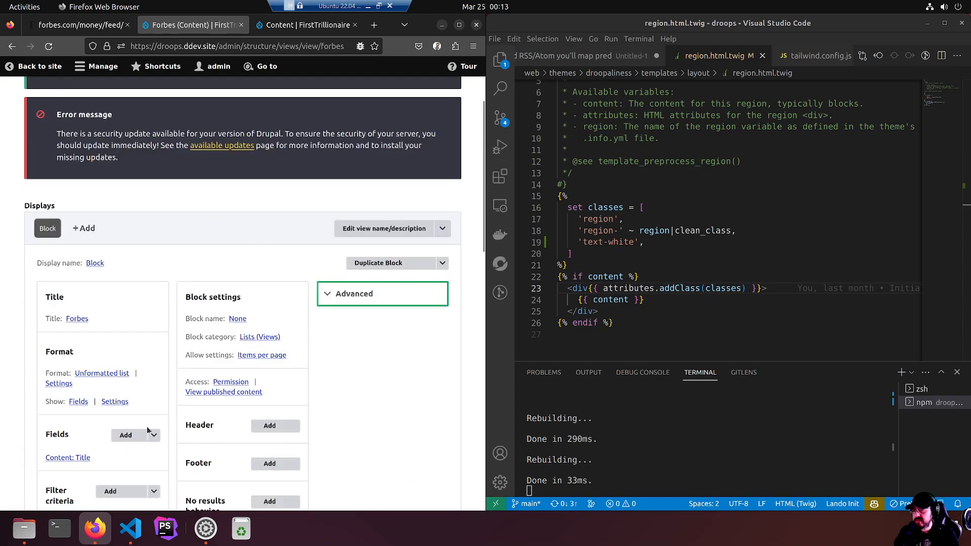
pyautogui.scroll(-3)
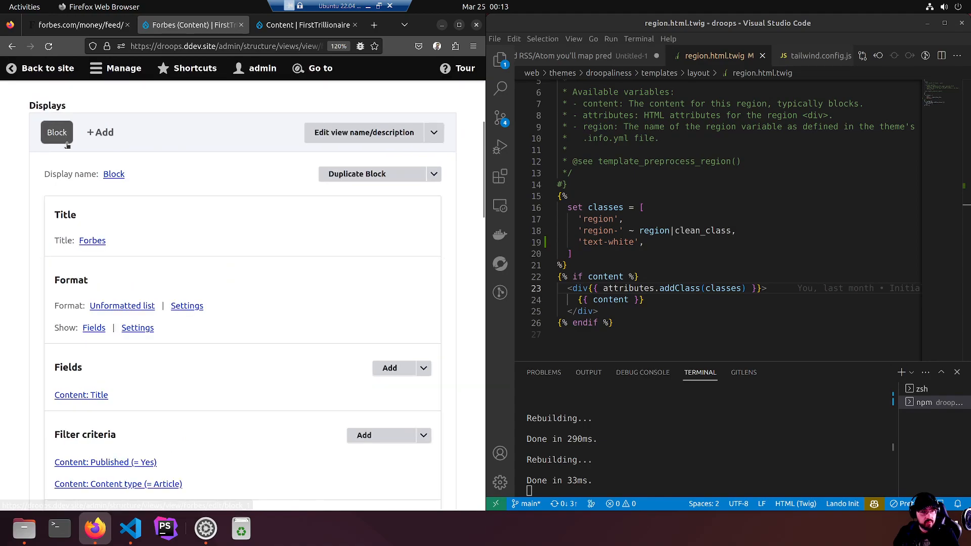
pyautogui.click(57, 131)
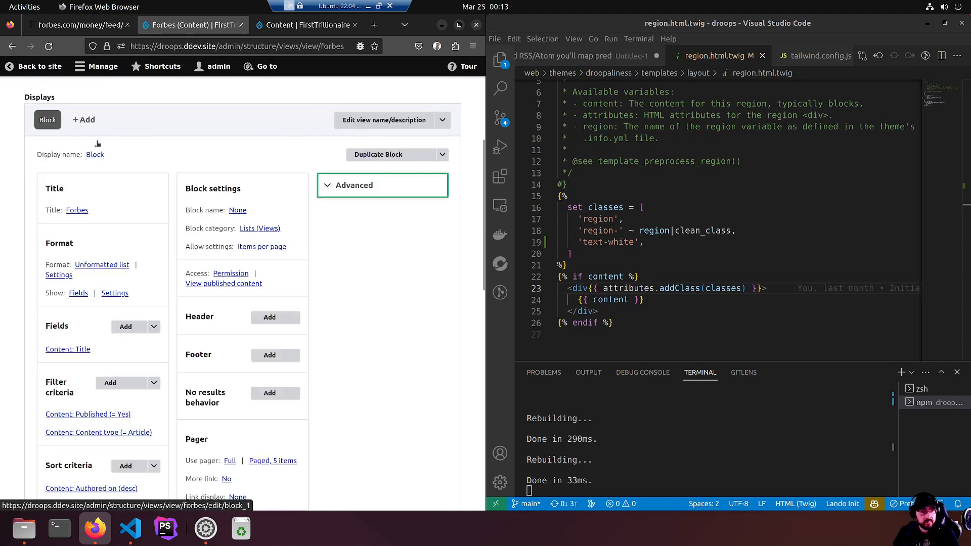
pyautogui.click(353, 185)
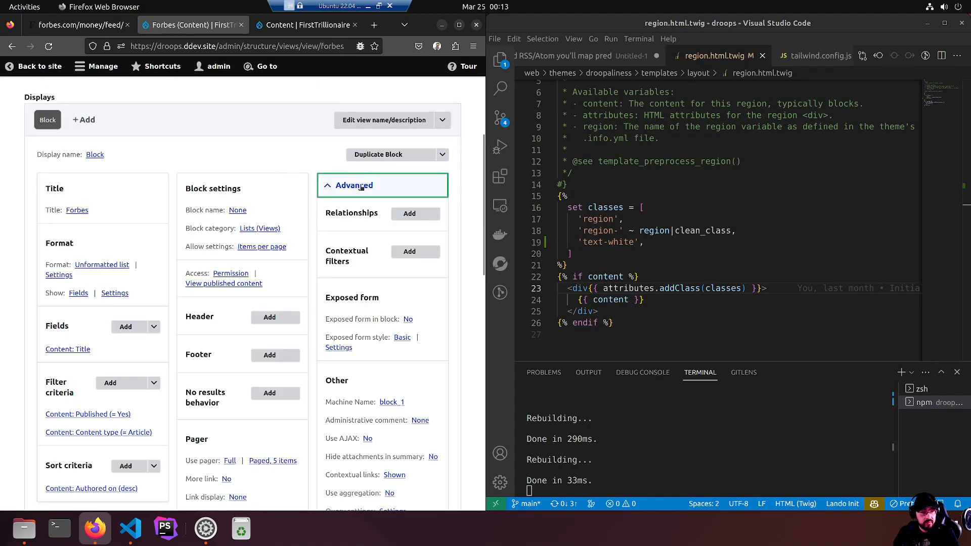
pyautogui.scroll(-3)
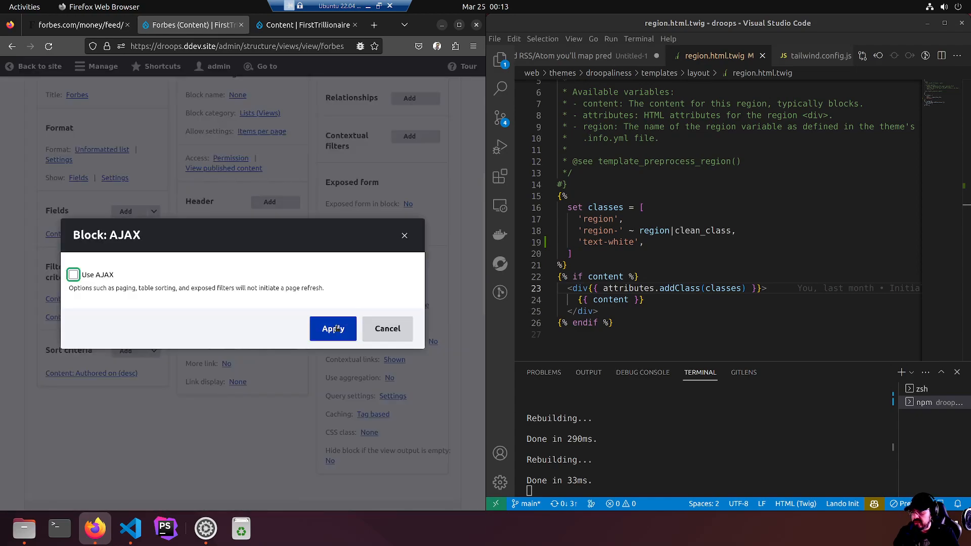
pyautogui.click(72, 274)
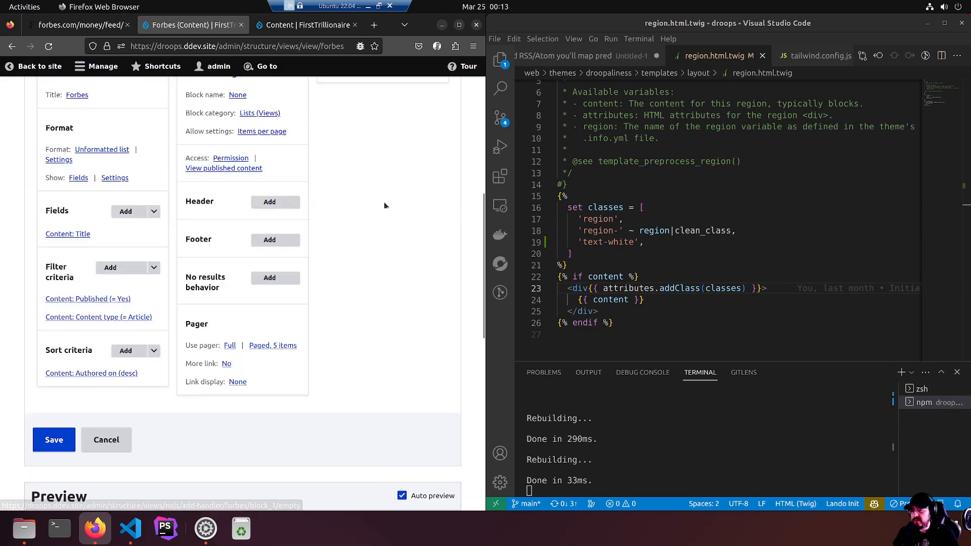
pyautogui.moveTo(358, 393)
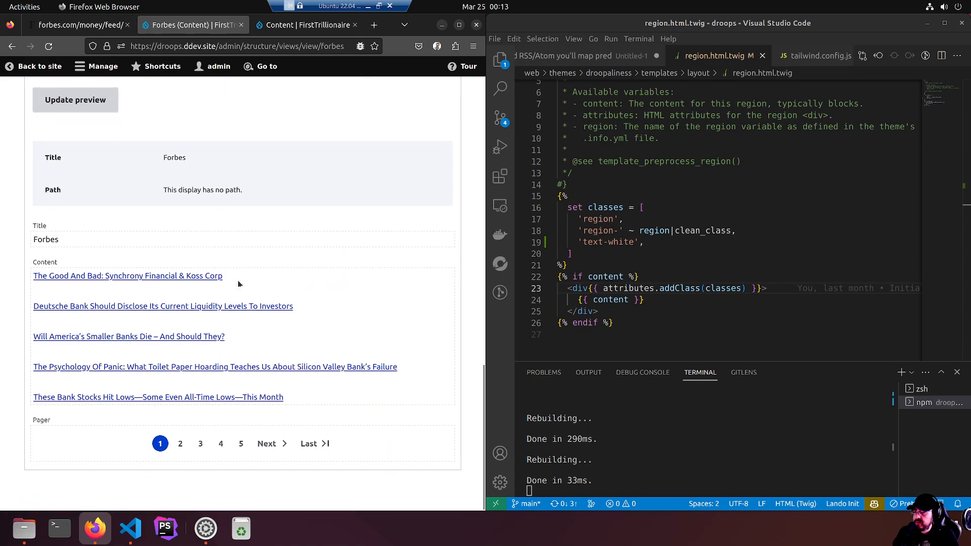
pyautogui.moveTo(123, 280)
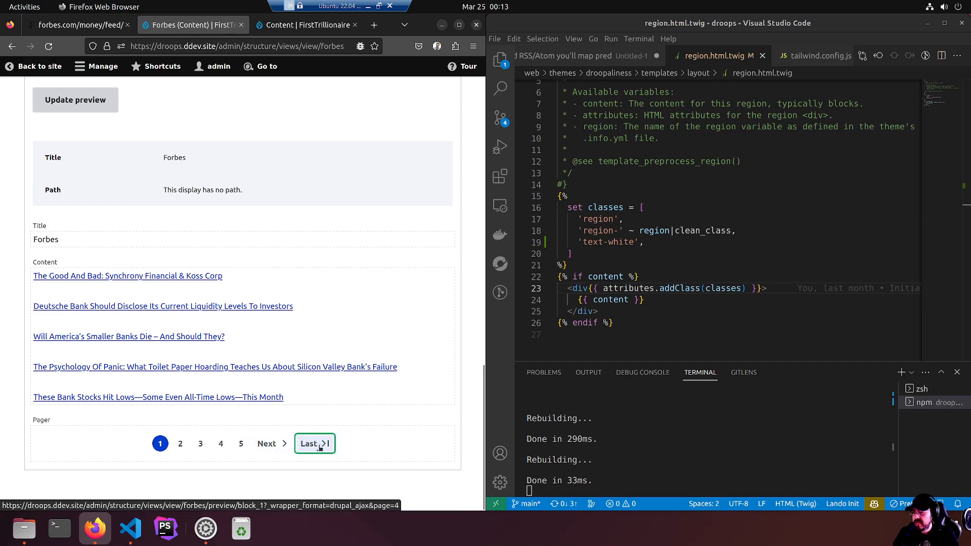
# Page through the preview of Forbes article links and save the view
pyautogui.click(309, 443)
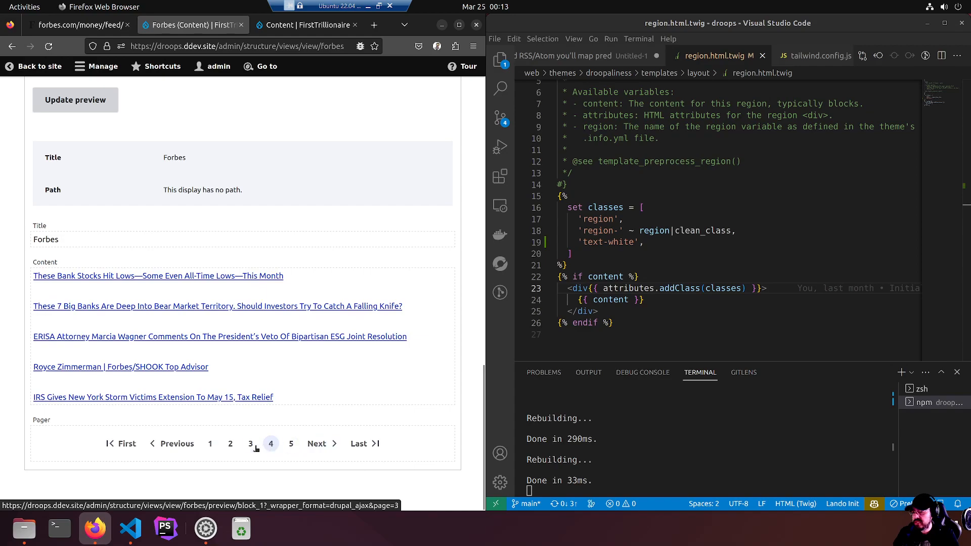
pyautogui.click(230, 443)
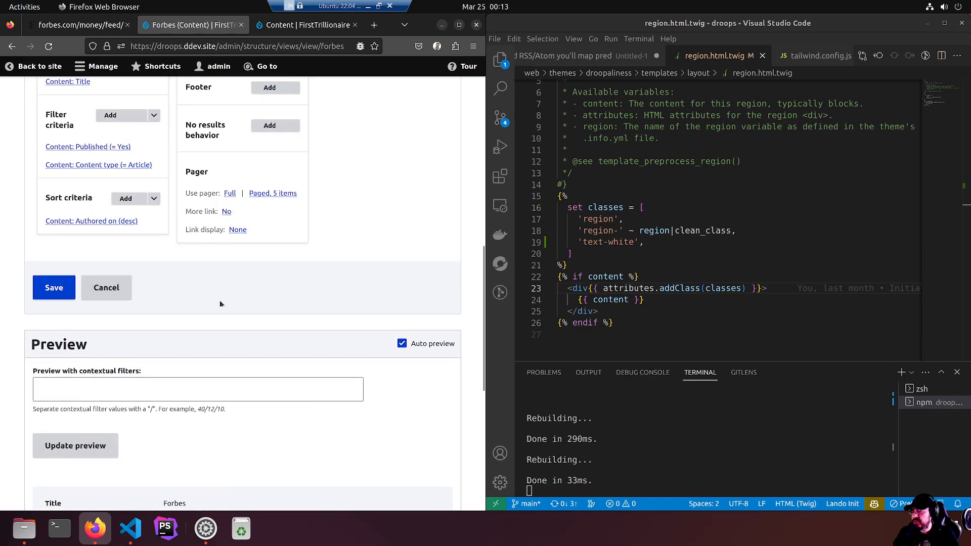
pyautogui.click(54, 287)
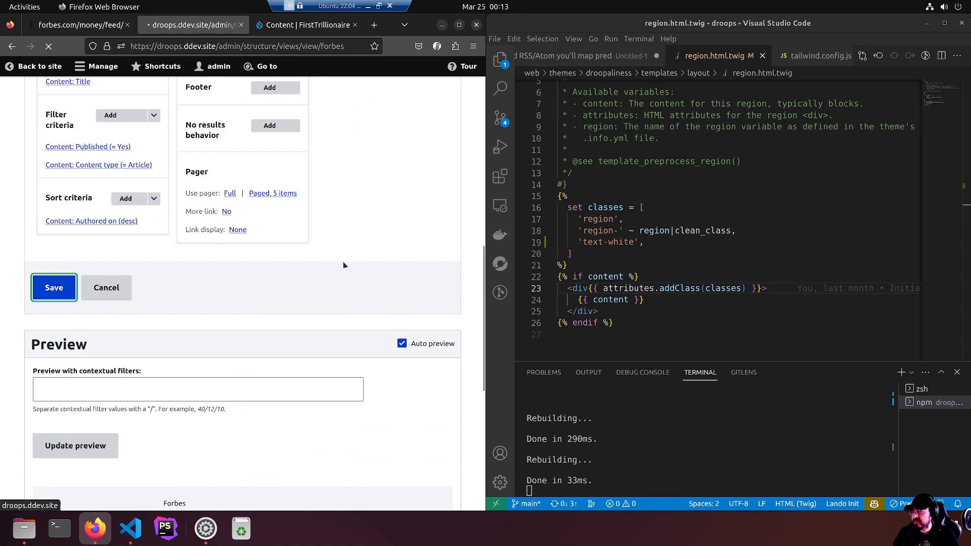
# Return to the site's front page with the slideshow and trillionaire poll
pyautogui.click(54, 287)
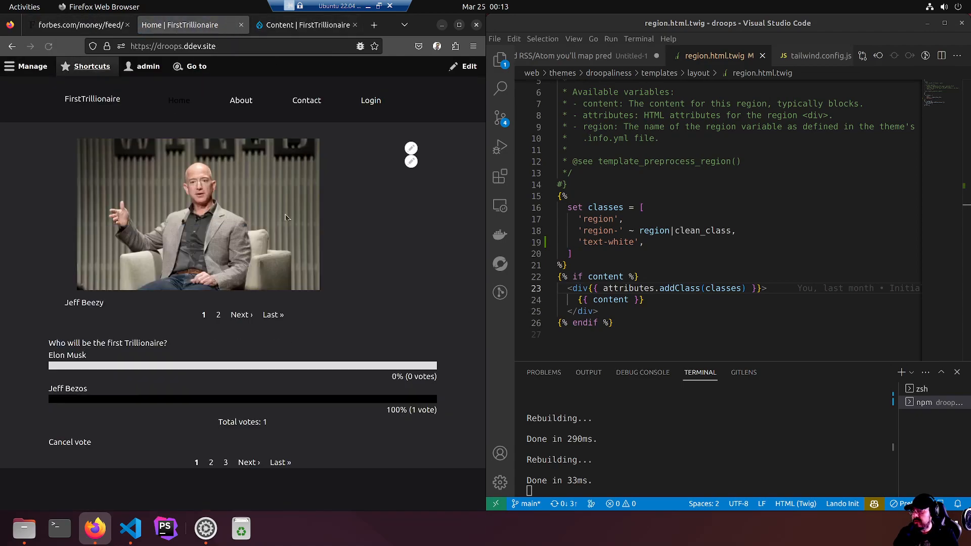
pyautogui.moveTo(406, 206)
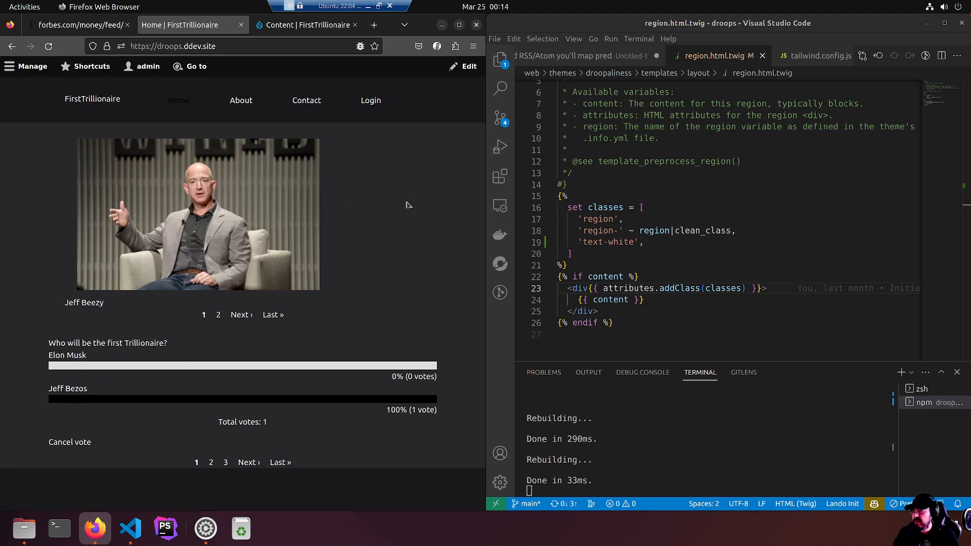
pyautogui.moveTo(96, 81)
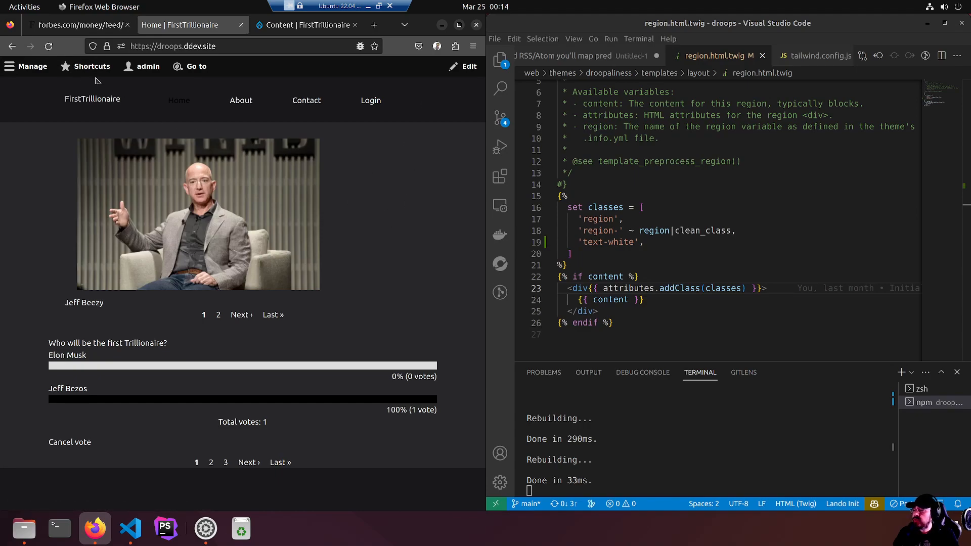
pyautogui.moveTo(33, 66)
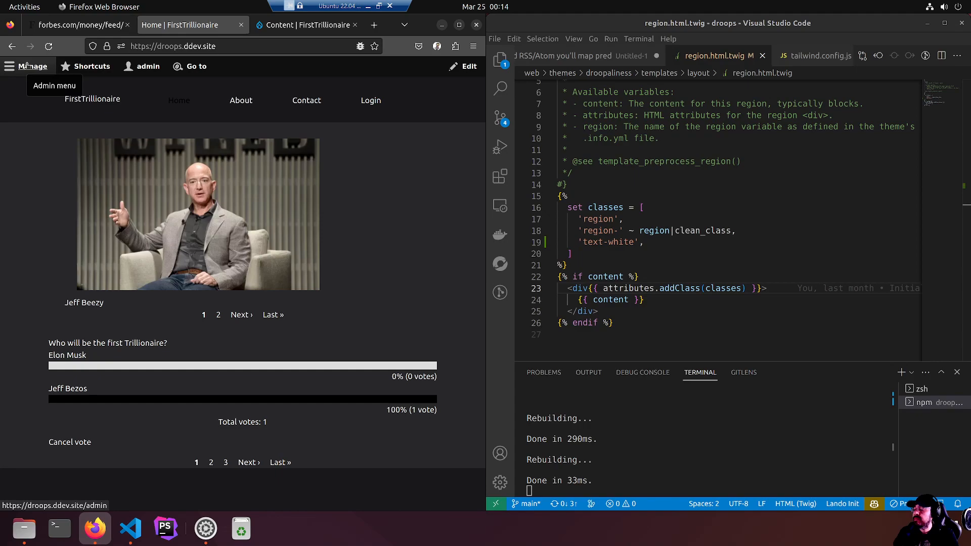
# Go to Structure > Block layout for the droopaliness theme, glancing at the raw Forbes feed tab
pyautogui.click(32, 67)
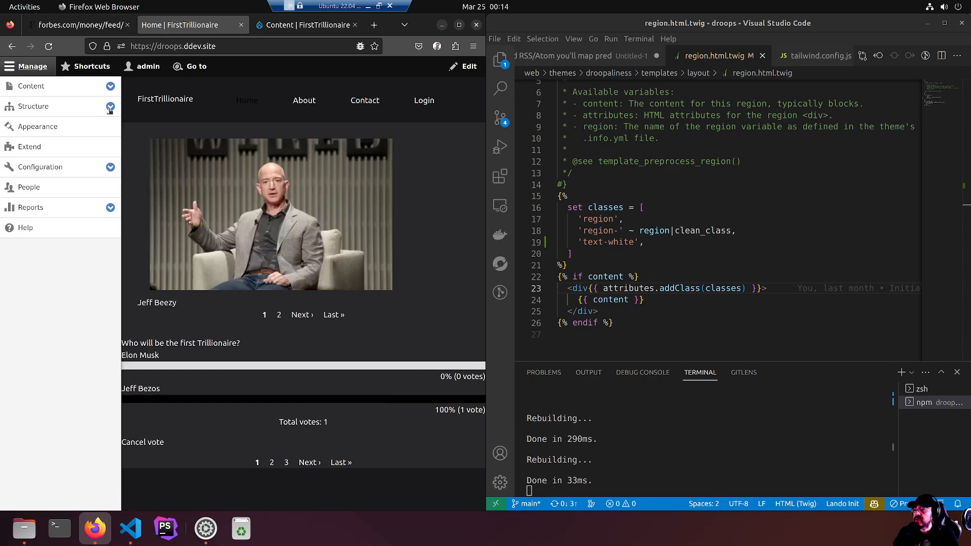
pyautogui.click(33, 107)
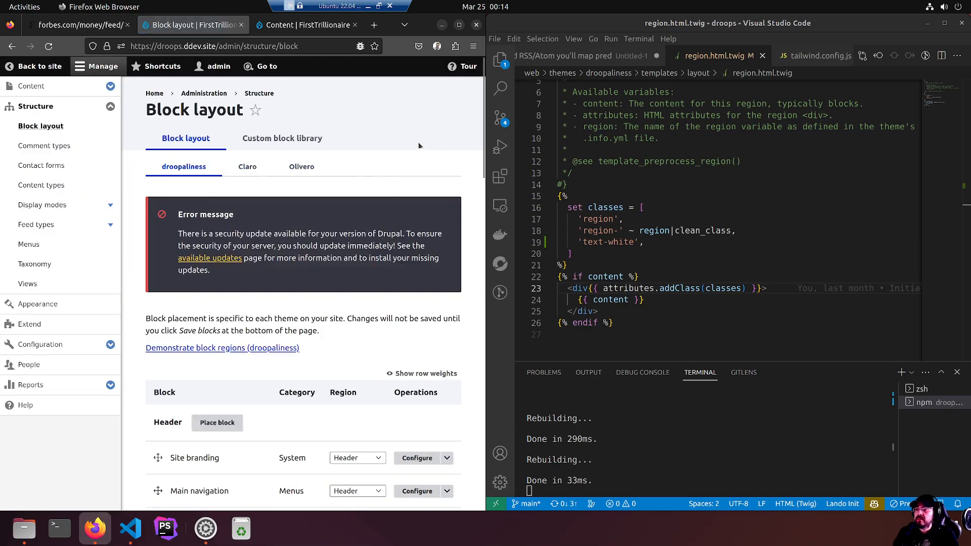
pyautogui.moveTo(368, 131)
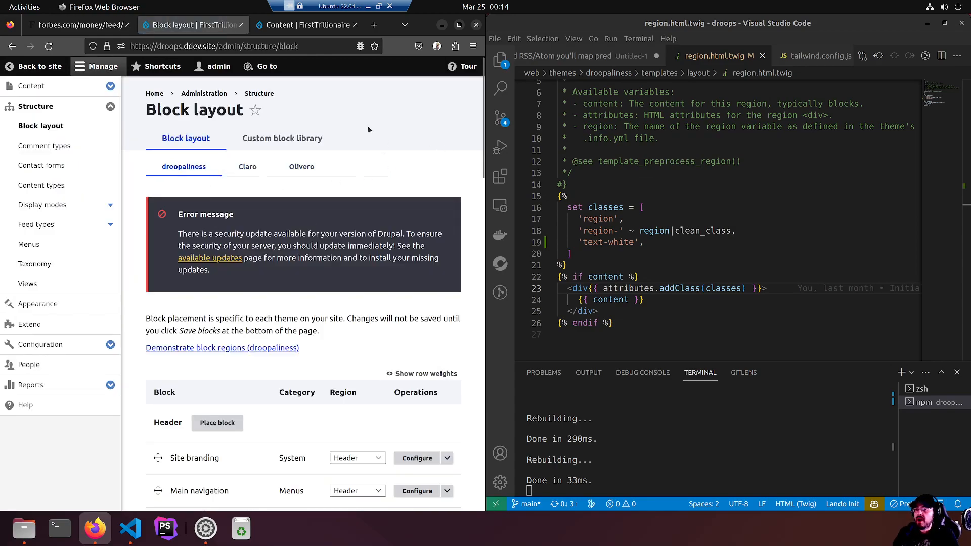
pyautogui.scroll(-3)
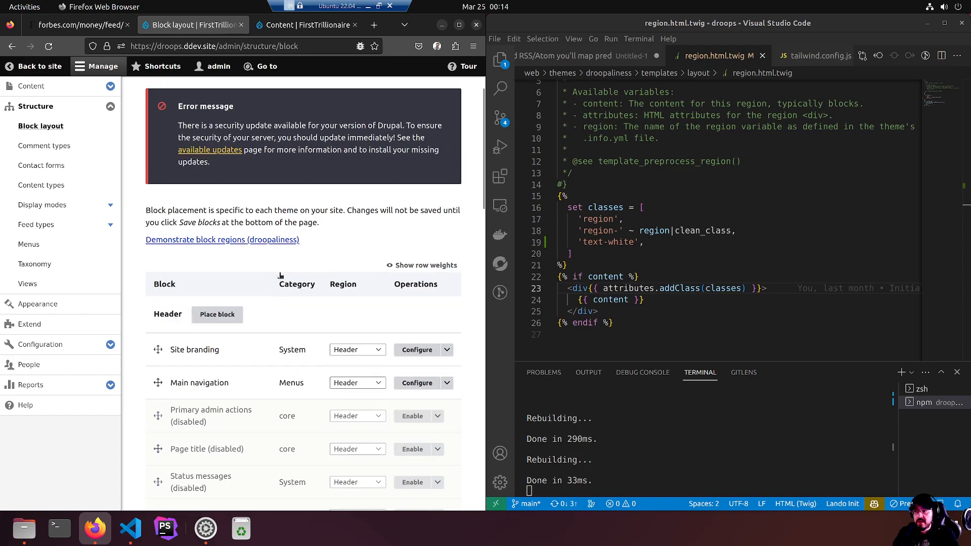
pyautogui.scroll(-3)
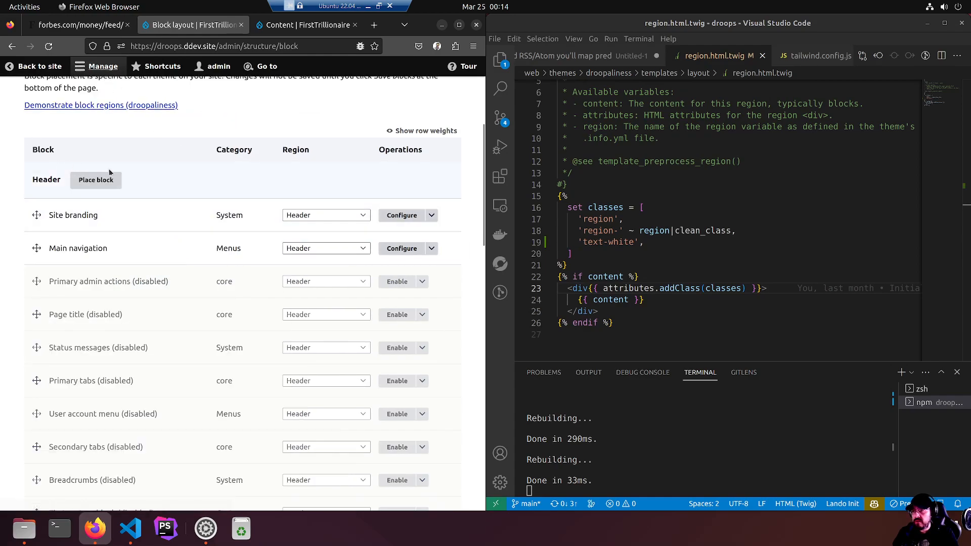
pyautogui.click(74, 24)
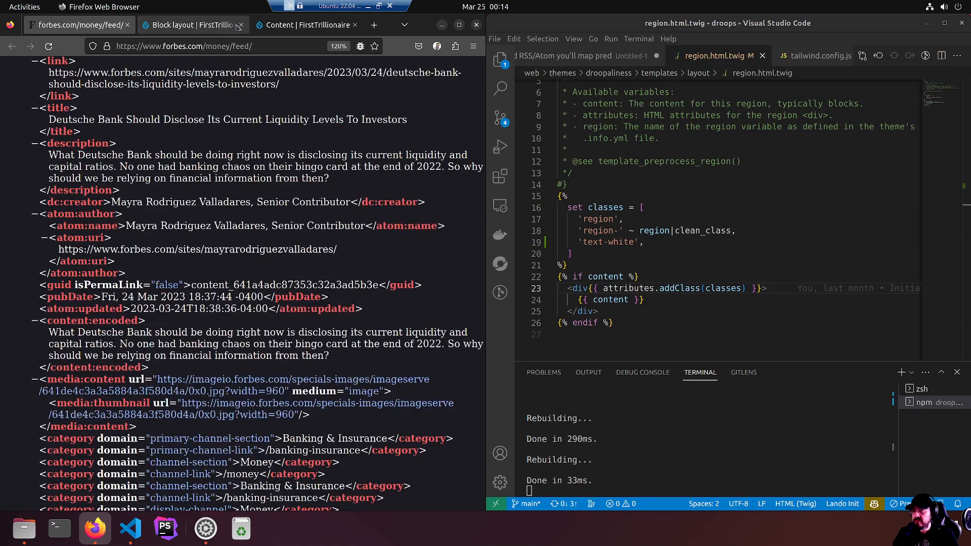
pyautogui.click(189, 24)
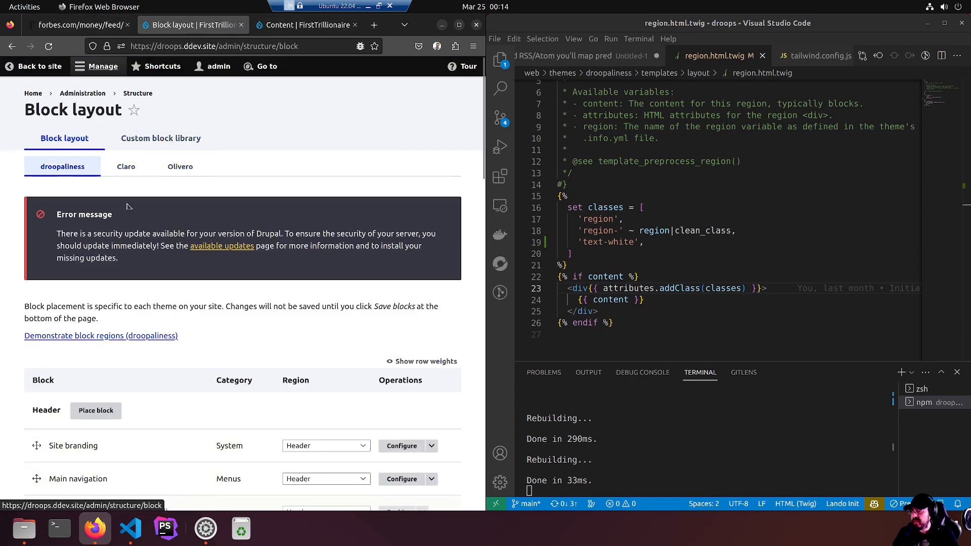
pyautogui.click(101, 336)
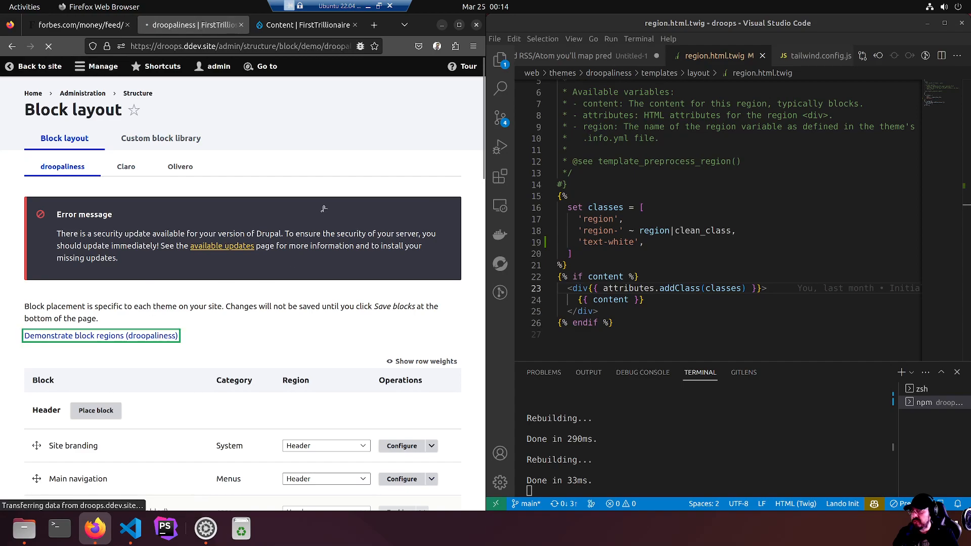
pyautogui.click(100, 336)
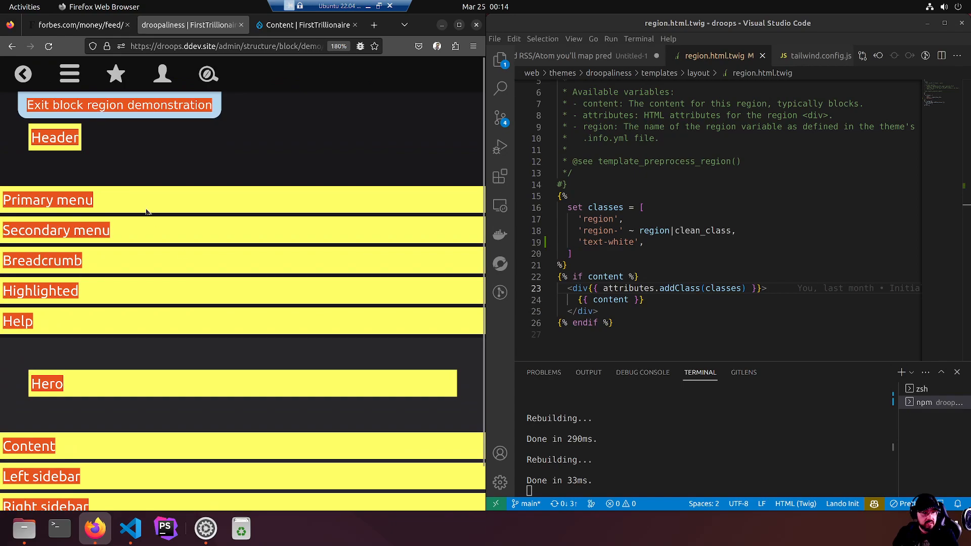
pyautogui.moveTo(126, 181)
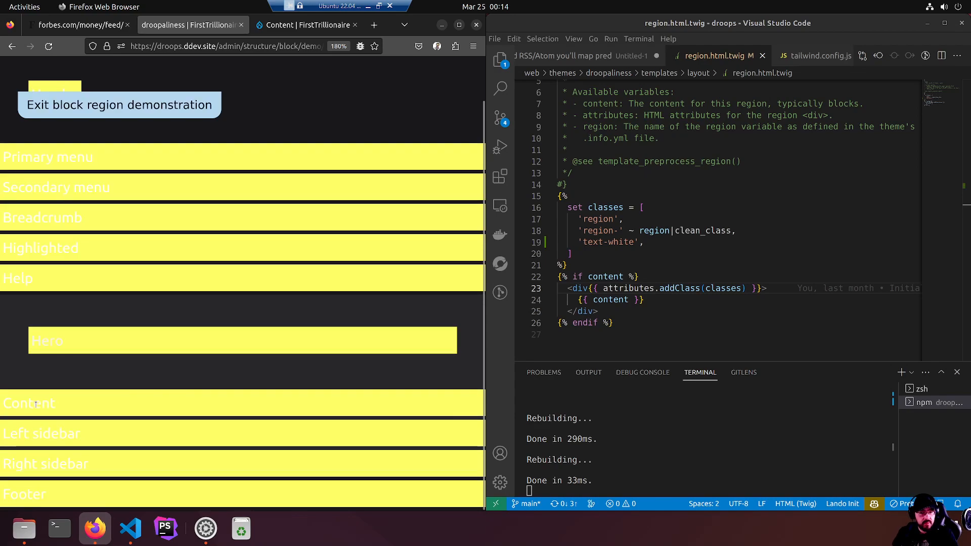
pyautogui.doubleClick(28, 404)
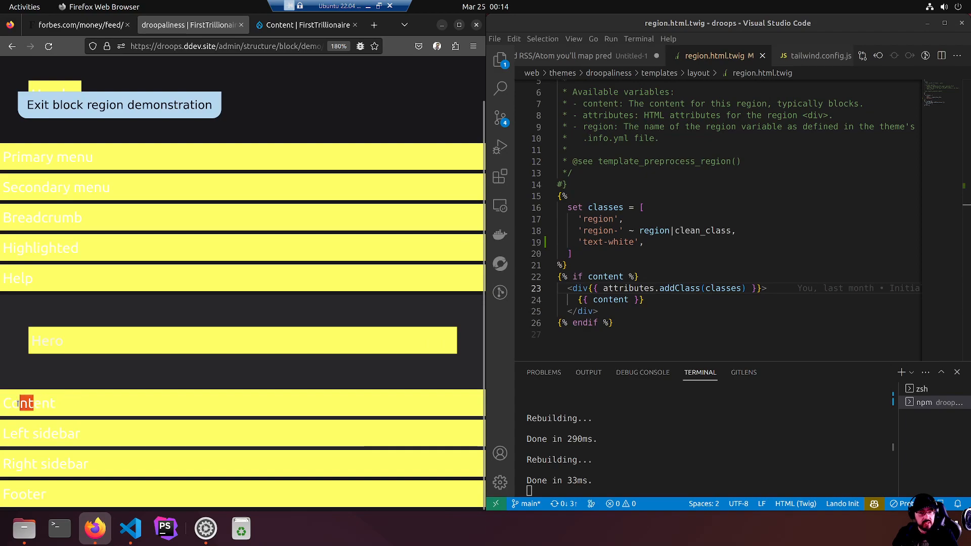
pyautogui.doubleClick(57, 433)
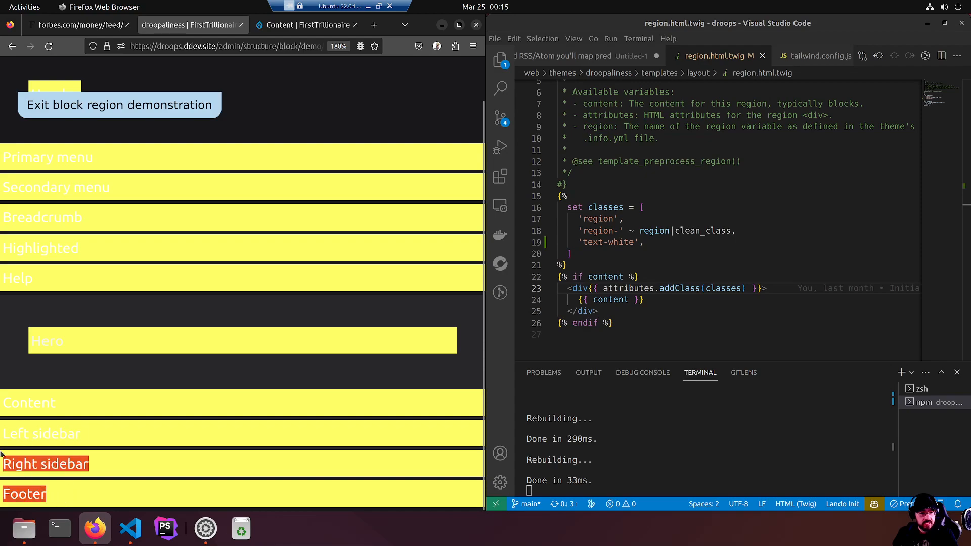
pyautogui.moveTo(54, 392)
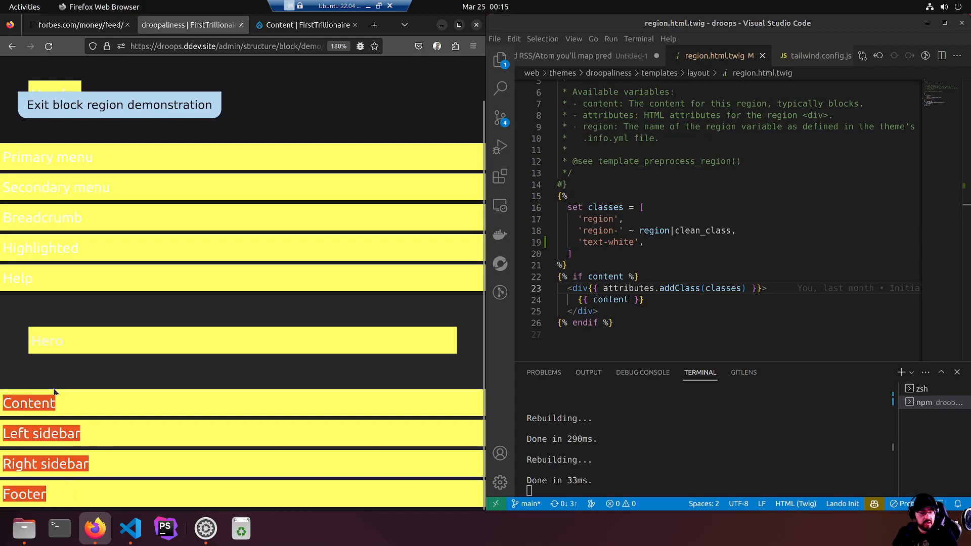
pyautogui.moveTo(92, 404)
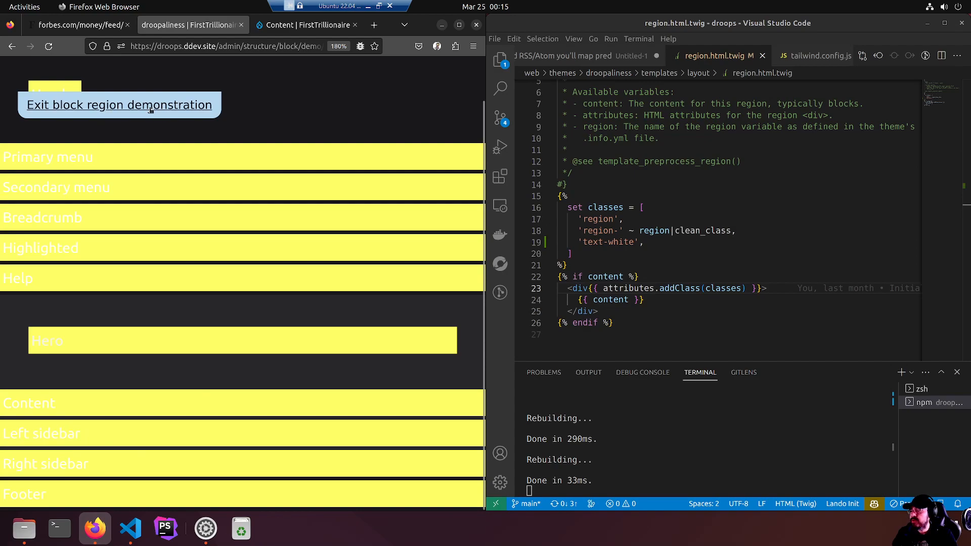
pyautogui.click(119, 104)
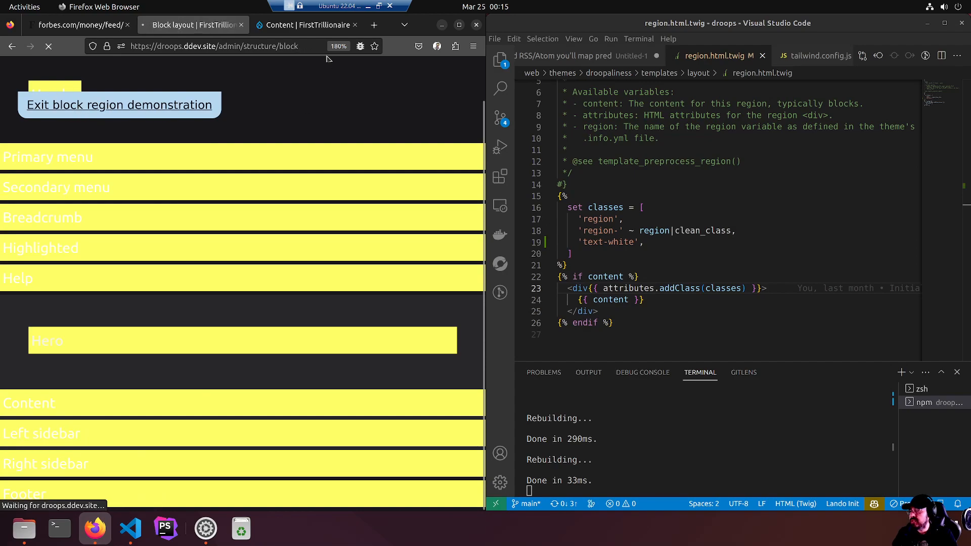
# Find the Right sidebar region and start placing a block there
pyautogui.click(120, 104)
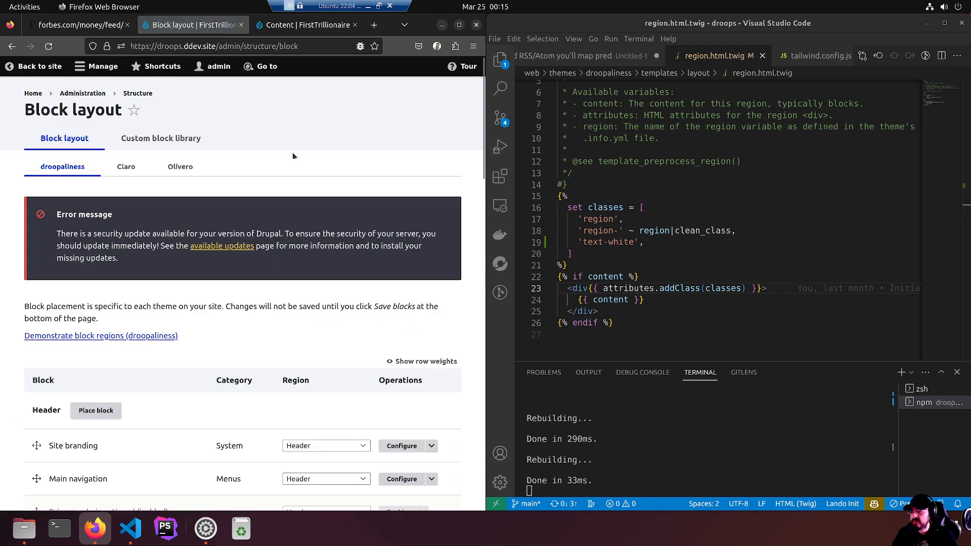
pyautogui.scroll(-3)
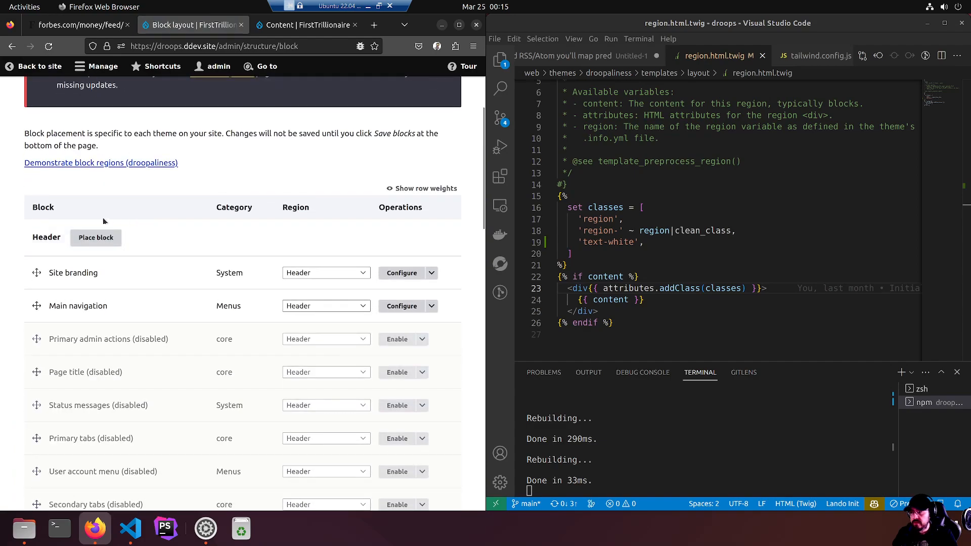
pyautogui.press('ctrl+f')
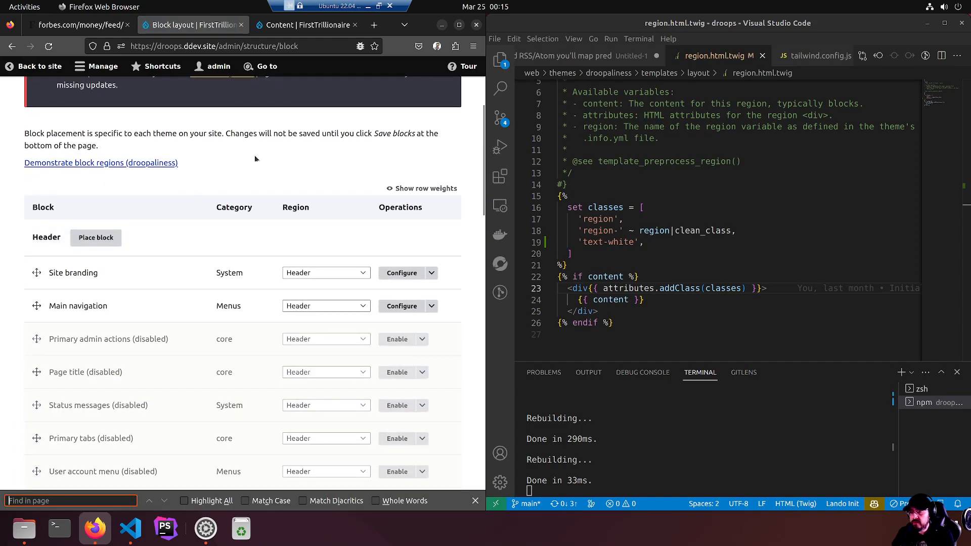
pyautogui.write('right')
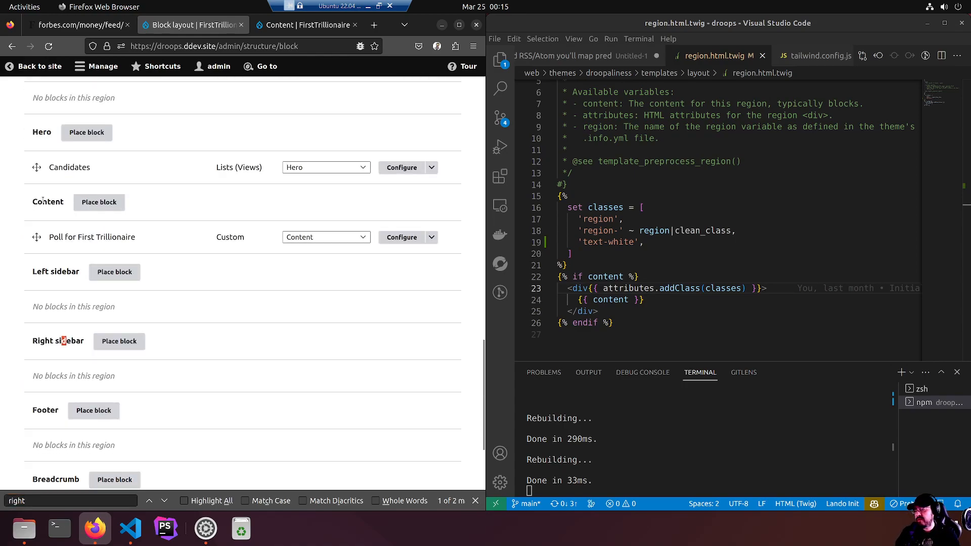
pyautogui.scroll(-3)
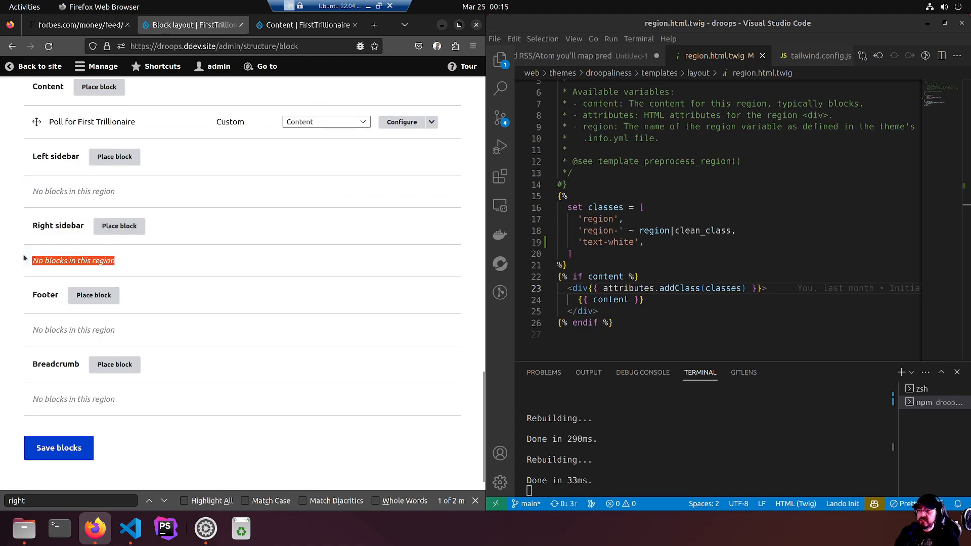
pyautogui.click(120, 226)
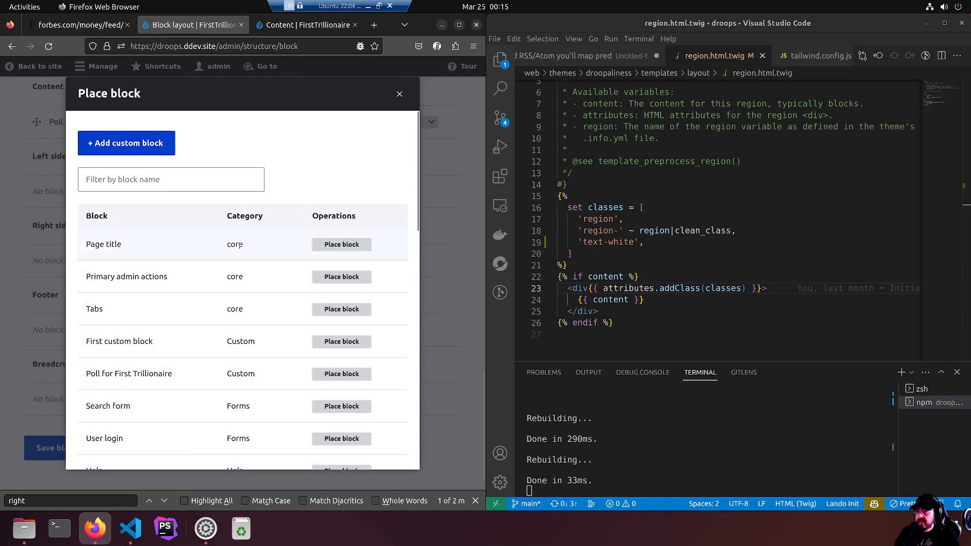
# Choose the Forbes (Lists (Views)) block to place in the right sidebar
pyautogui.scroll(-3)
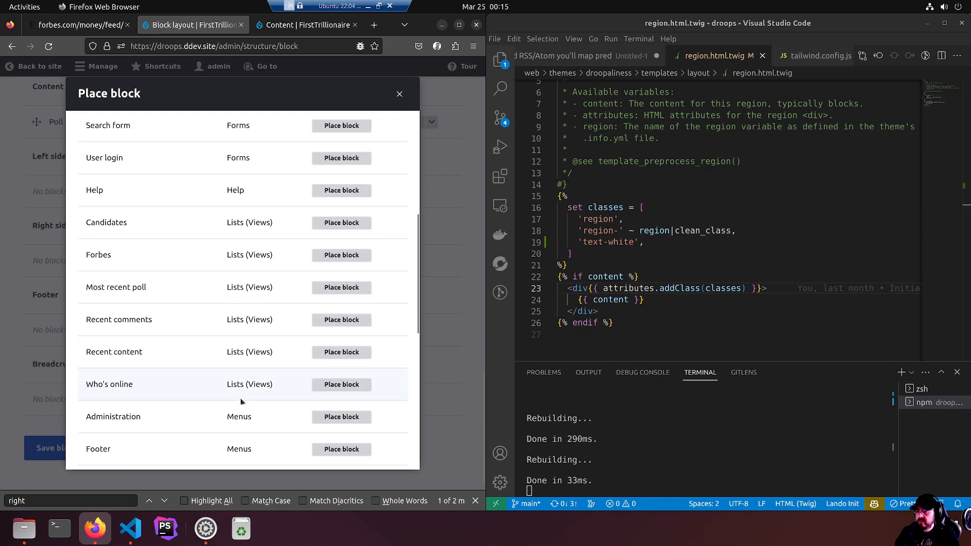
pyautogui.scroll(-3)
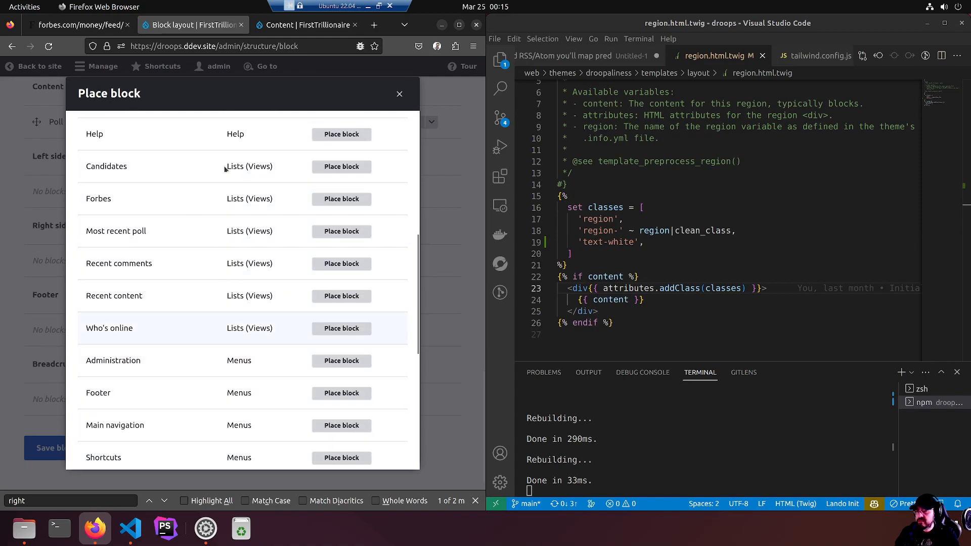
pyautogui.doubleClick(98, 199)
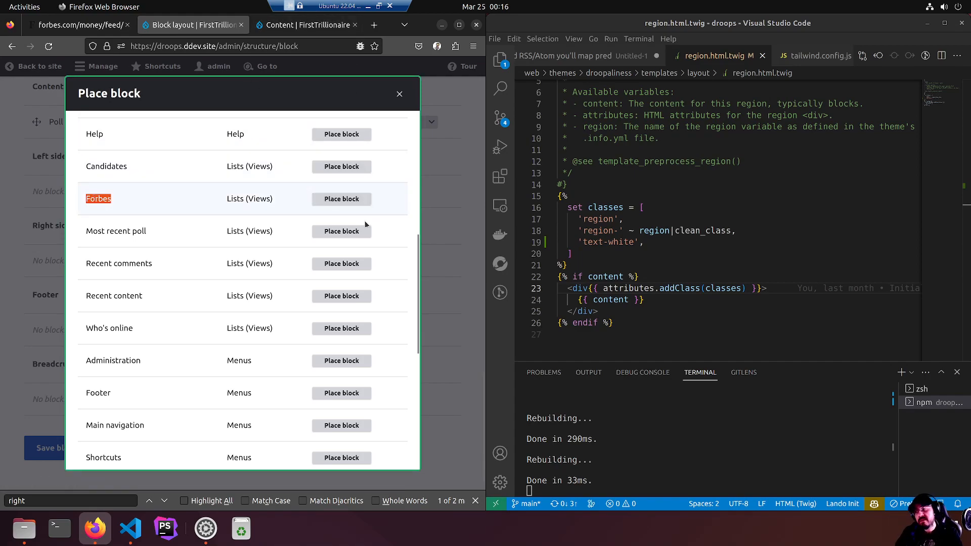
pyautogui.moveTo(341, 199)
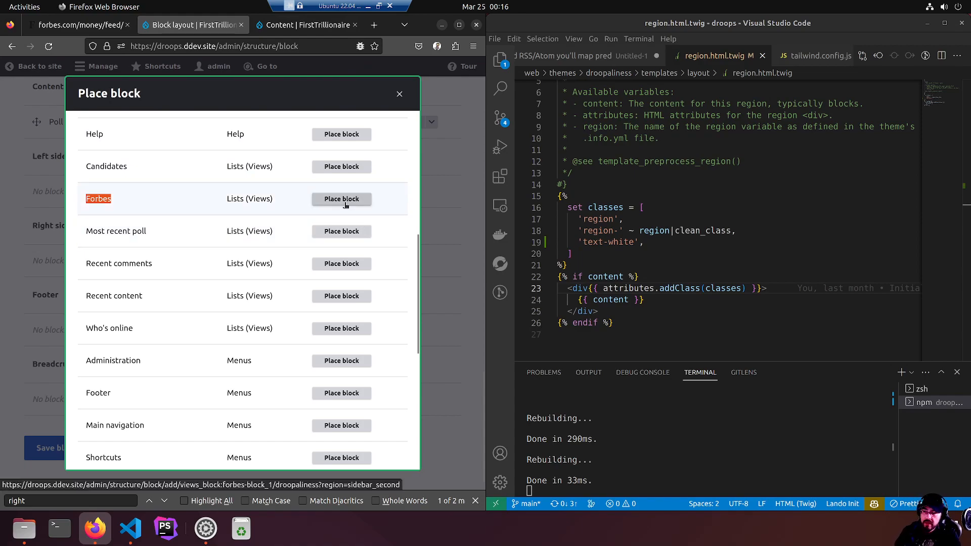
pyautogui.click(341, 199)
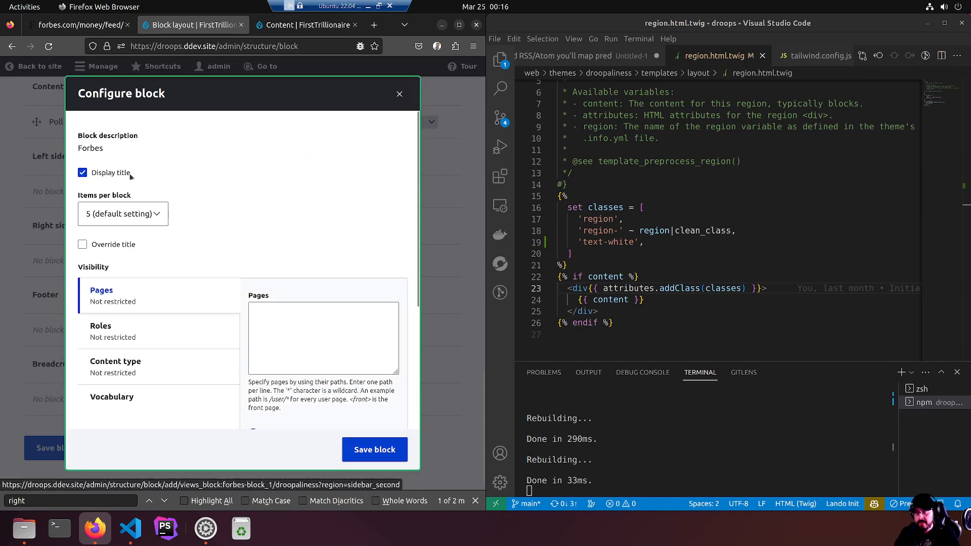
pyautogui.moveTo(242, 159)
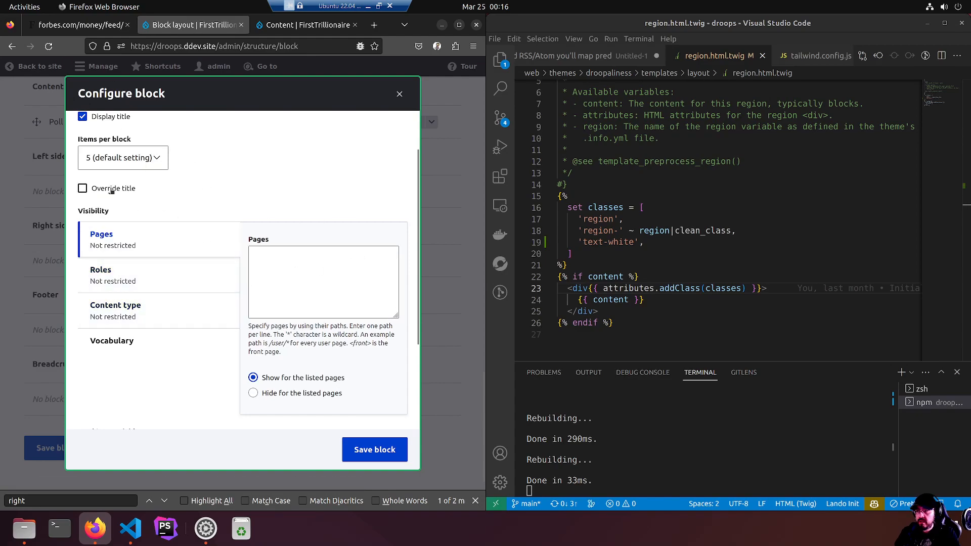
# Override the title as 'Forbes Randoms', restrict visibility to <front>, and save the block
pyautogui.click(82, 188)
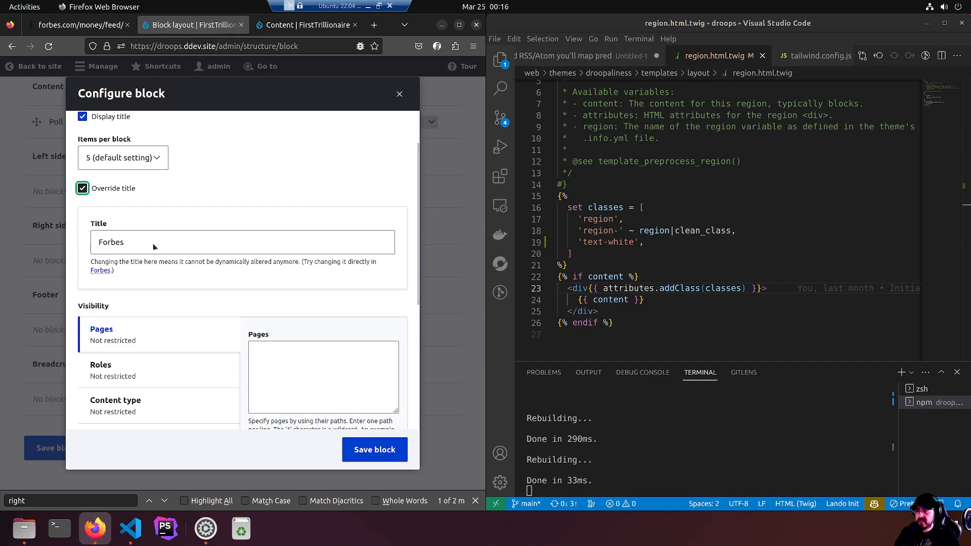
pyautogui.click(242, 242)
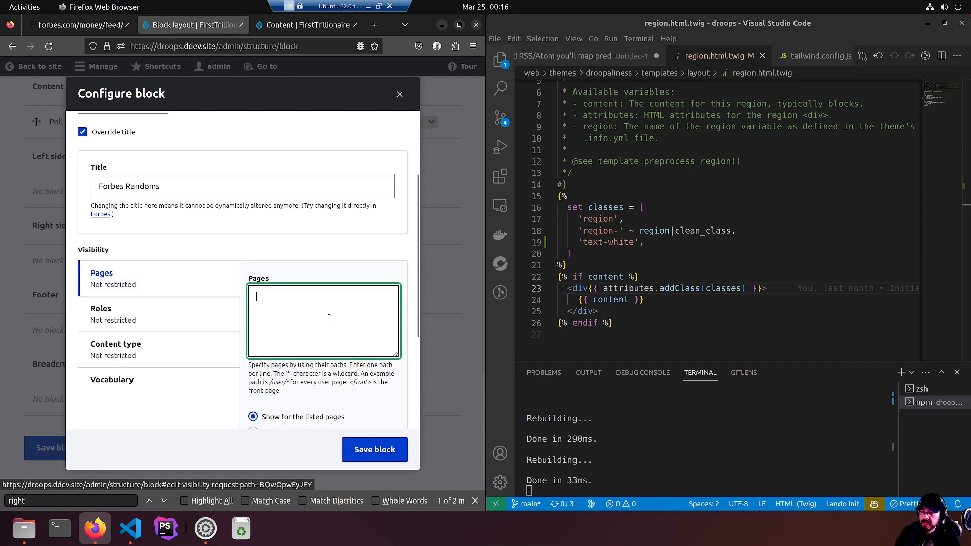
pyautogui.write('<fto')
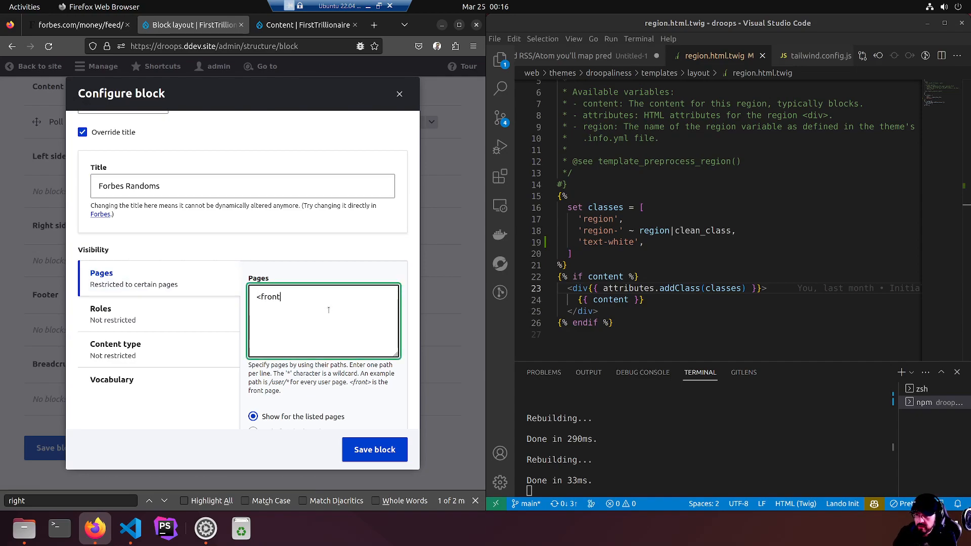
pyautogui.write('>')
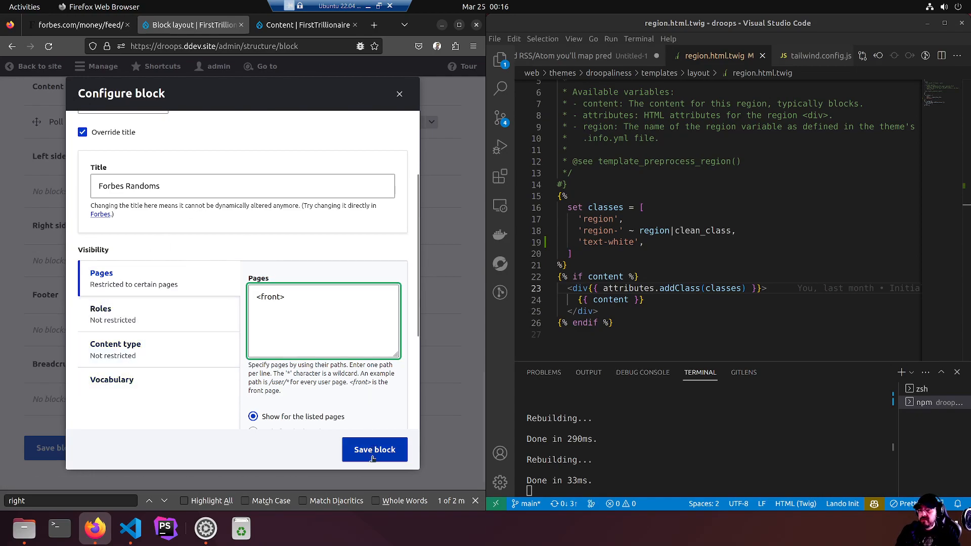
pyautogui.click(374, 449)
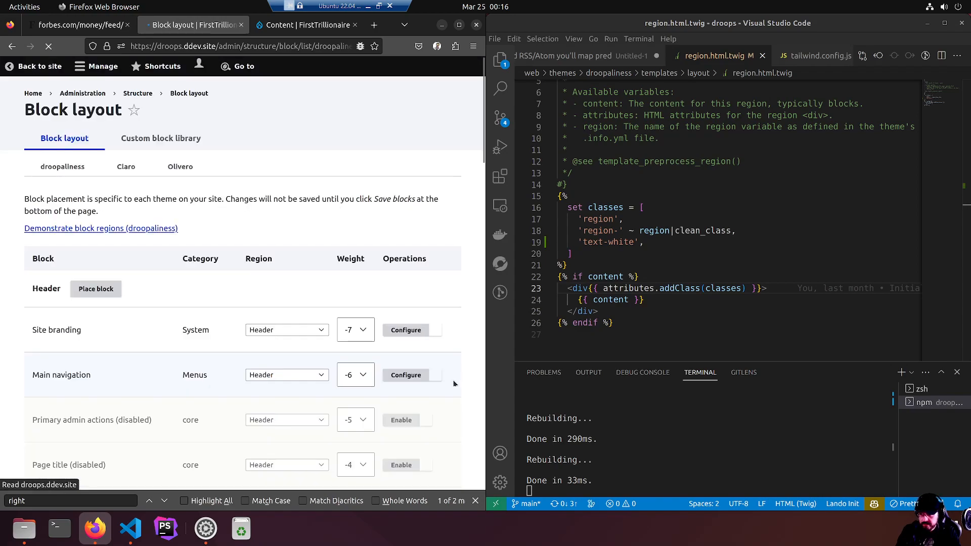
# Go back to the front page and scroll to the Forbes Randoms list of article links
pyautogui.scroll(-3)
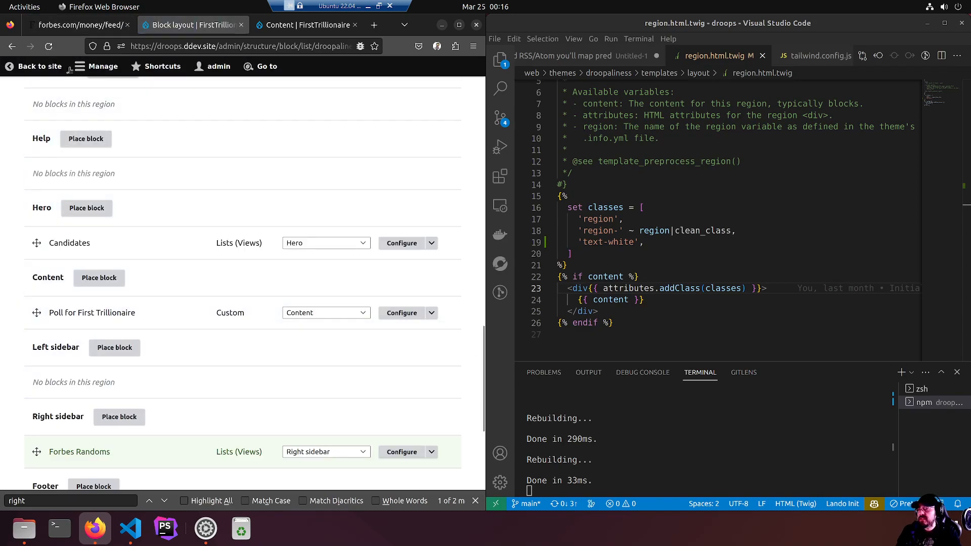
pyautogui.click(40, 66)
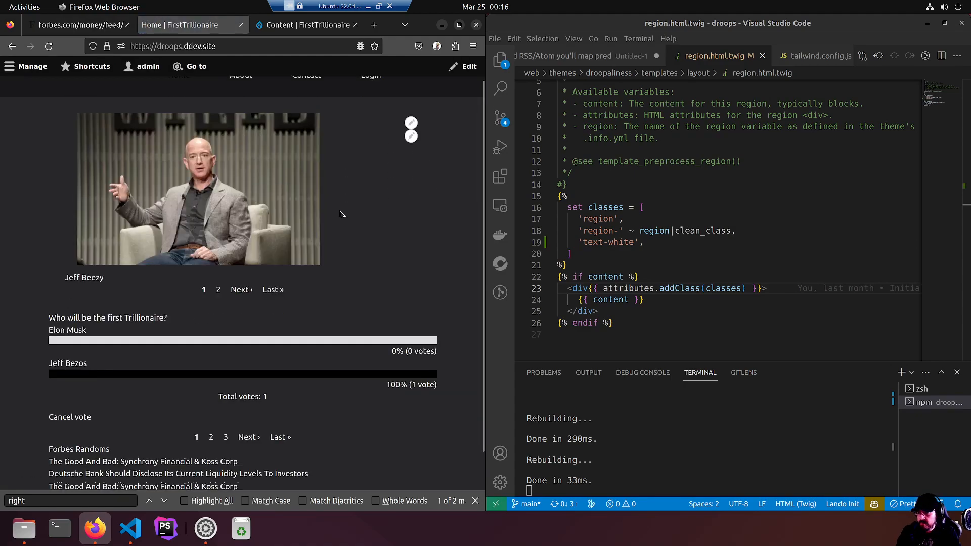
pyautogui.scroll(-3)
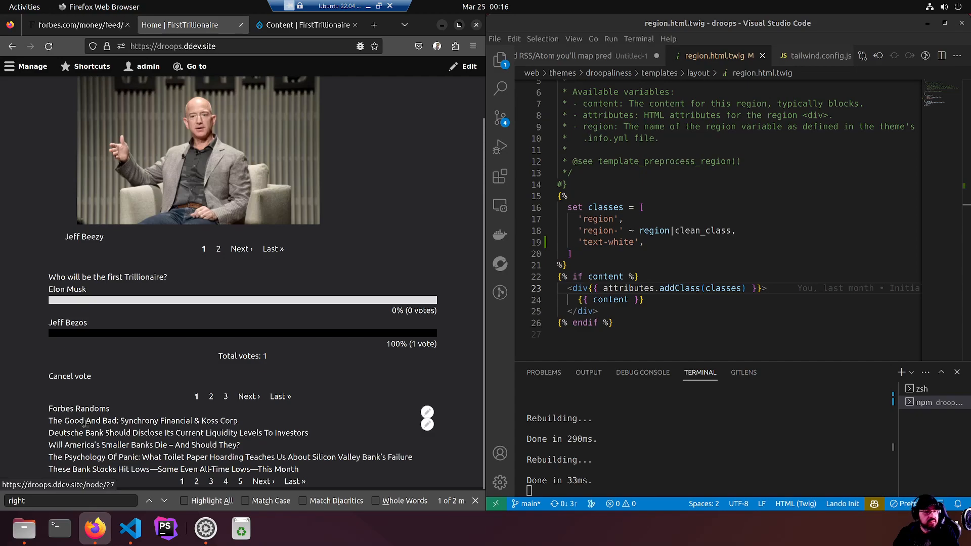
pyautogui.moveTo(779, 391)
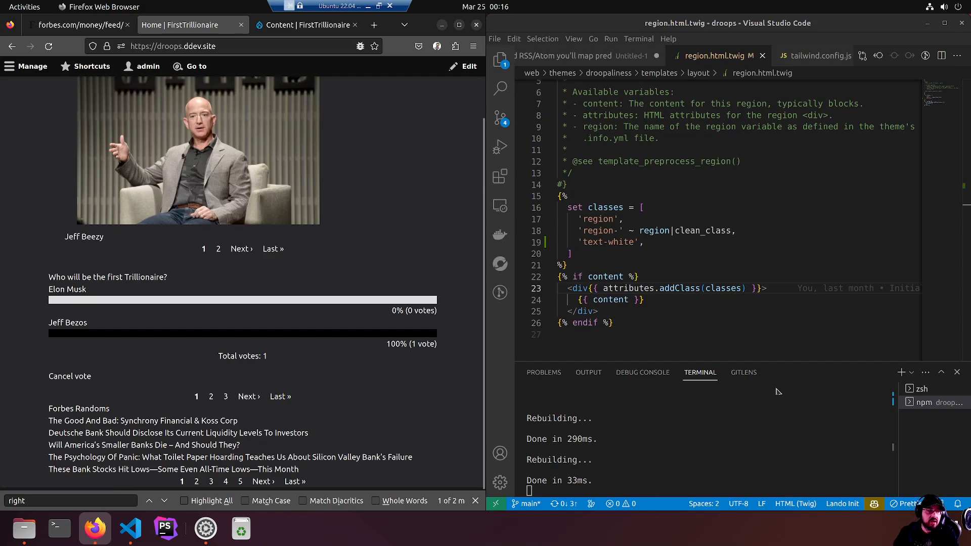